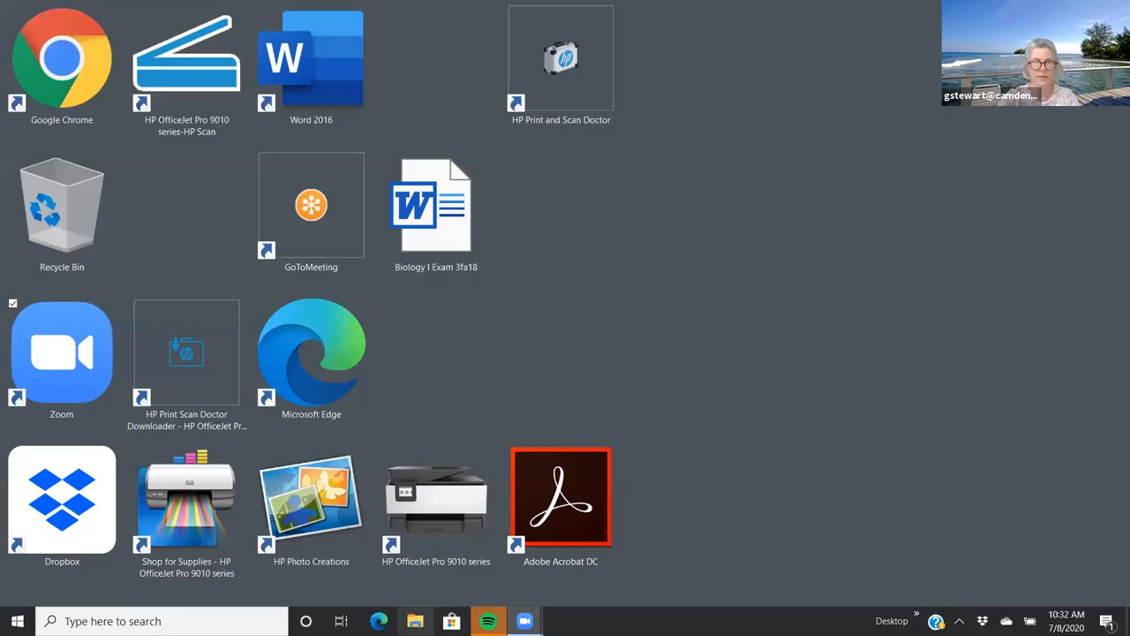
Open Art_and_Photos_24 from USB Drive > BIO111 > Exam 4 in File Explorer.
click(414, 622)
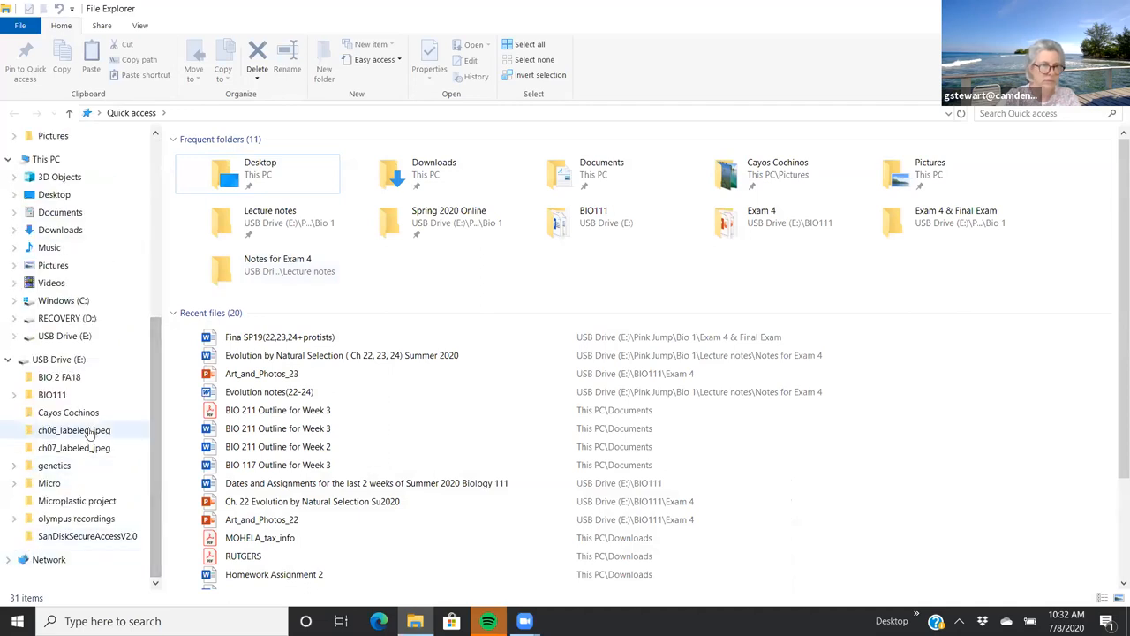
click(51, 394)
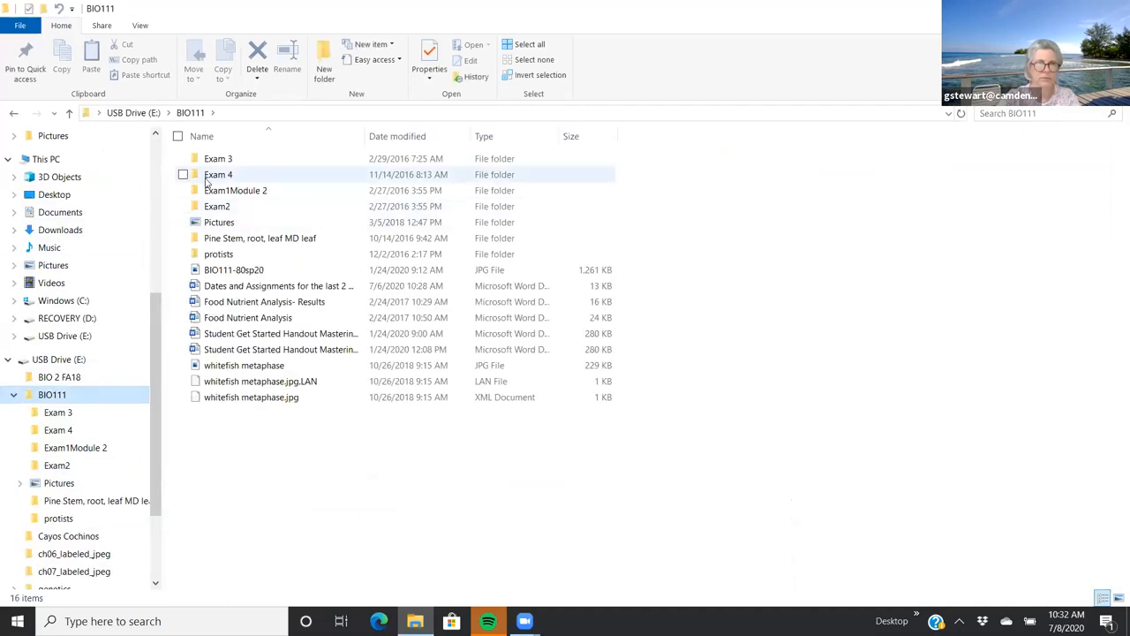
double_click(219, 174)
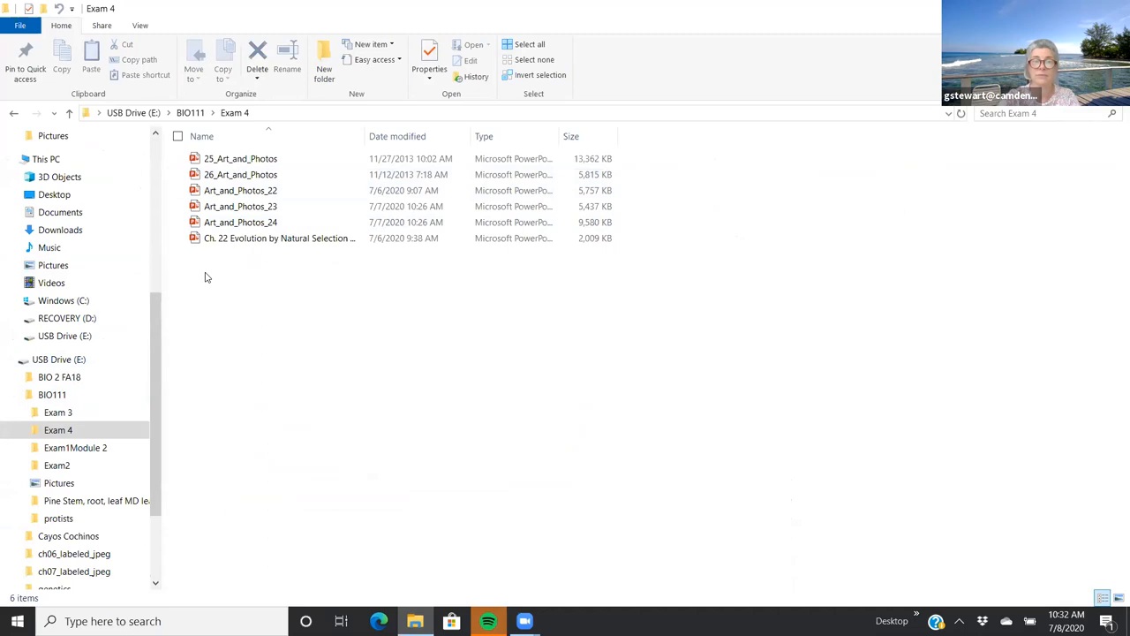
click(240, 223)
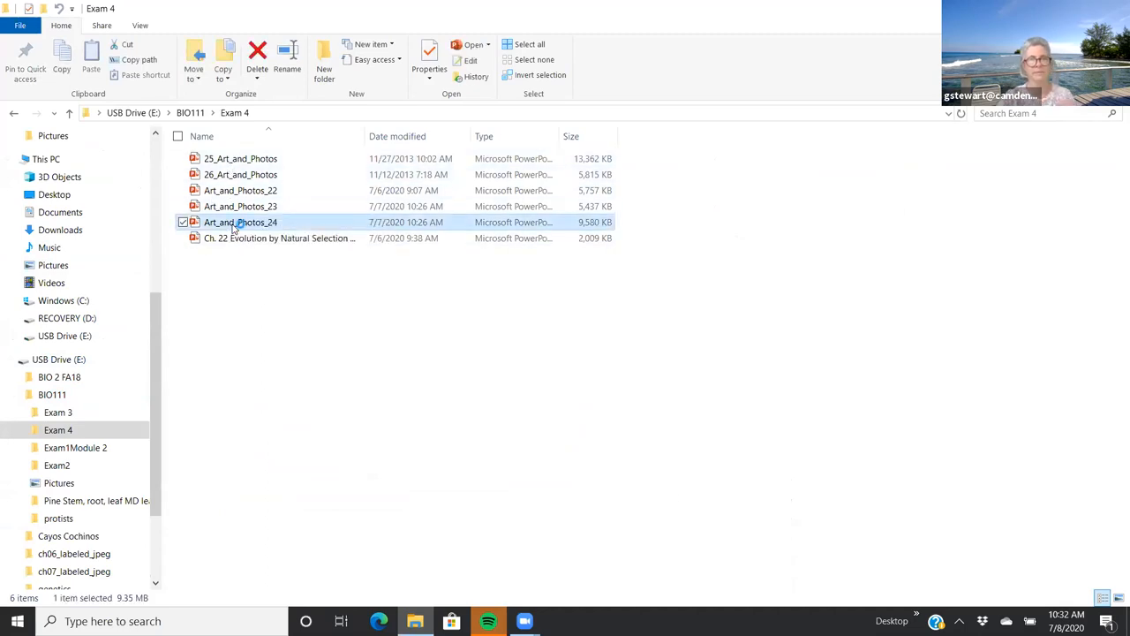
double_click(240, 223)
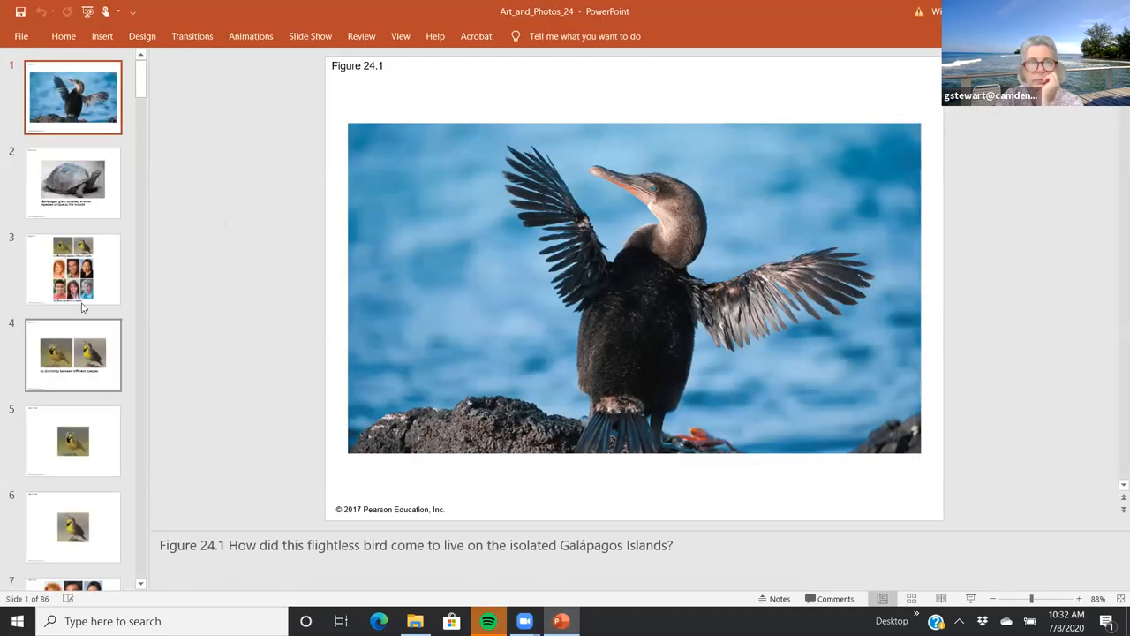
Show slide 3, Figure 24.2 on species similarity and diversity.
click(73, 268)
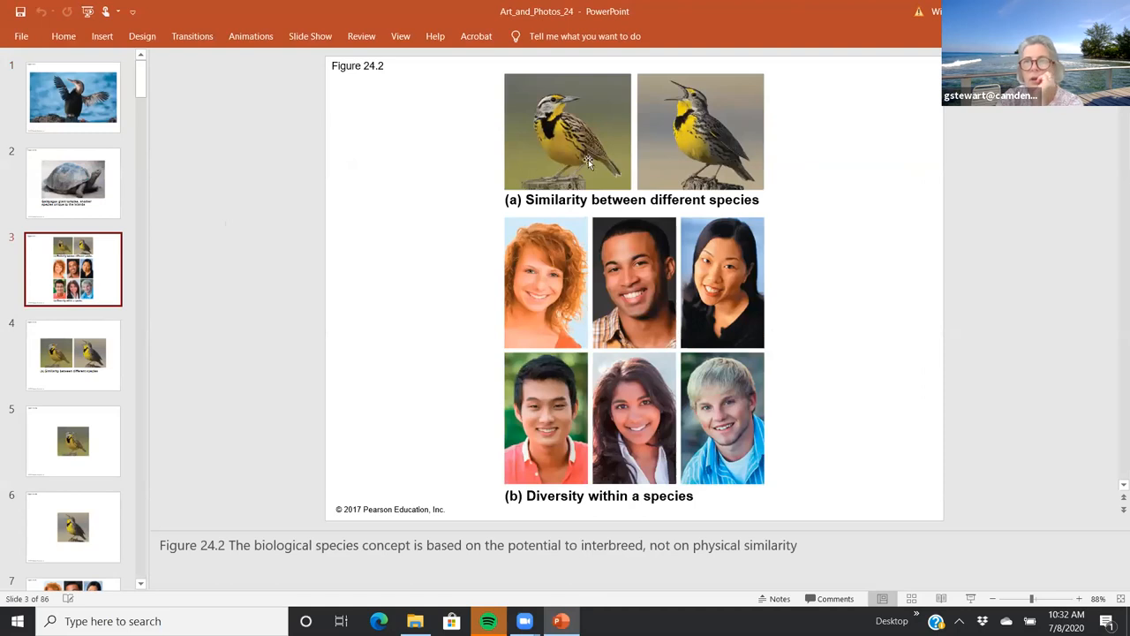
mouse_move(742, 33)
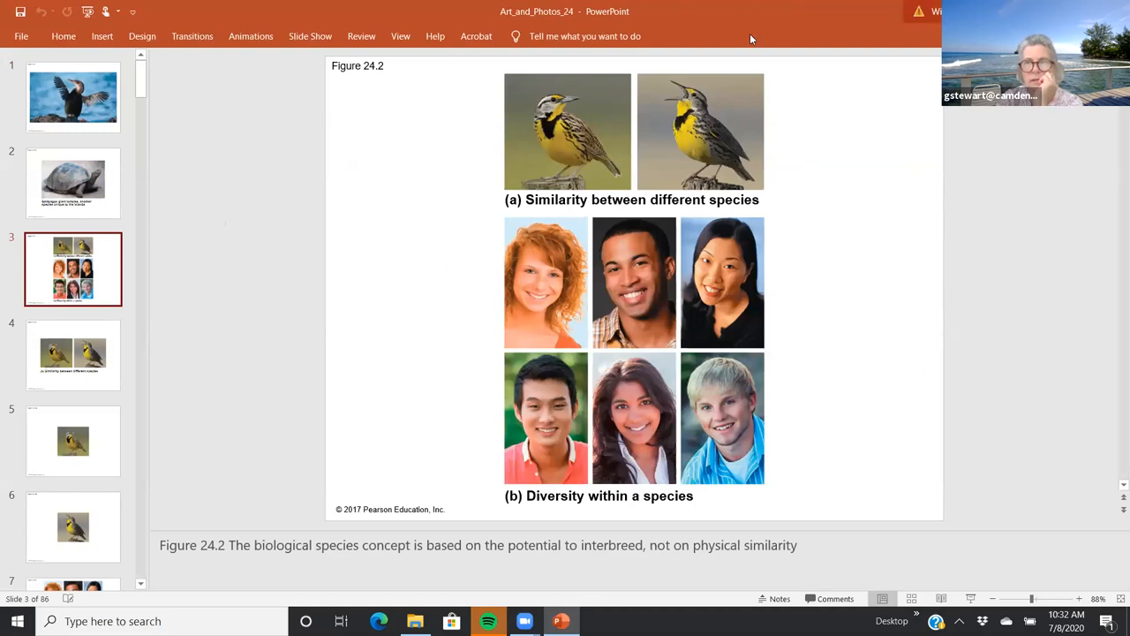
mouse_move(844, 28)
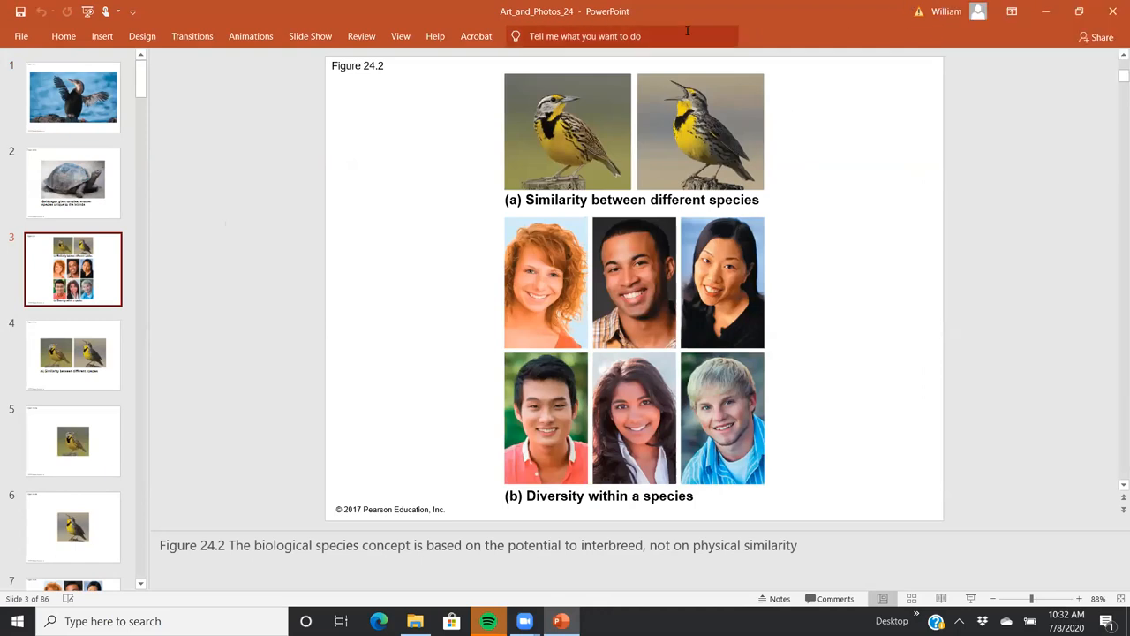
mouse_move(798, 212)
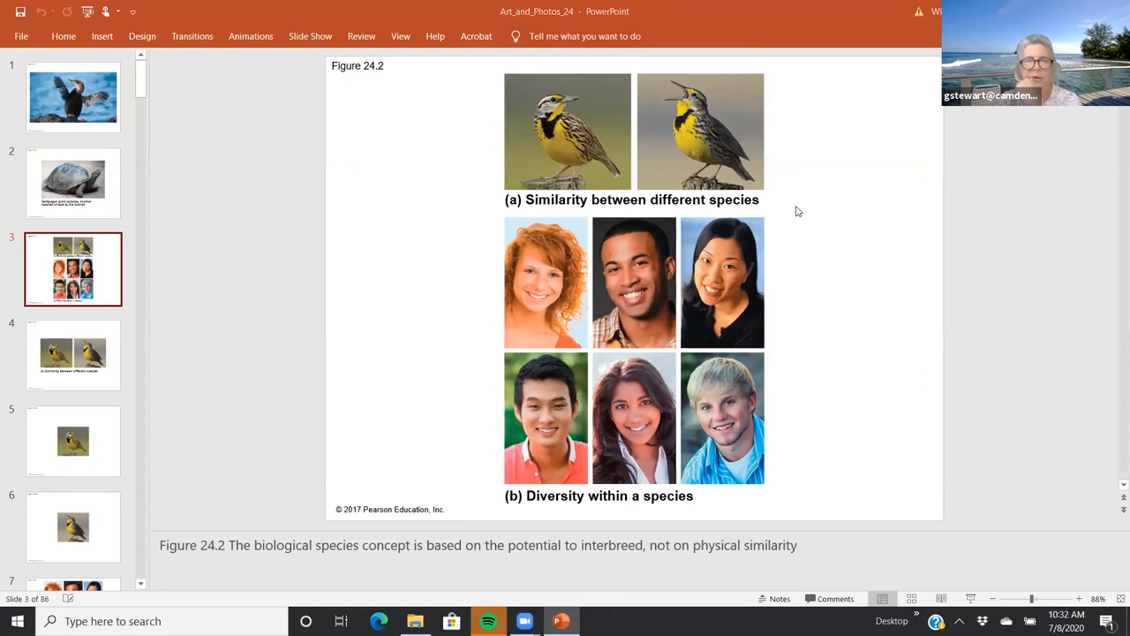
mouse_move(745, 226)
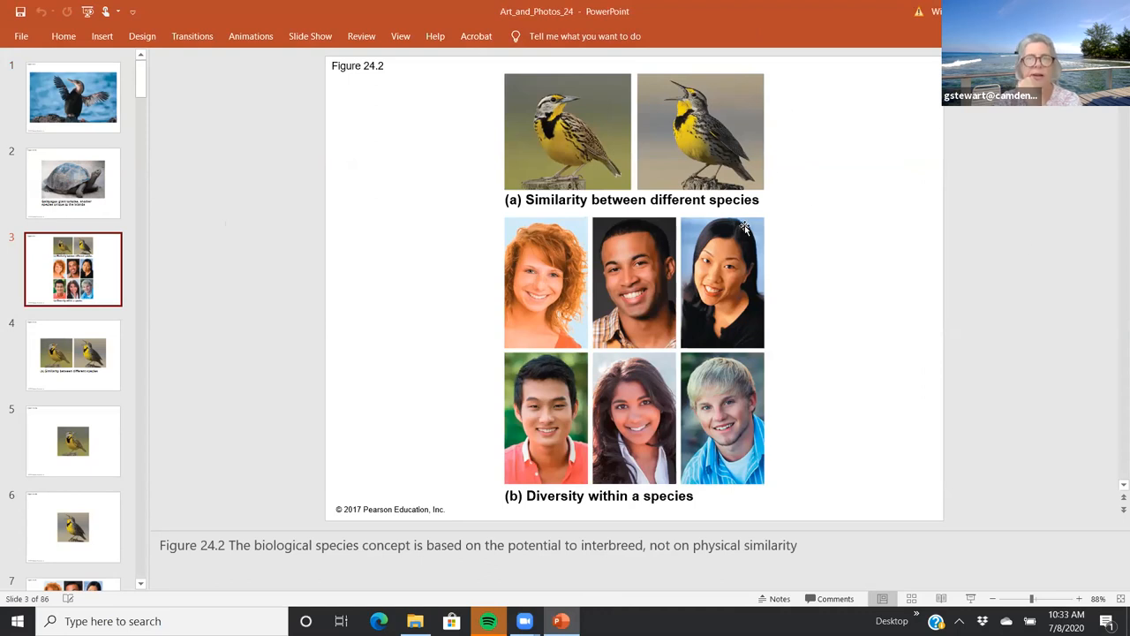
mouse_move(721, 205)
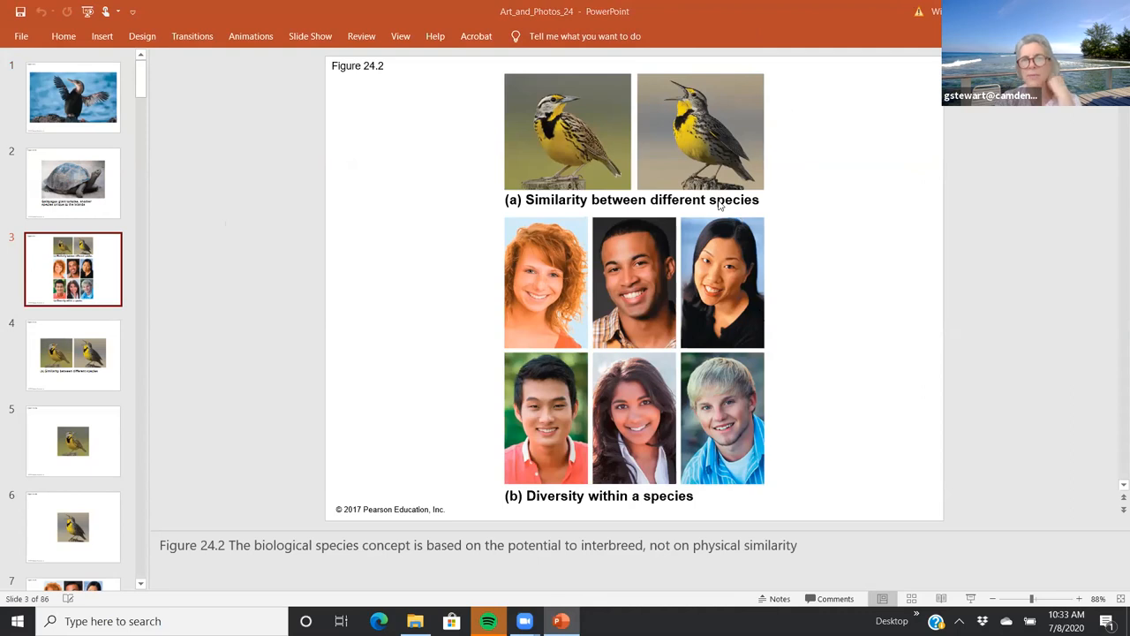
mouse_move(841, 182)
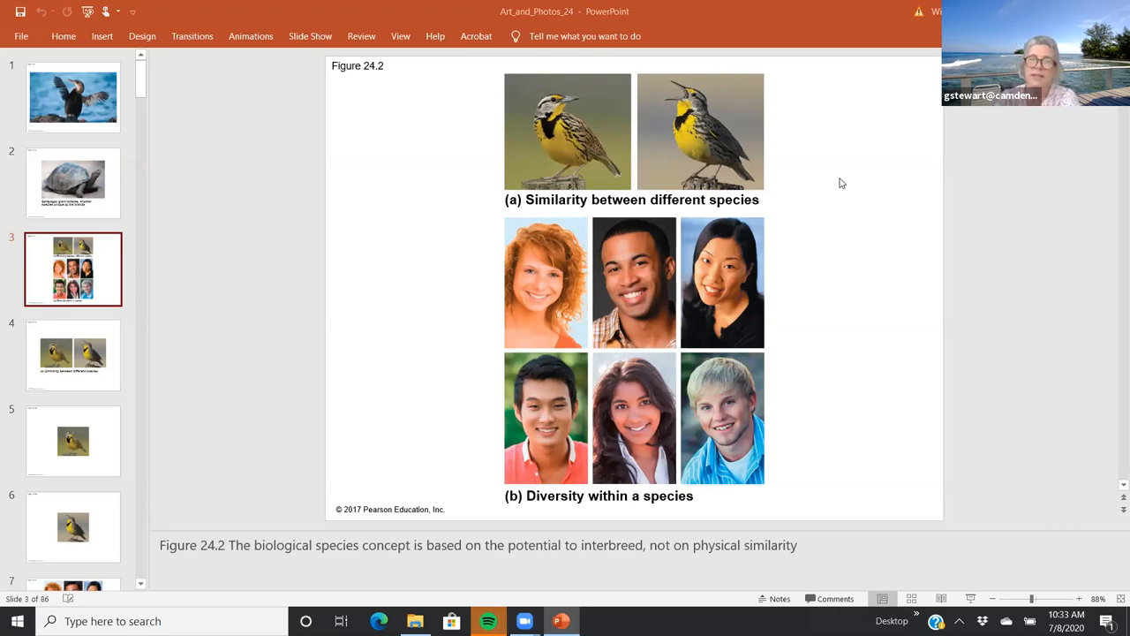
mouse_move(687, 130)
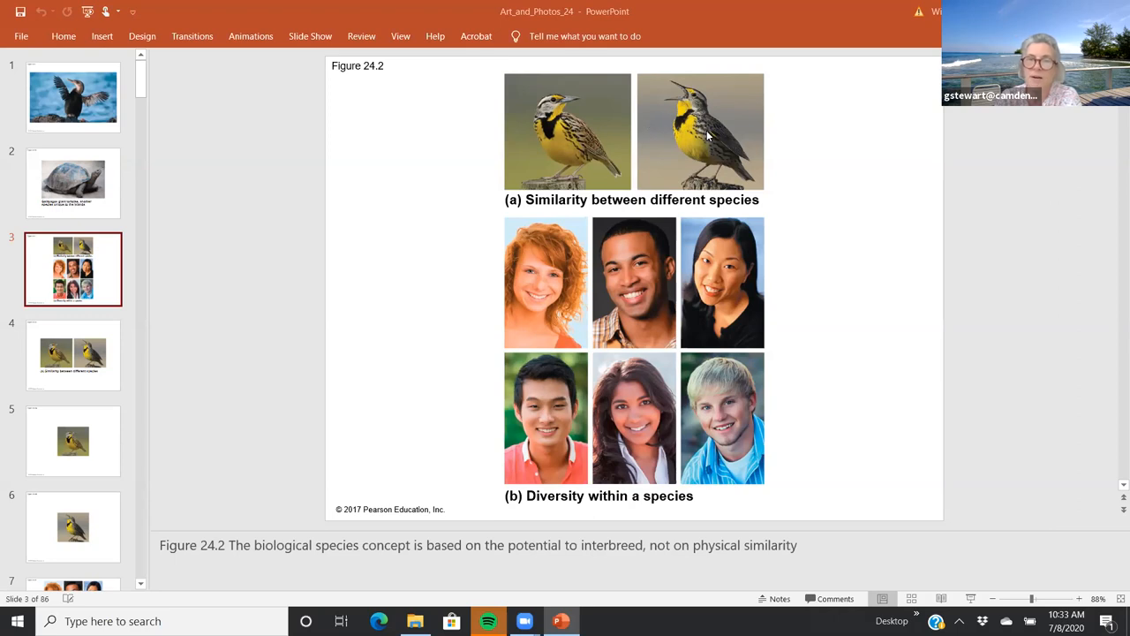
mouse_move(800, 351)
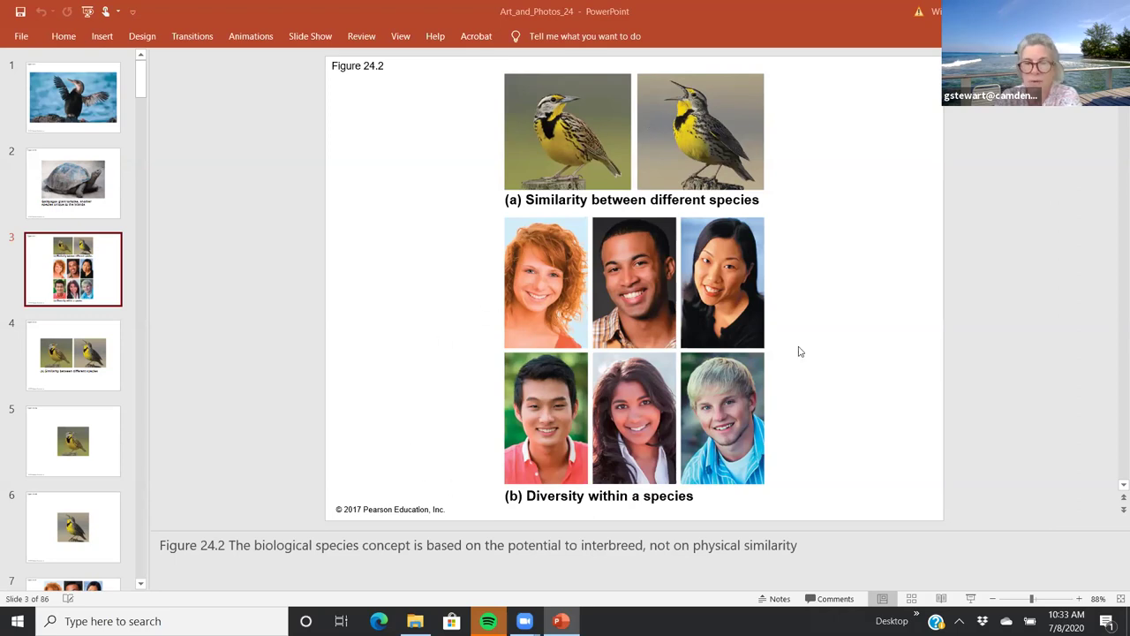
mouse_move(657, 440)
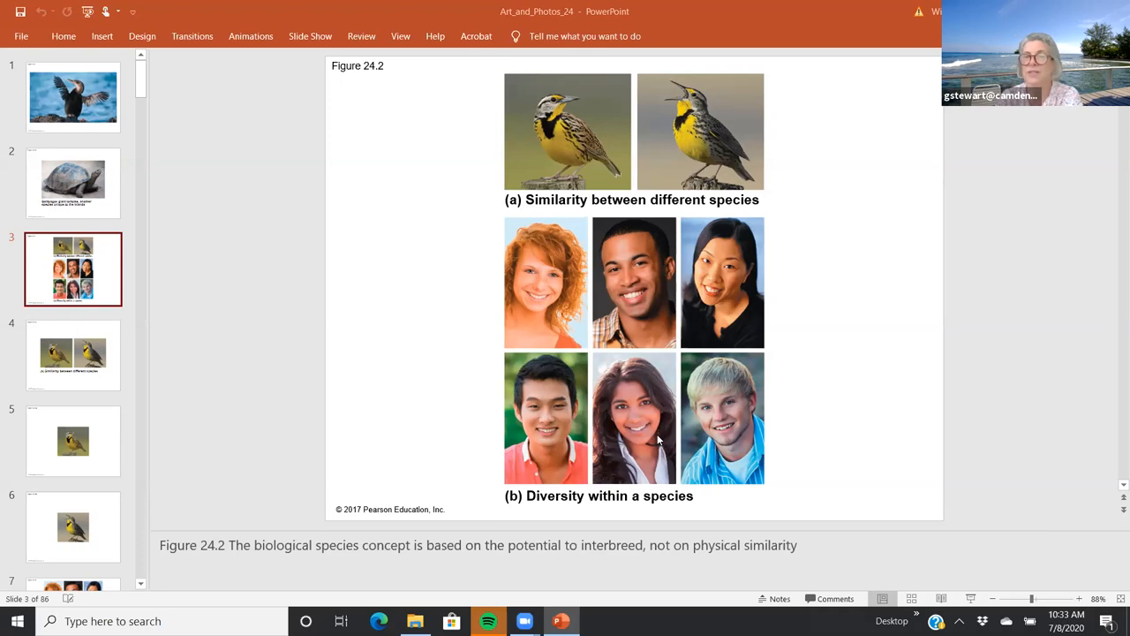
mouse_move(664, 474)
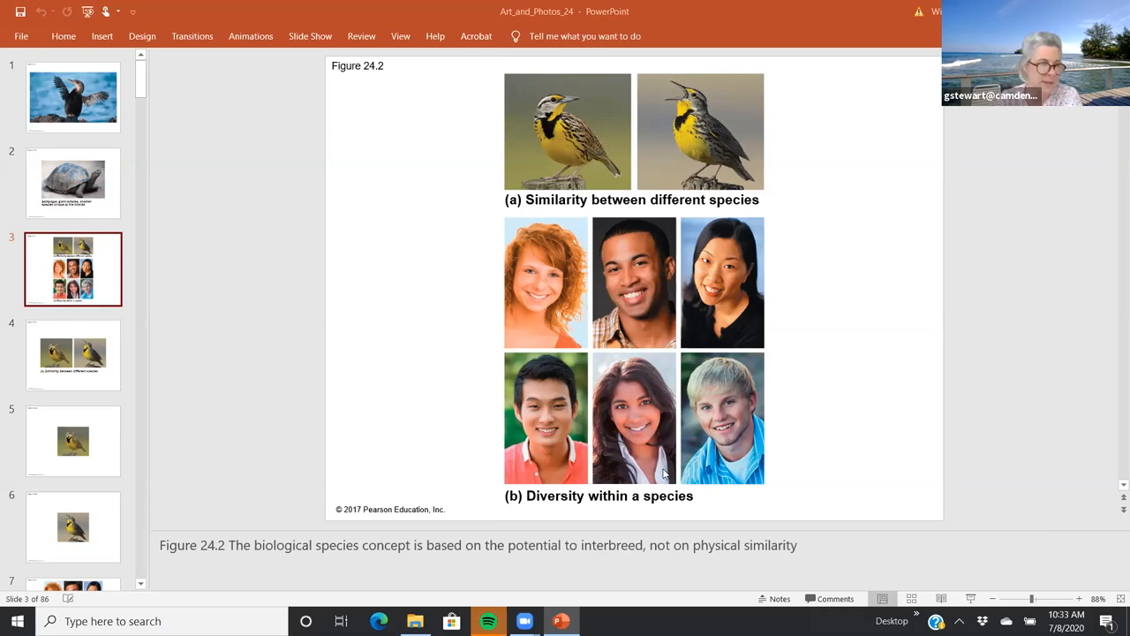
mouse_move(145, 424)
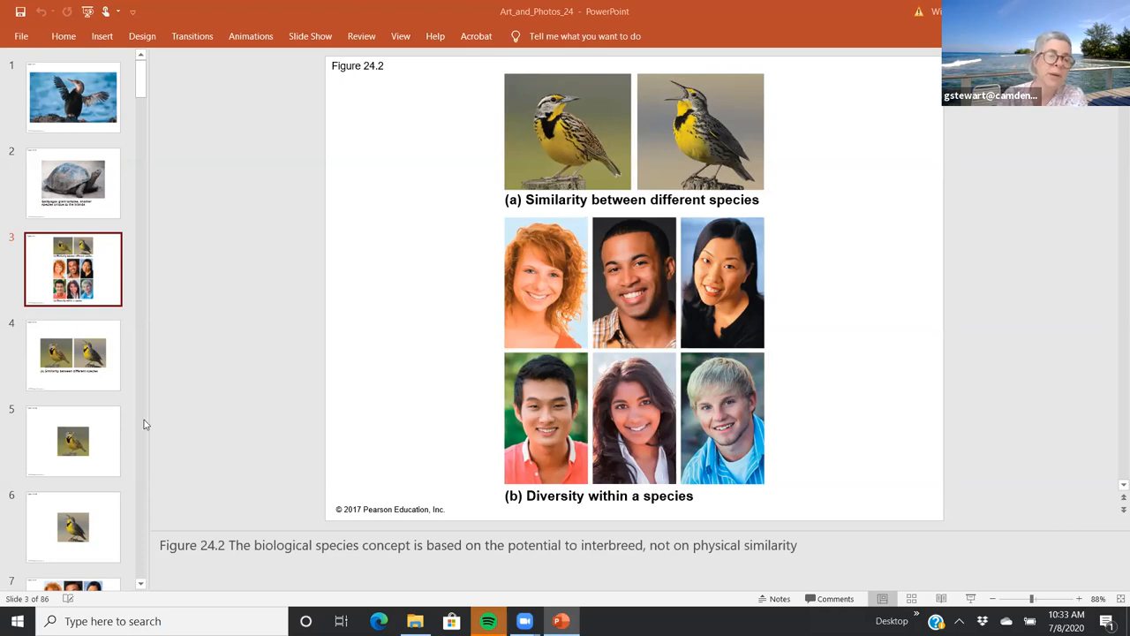
Show slide 7's Figure 24.2b diversity photo, then slide 4's Figure 24.2a similarity photo.
scroll(down, 3)
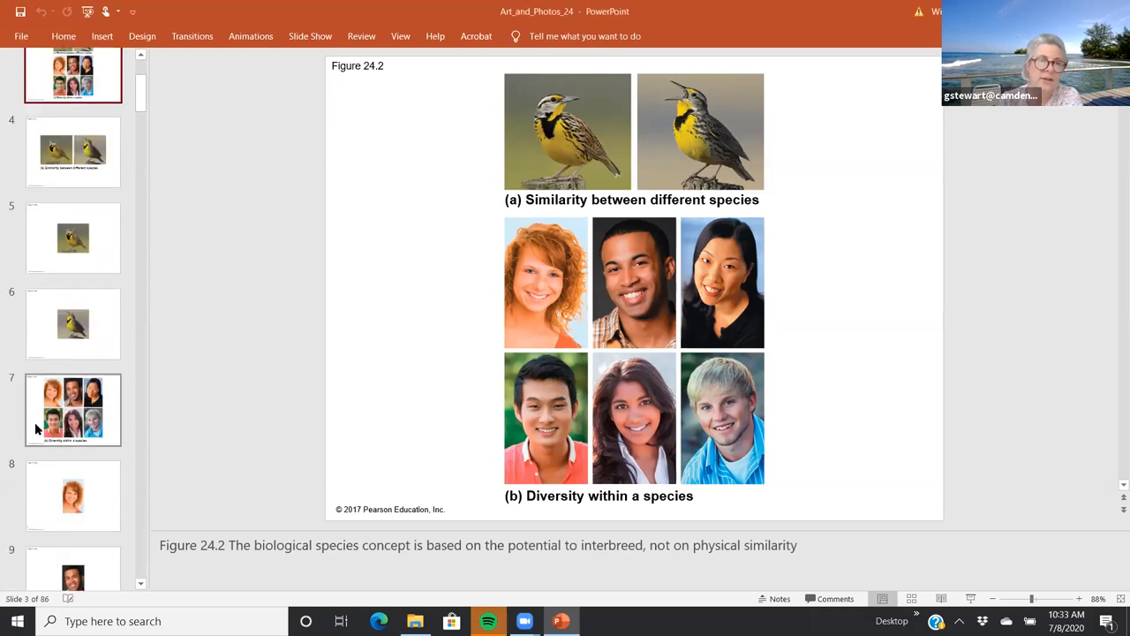
click(72, 410)
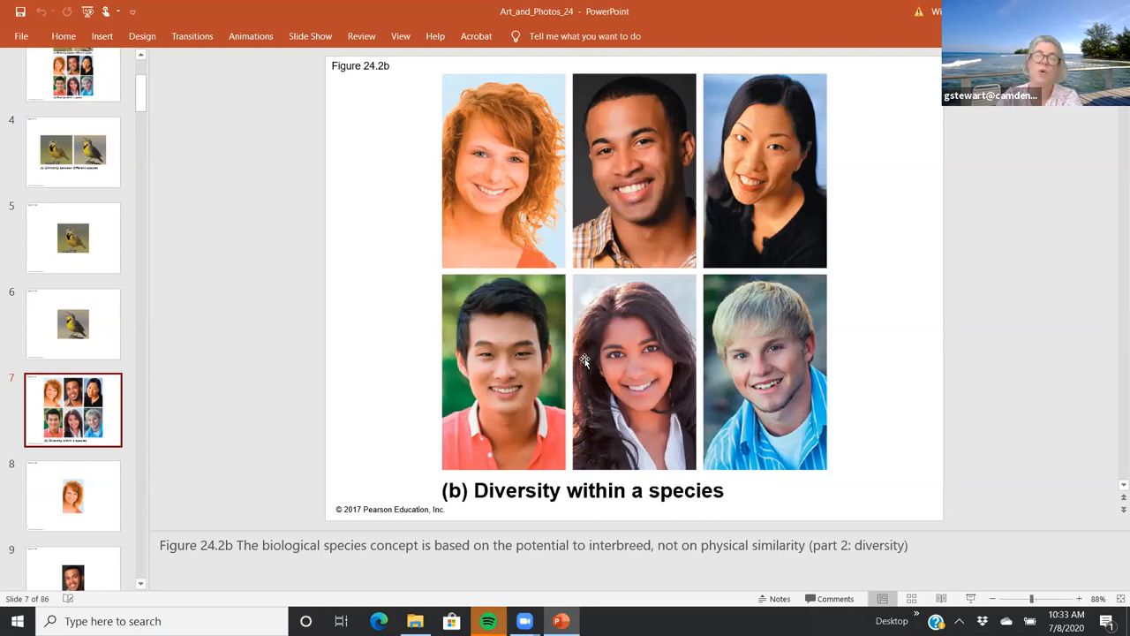
mouse_move(691, 356)
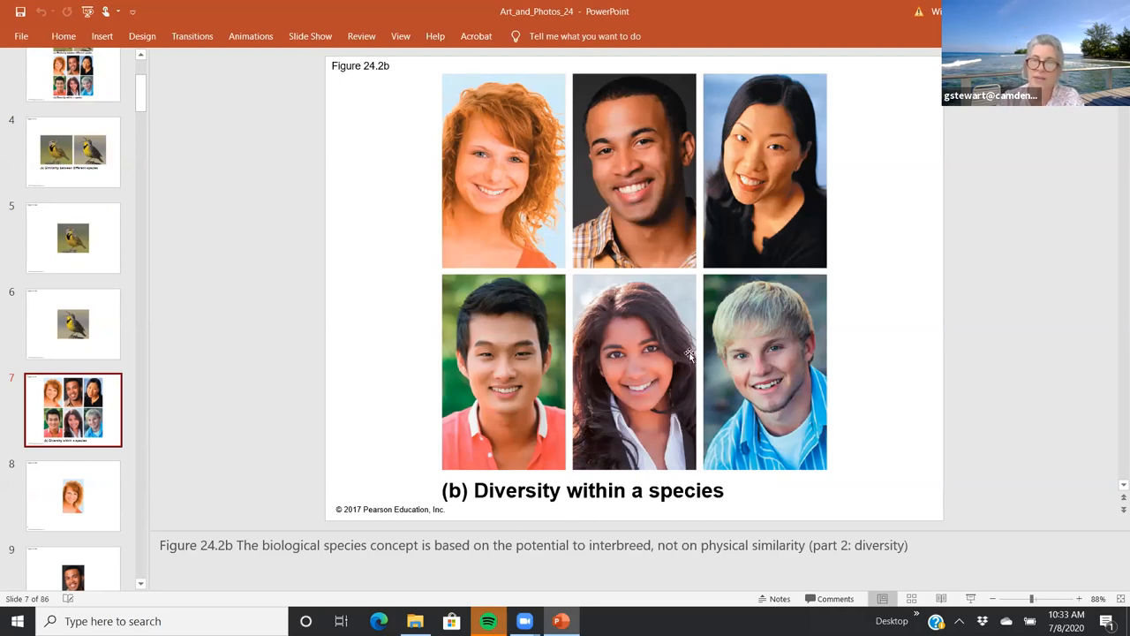
mouse_move(609, 316)
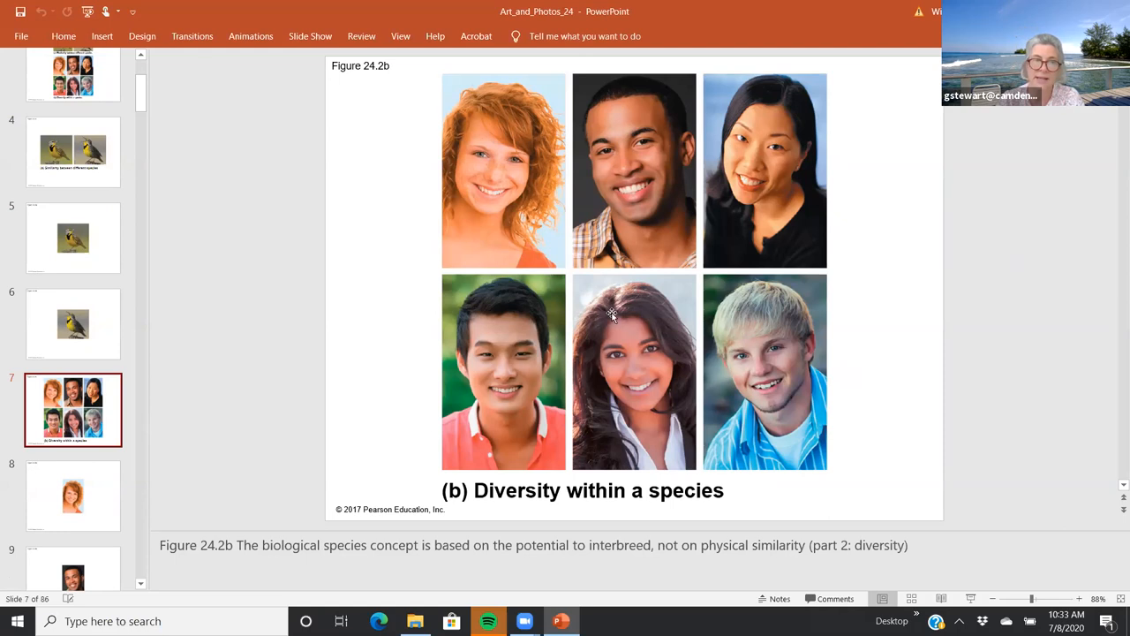
click(74, 152)
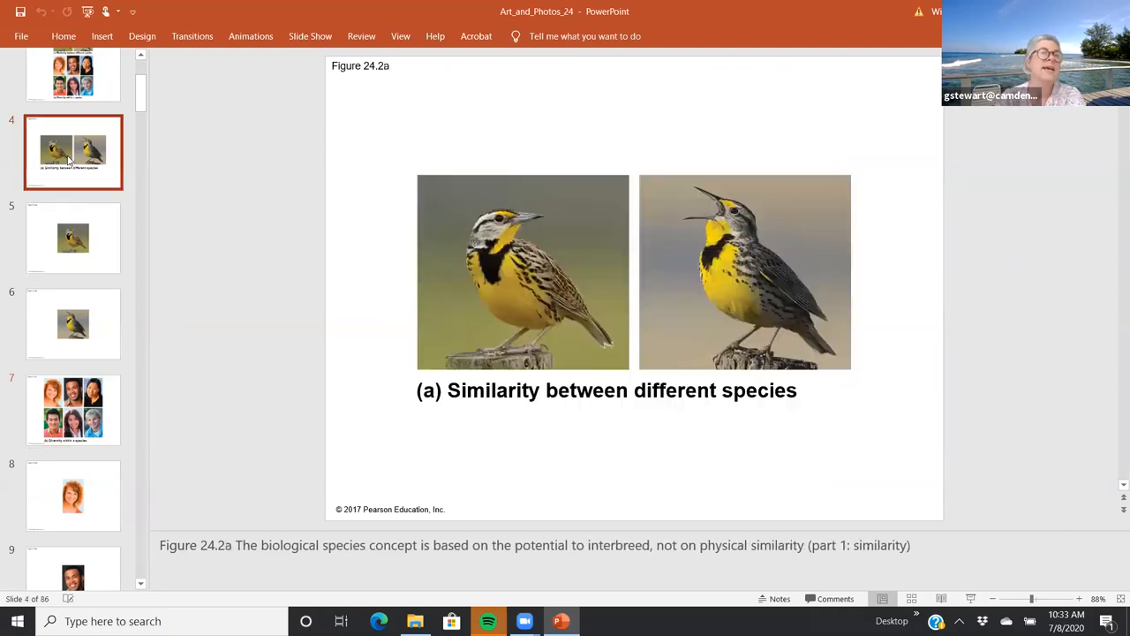
mouse_move(805, 303)
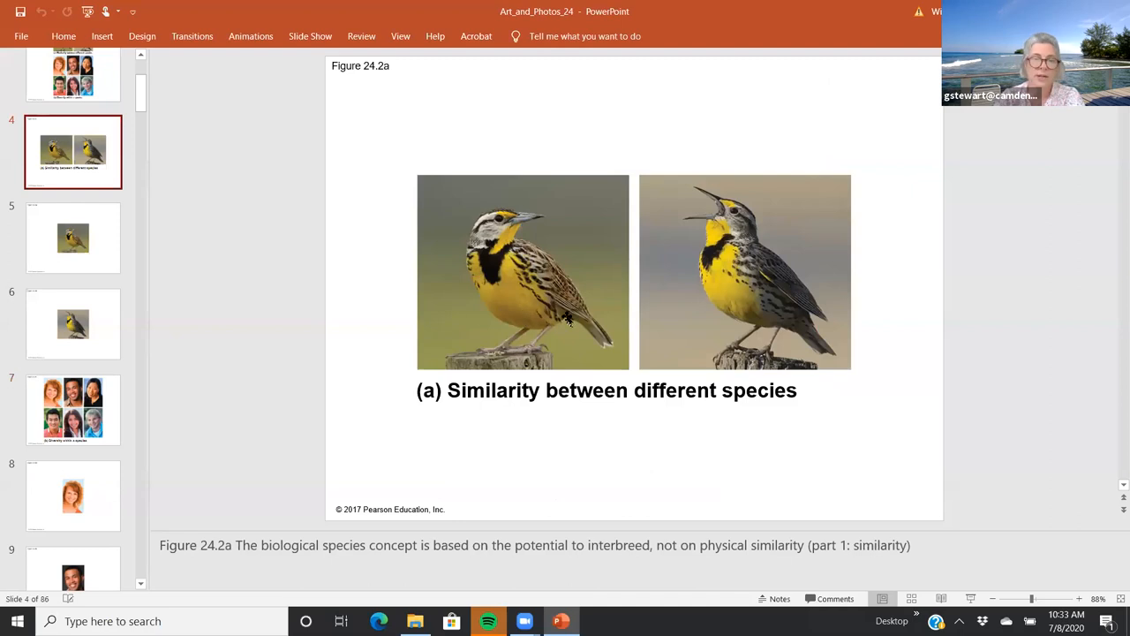
mouse_move(615, 188)
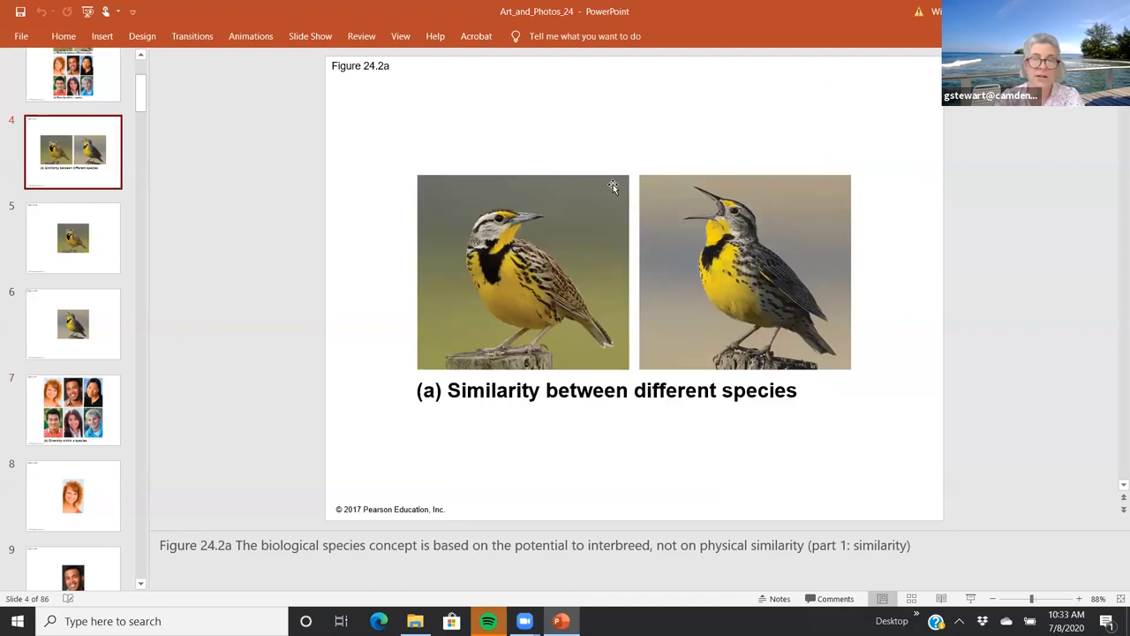
mouse_move(647, 357)
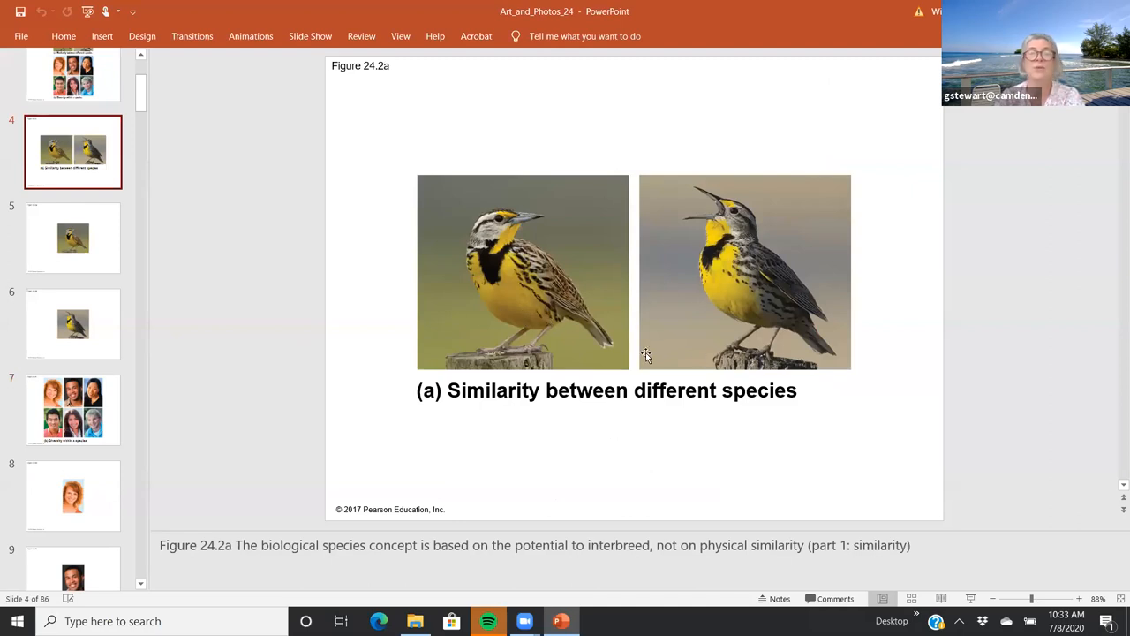
mouse_move(583, 308)
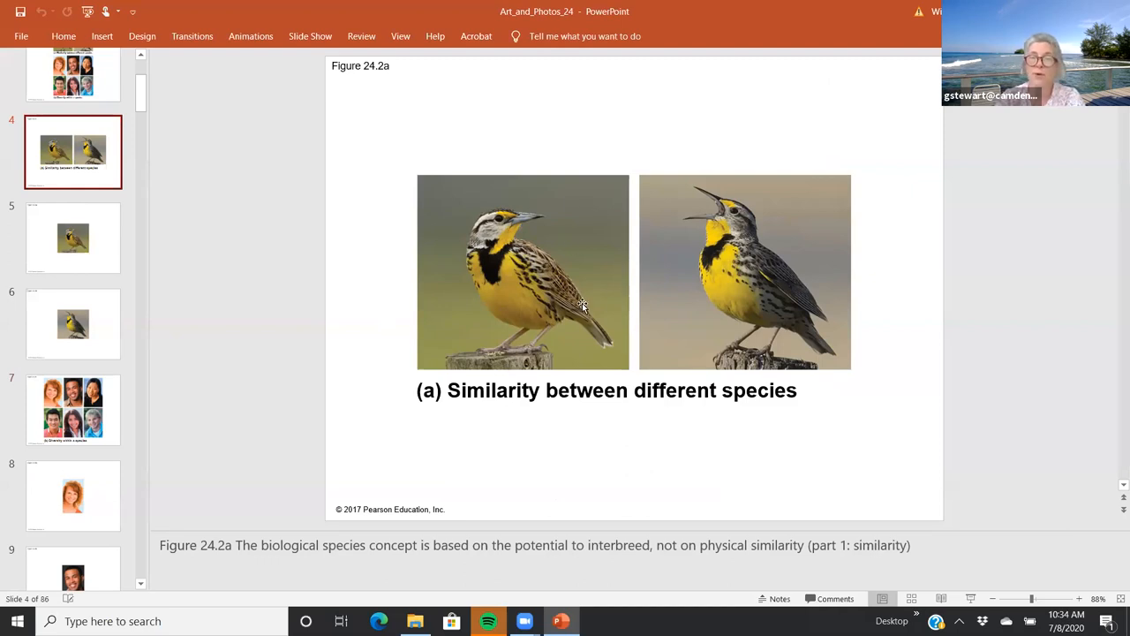
mouse_move(804, 135)
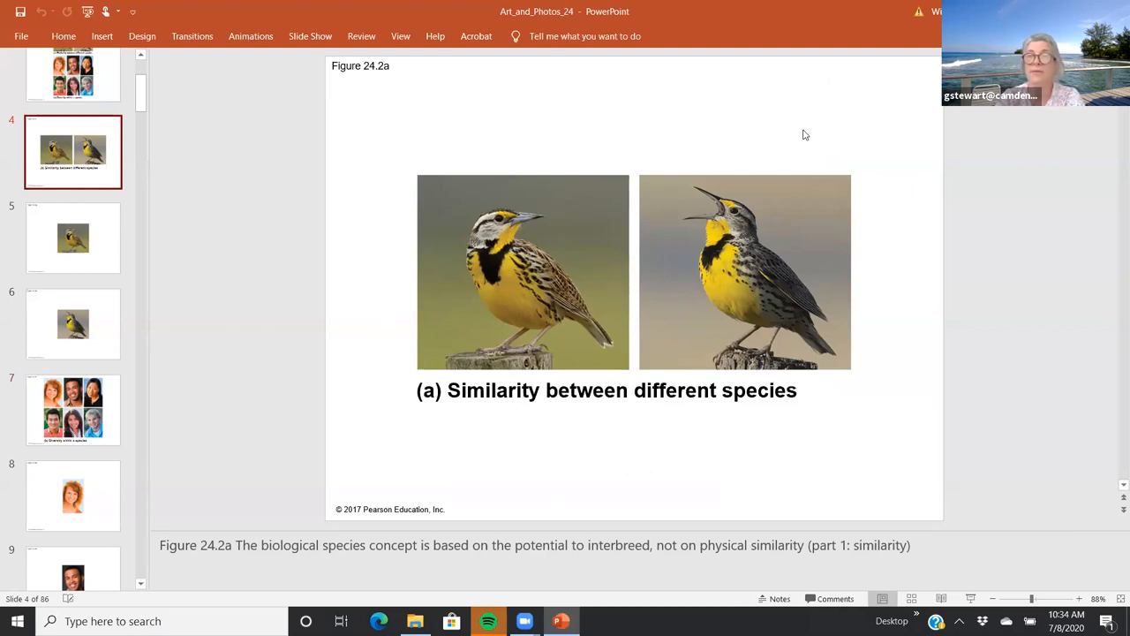
Scroll the thumbnail pane down toward slide 14, Figure 24.3 reproductive barriers.
scroll(down, 3)
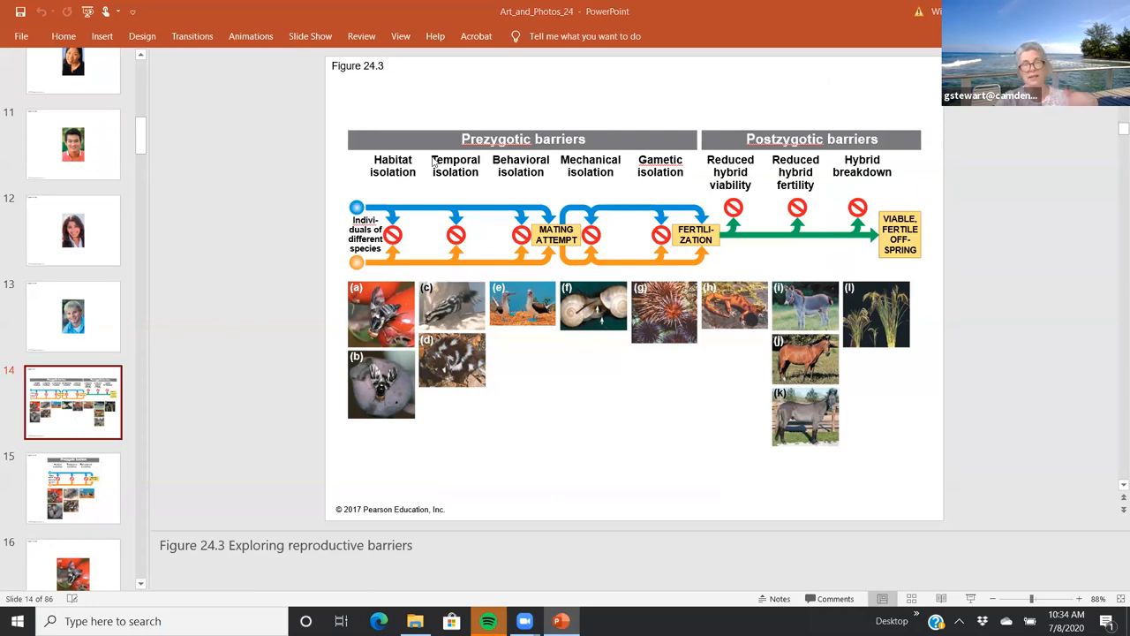
mouse_move(502, 132)
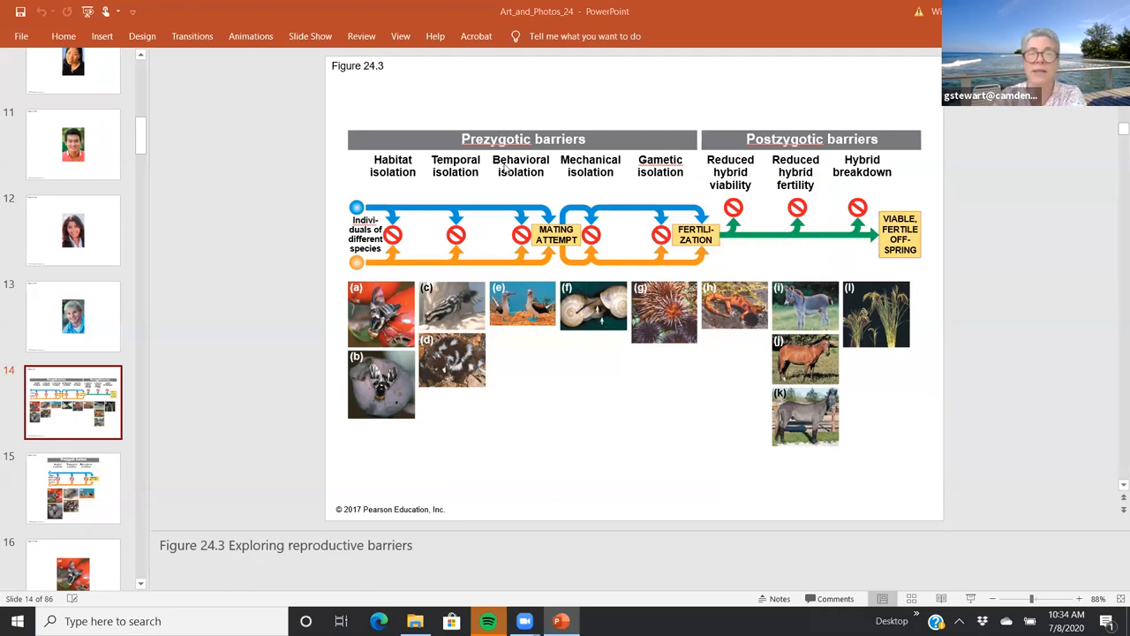
mouse_move(519, 417)
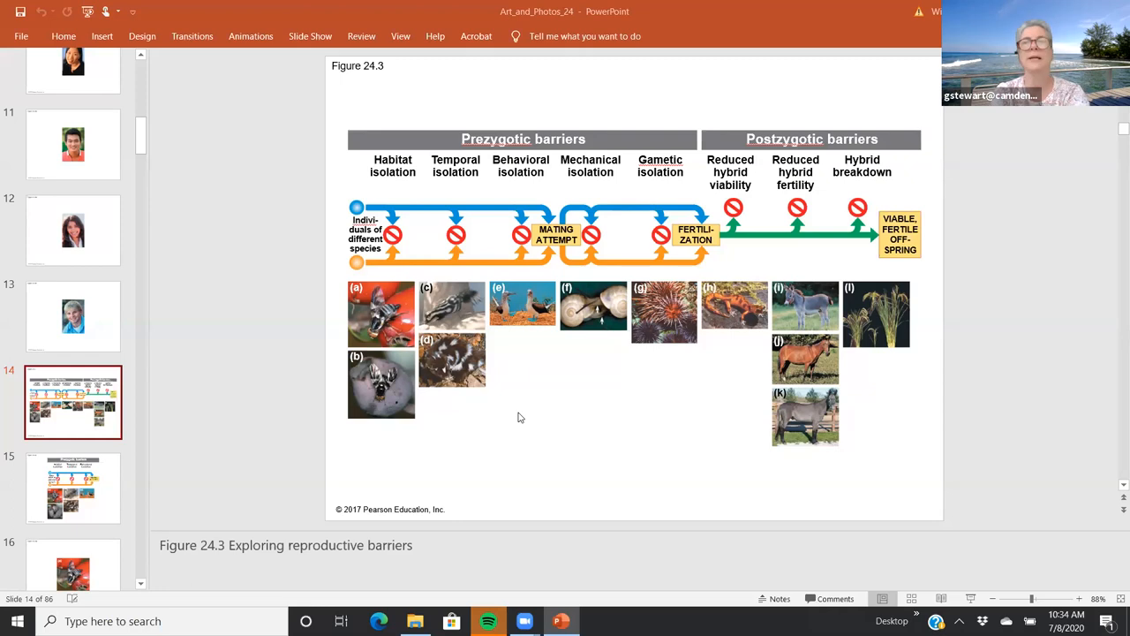
mouse_move(652, 158)
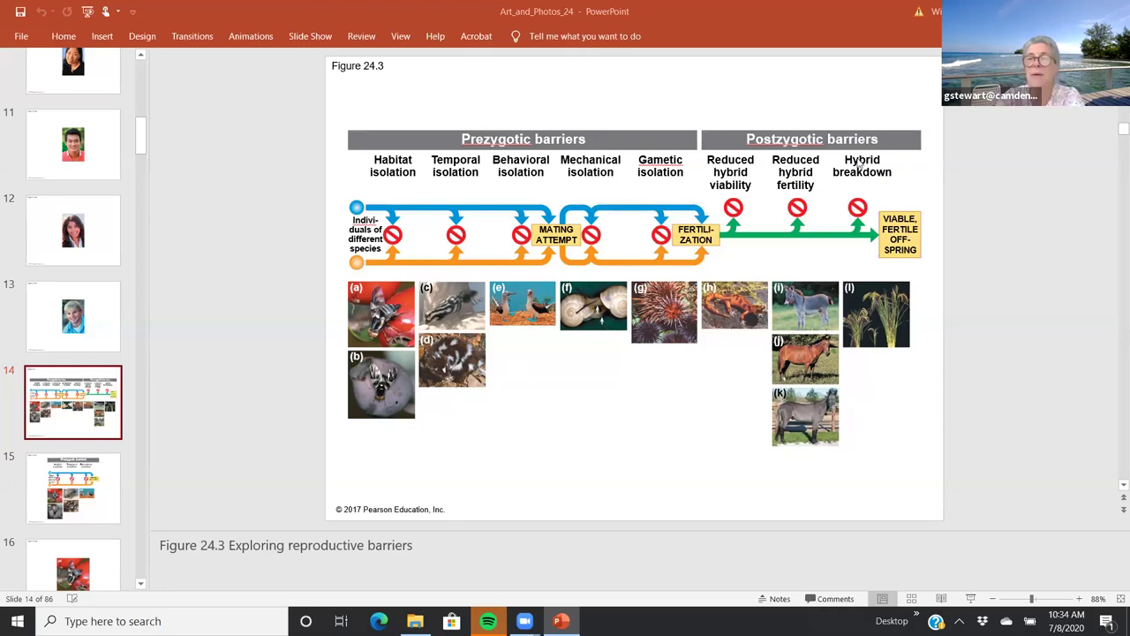
mouse_move(946, 401)
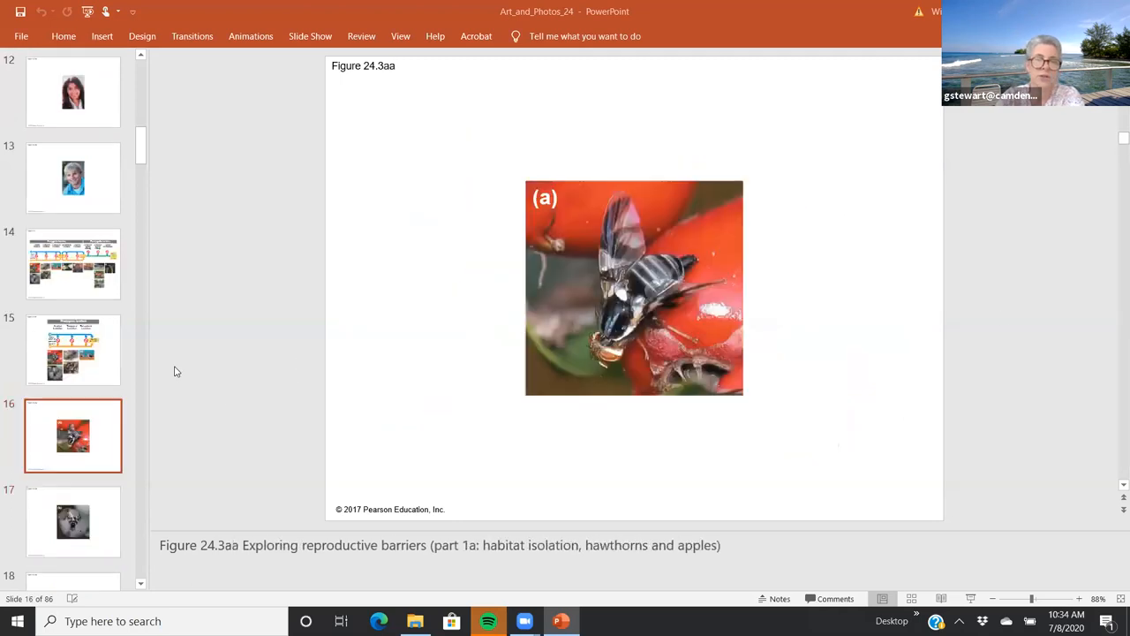
mouse_move(51, 290)
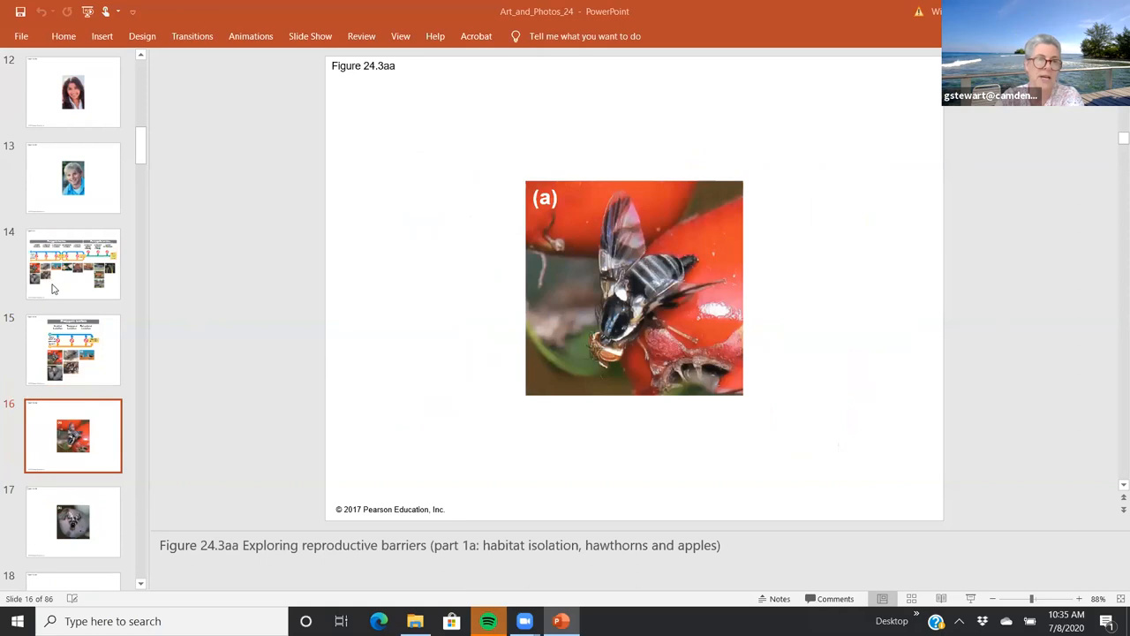
Flip between the hawthorn and blueberry fly habitat isolation slides, ending on slide 14's barriers overview.
click(72, 263)
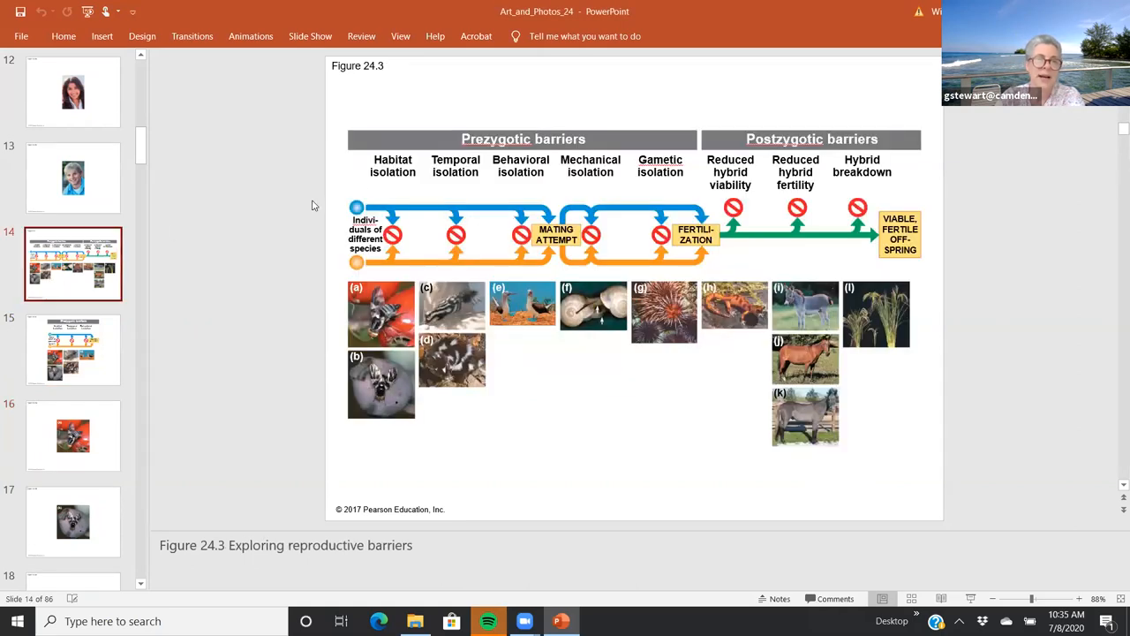
mouse_move(402, 177)
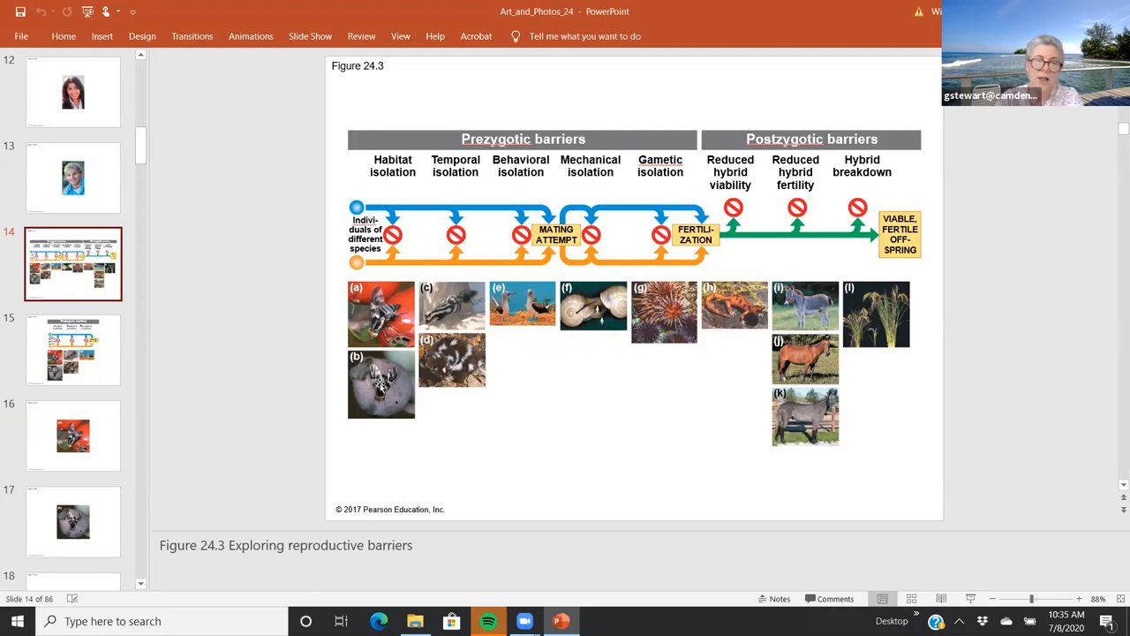
click(73, 434)
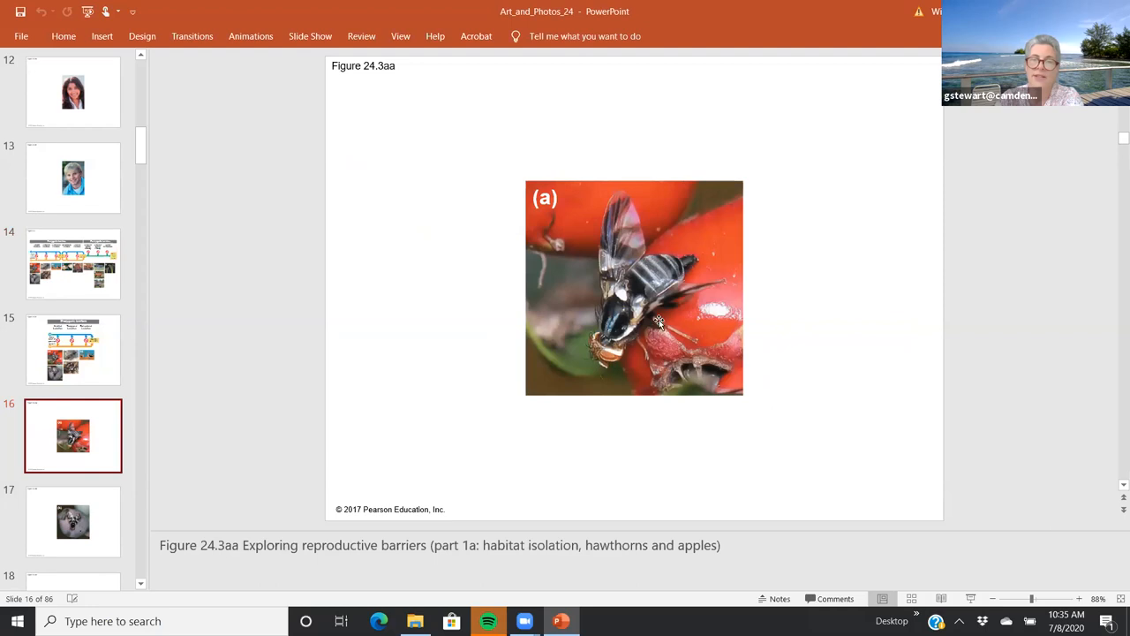
mouse_move(652, 355)
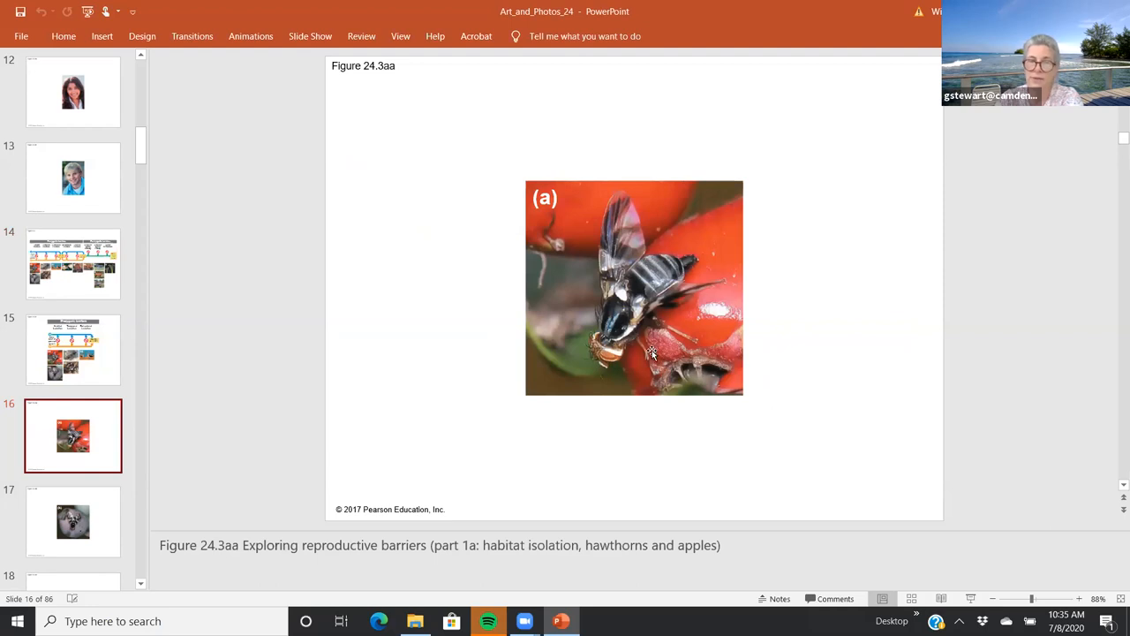
mouse_move(674, 269)
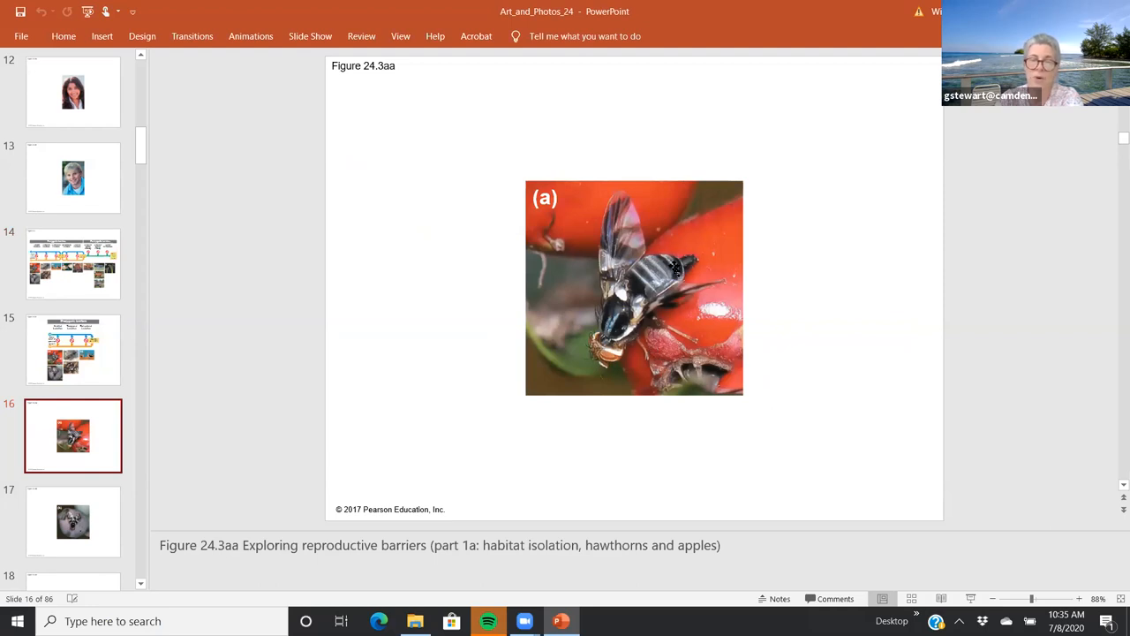
click(73, 521)
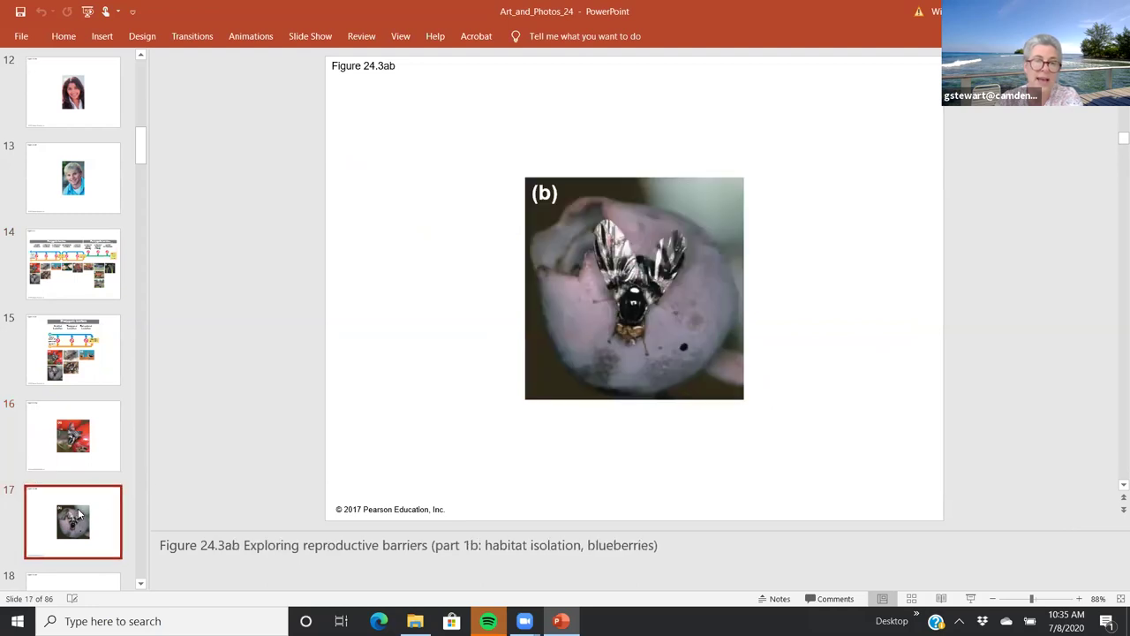
mouse_move(357, 426)
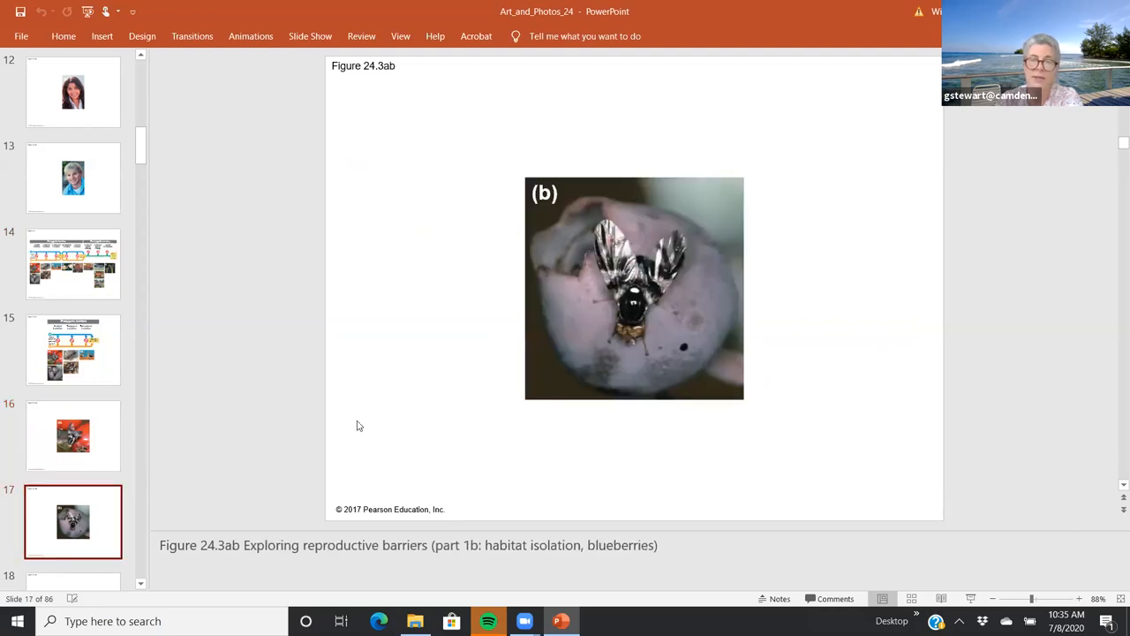
click(75, 435)
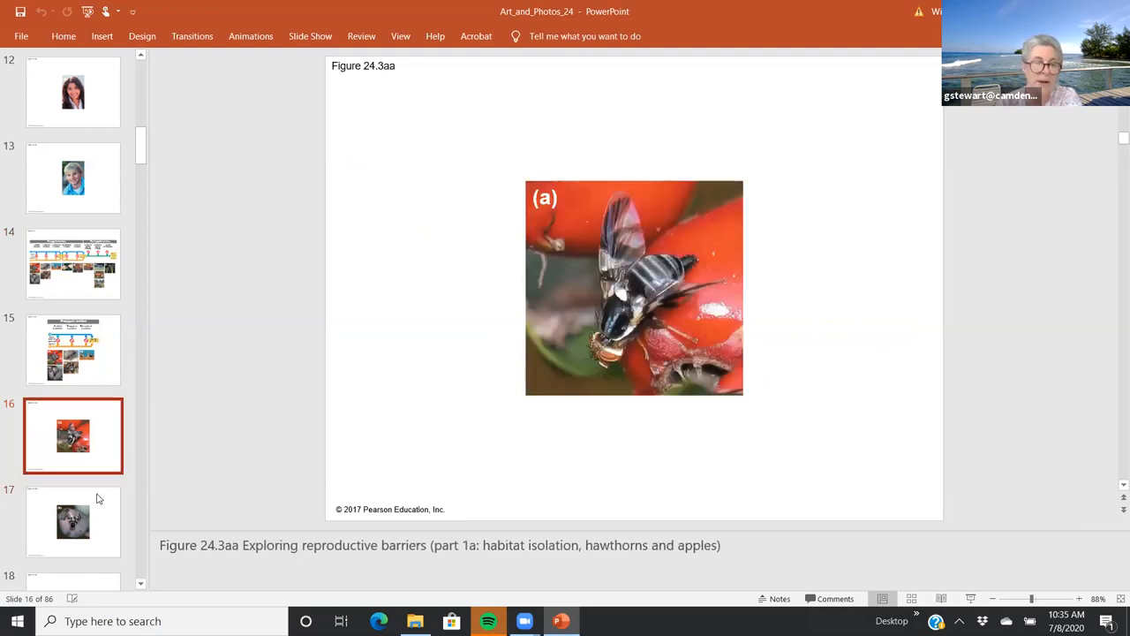
click(74, 521)
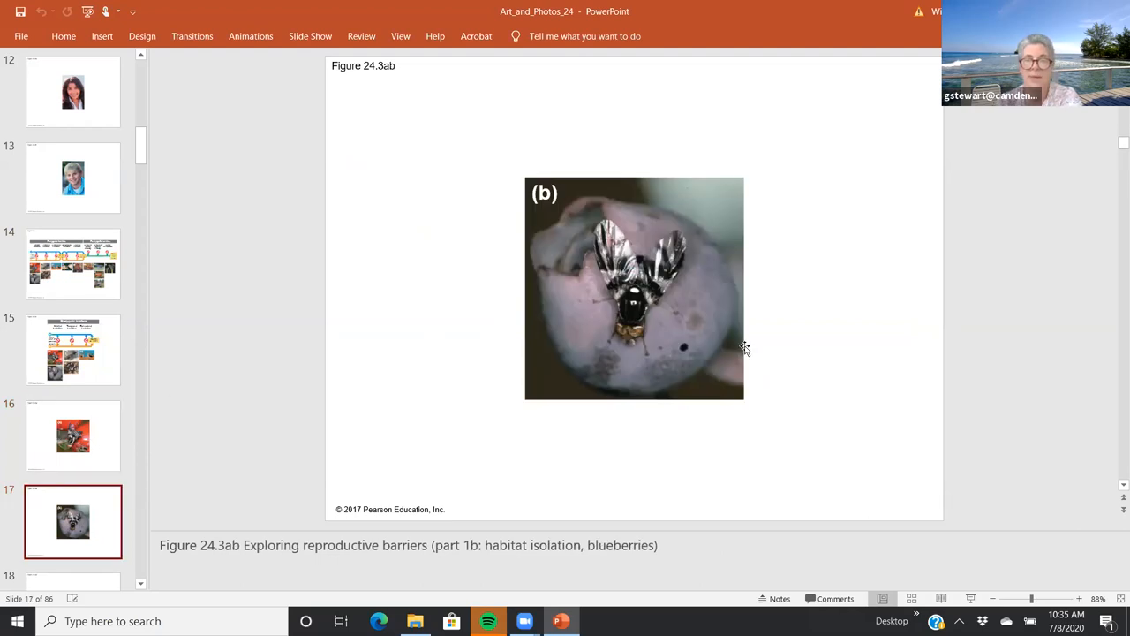
mouse_move(608, 318)
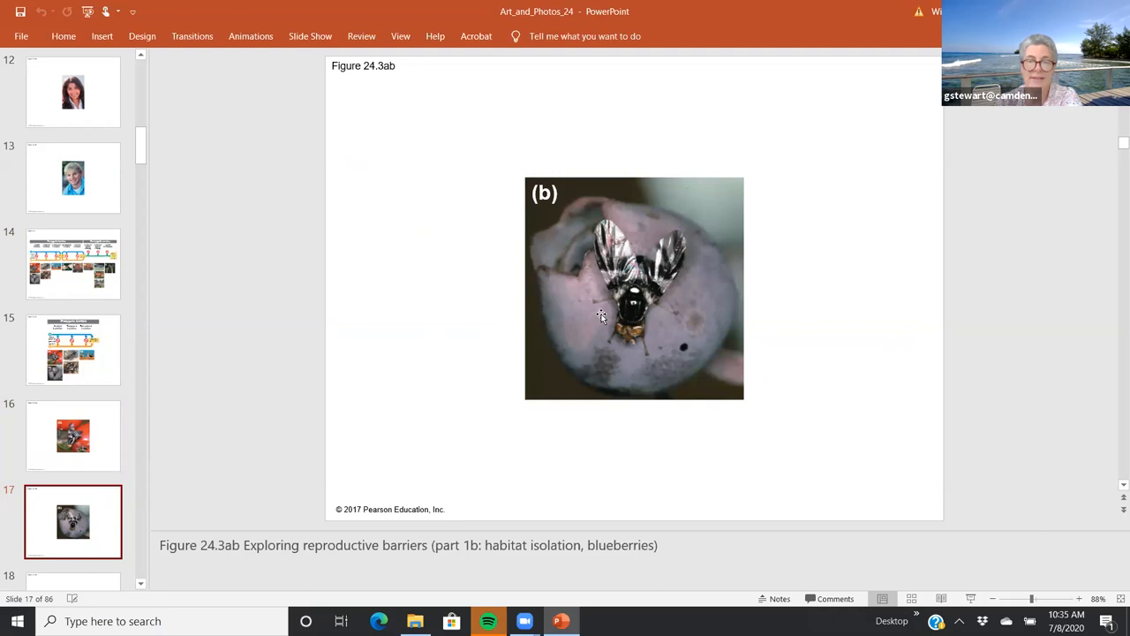
mouse_move(56, 279)
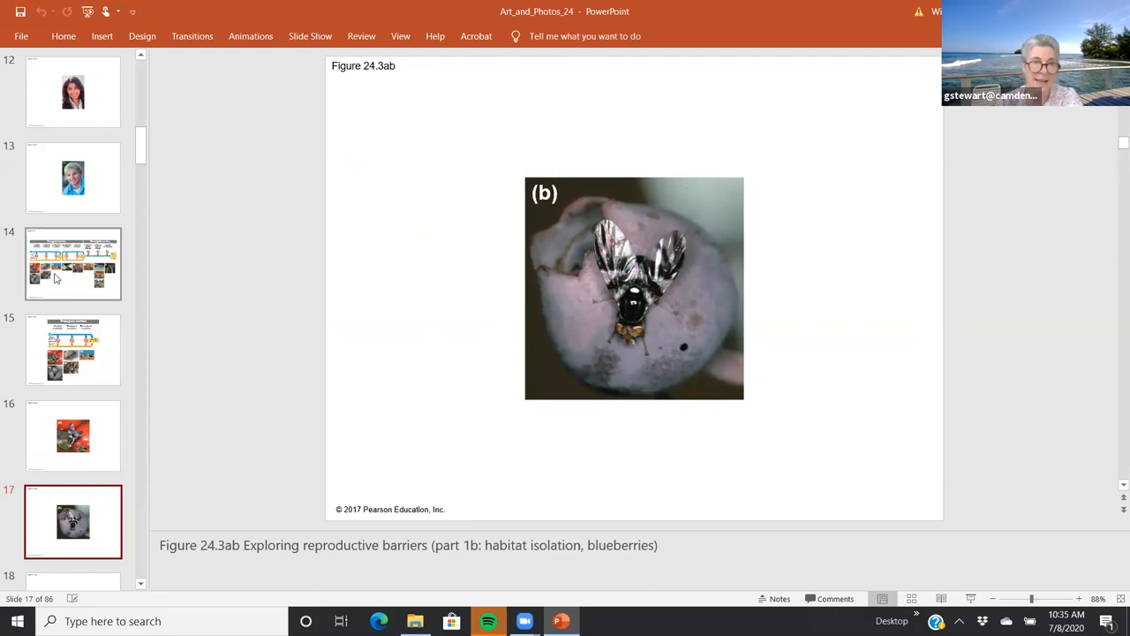
click(74, 263)
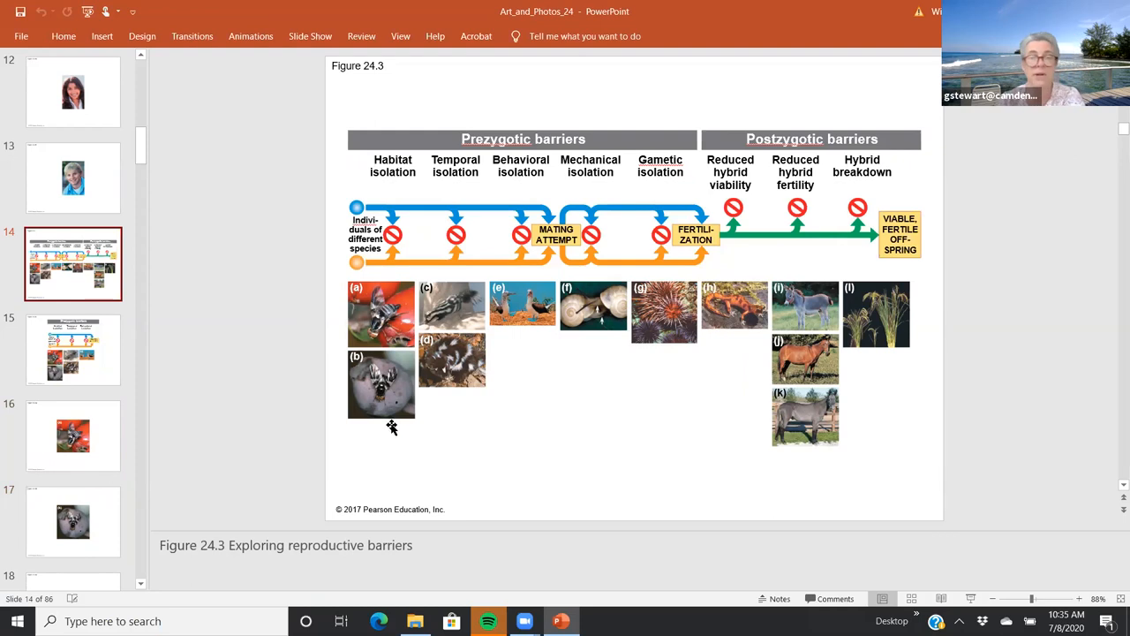
mouse_move(368, 382)
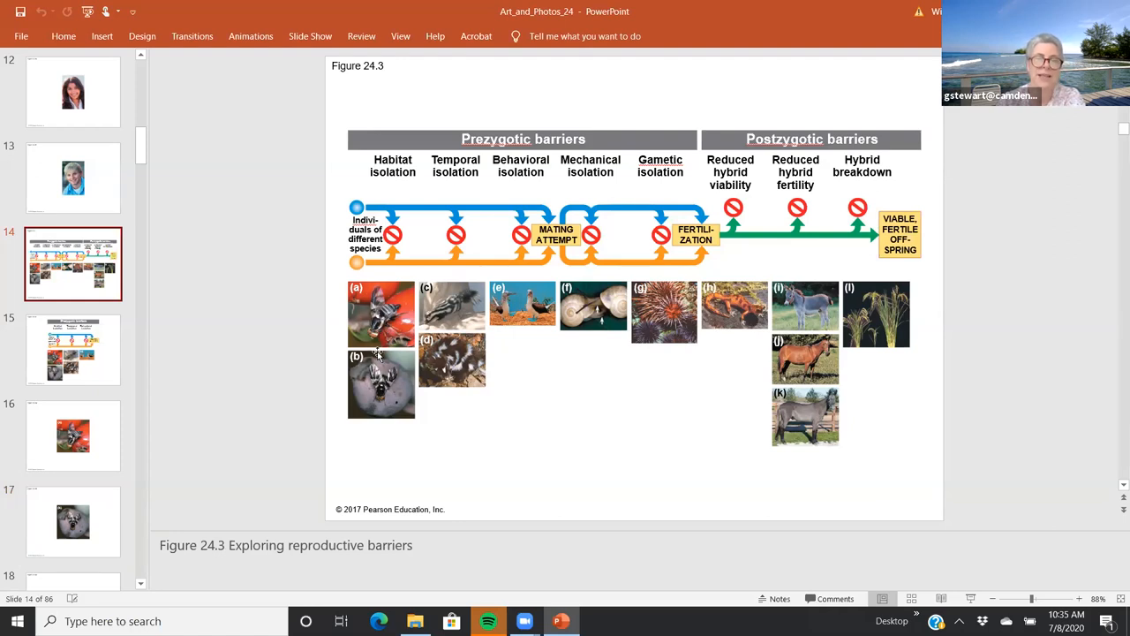
mouse_move(396, 318)
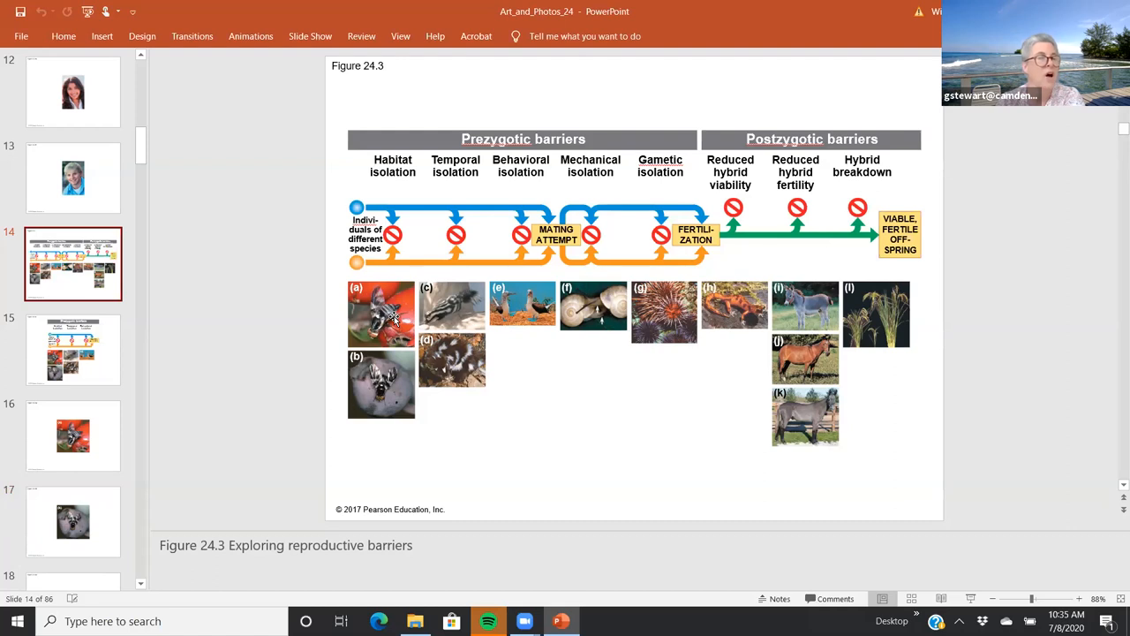
mouse_move(378, 362)
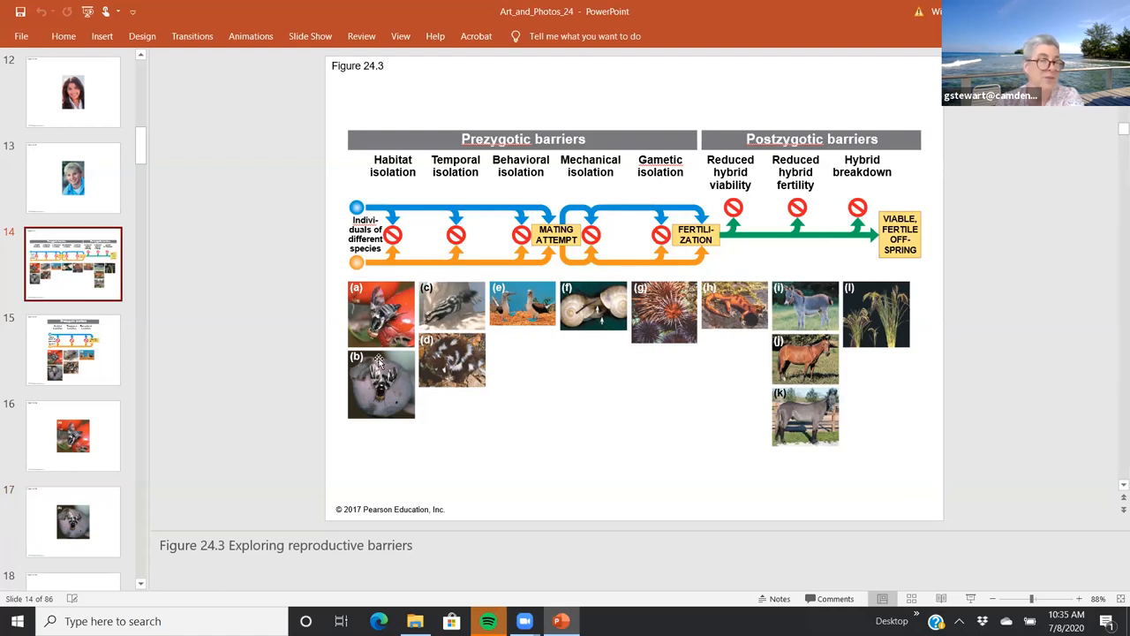
mouse_move(396, 420)
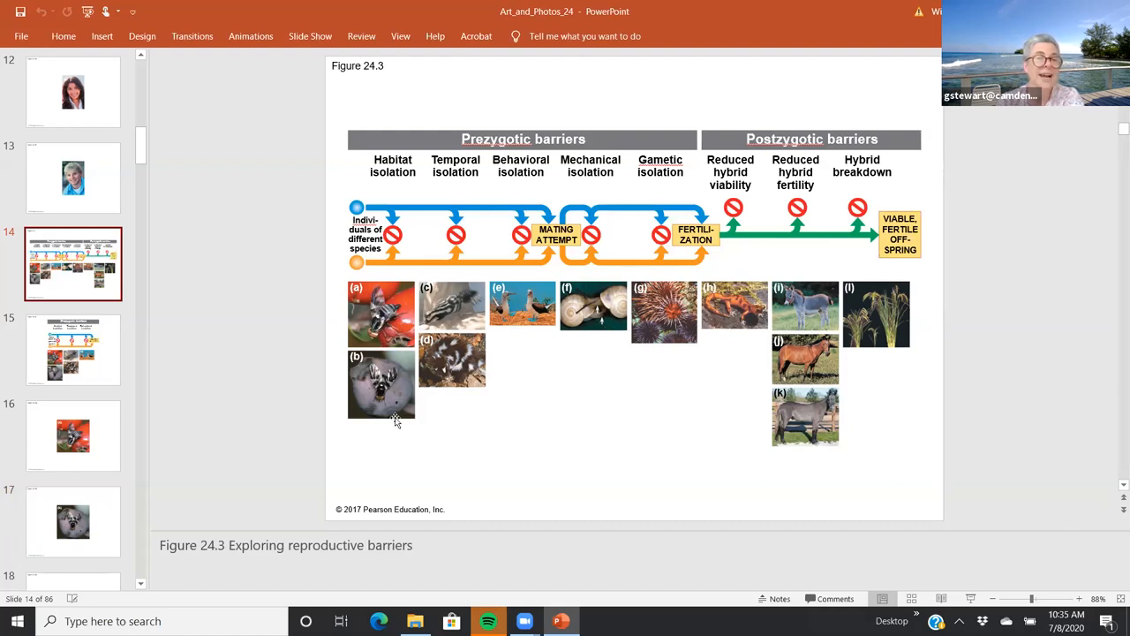
mouse_move(355, 334)
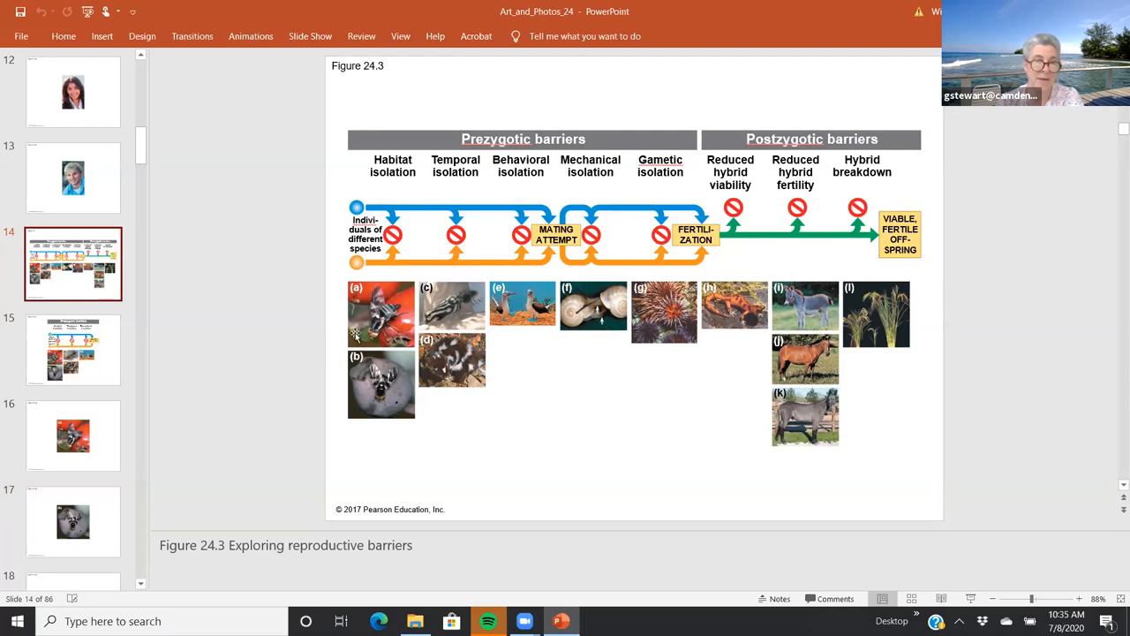
mouse_move(364, 378)
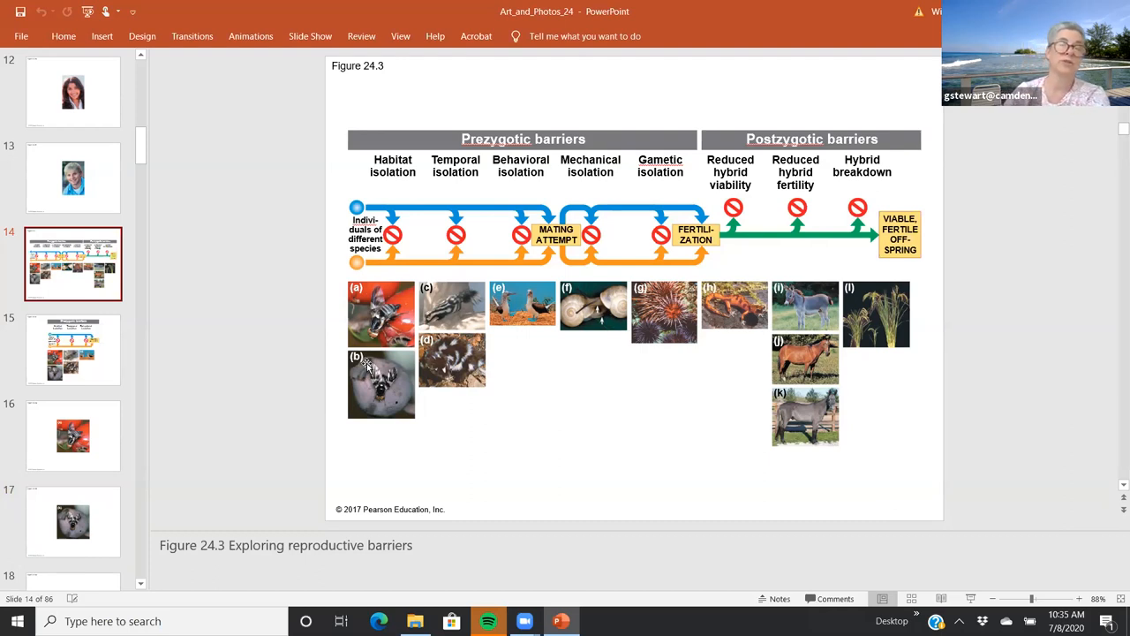
mouse_move(286, 321)
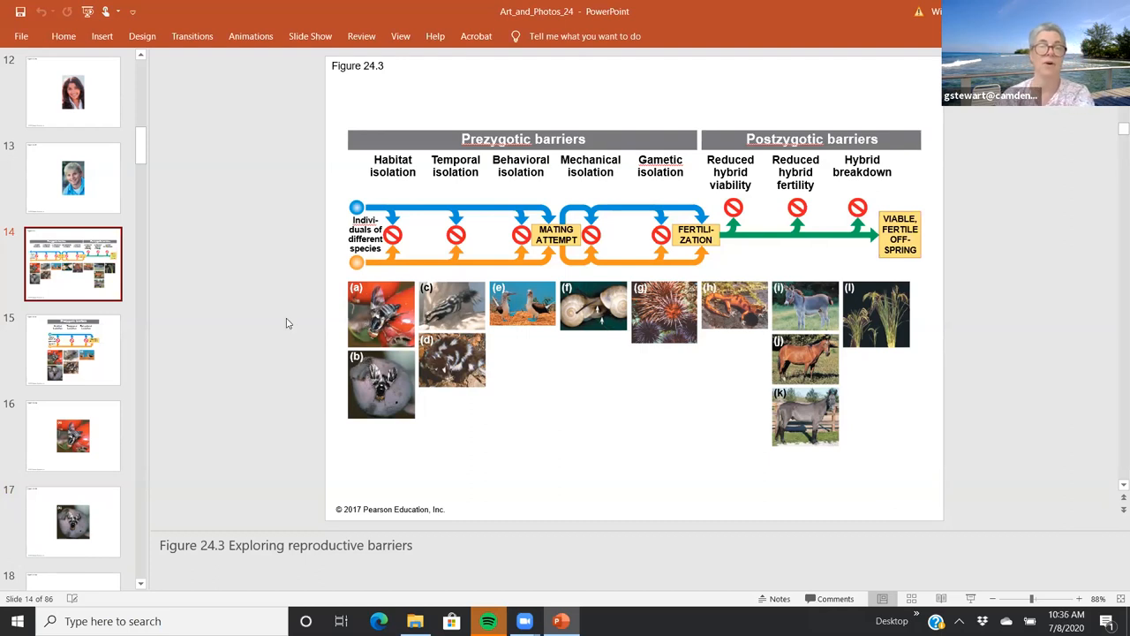
mouse_move(297, 333)
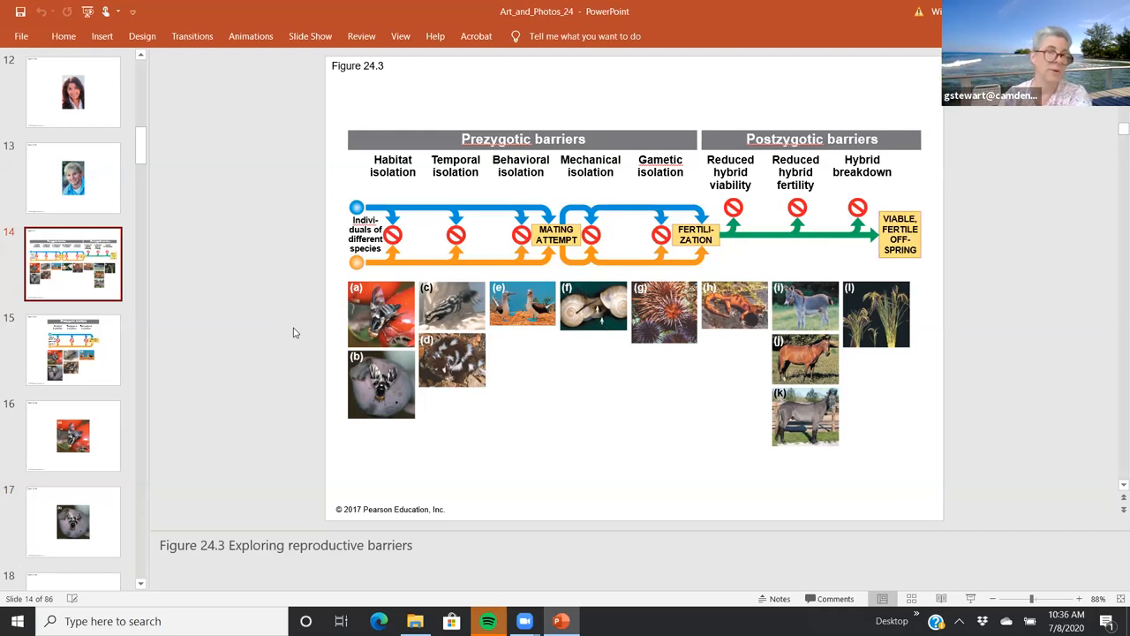
mouse_move(438, 297)
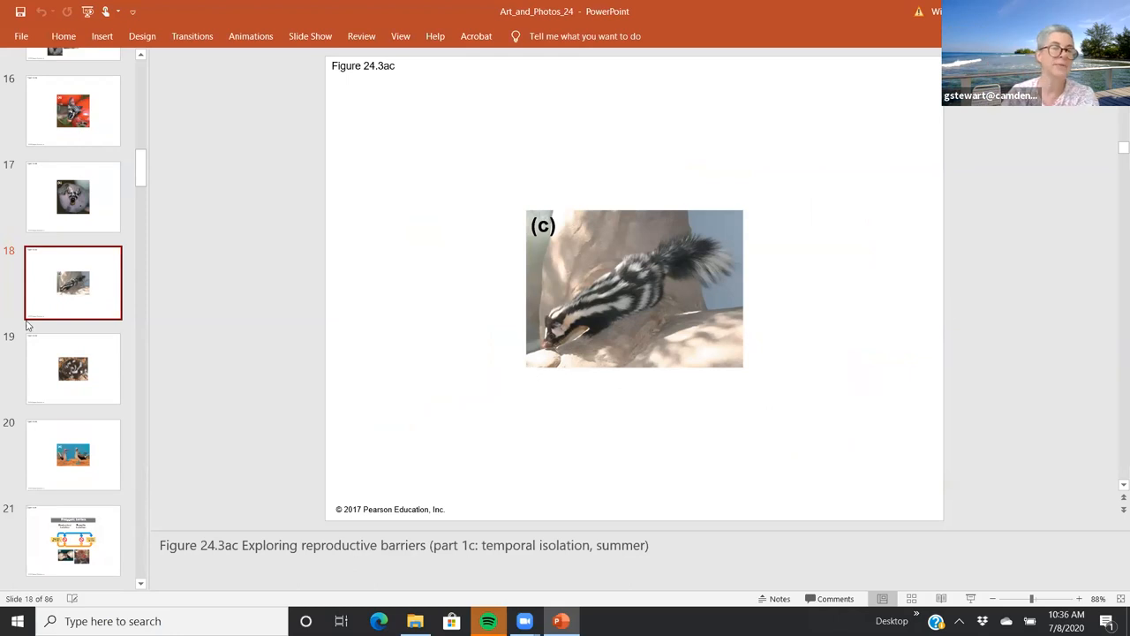
click(74, 369)
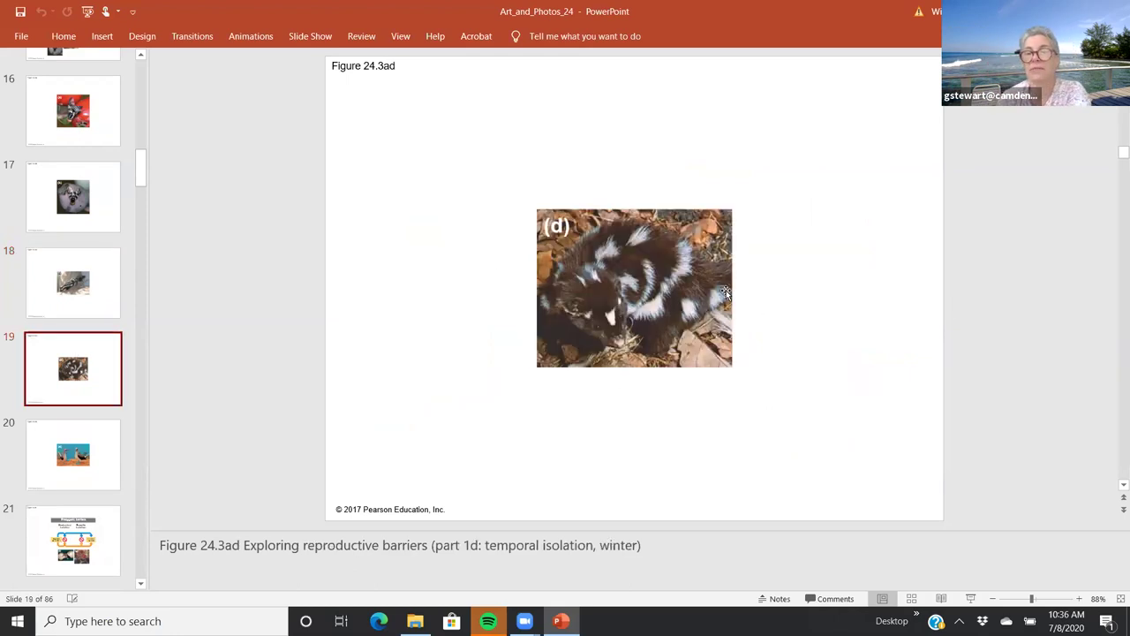
mouse_move(664, 315)
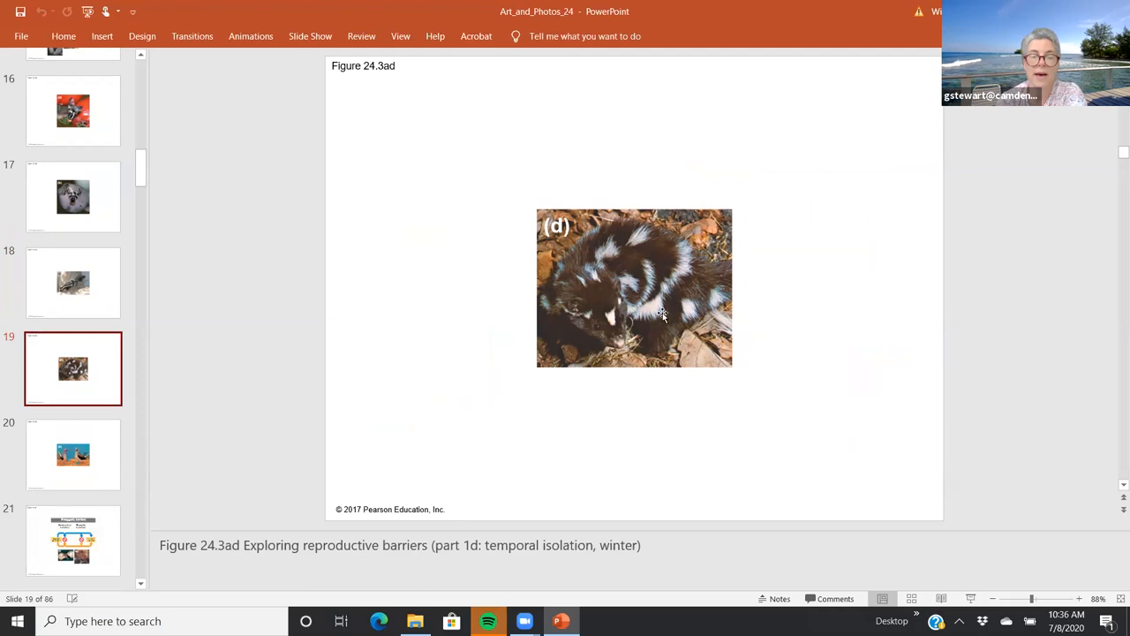
mouse_move(632, 272)
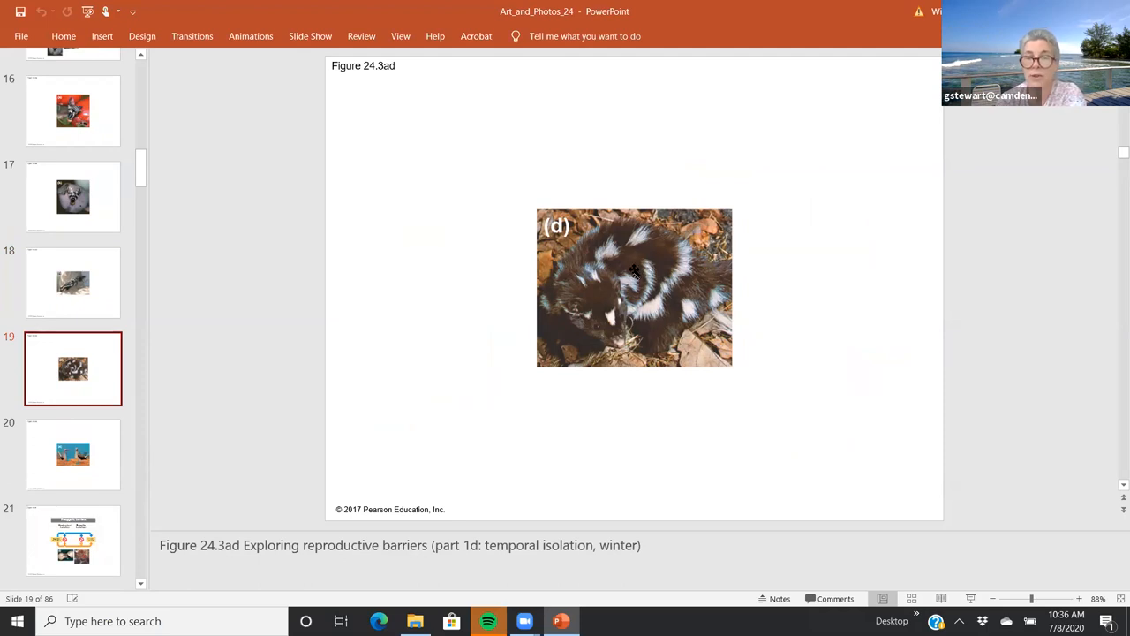
click(74, 282)
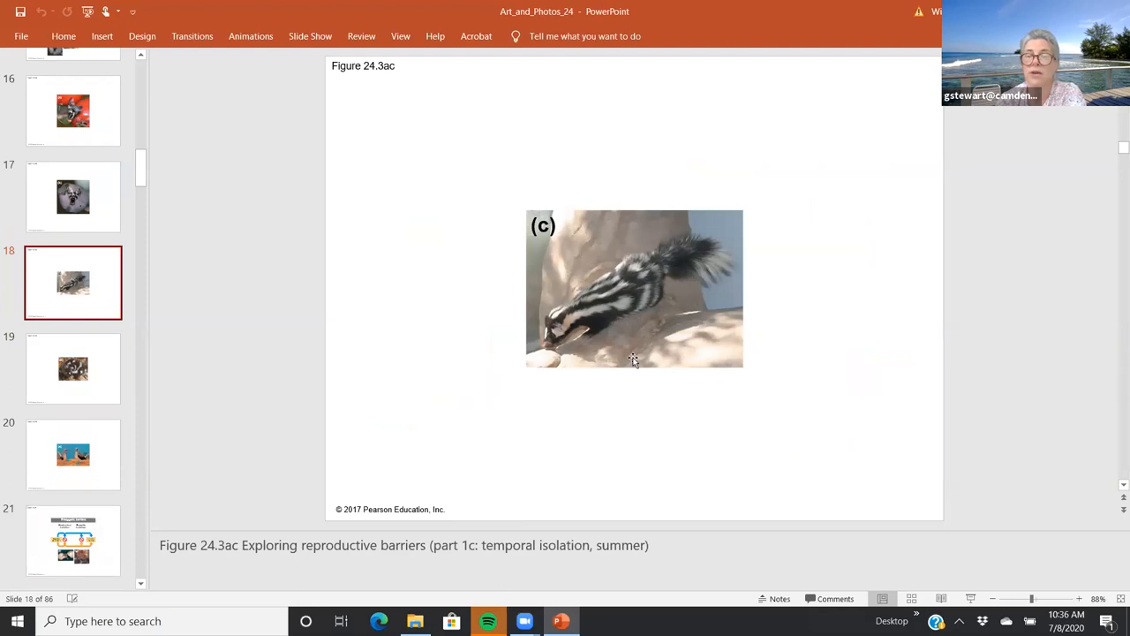
mouse_move(604, 346)
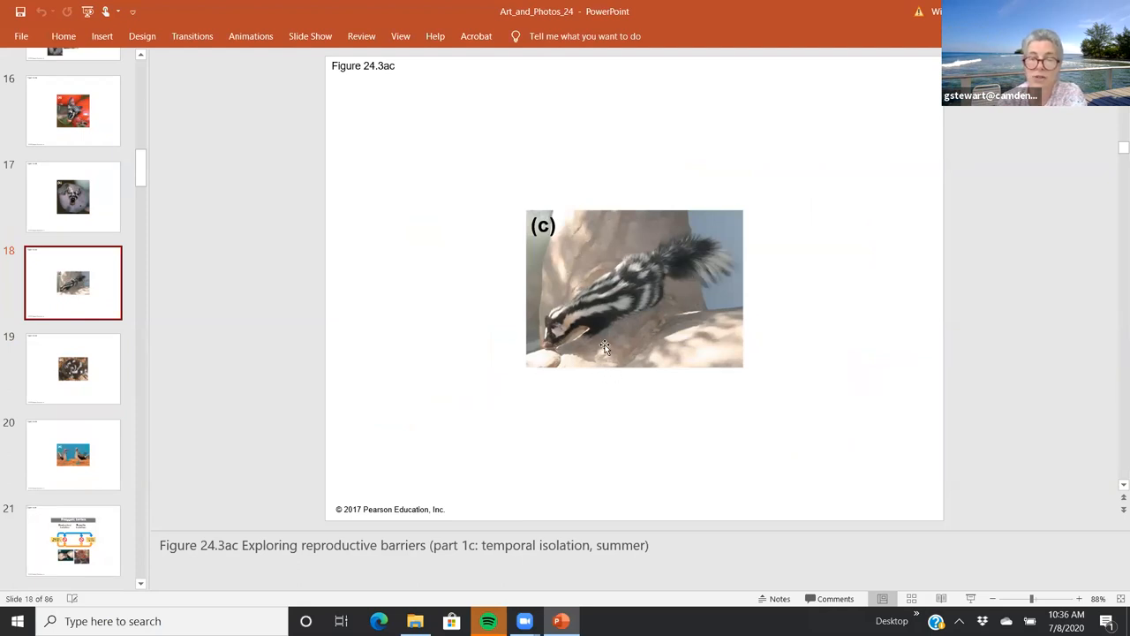
mouse_move(534, 290)
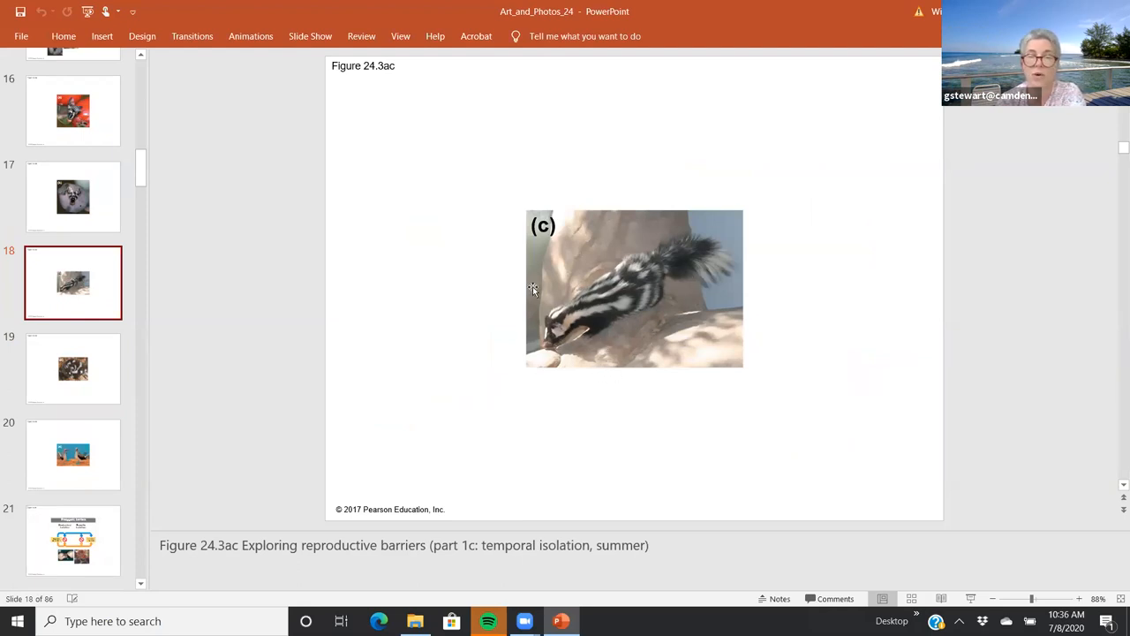
mouse_move(567, 296)
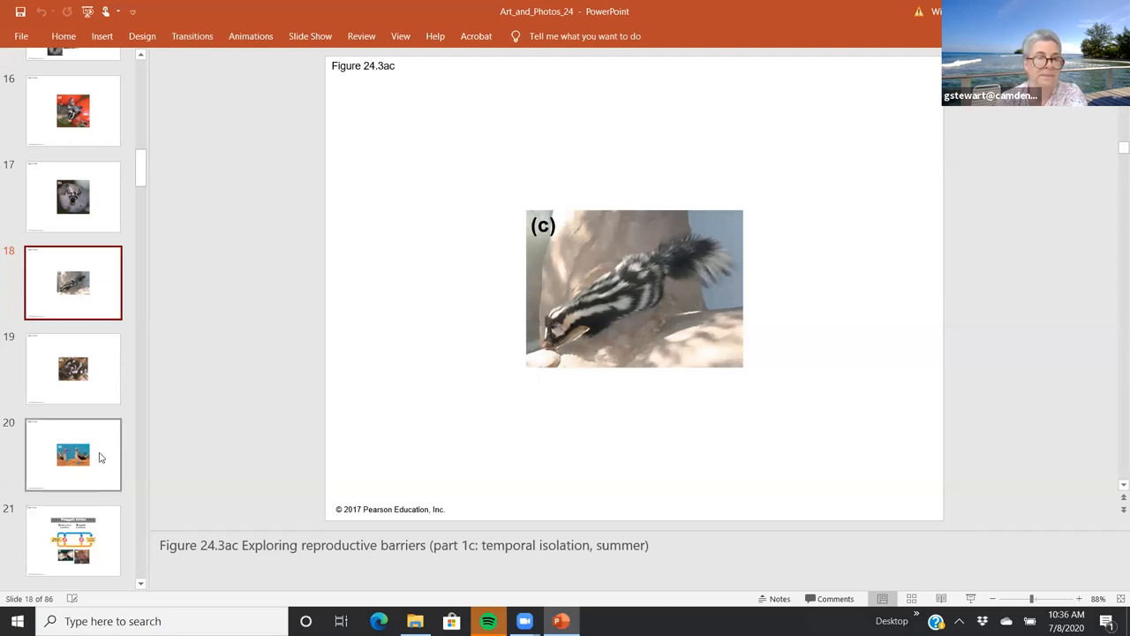
Revisit slide 14's overview, then show slide 20, Figure 24.3ae blue-footed boobies behavioral isolation.
click(74, 454)
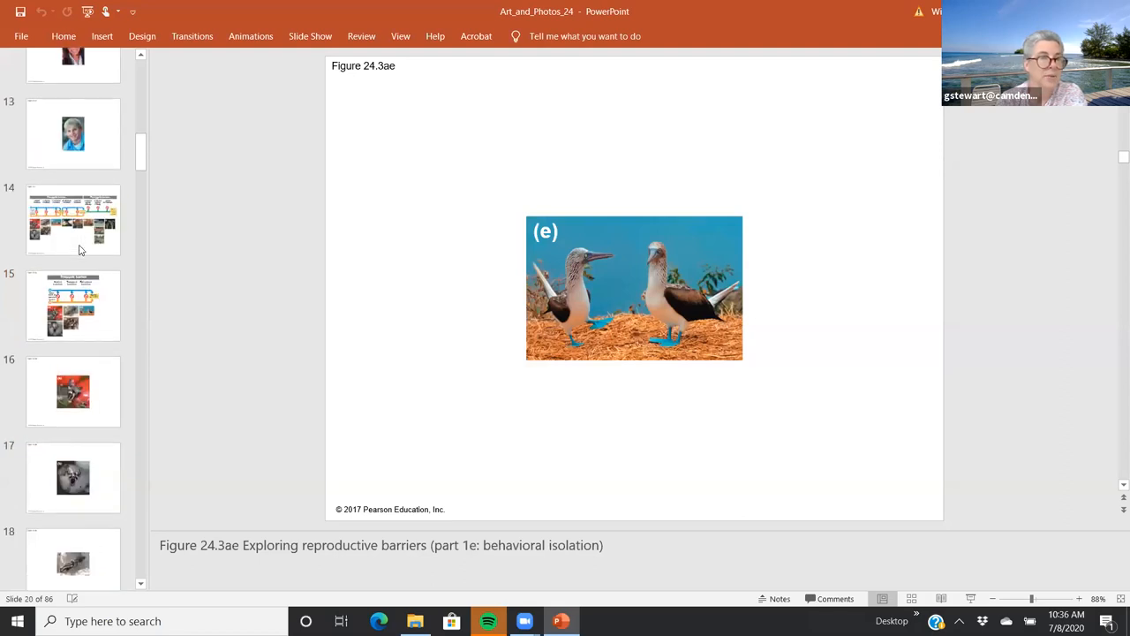
click(74, 222)
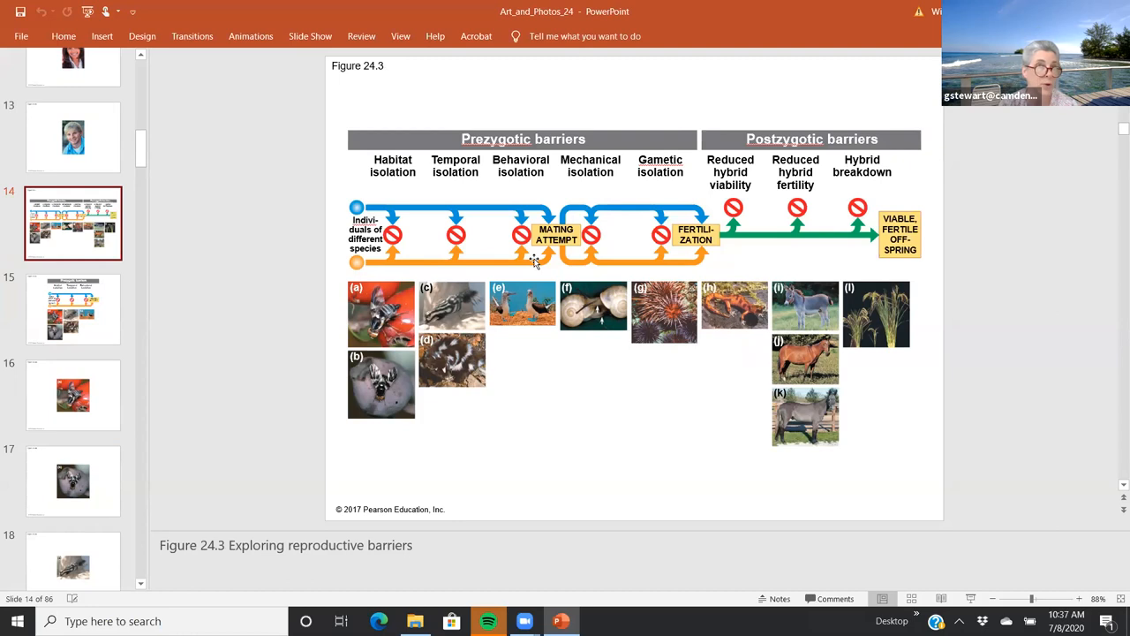
mouse_move(16, 180)
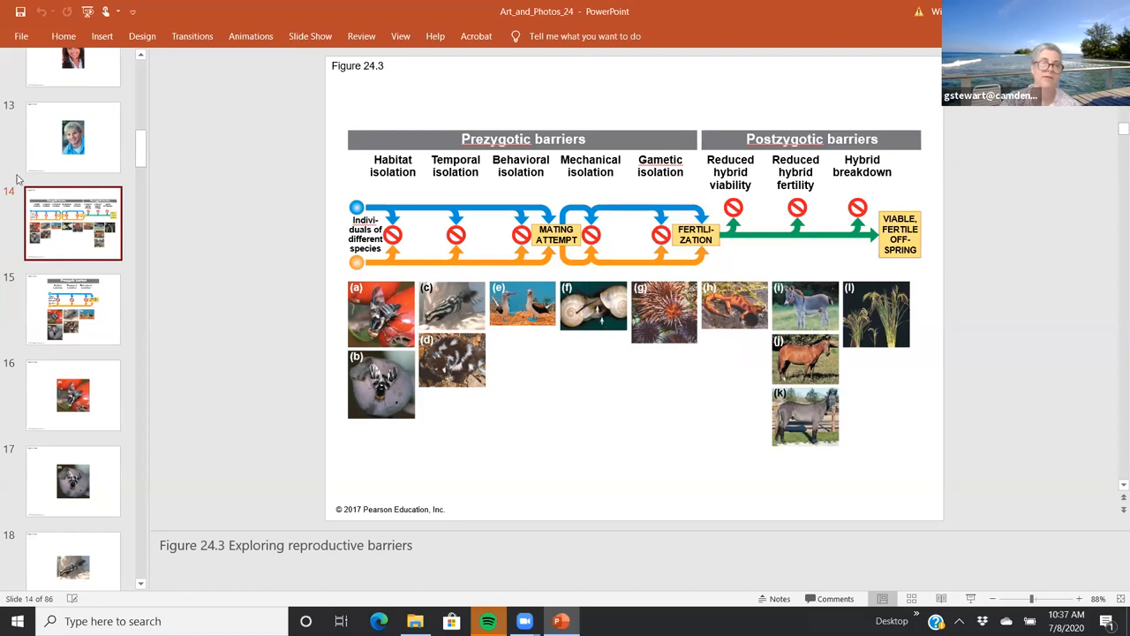
click(73, 413)
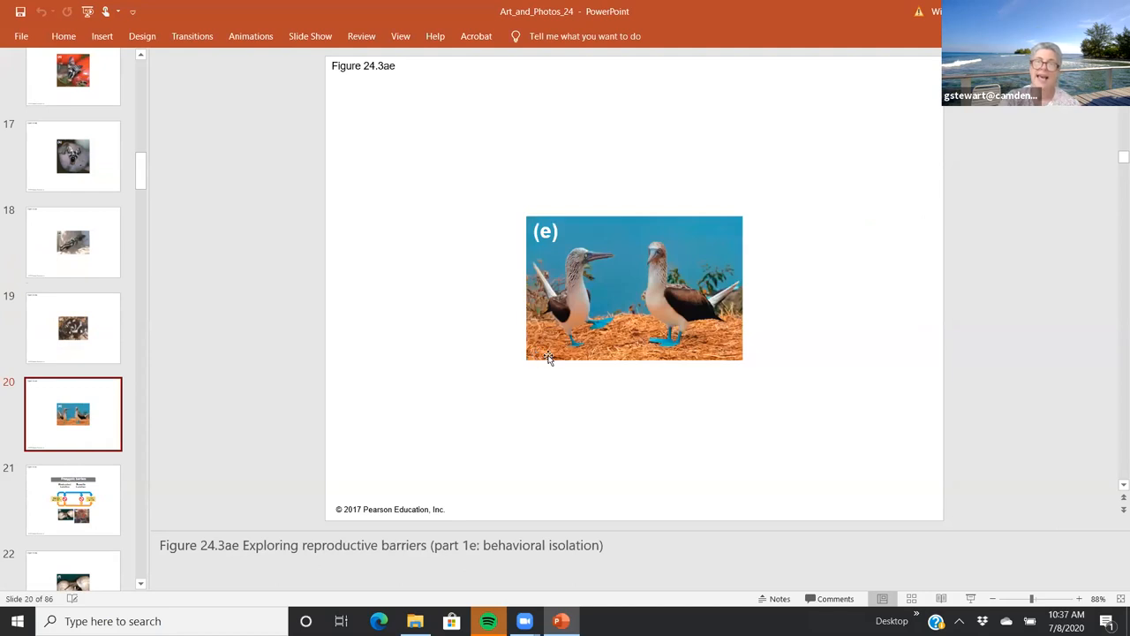
mouse_move(590, 357)
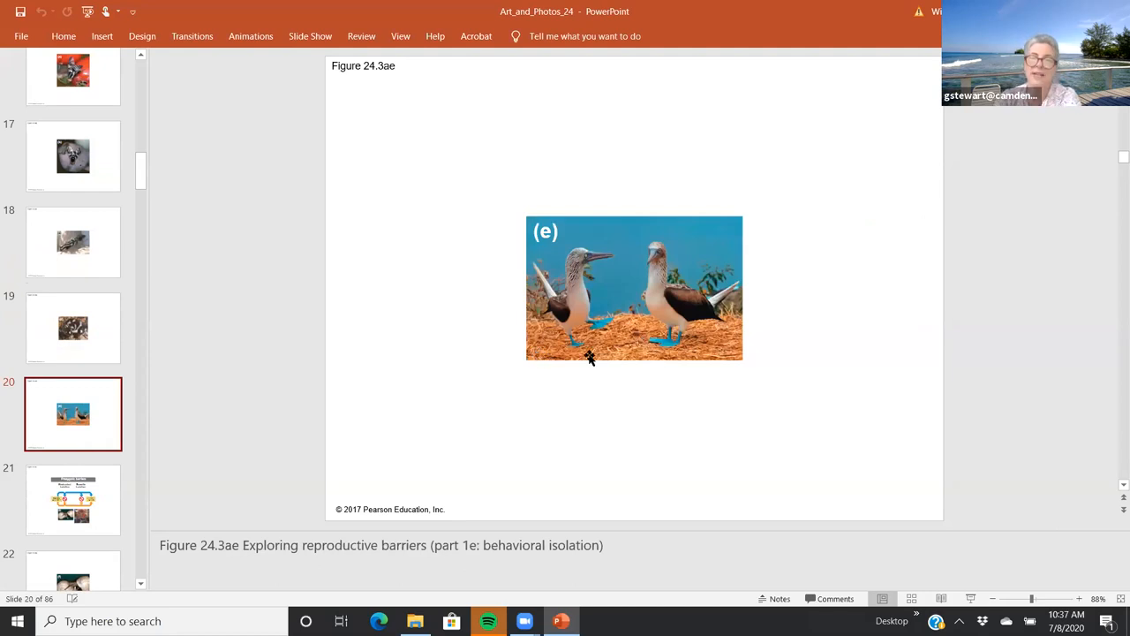
mouse_move(685, 345)
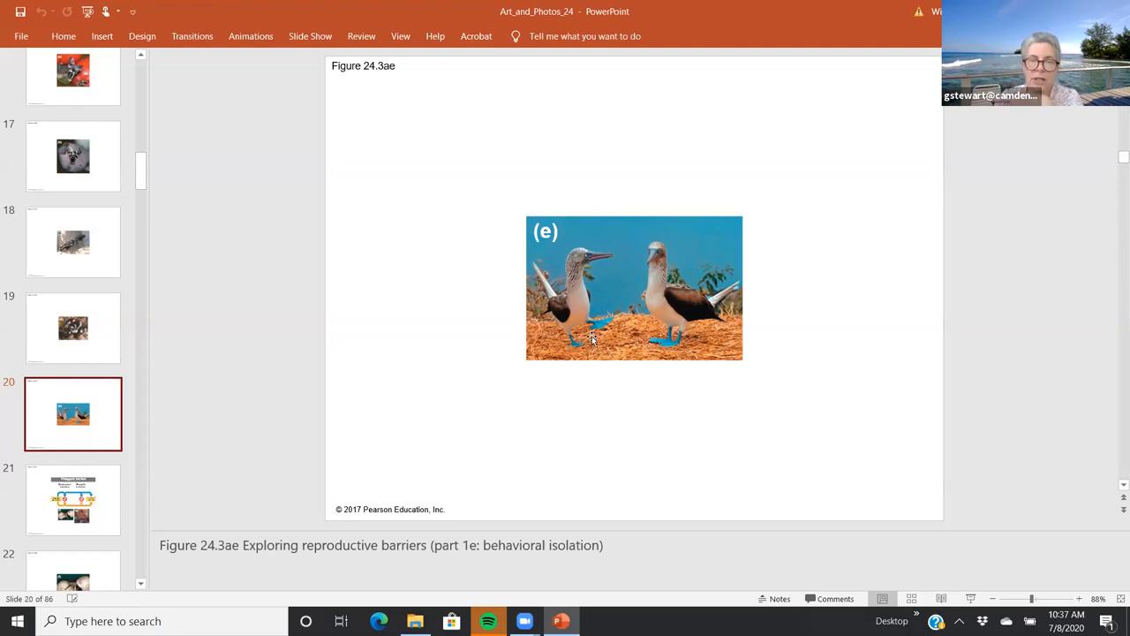
mouse_move(568, 360)
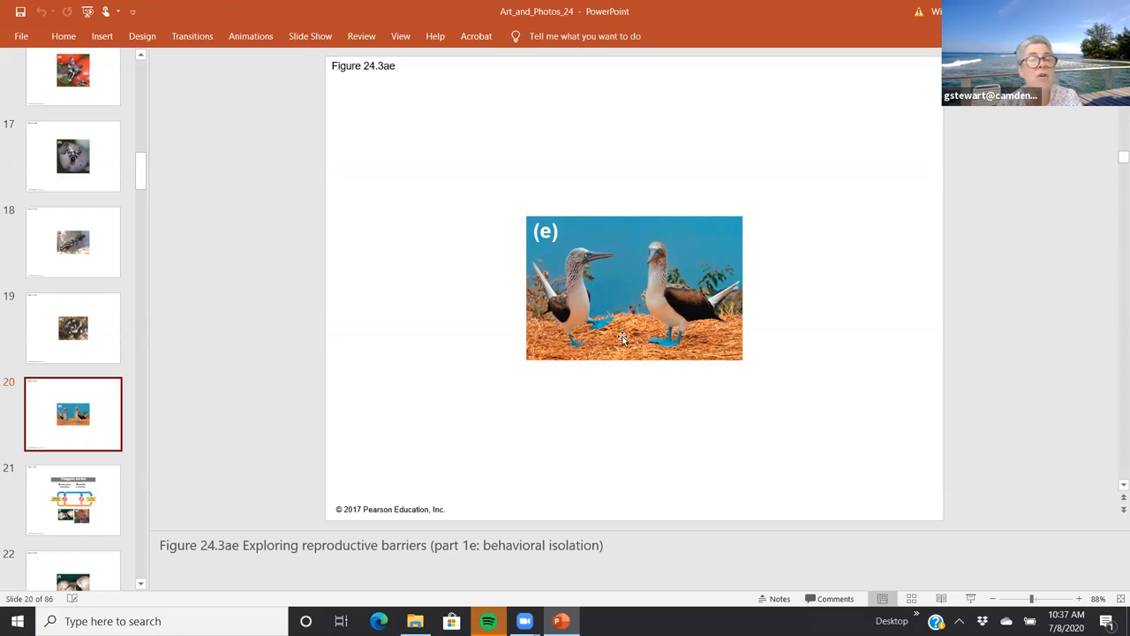
mouse_move(615, 335)
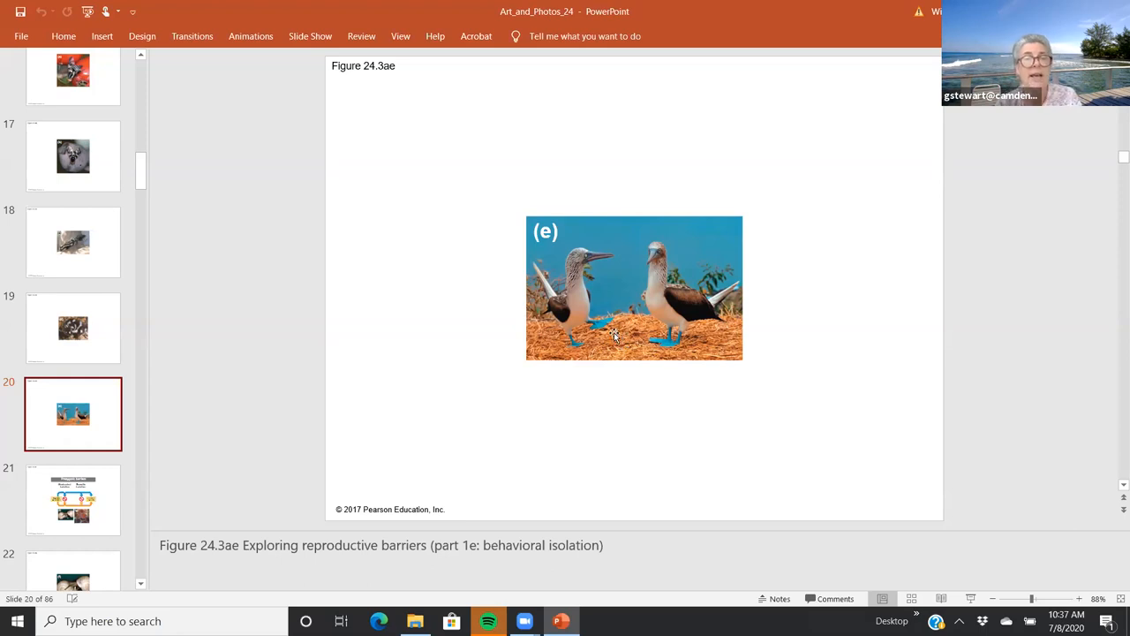
mouse_move(607, 360)
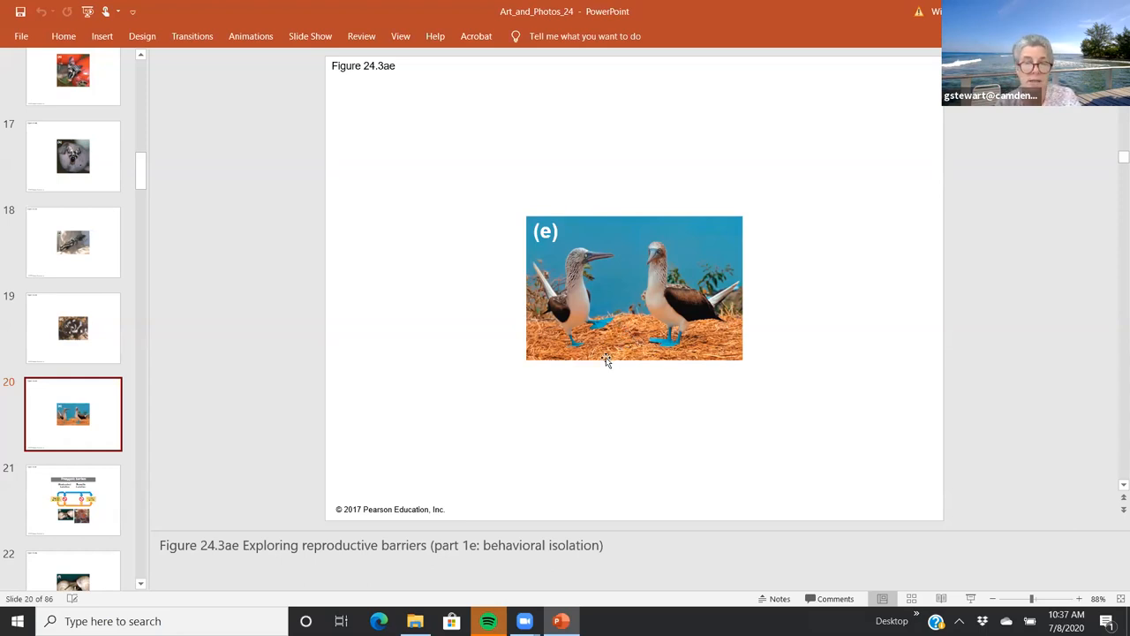
mouse_move(611, 318)
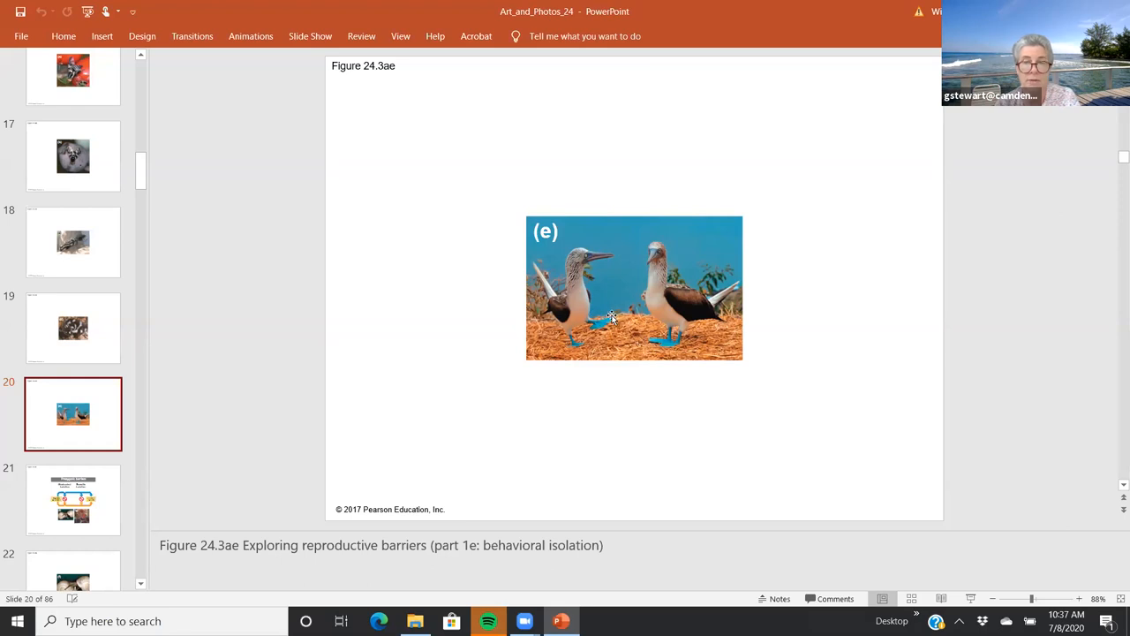
Show slide 21's mechanical and gametic isolation figure, then return to slide 14's Figure 24.3 overview.
click(74, 500)
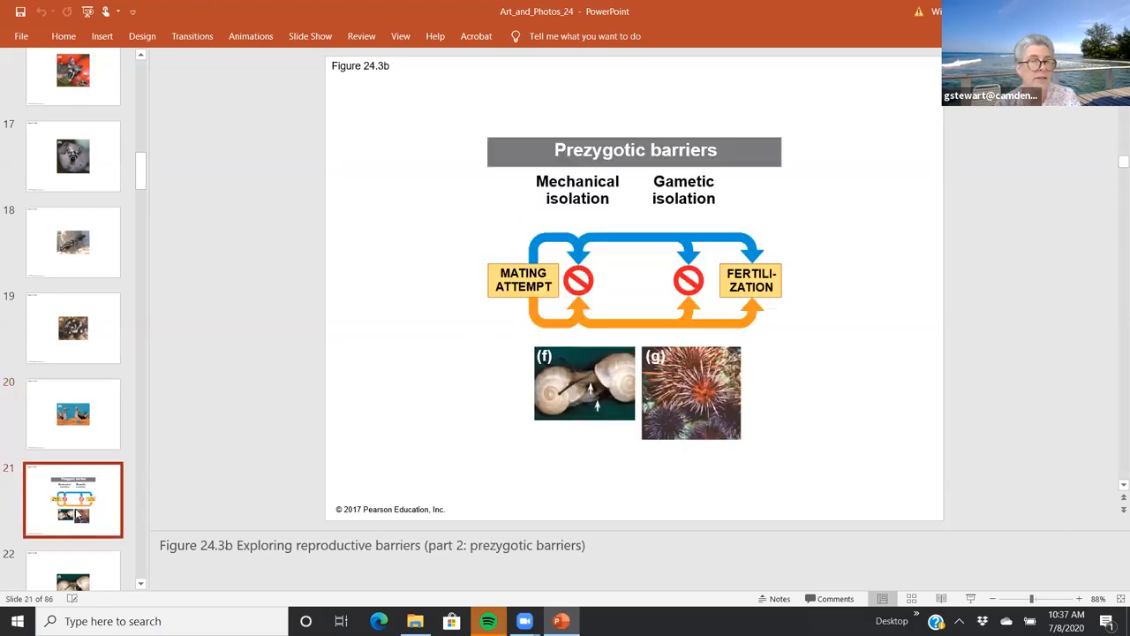
scroll(up, 3)
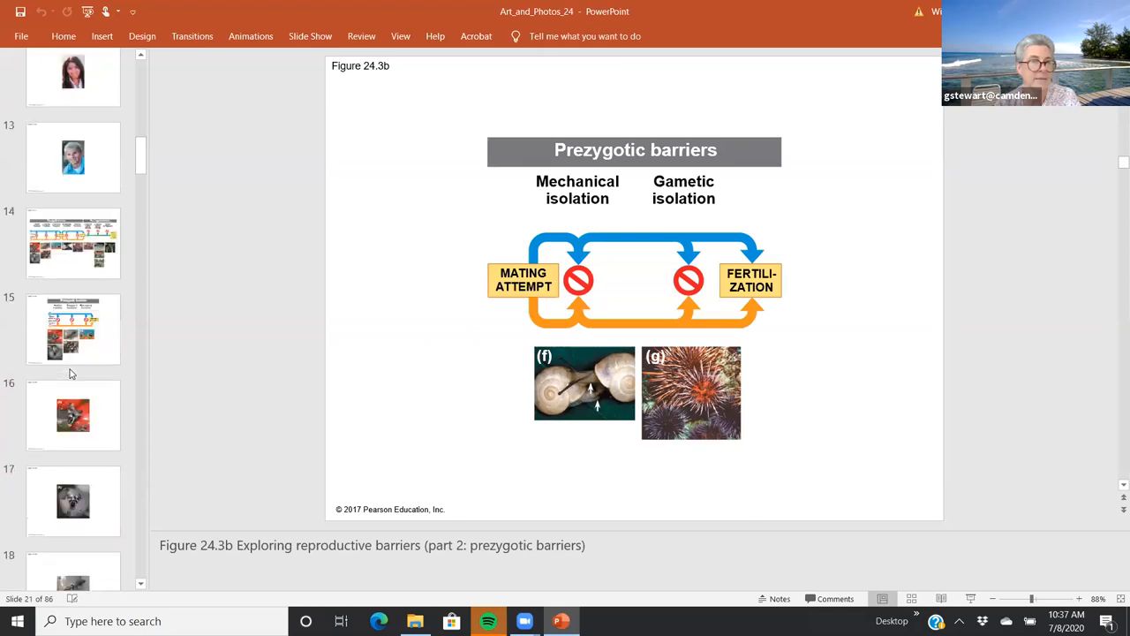
click(74, 244)
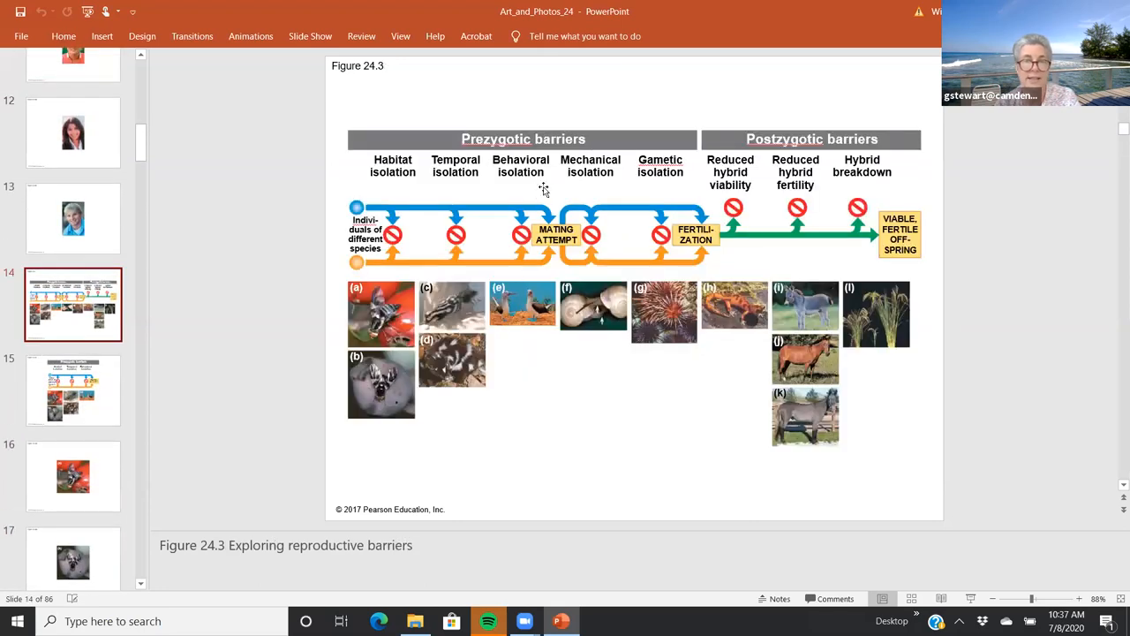
mouse_move(537, 332)
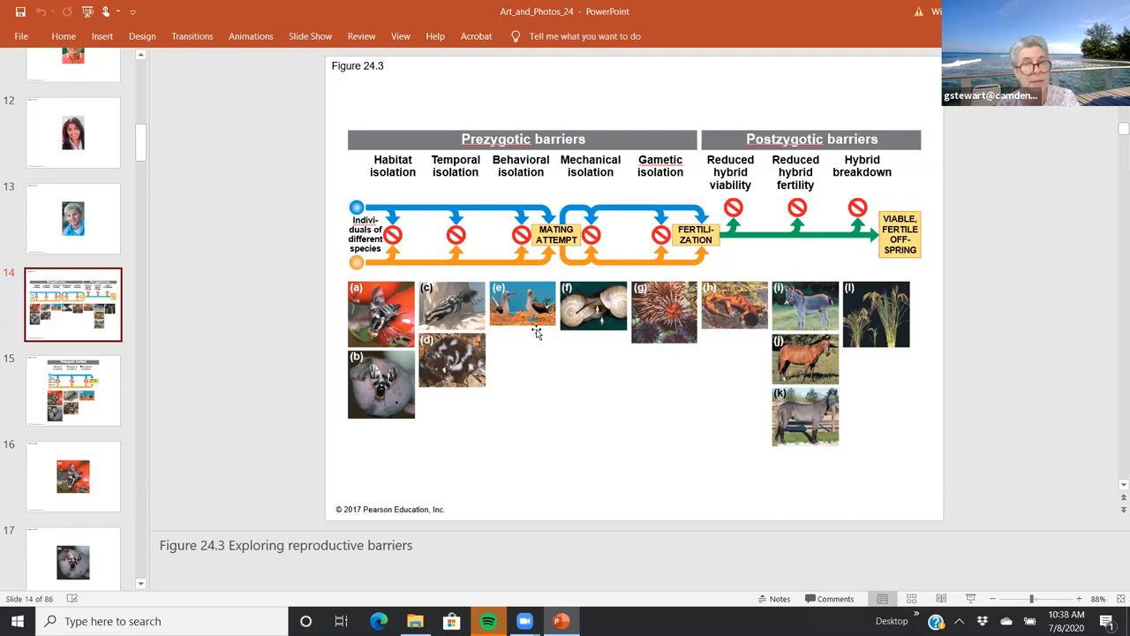
mouse_move(449, 203)
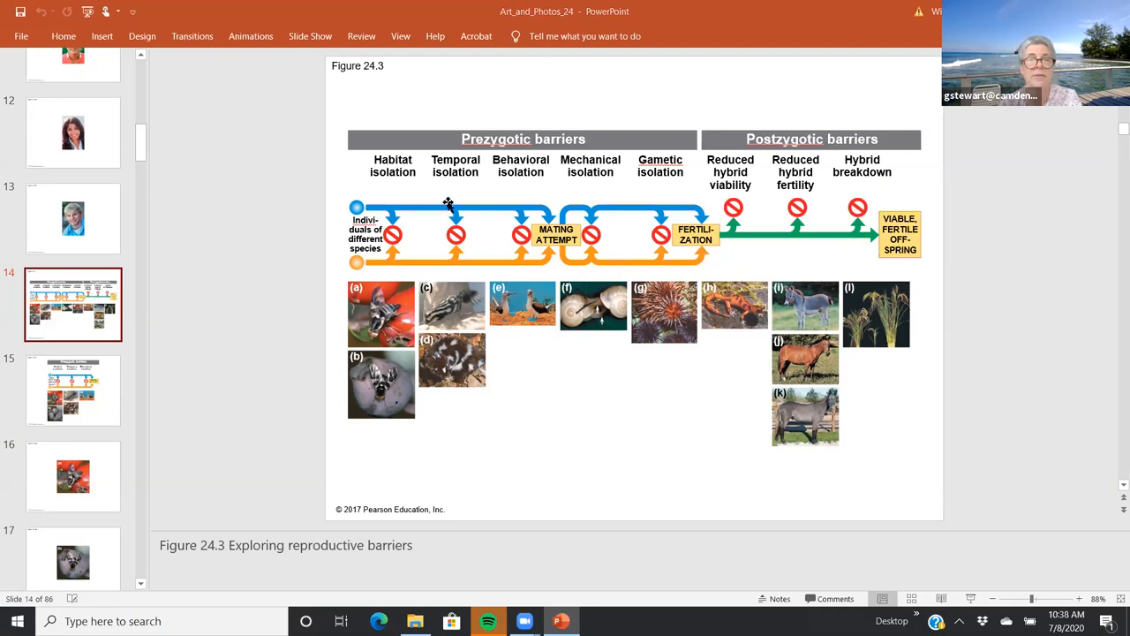
mouse_move(1011, 157)
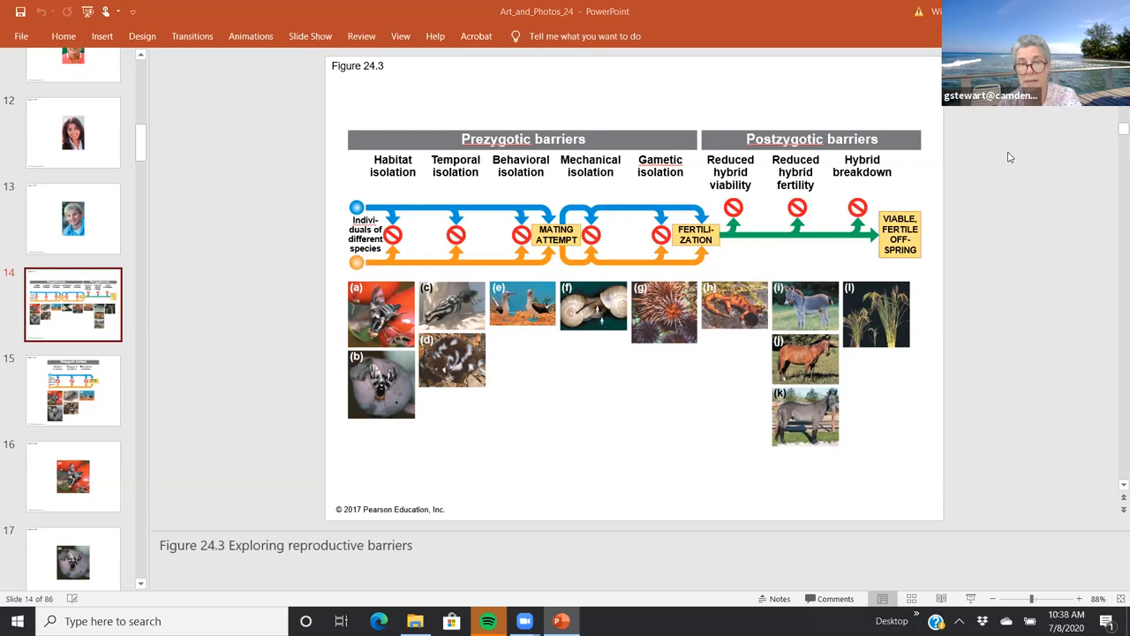
mouse_move(1003, 134)
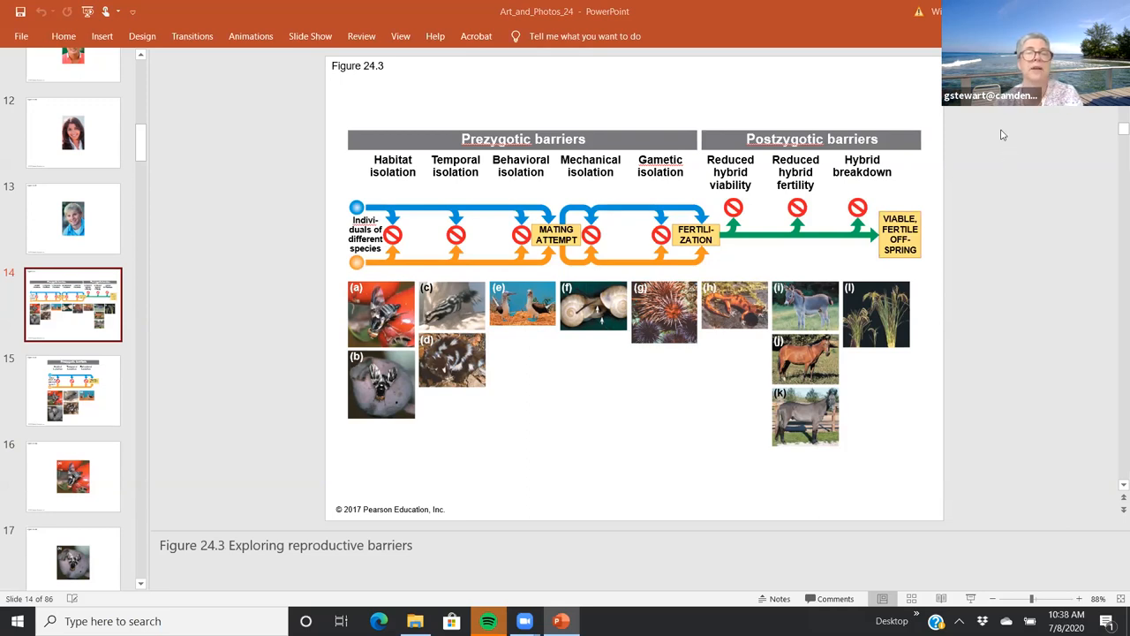
mouse_move(484, 261)
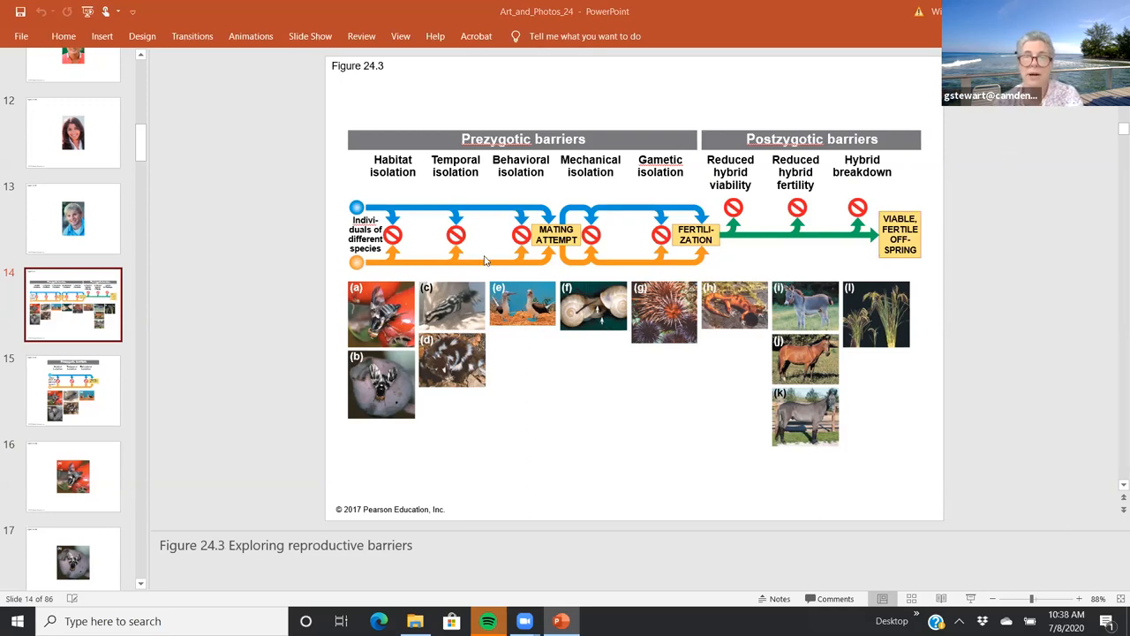
mouse_move(469, 148)
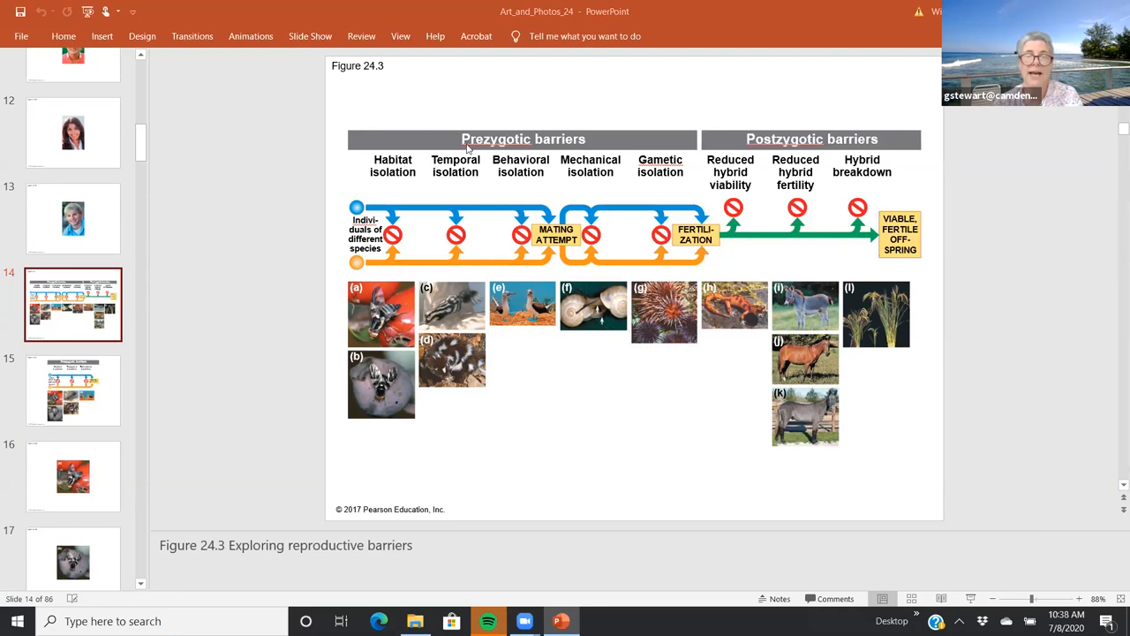
mouse_move(569, 223)
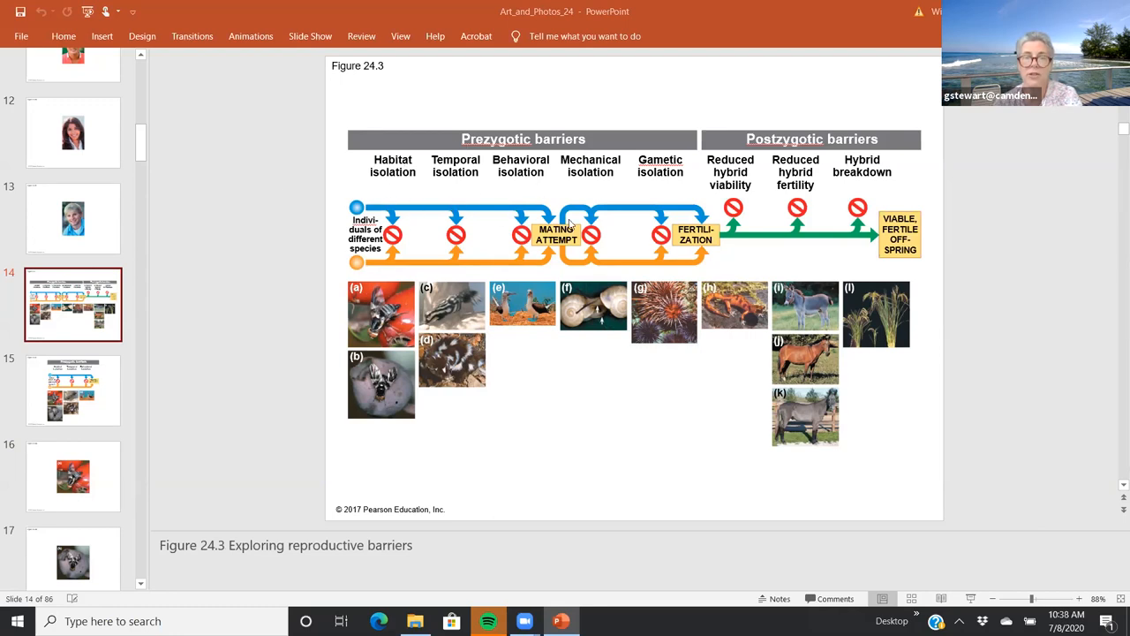
mouse_move(562, 272)
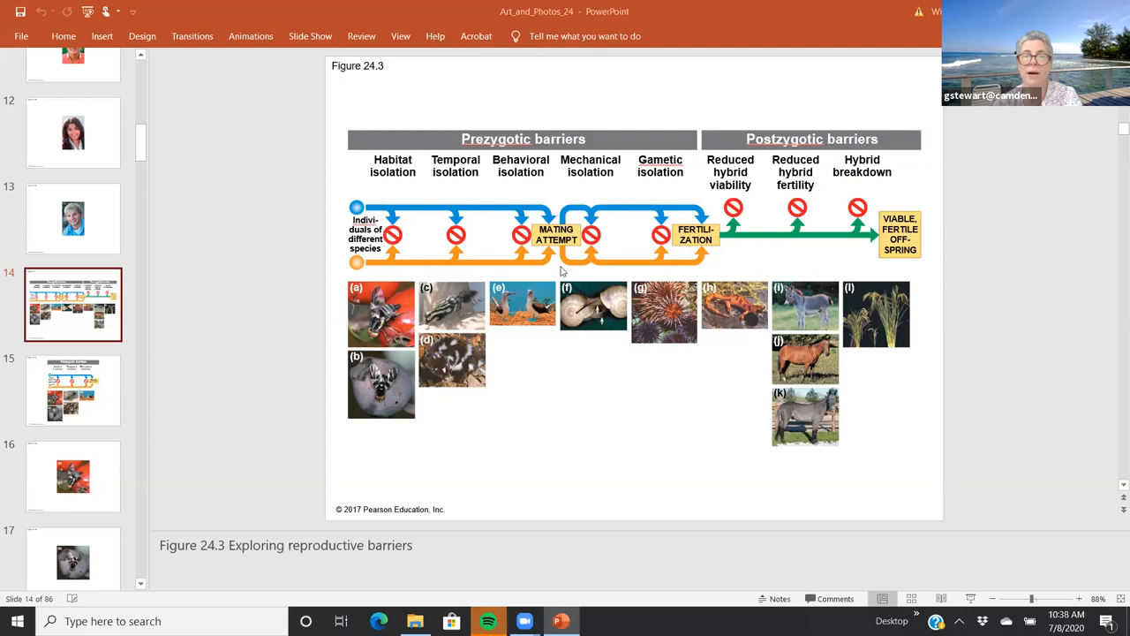
mouse_move(403, 240)
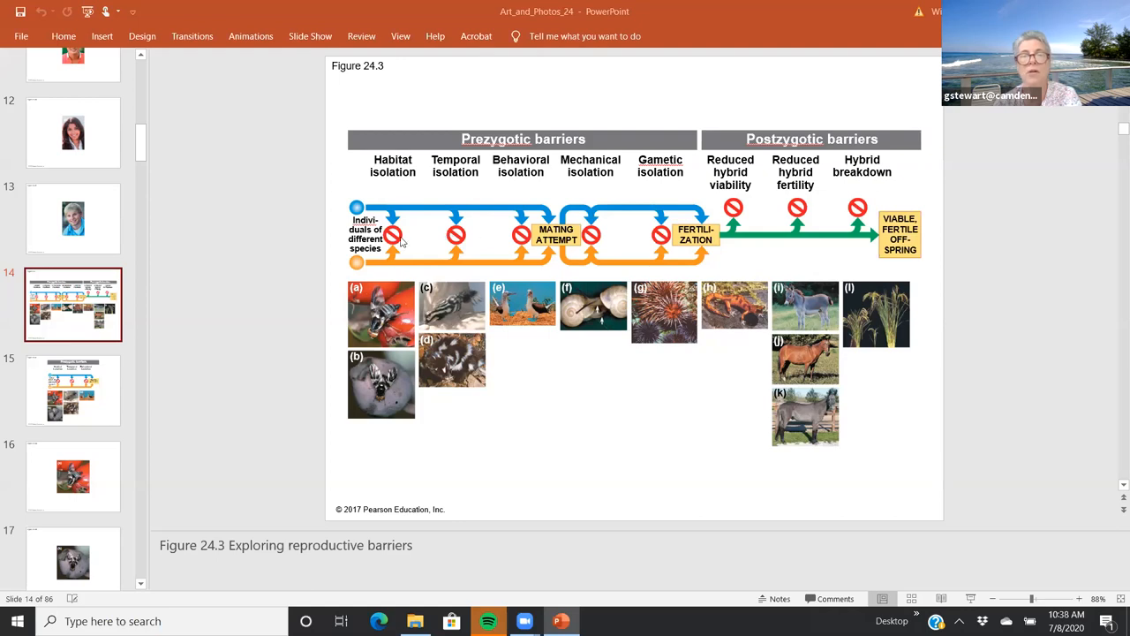
mouse_move(530, 198)
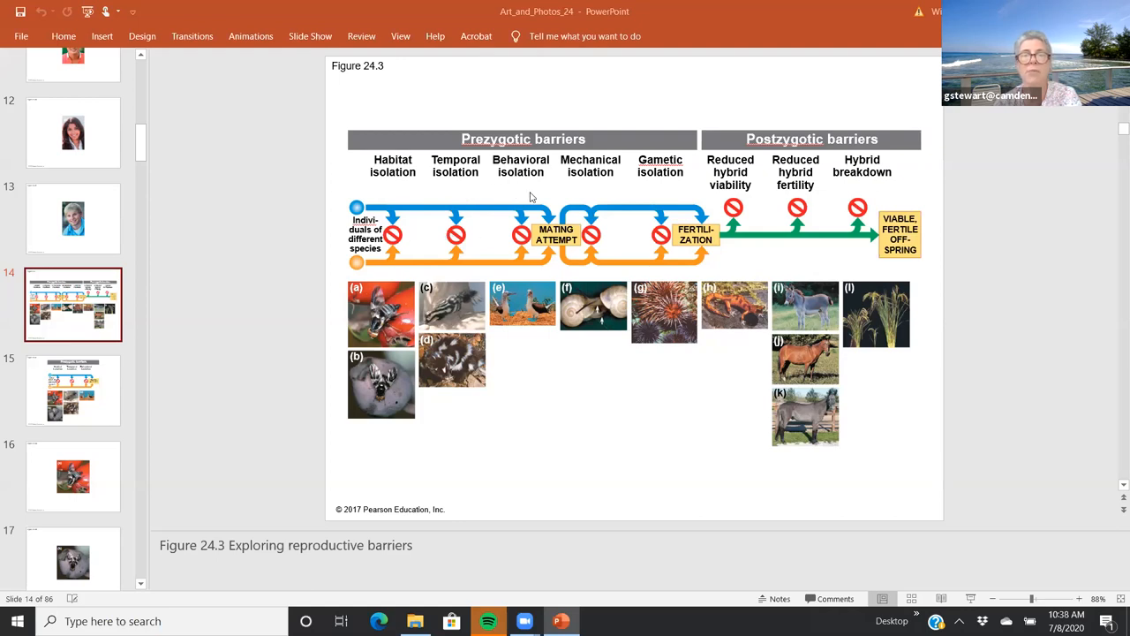
mouse_move(484, 289)
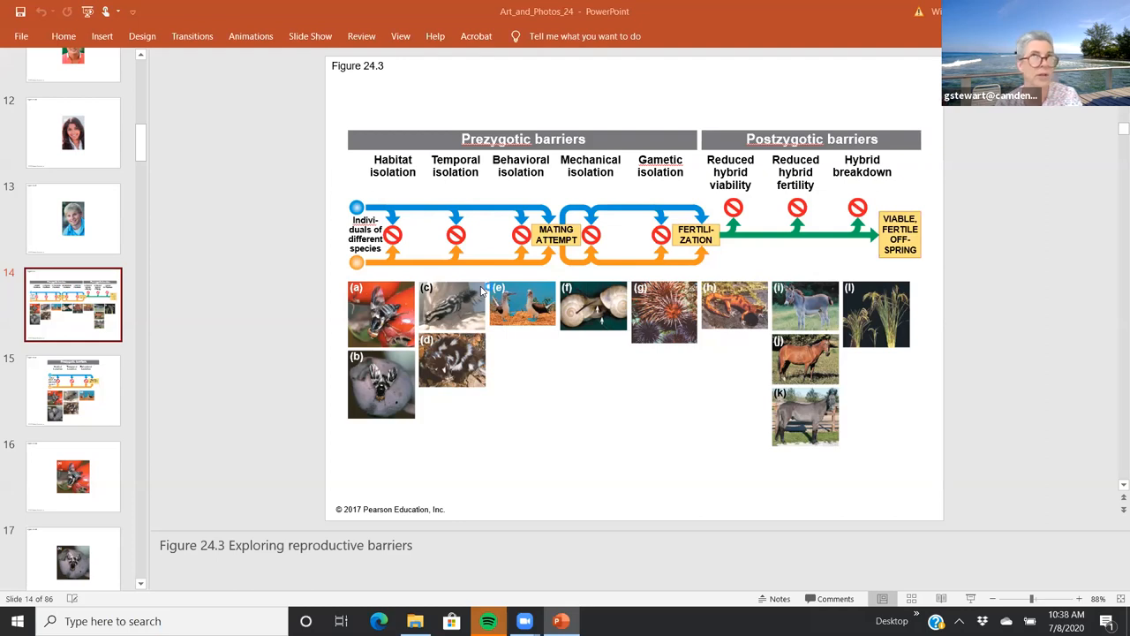
mouse_move(583, 196)
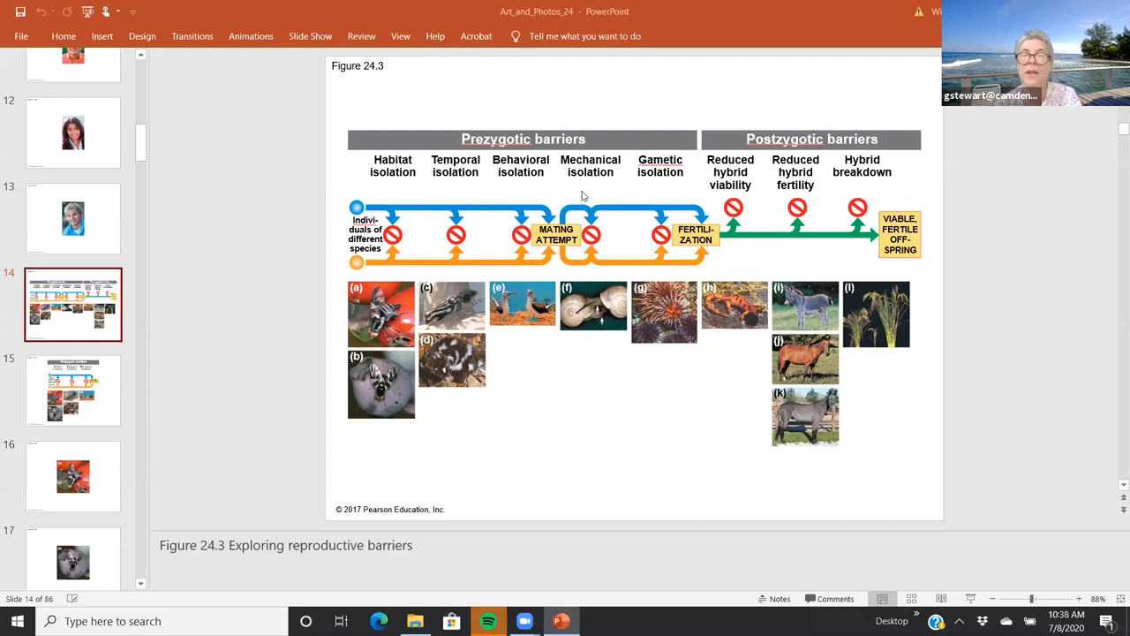
mouse_move(632, 198)
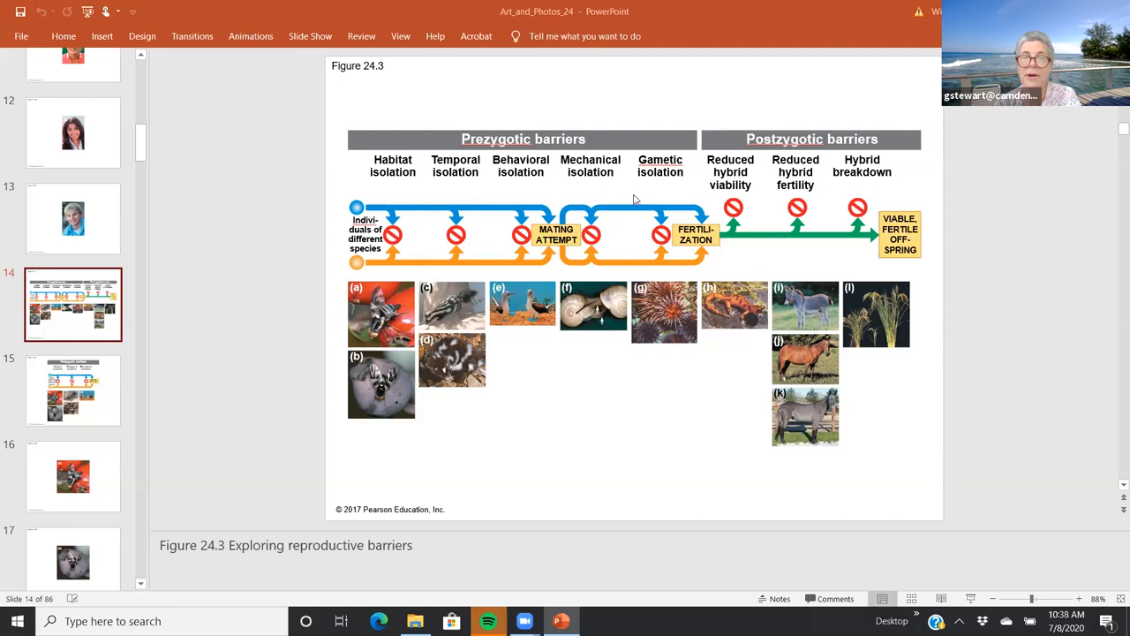
mouse_move(618, 276)
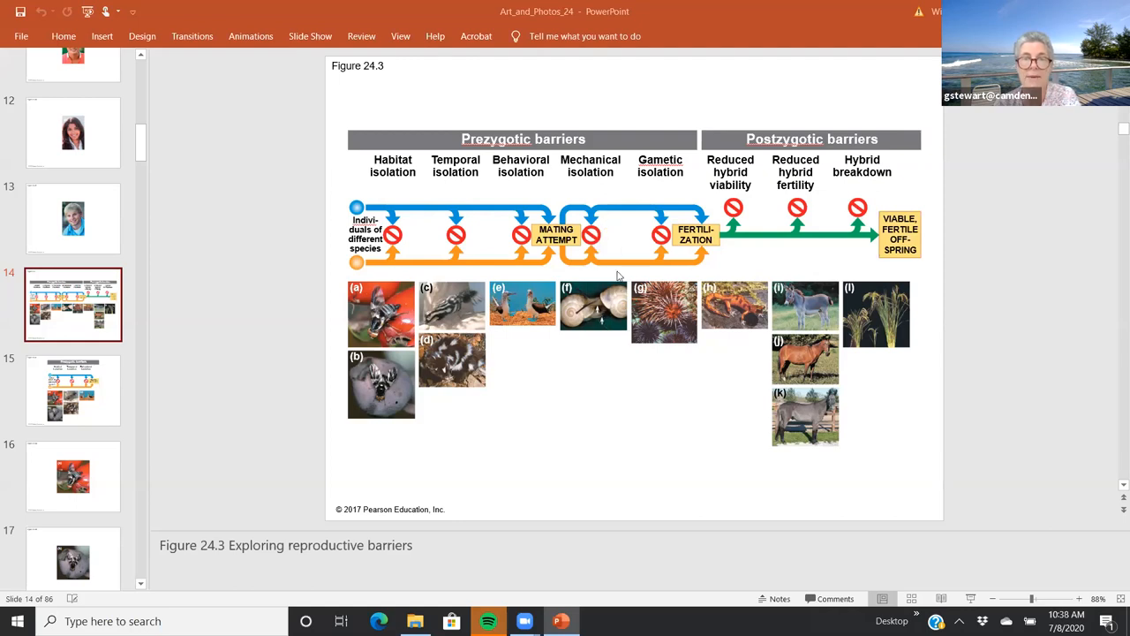
mouse_move(639, 322)
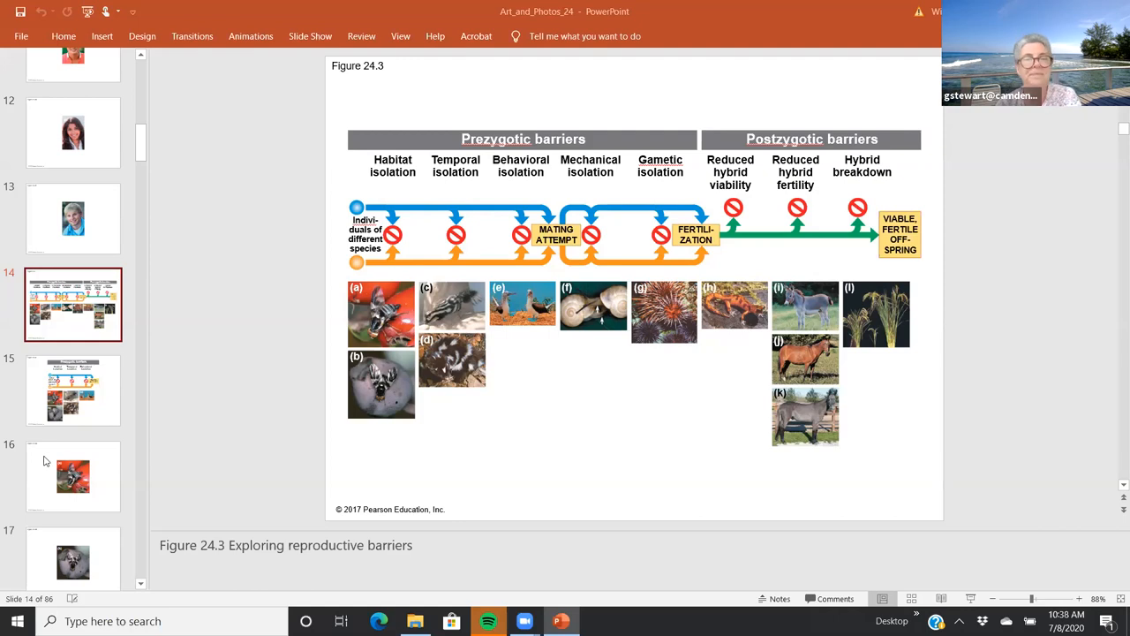
scroll(down, 3)
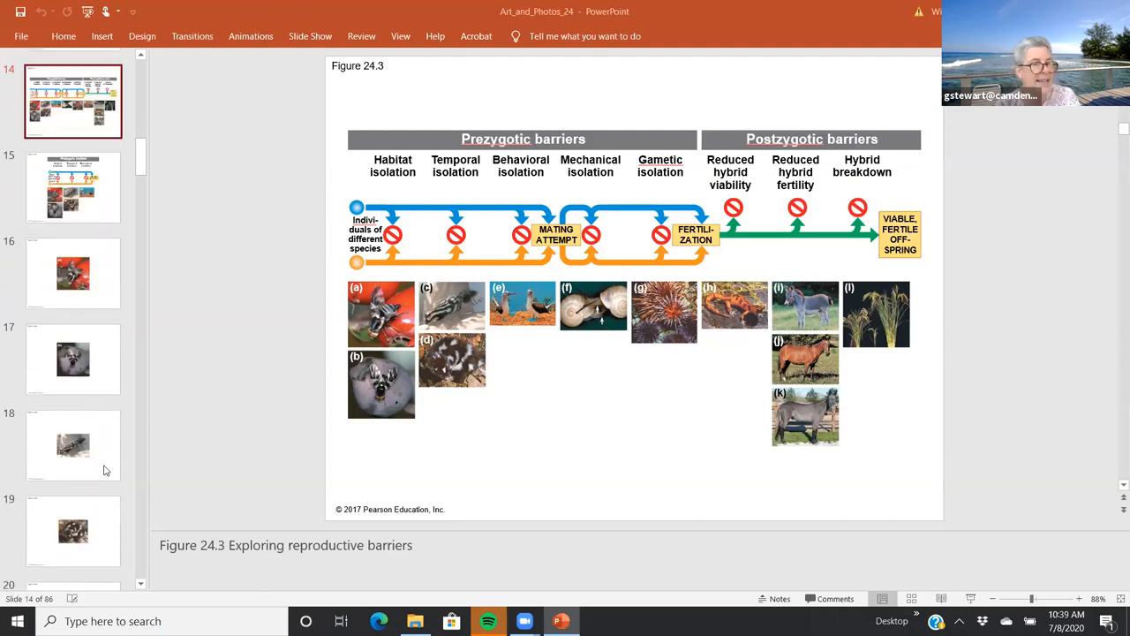
scroll(down, 3)
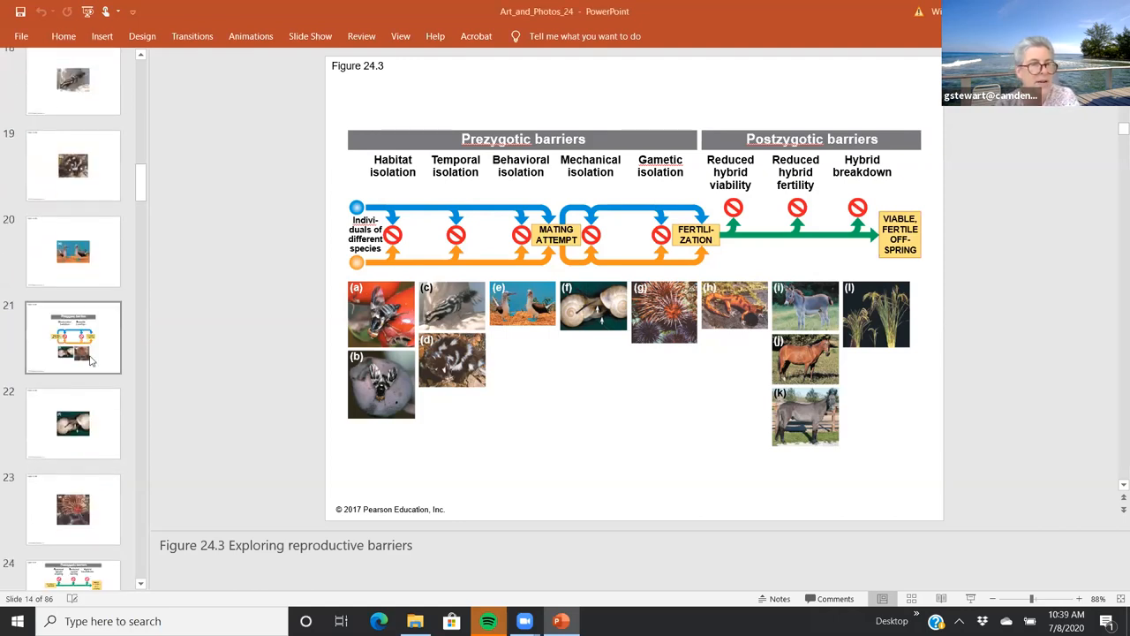
click(75, 424)
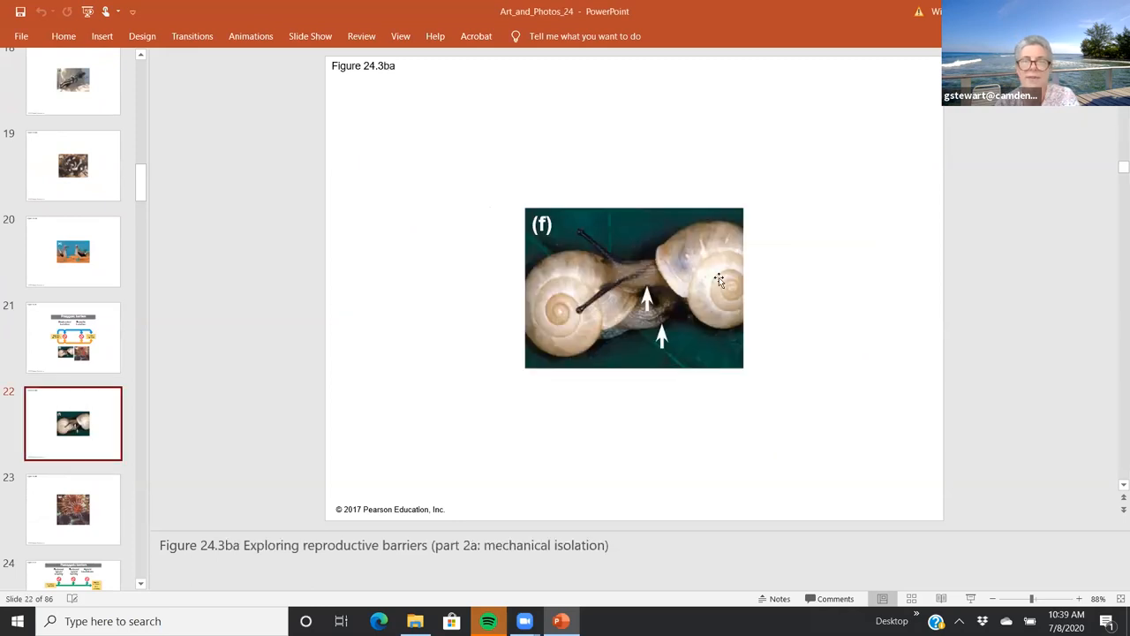
mouse_move(693, 302)
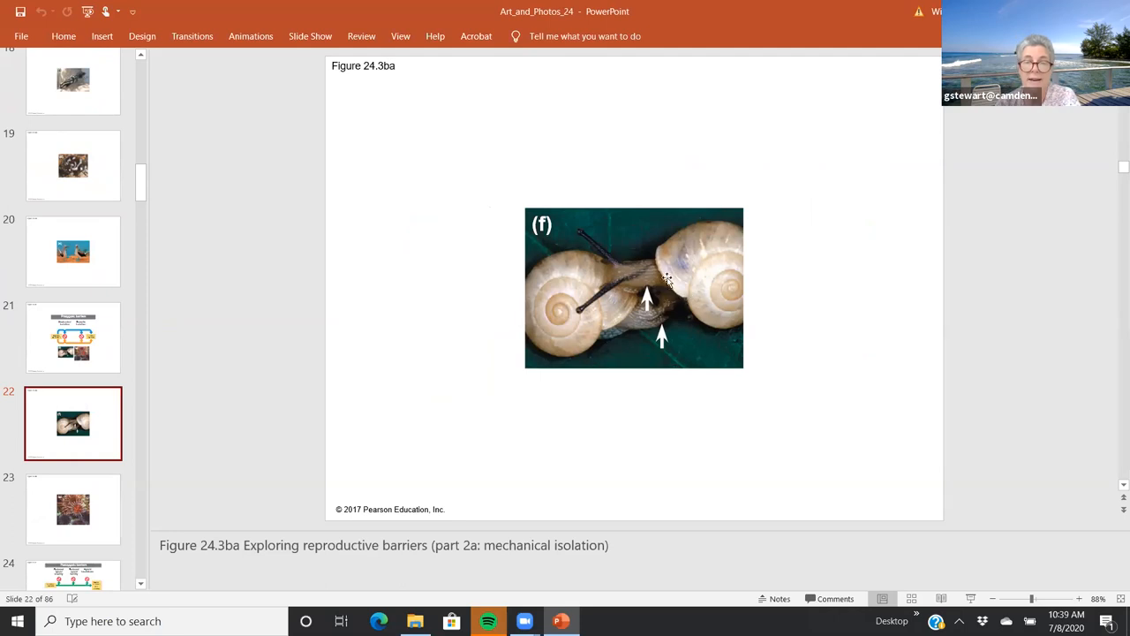
mouse_move(703, 270)
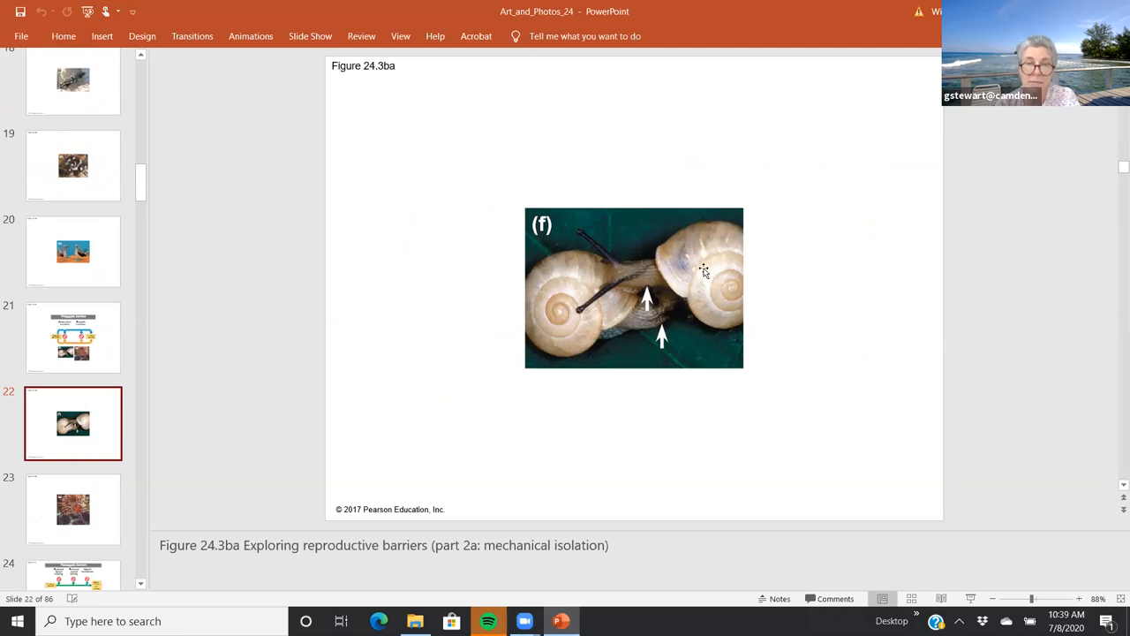
mouse_move(597, 258)
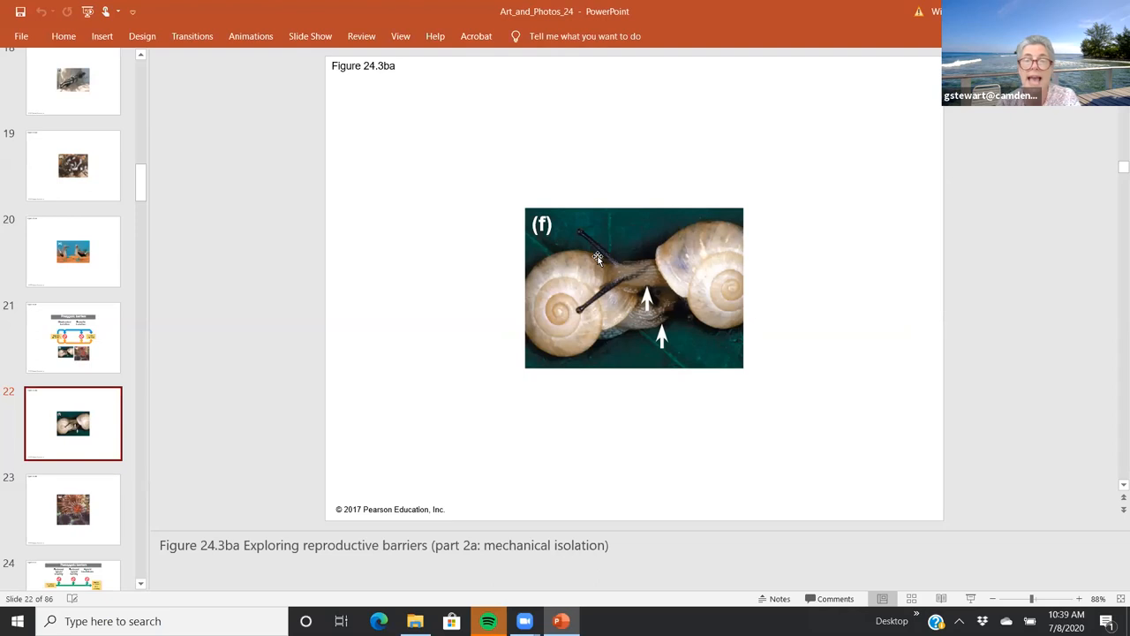
mouse_move(646, 295)
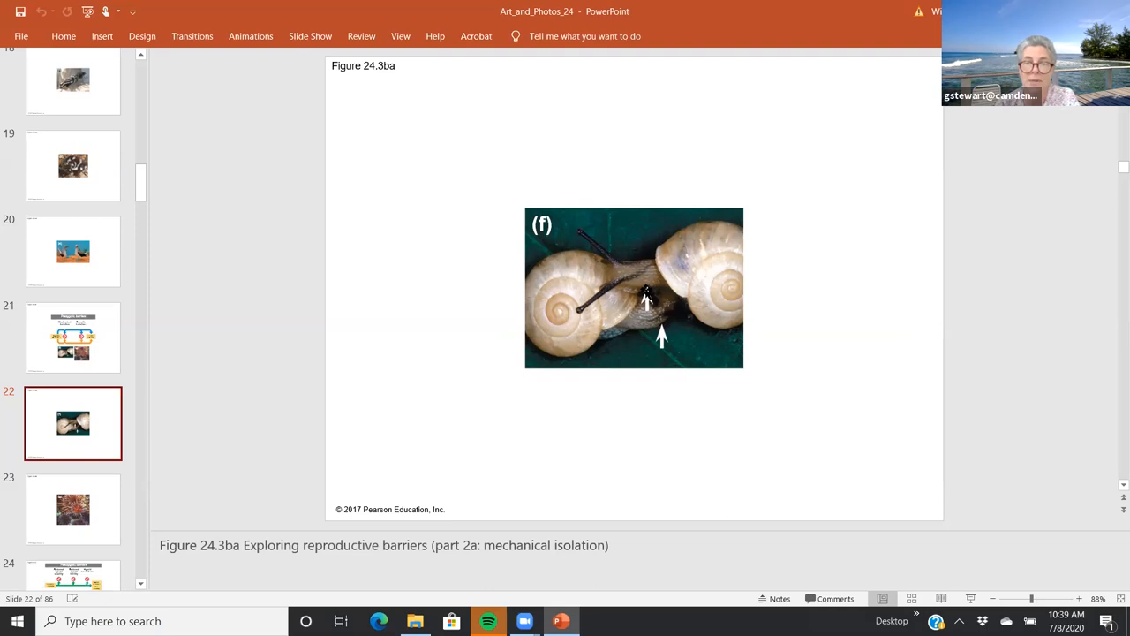
mouse_move(640, 292)
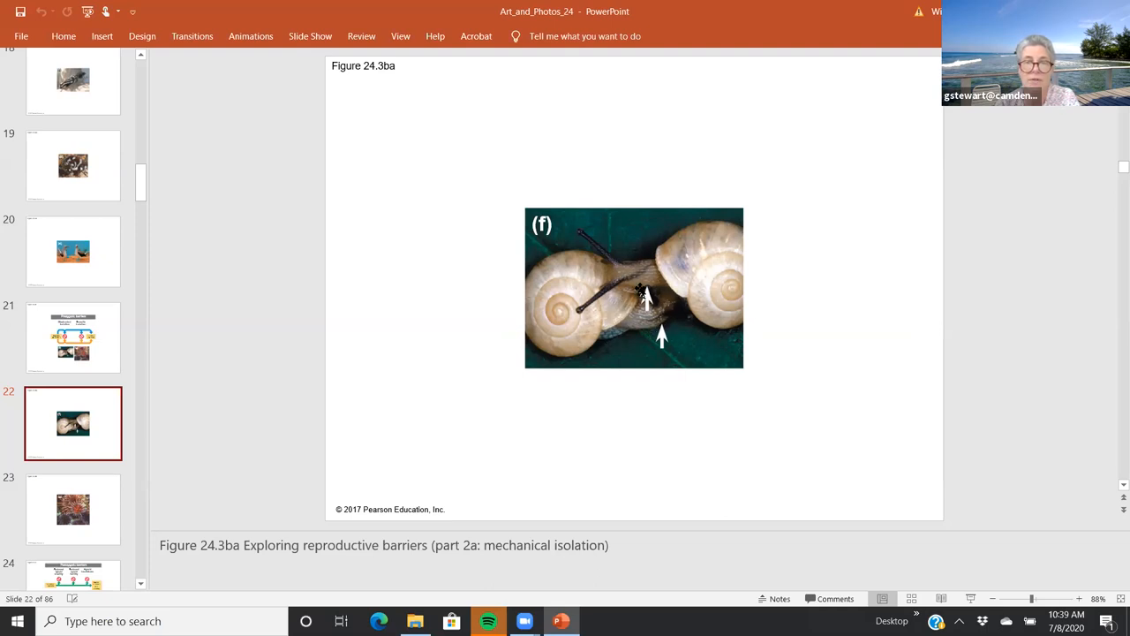
mouse_move(601, 284)
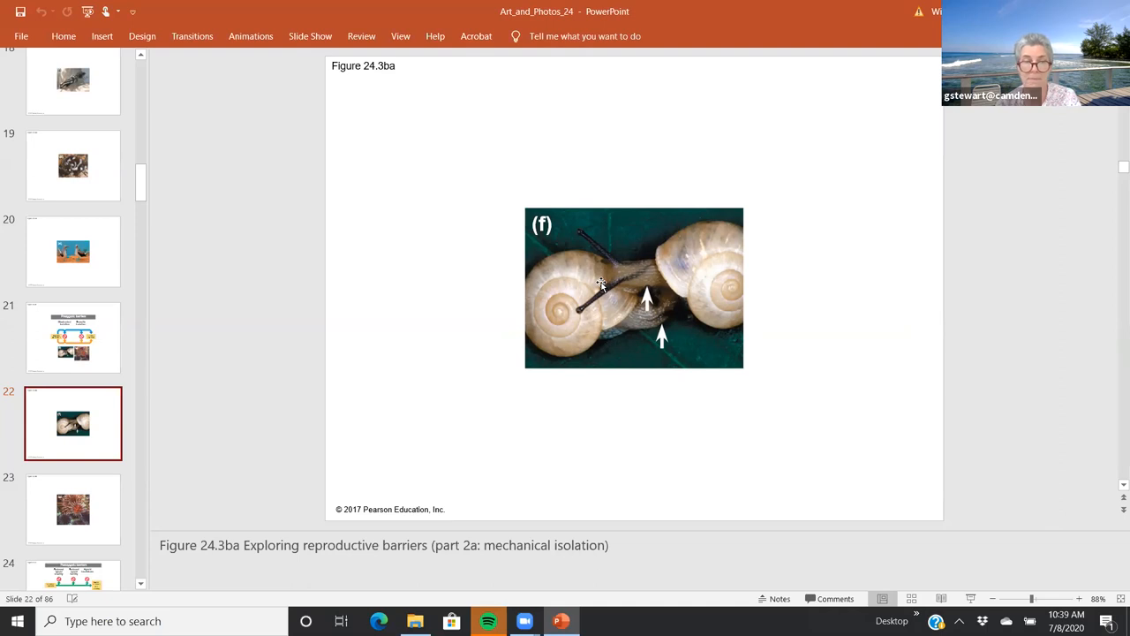
mouse_move(636, 289)
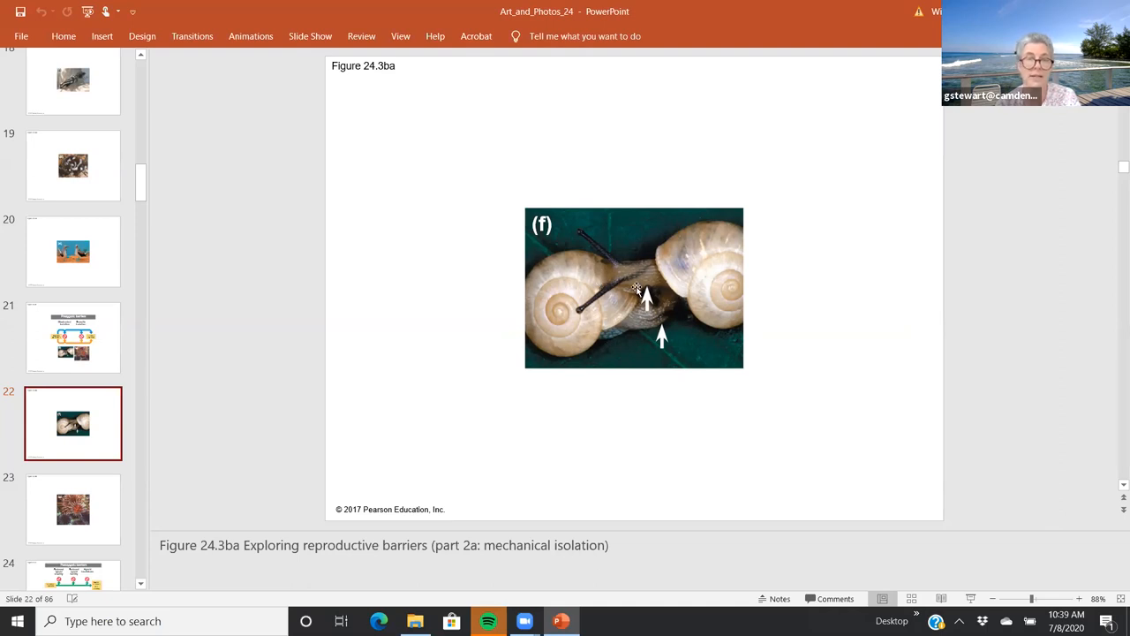
Show slide 23, Figure 24.3bb's gametic isolation sea urchin photo.
click(74, 509)
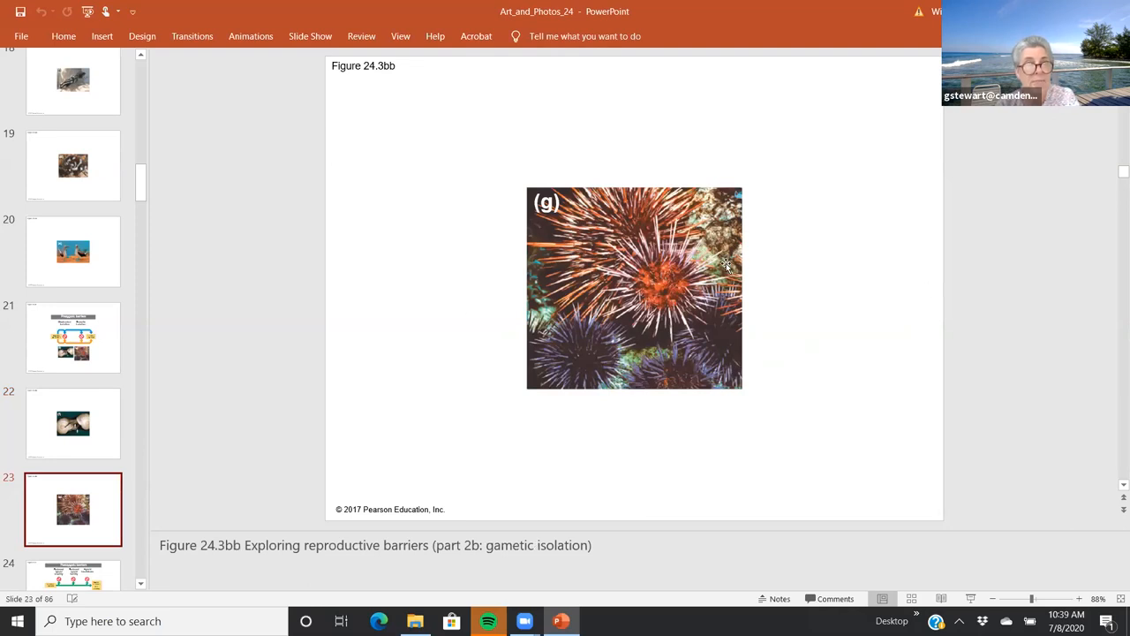
mouse_move(791, 249)
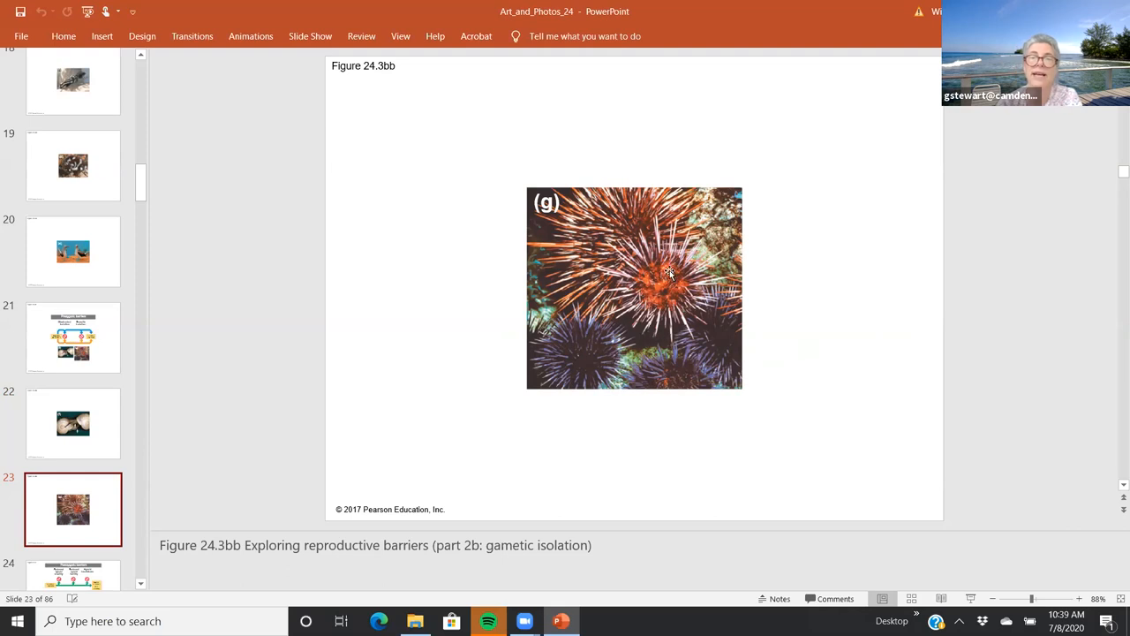
mouse_move(586, 382)
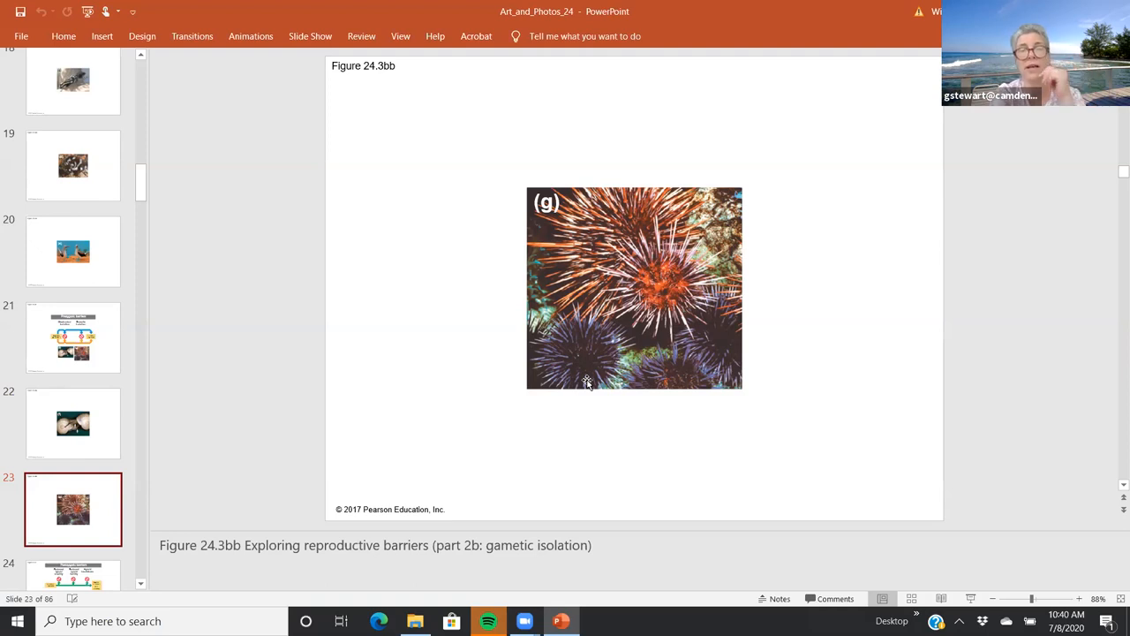
mouse_move(640, 315)
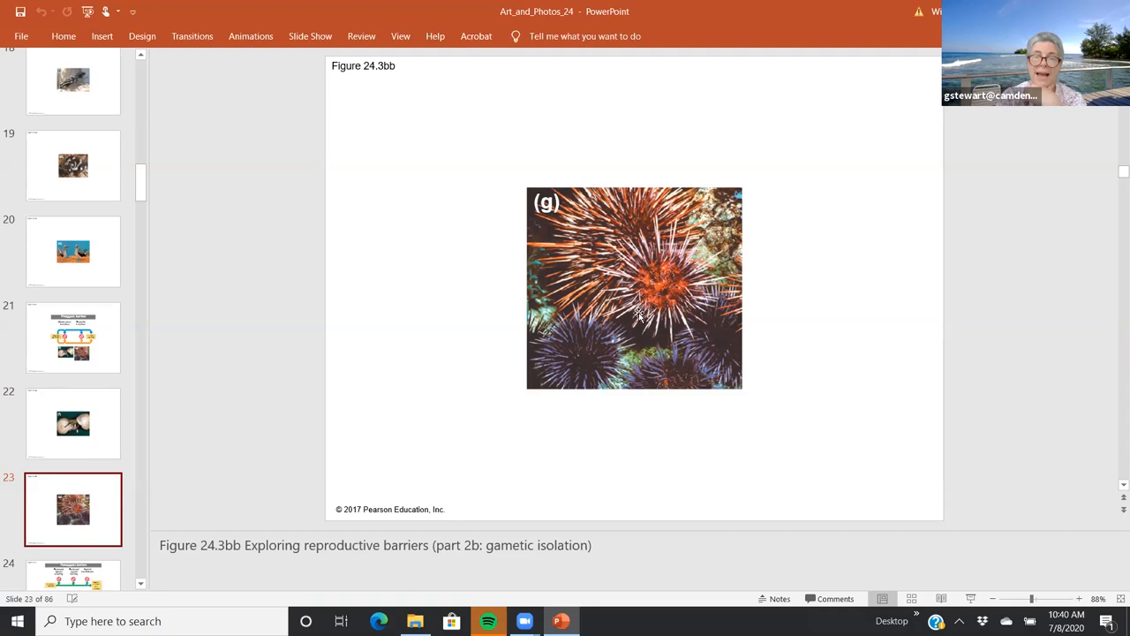
mouse_move(566, 300)
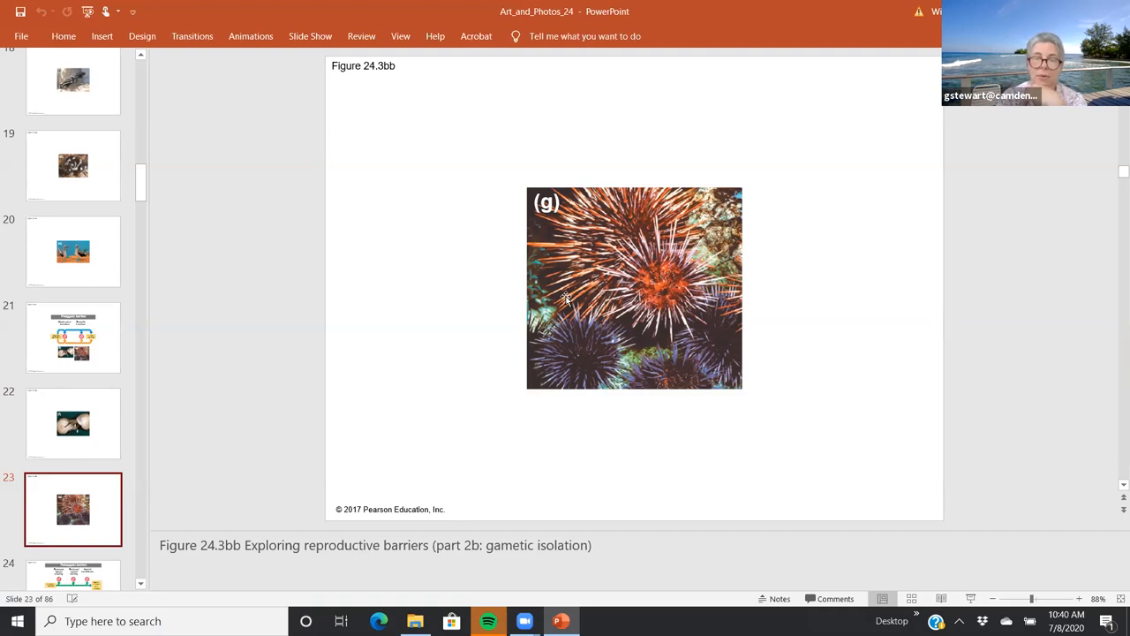
mouse_move(575, 295)
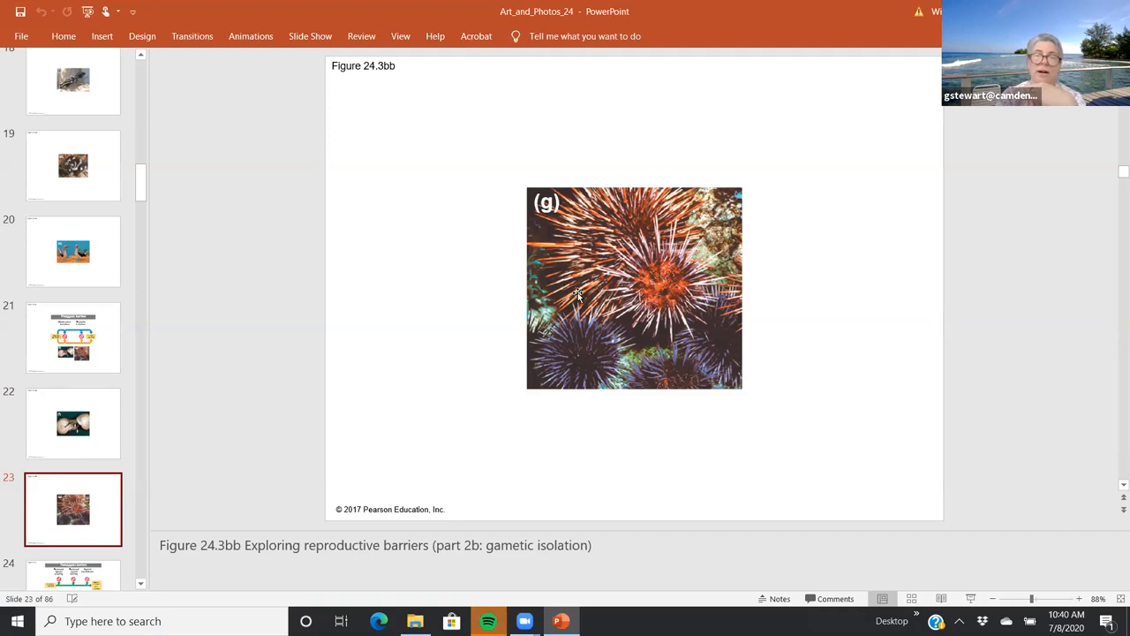
mouse_move(557, 255)
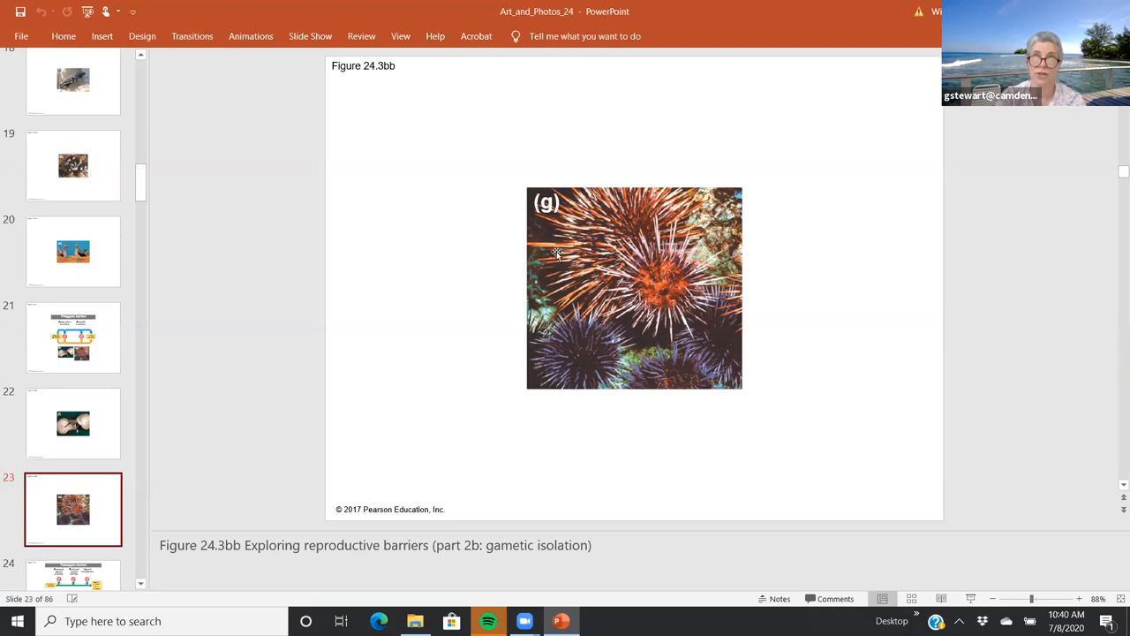
mouse_move(604, 357)
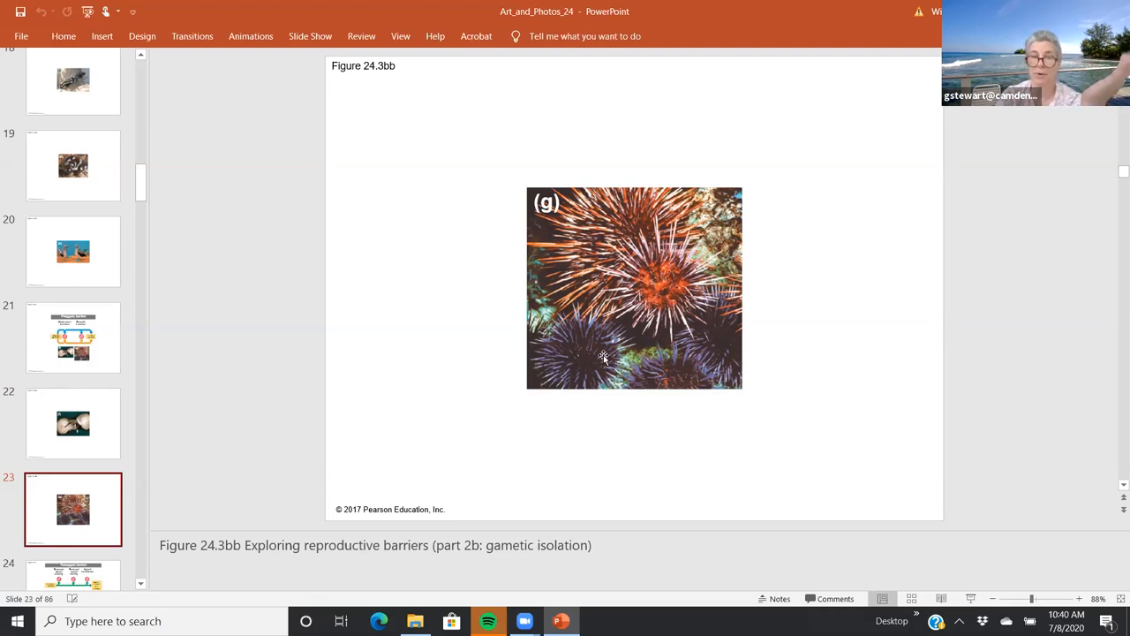
mouse_move(572, 364)
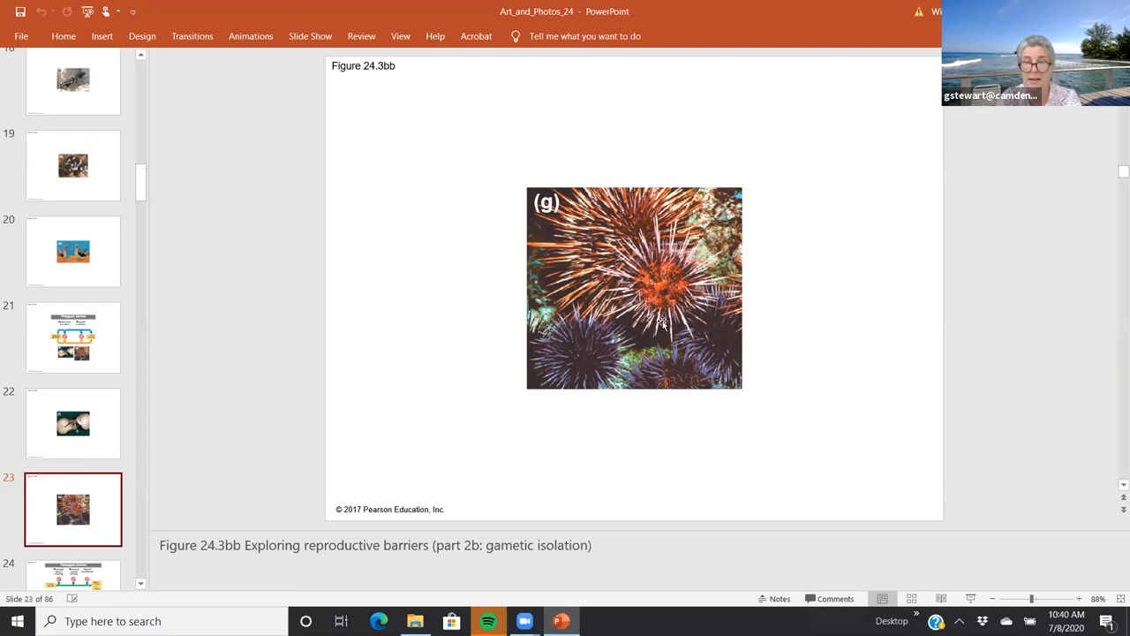
scroll(down, 3)
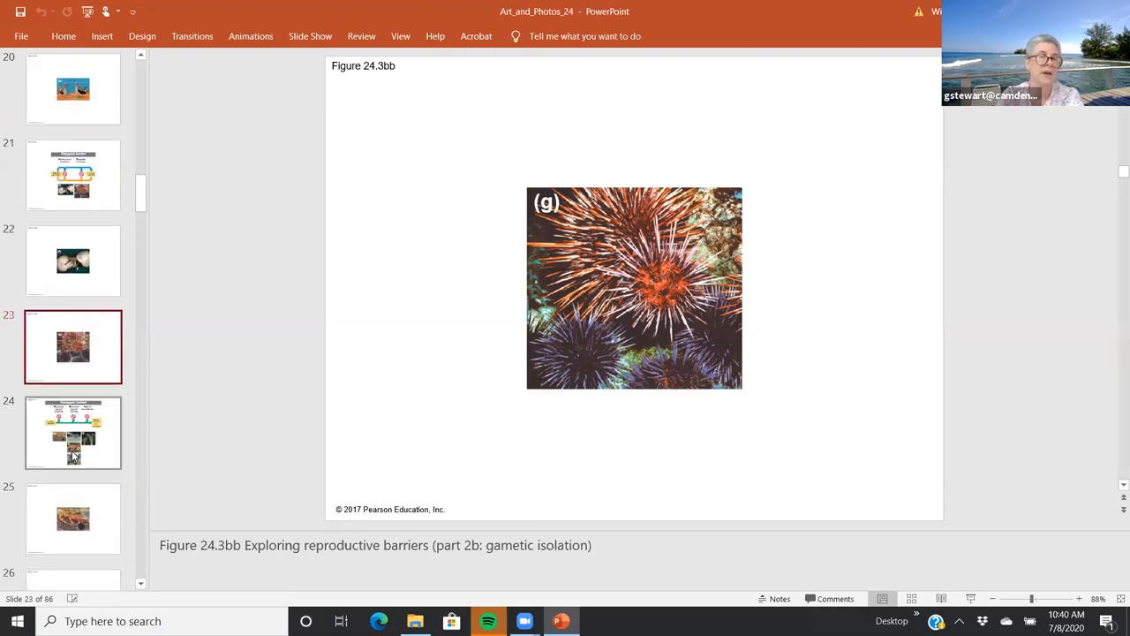
Revisit slide 14's overview, then show slide 24, Figure 24.3c postzygotic barriers.
click(74, 432)
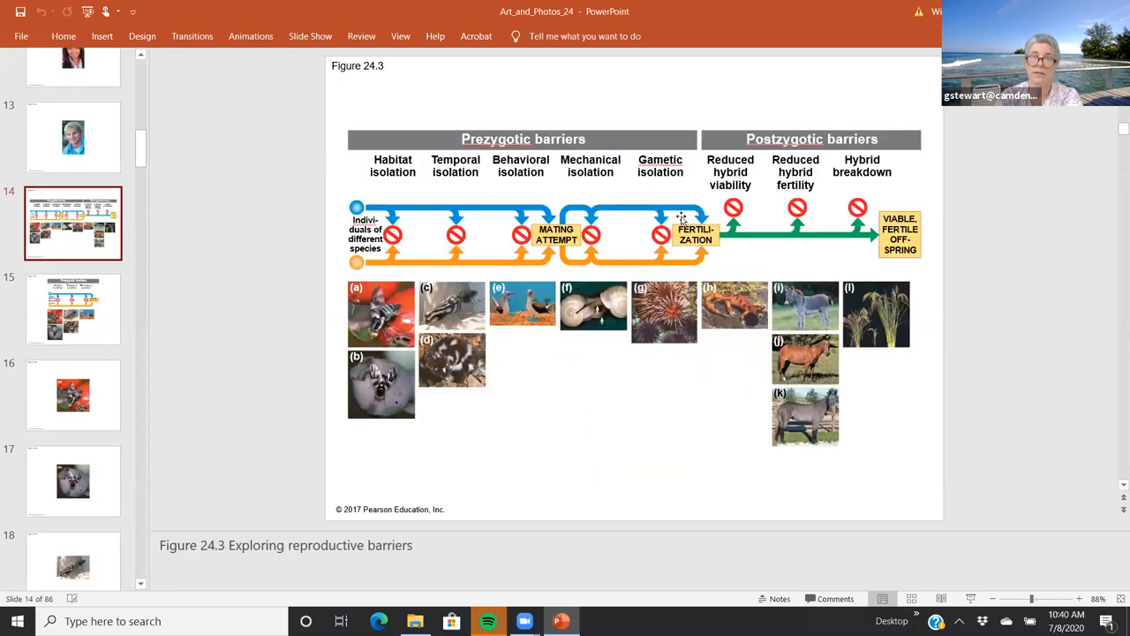
mouse_move(710, 175)
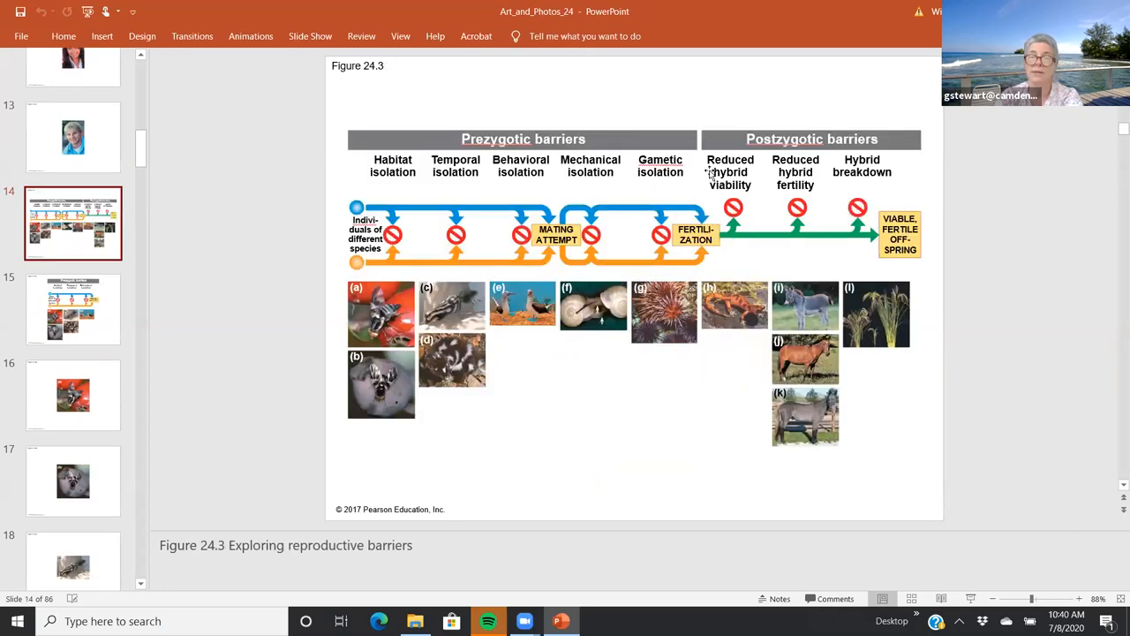
mouse_move(869, 222)
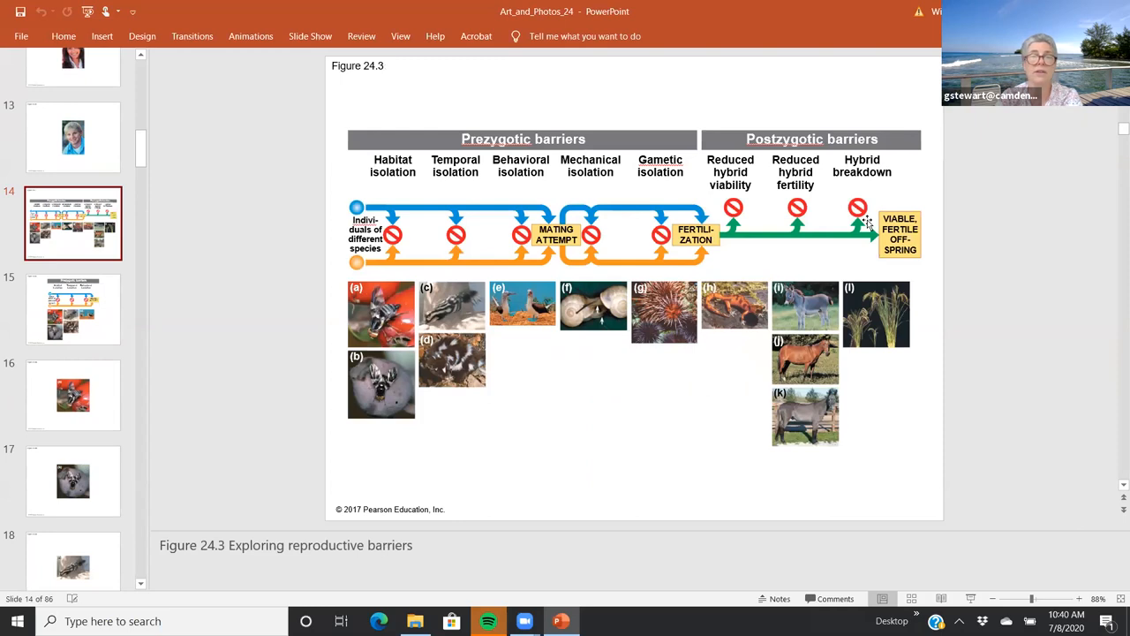
mouse_move(385, 219)
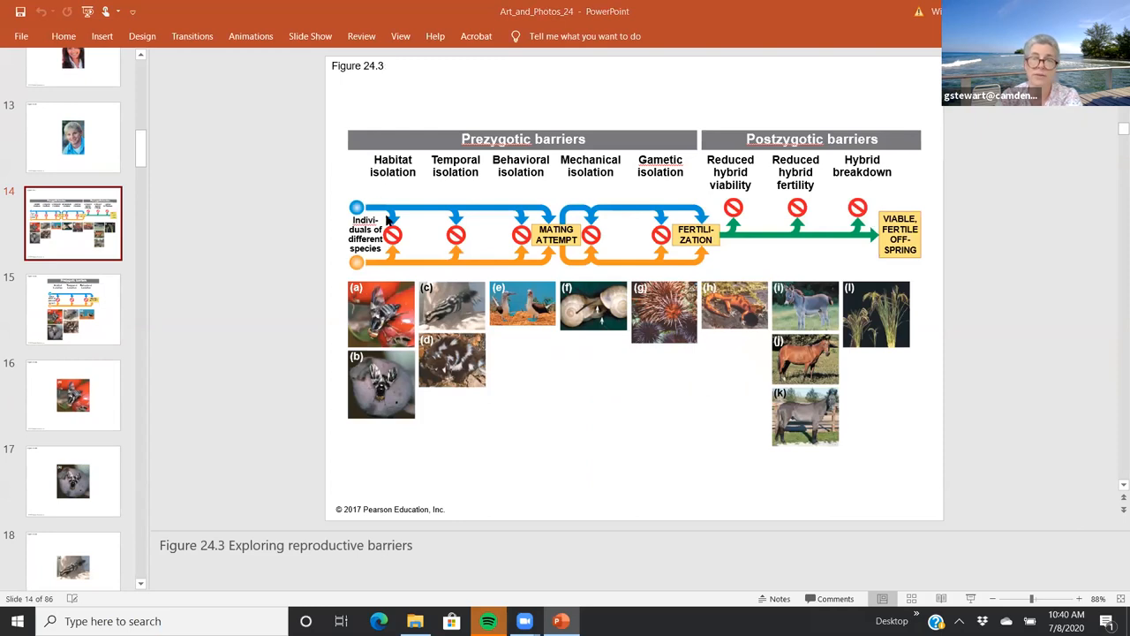
mouse_move(530, 210)
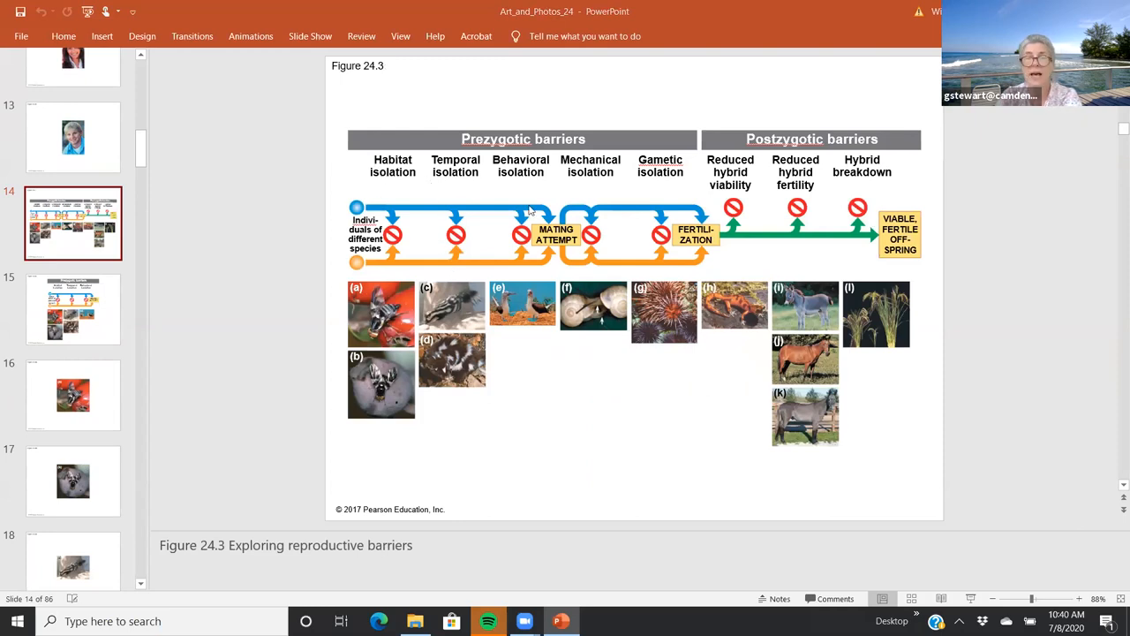
mouse_move(751, 167)
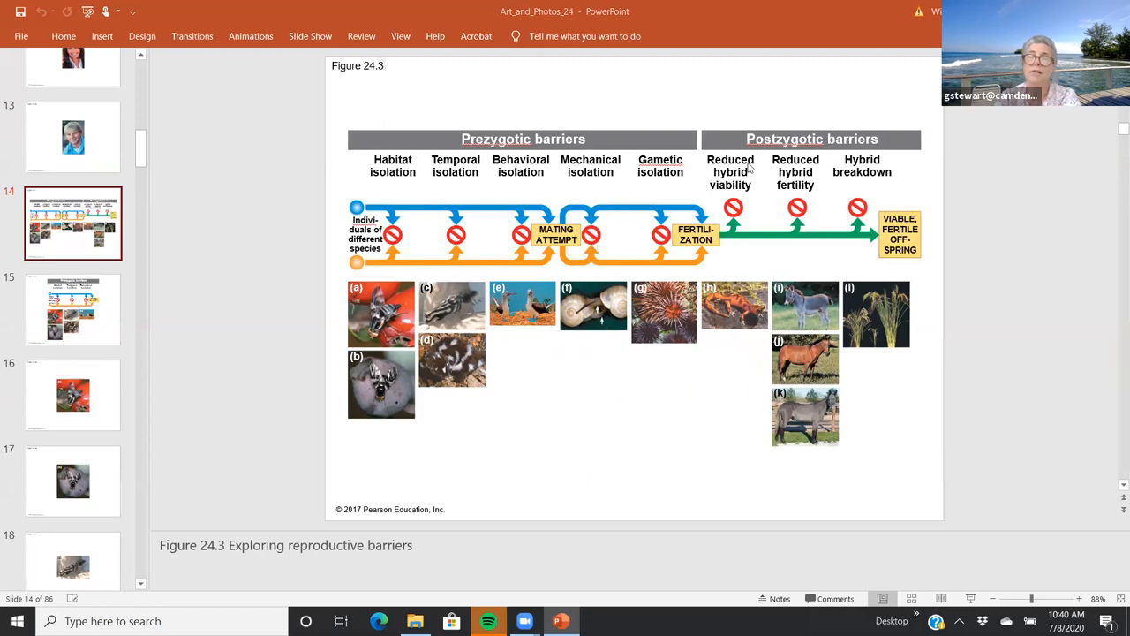
mouse_move(874, 238)
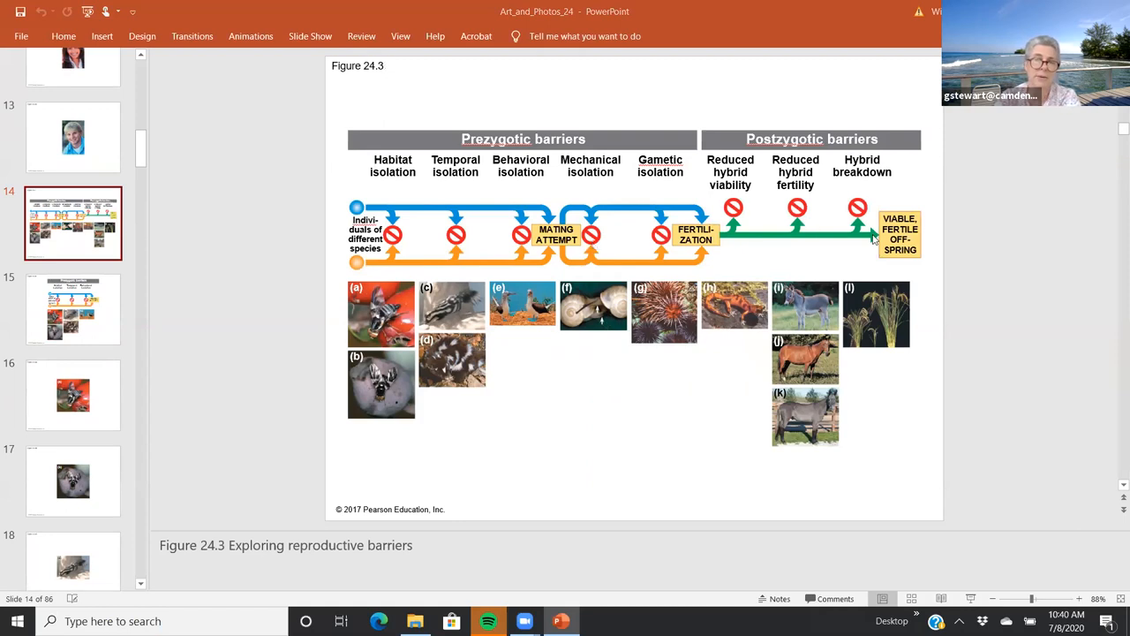
mouse_move(697, 168)
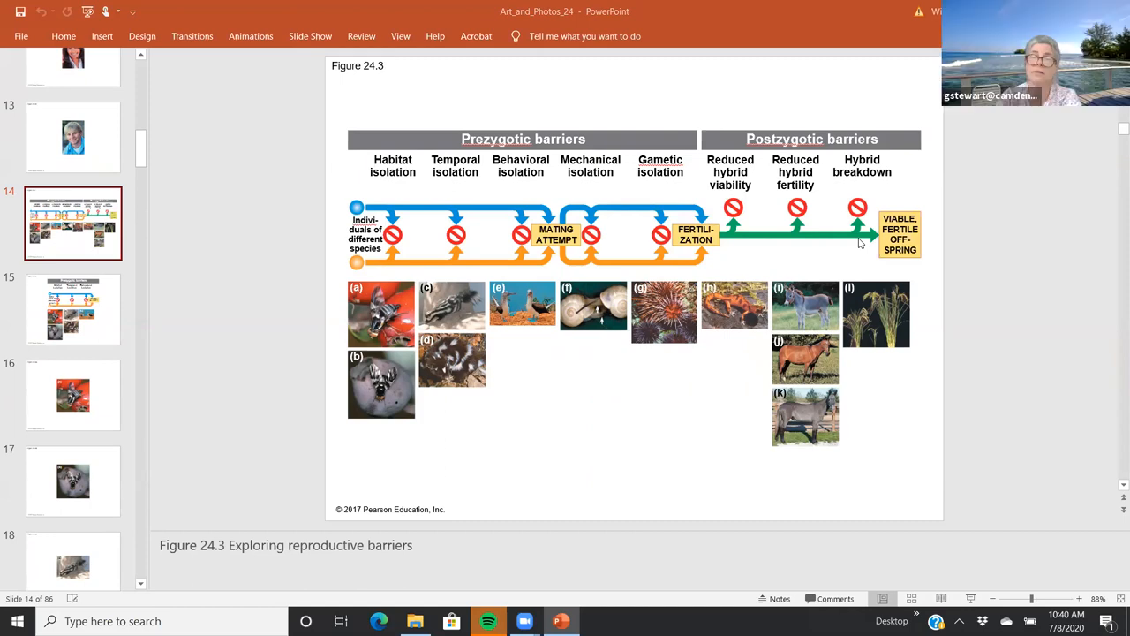
mouse_move(844, 222)
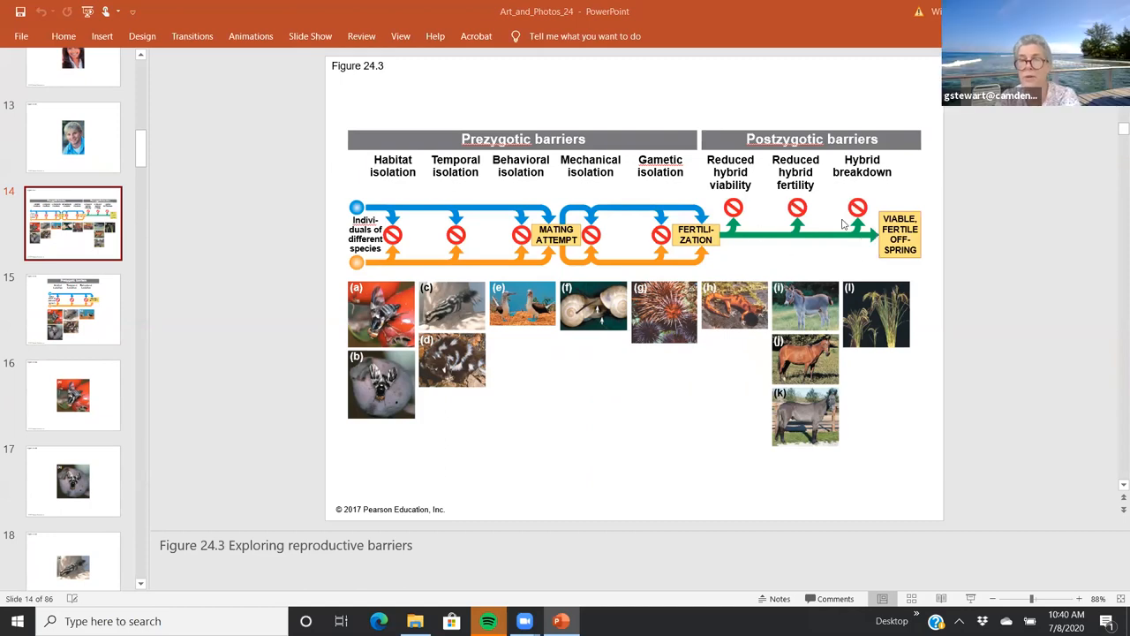
mouse_move(751, 187)
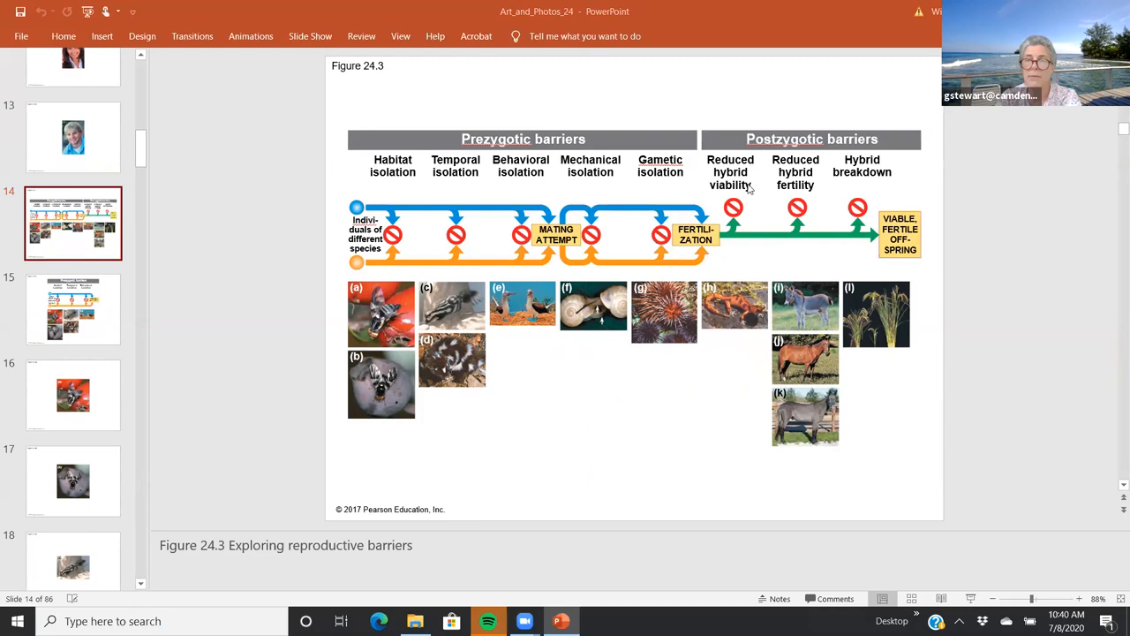
mouse_move(862, 223)
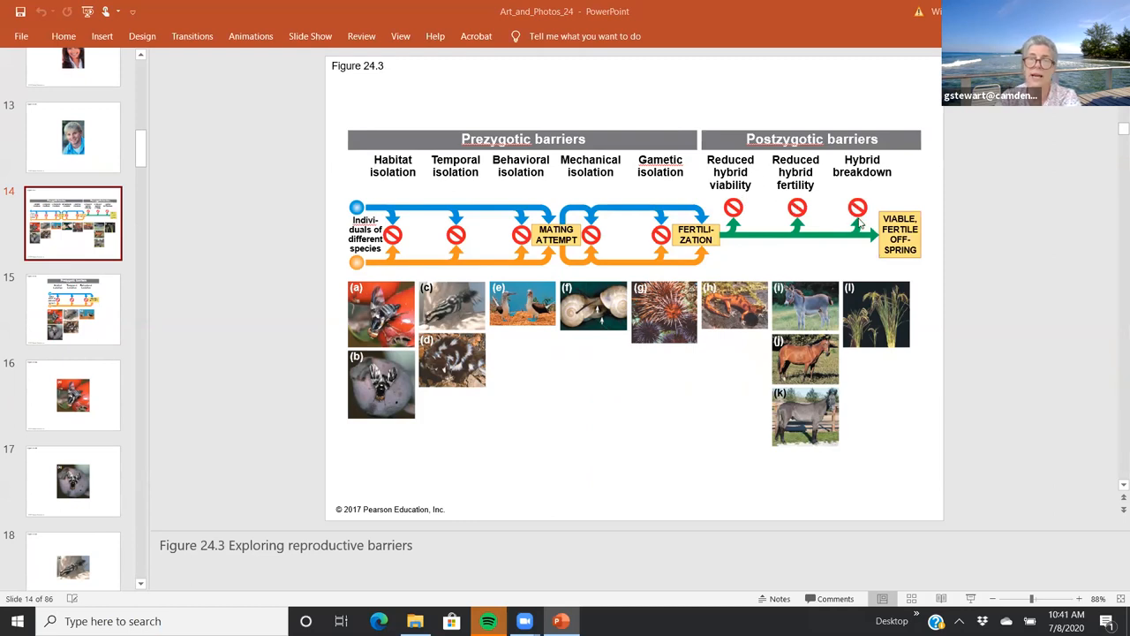
mouse_move(3, 369)
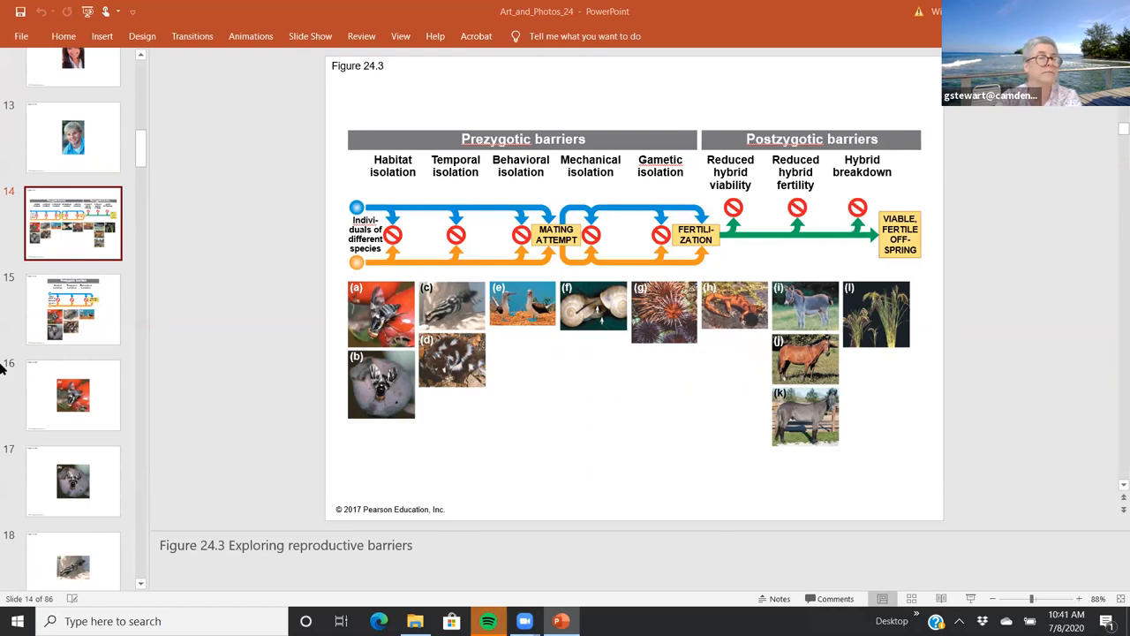
scroll(down, 3)
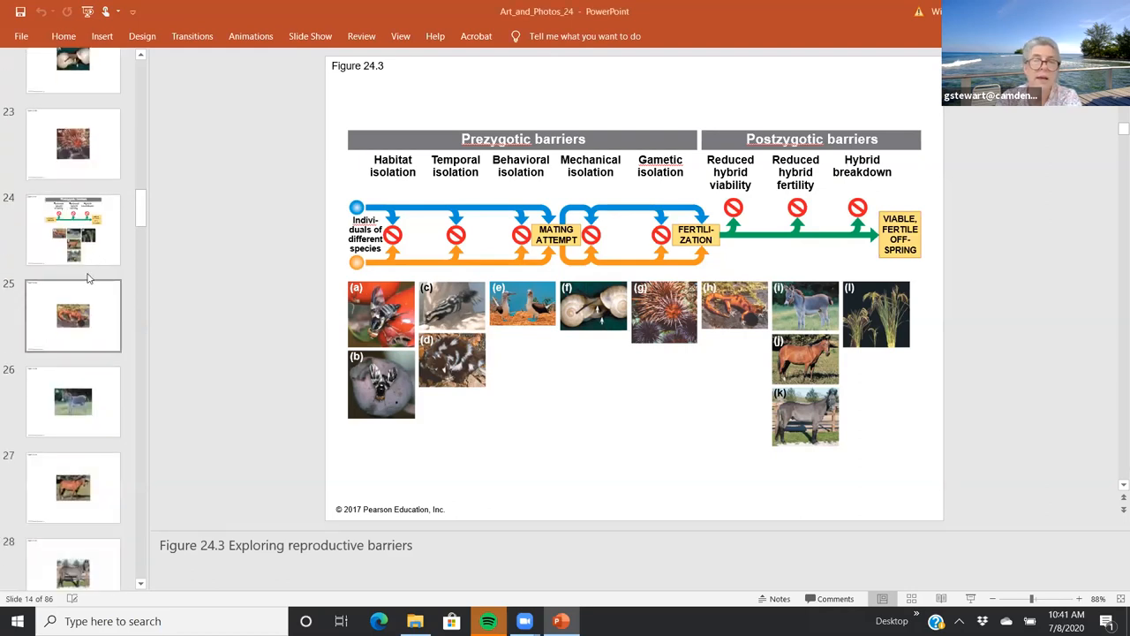
click(72, 230)
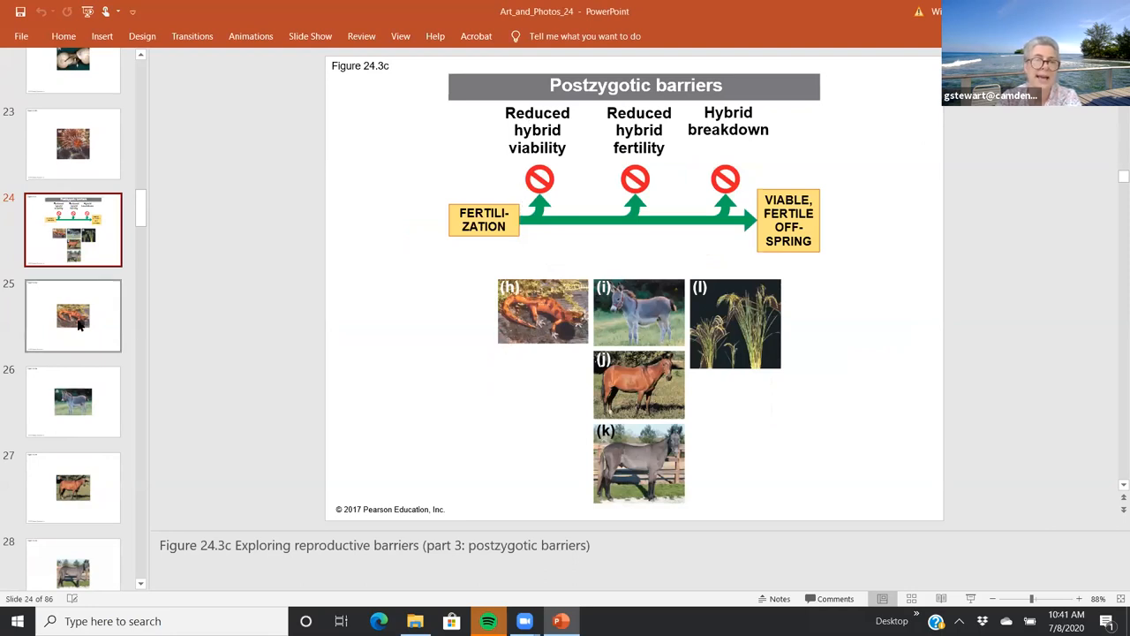
Show slide 25, Figure 24.3ca's reduced hybrid viability salamander photo.
click(74, 315)
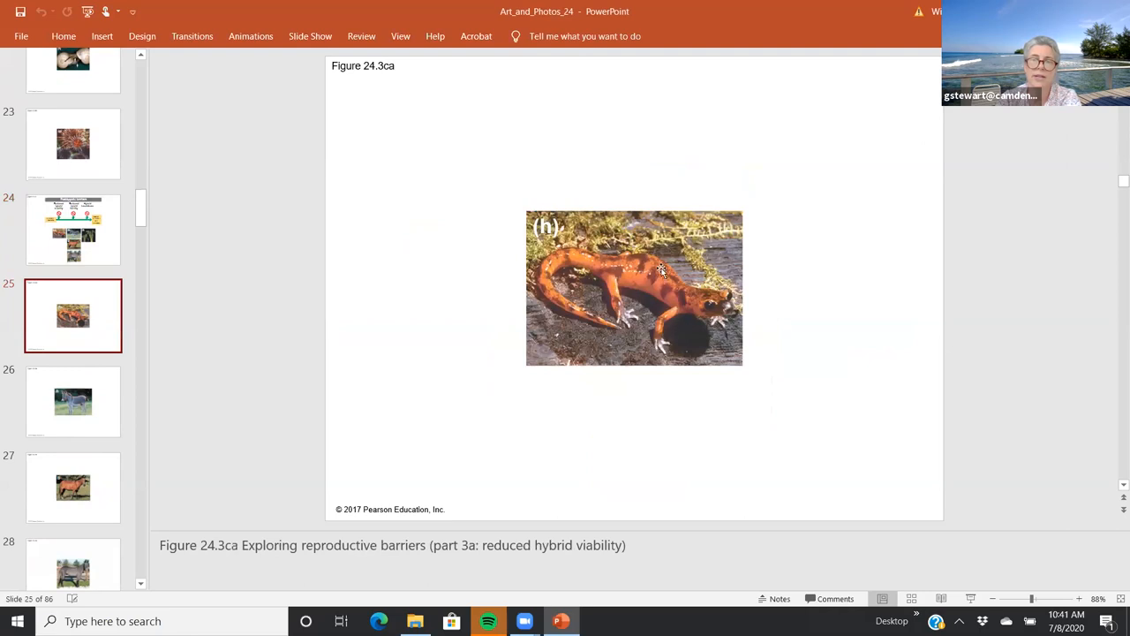
mouse_move(662, 307)
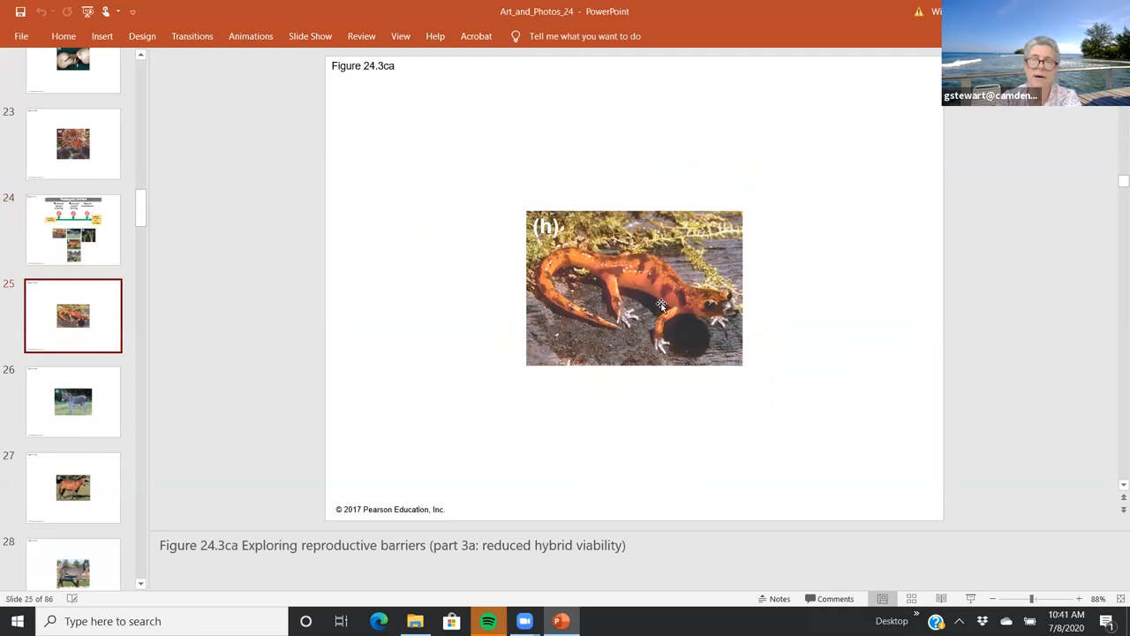
mouse_move(644, 272)
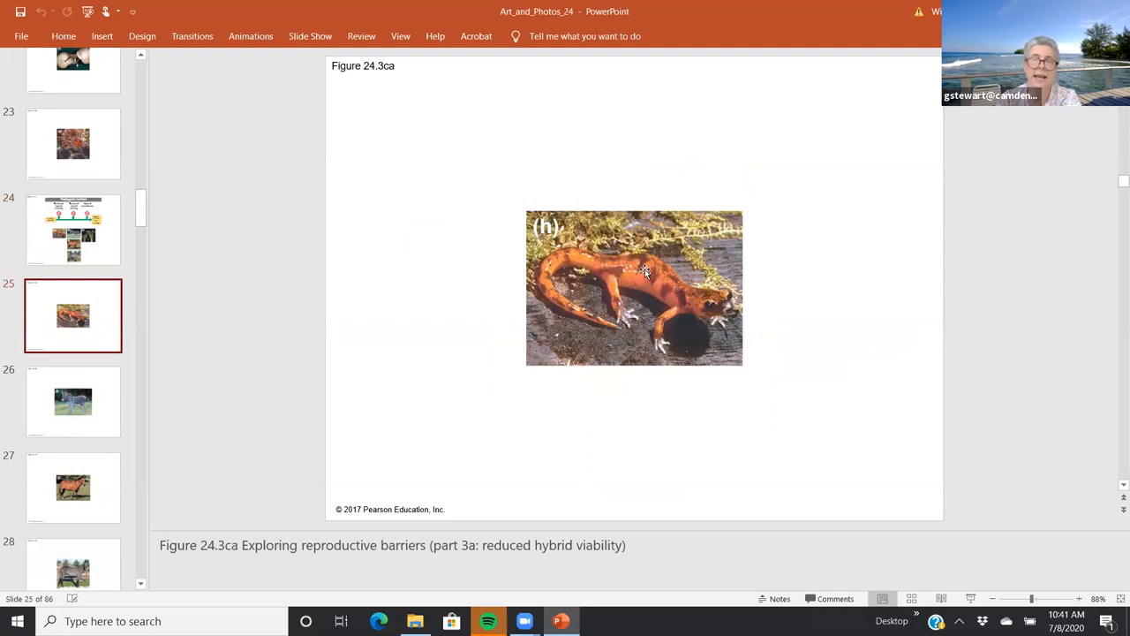
mouse_move(710, 291)
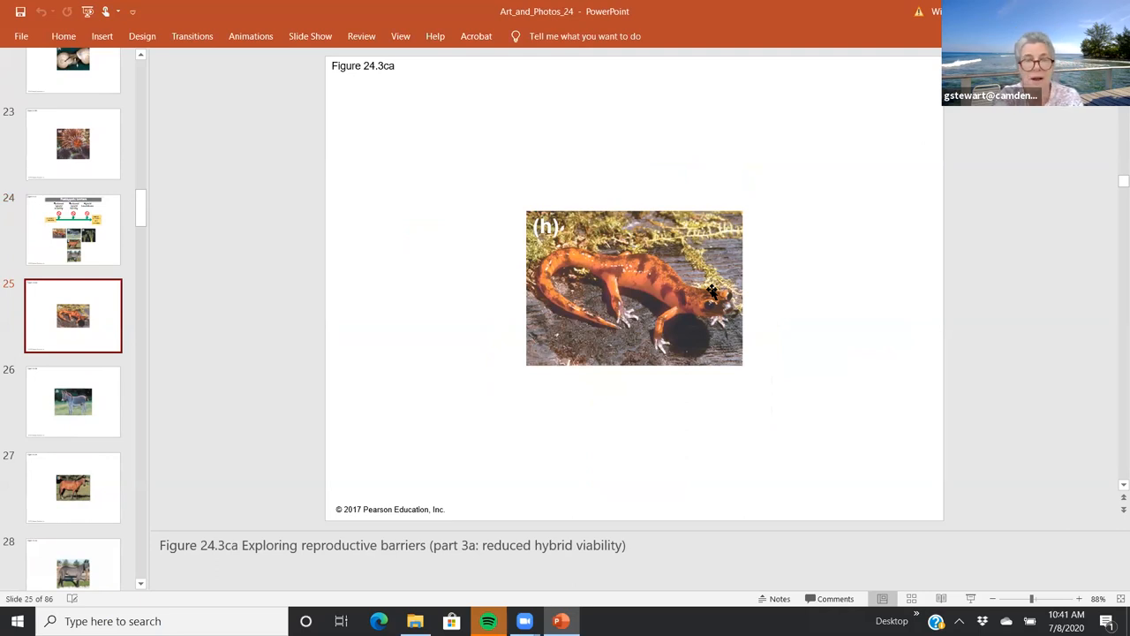
mouse_move(651, 295)
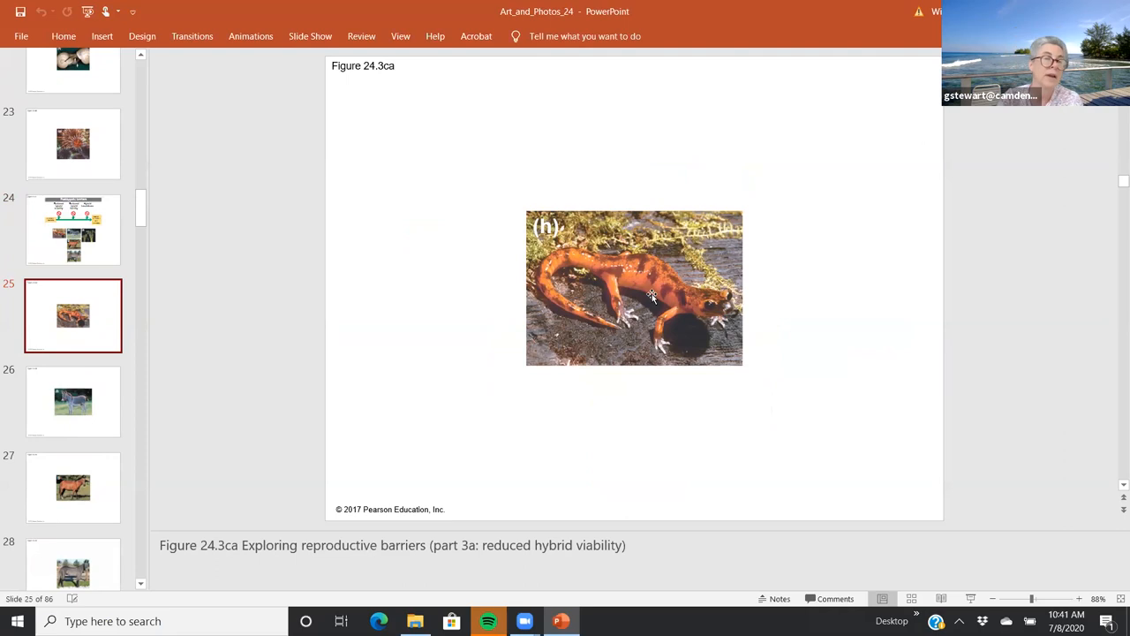
Bring up slide 26, the Figure 24.3cb donkey photo for reduced hybrid fertility.
click(74, 402)
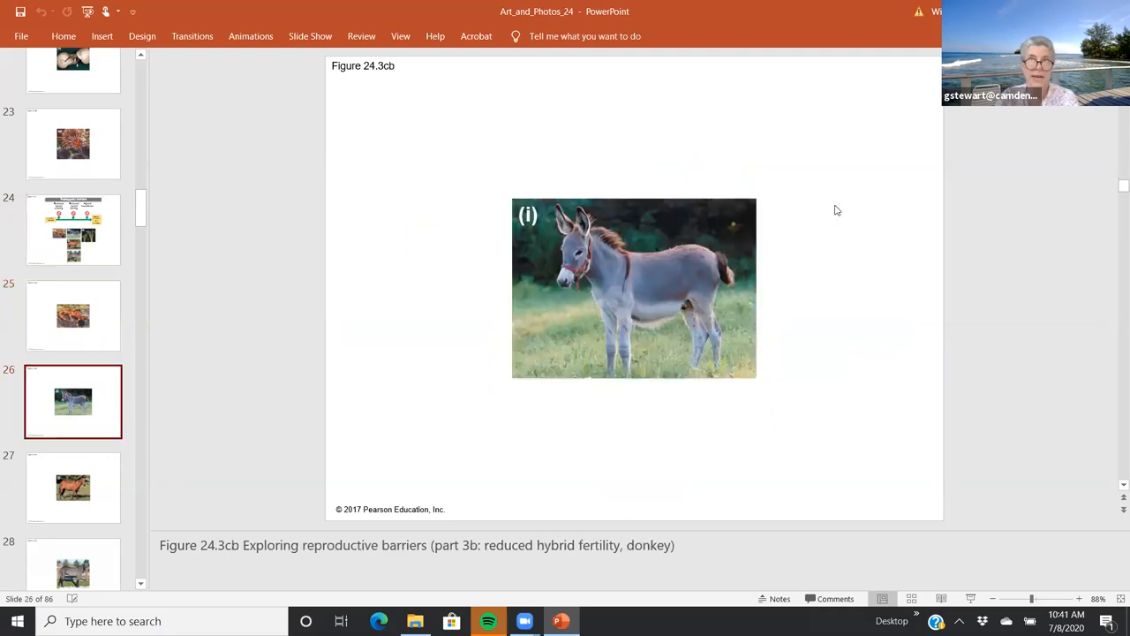
mouse_move(816, 214)
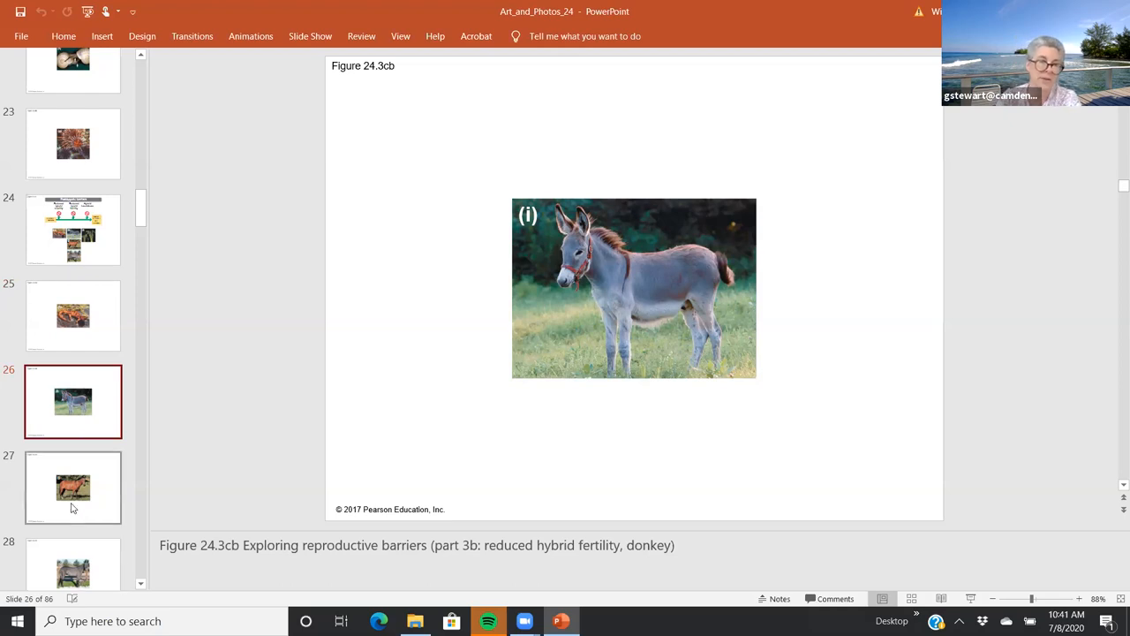
click(75, 488)
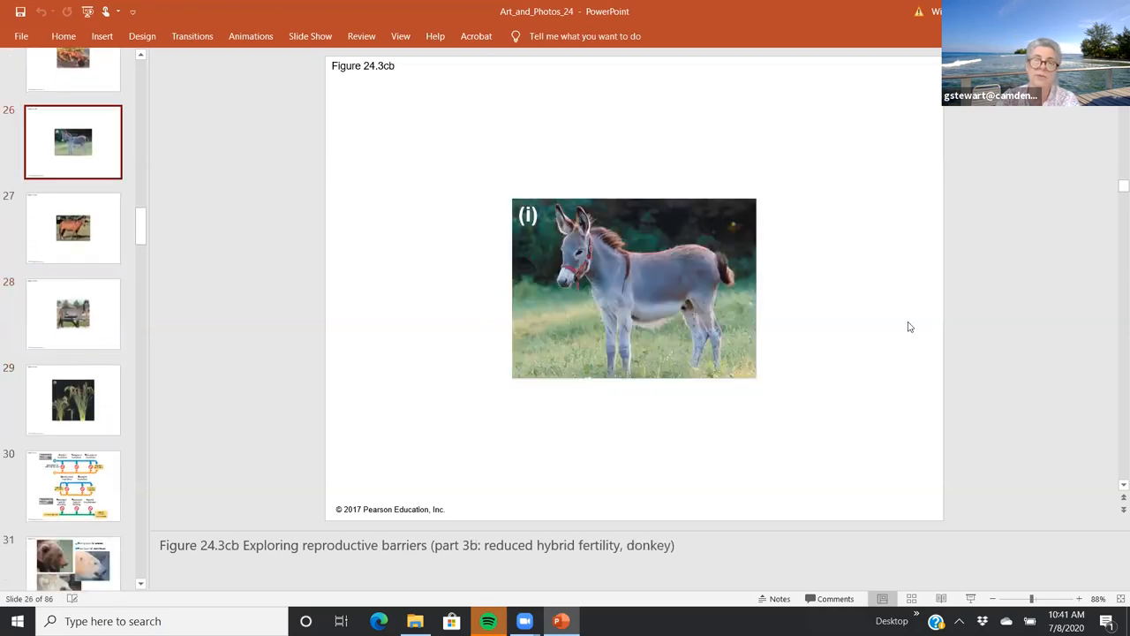
mouse_move(611, 316)
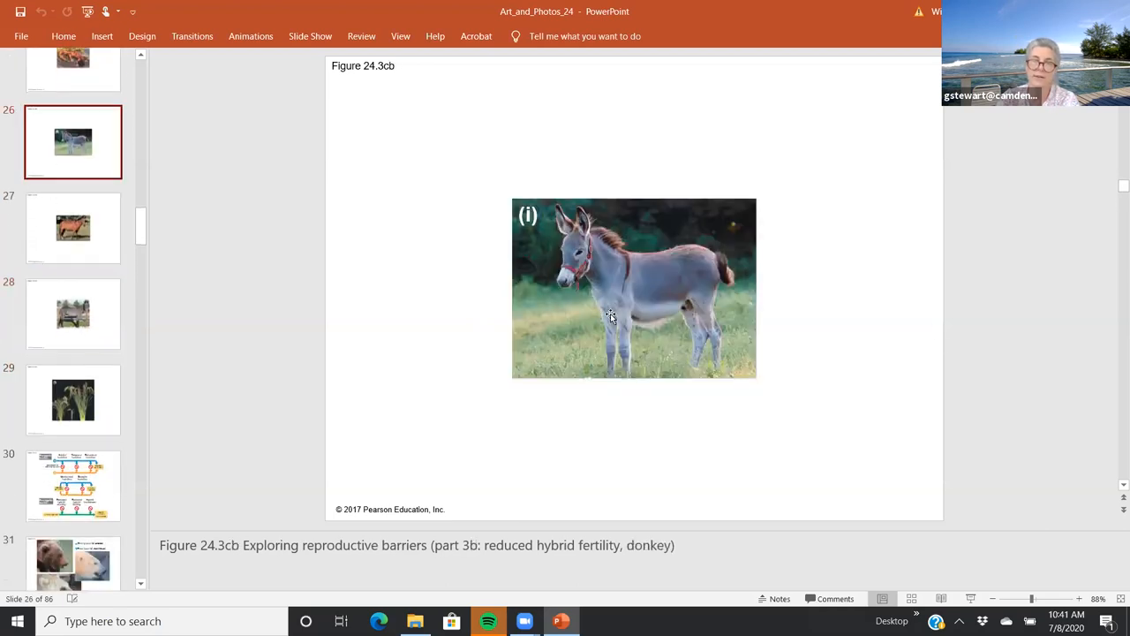
mouse_move(668, 272)
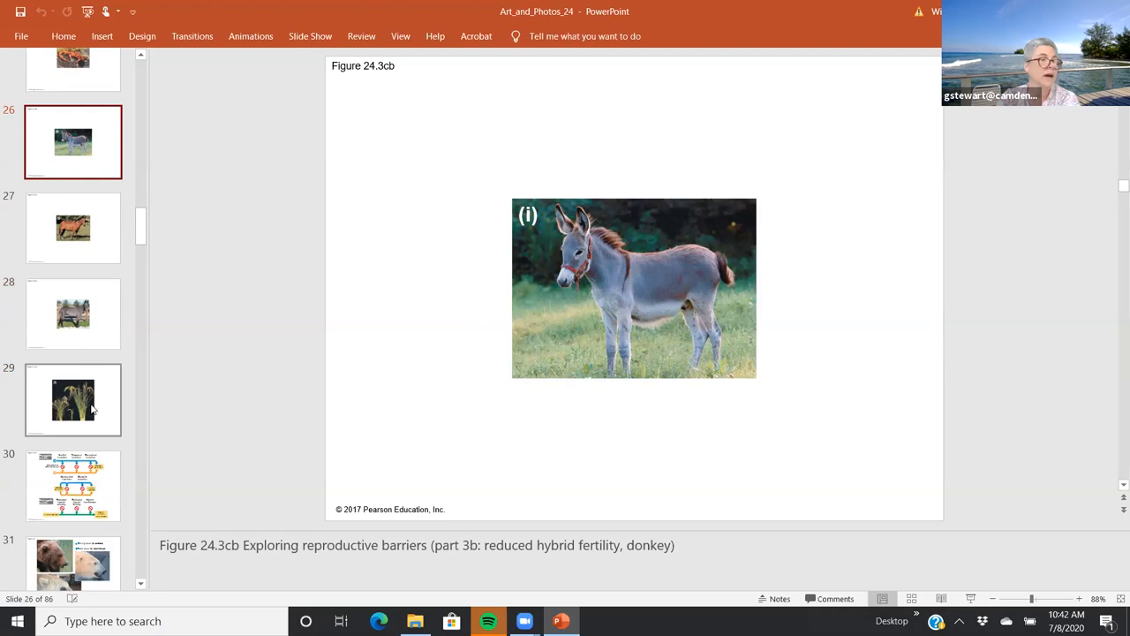
mouse_move(74, 399)
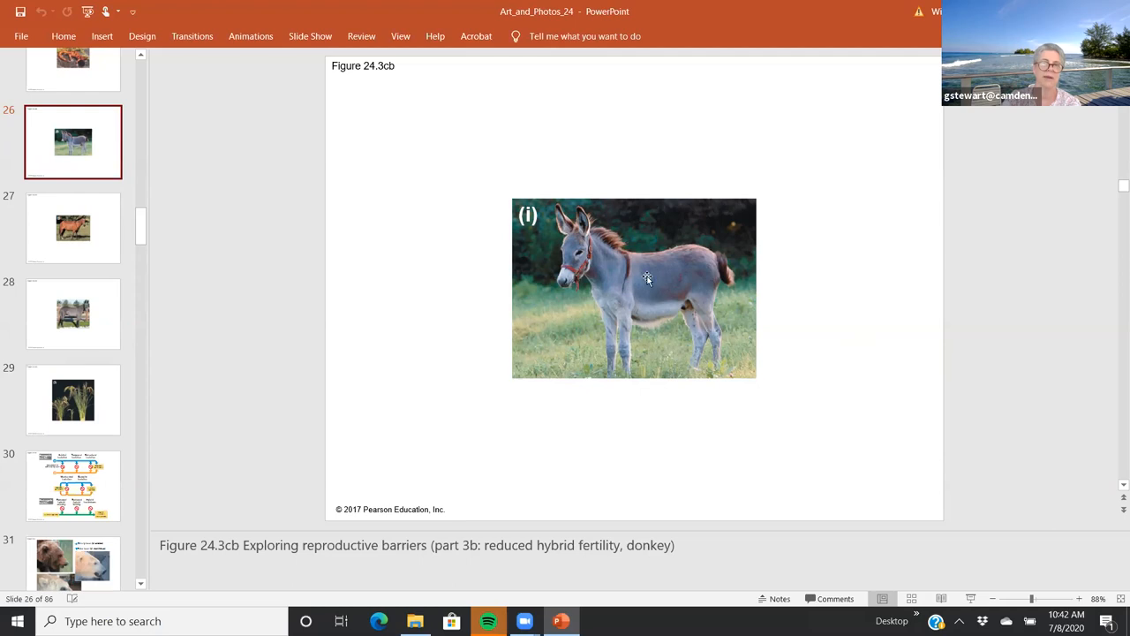
Compare the horse (27), mule (28) and donkey (26) slides, finishing on the mule slide 28.
click(74, 228)
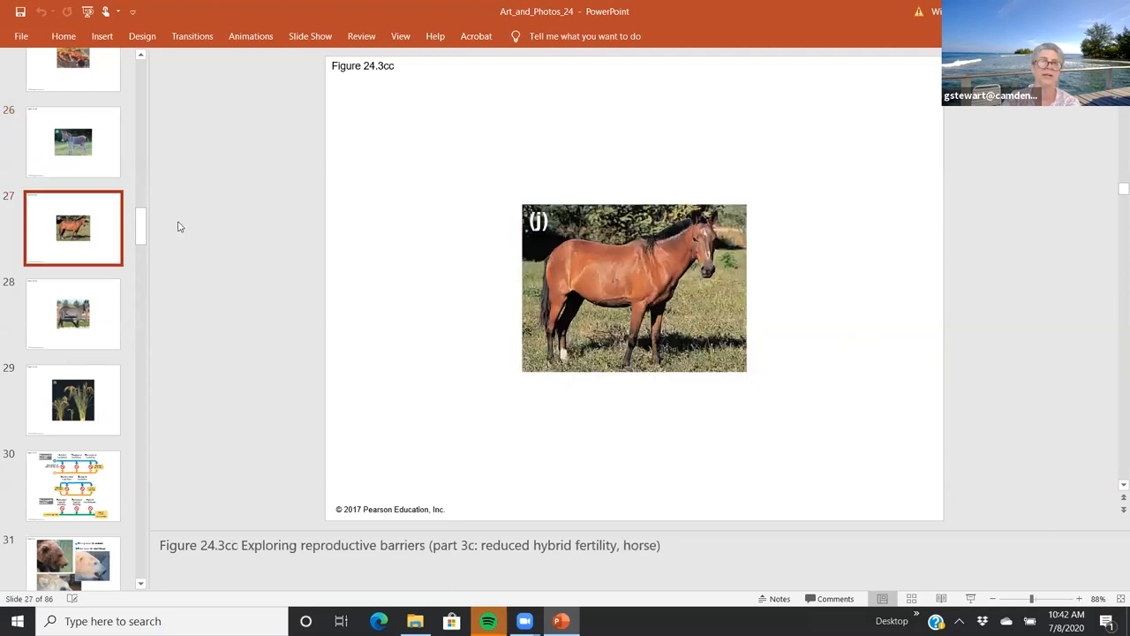
click(74, 315)
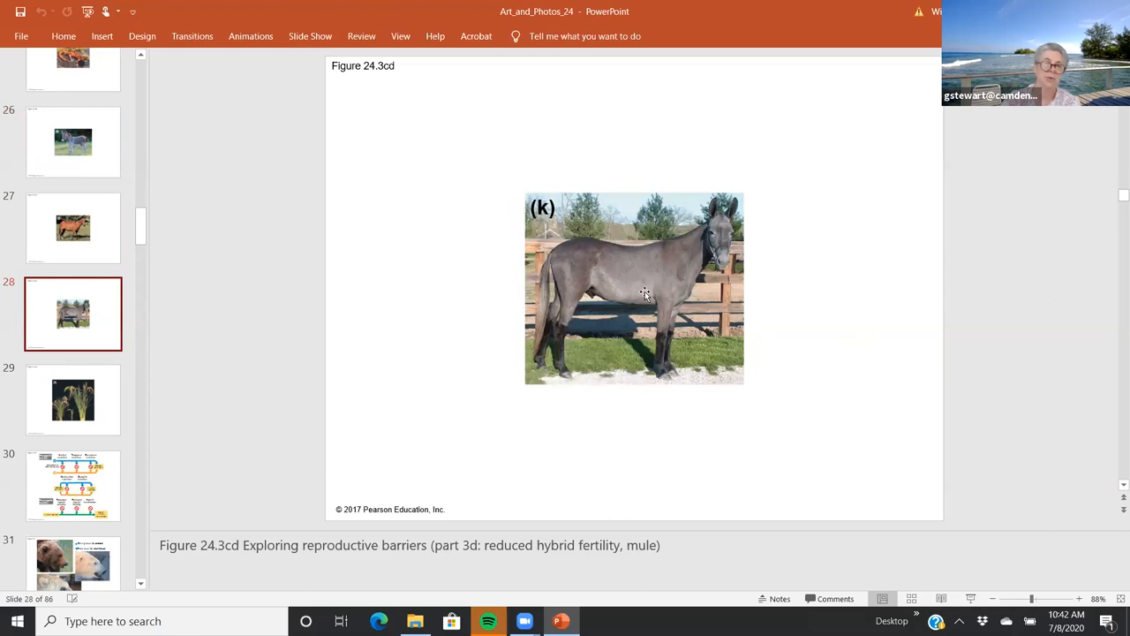
mouse_move(703, 332)
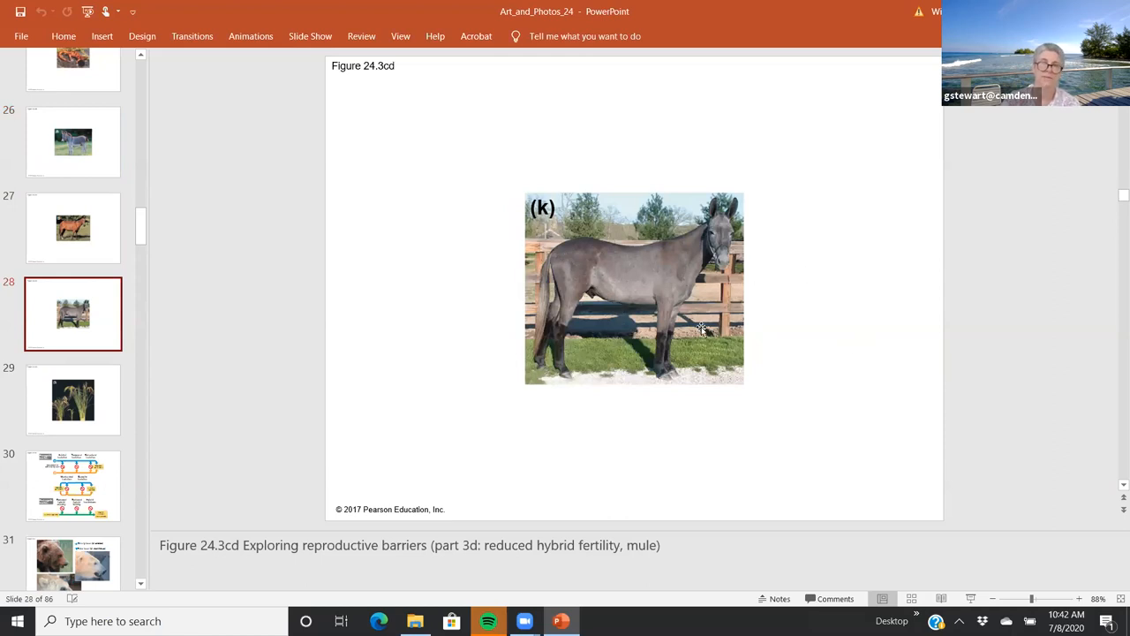
mouse_move(74, 141)
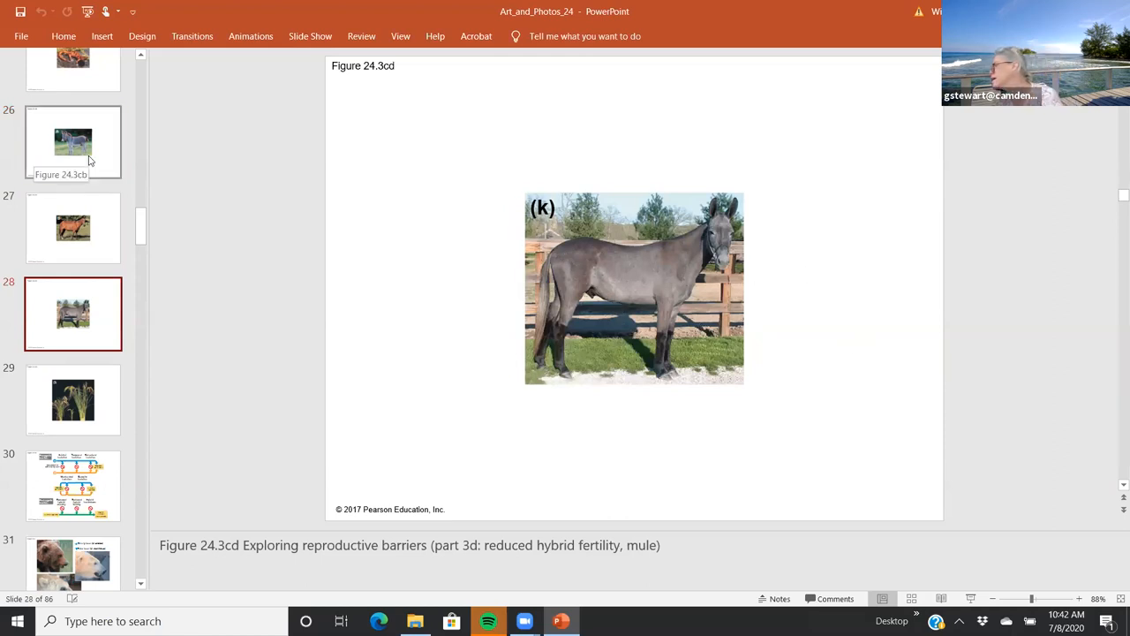
click(74, 142)
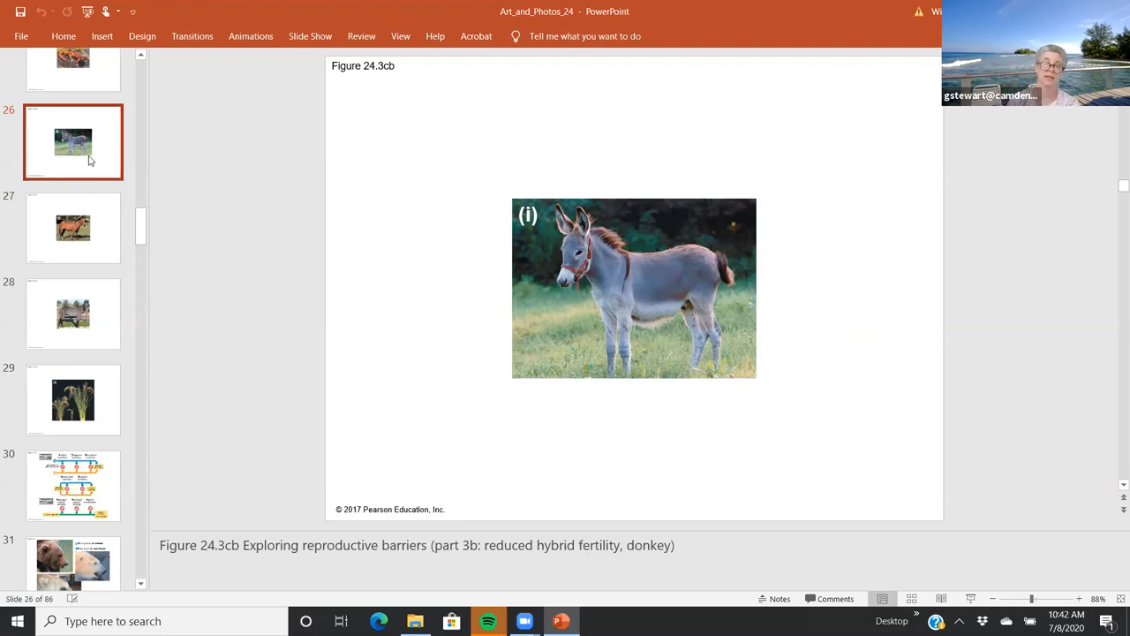
mouse_move(84, 98)
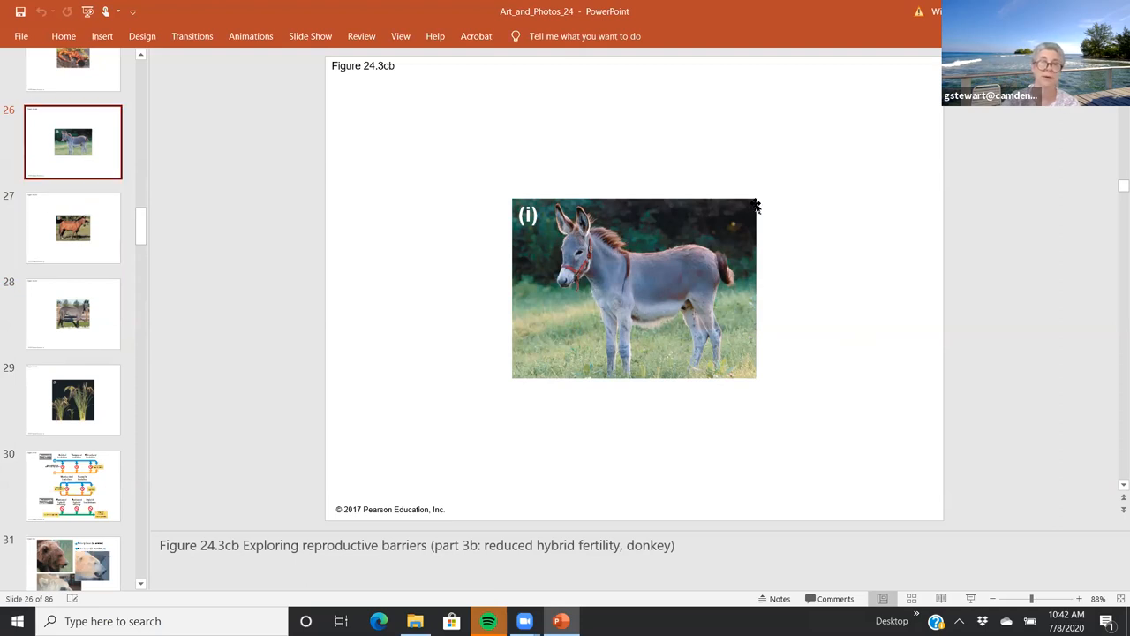
click(74, 314)
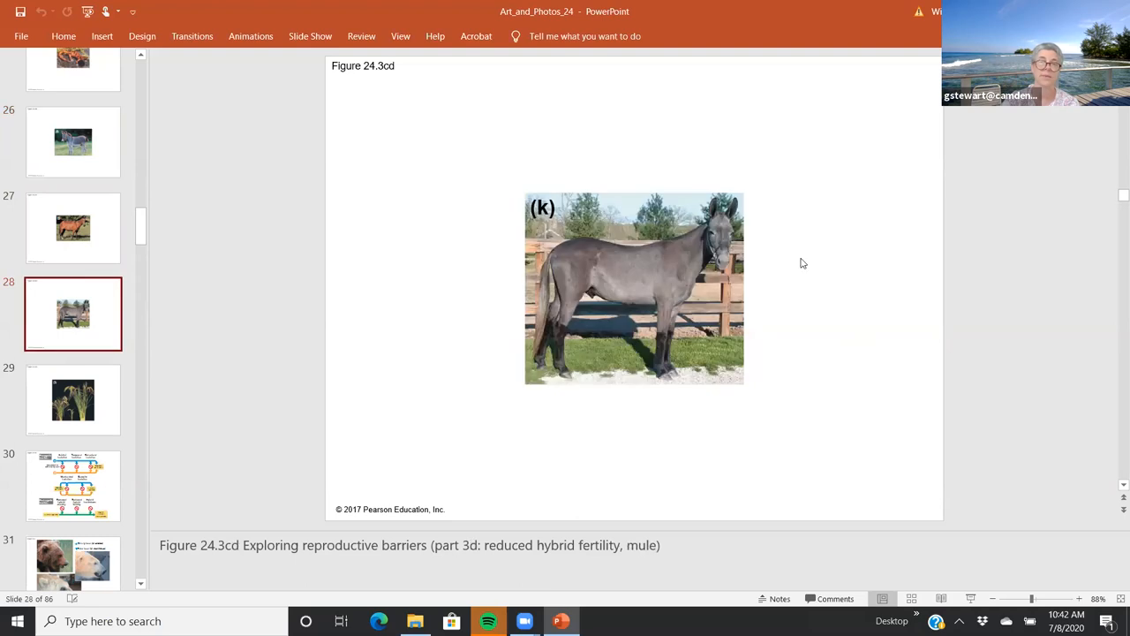
mouse_move(628, 339)
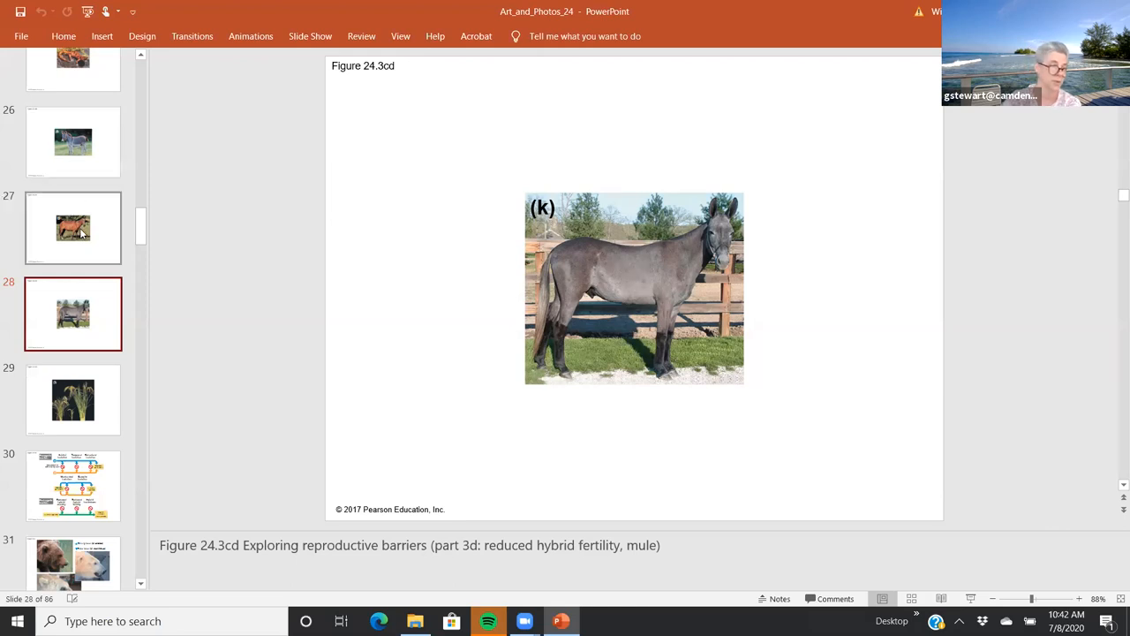
mouse_move(79, 230)
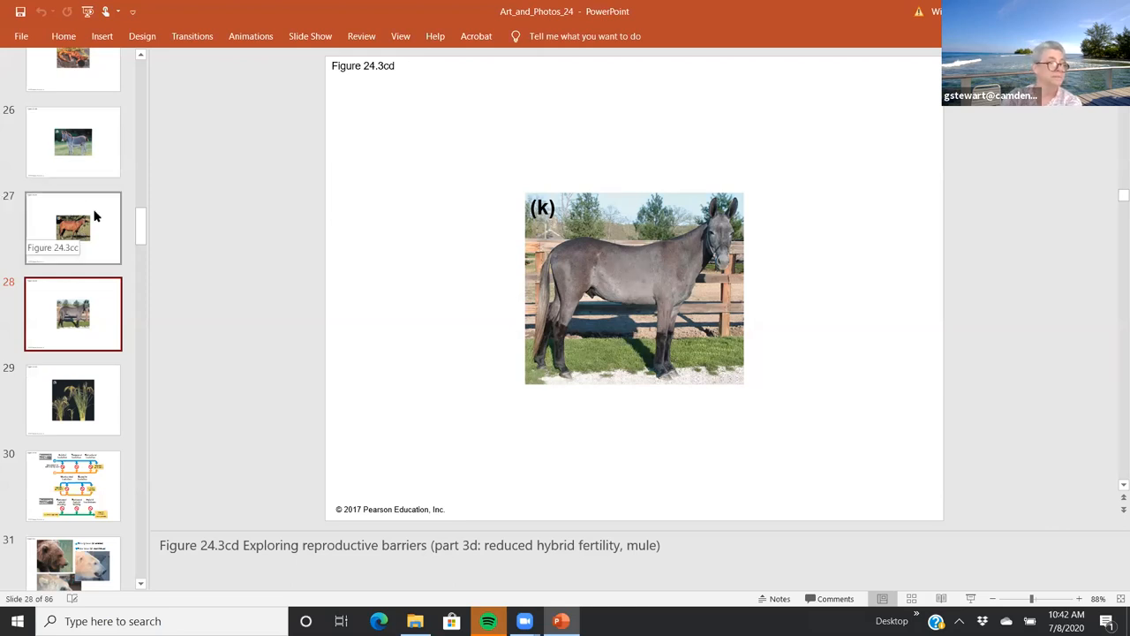
Display slide 29, Figure 24.3ce hybrid breakdown with the rice plants.
click(74, 399)
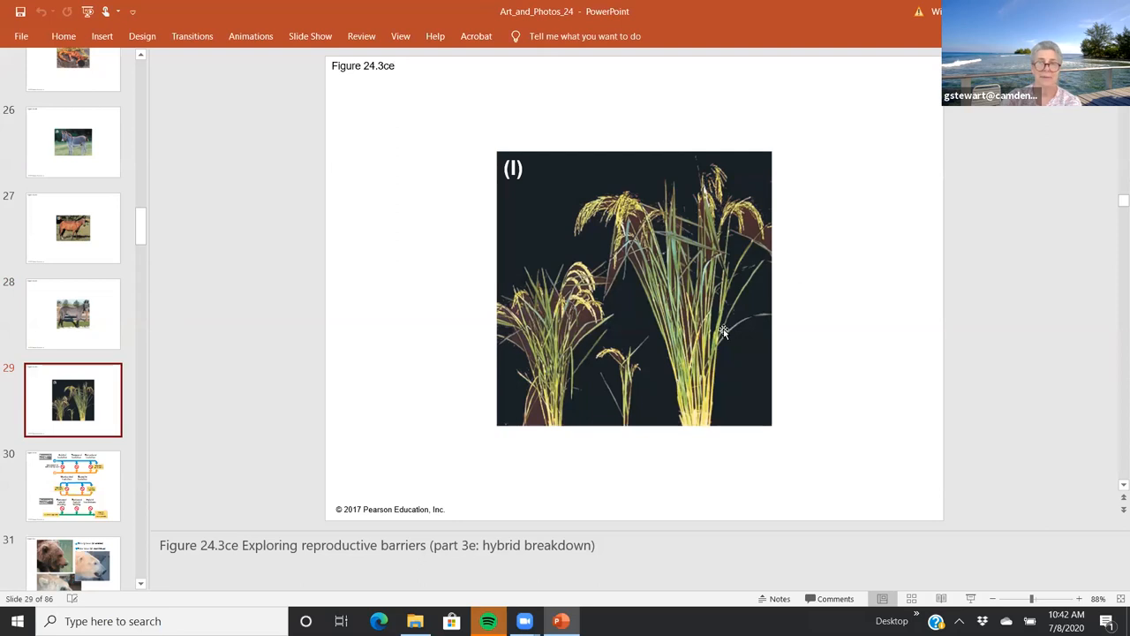
mouse_move(819, 385)
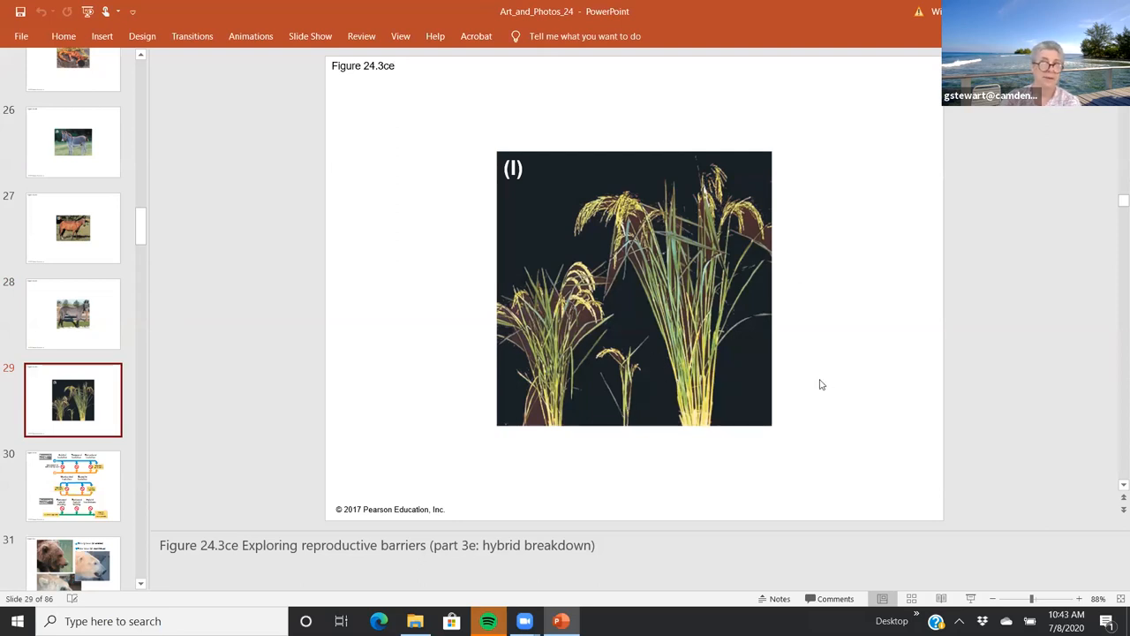
mouse_move(537, 332)
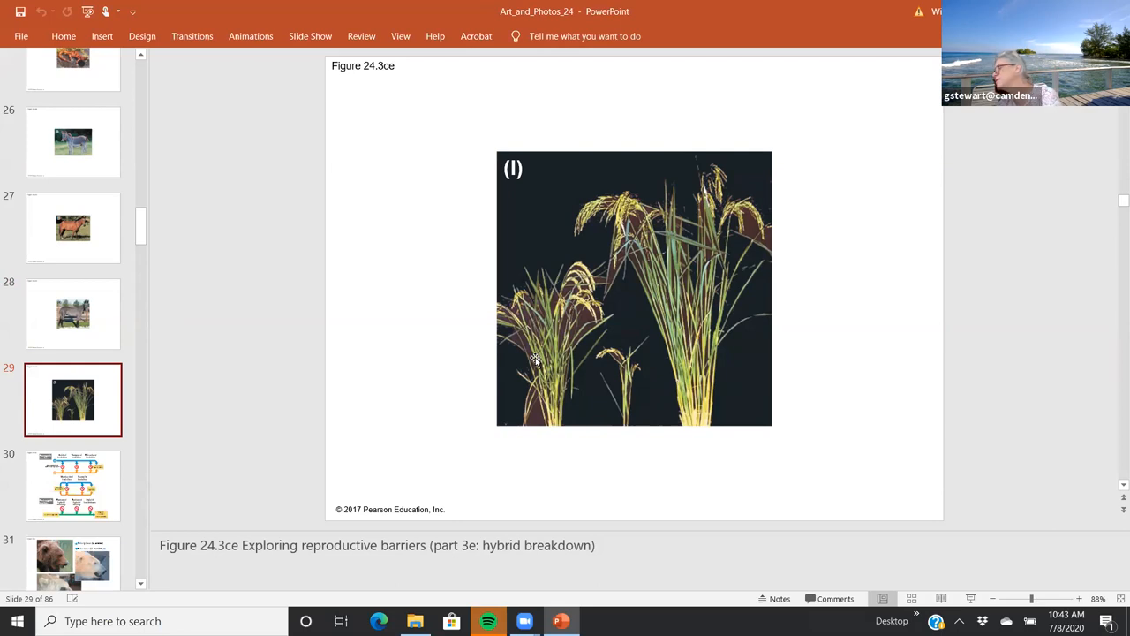
mouse_move(715, 399)
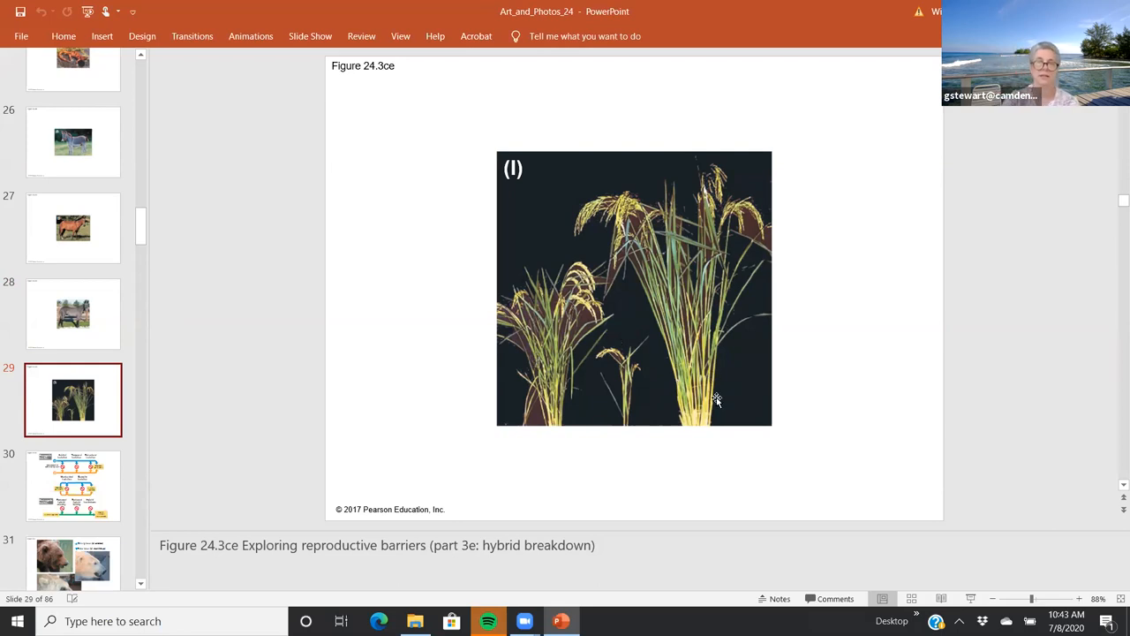
mouse_move(622, 248)
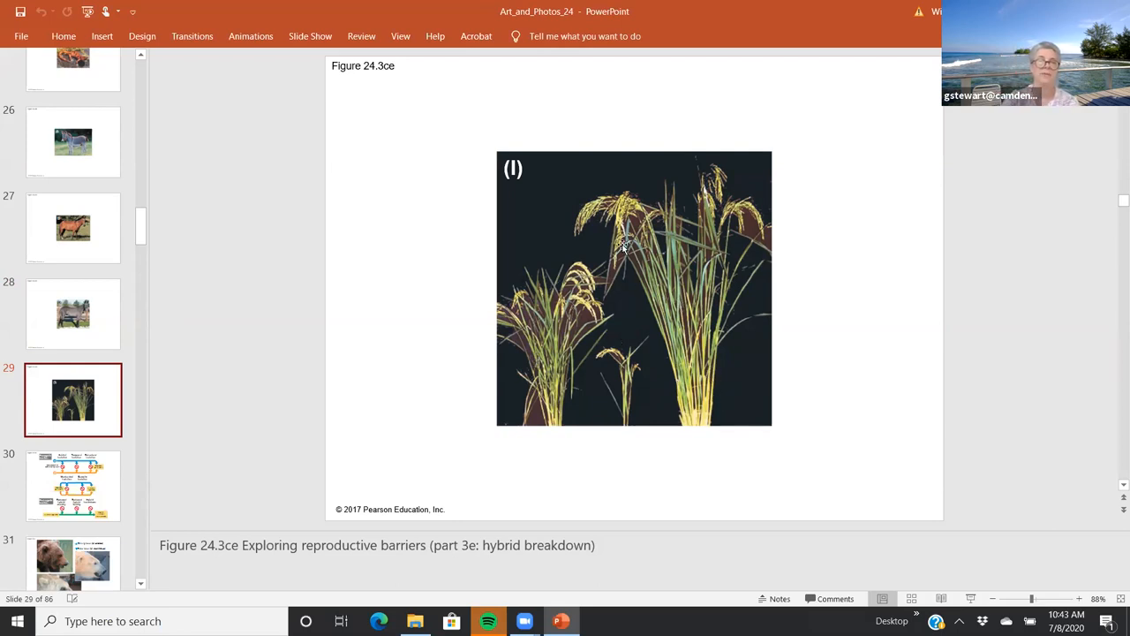
mouse_move(590, 388)
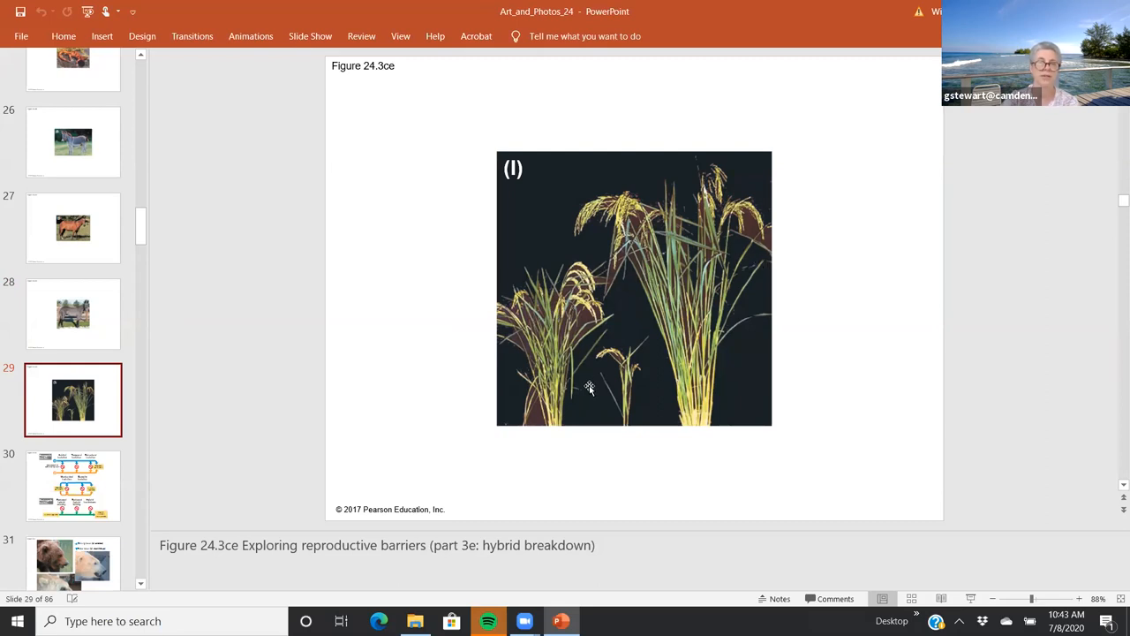
mouse_move(636, 431)
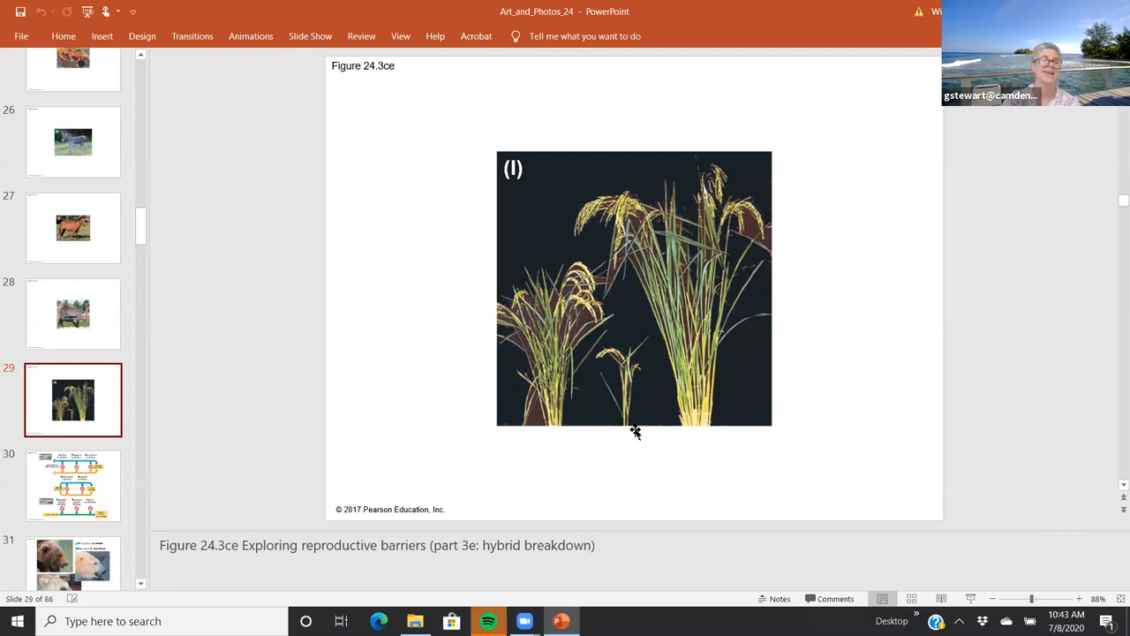
mouse_move(636, 431)
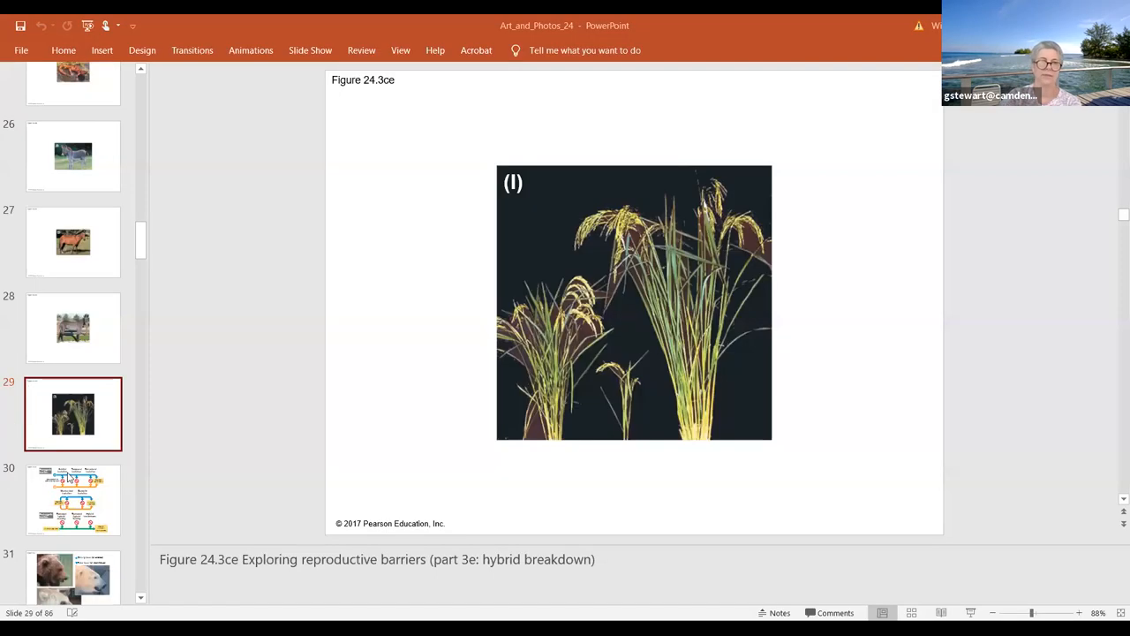
Go back to slide 14, the Figure 24.3 prezygotic and postzygotic barriers overview.
scroll(up, 3)
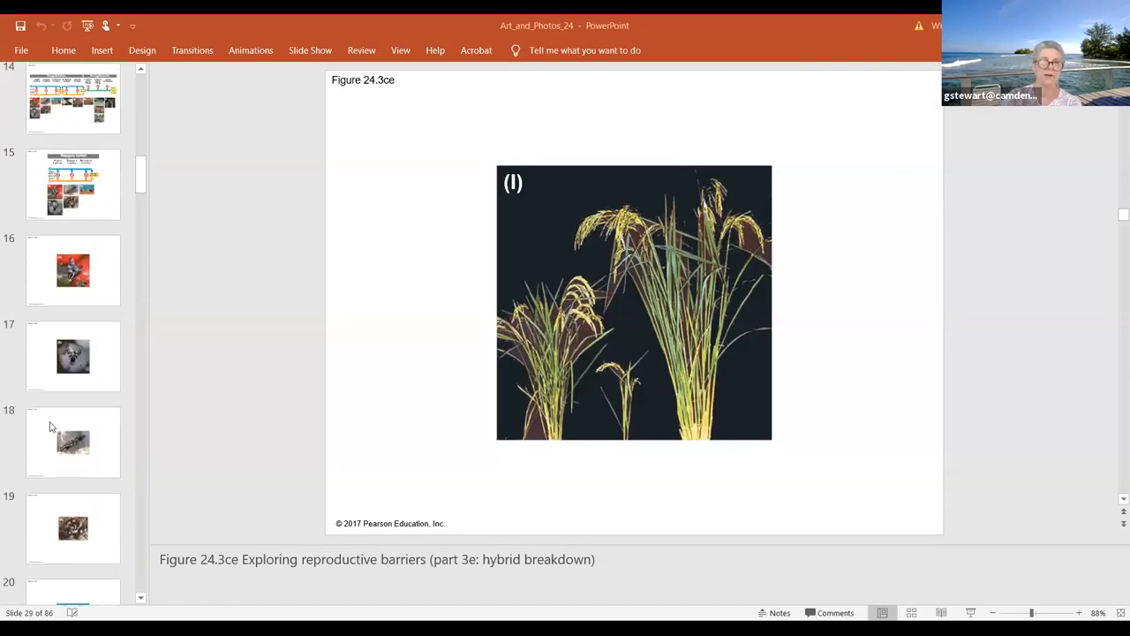
scroll(up, 3)
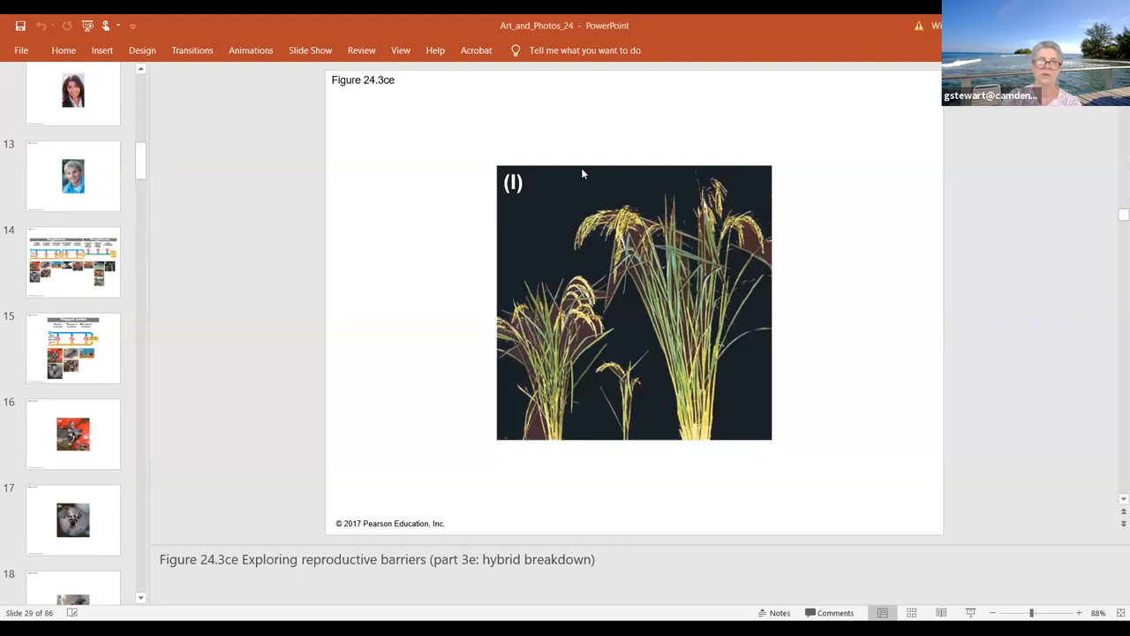
click(74, 262)
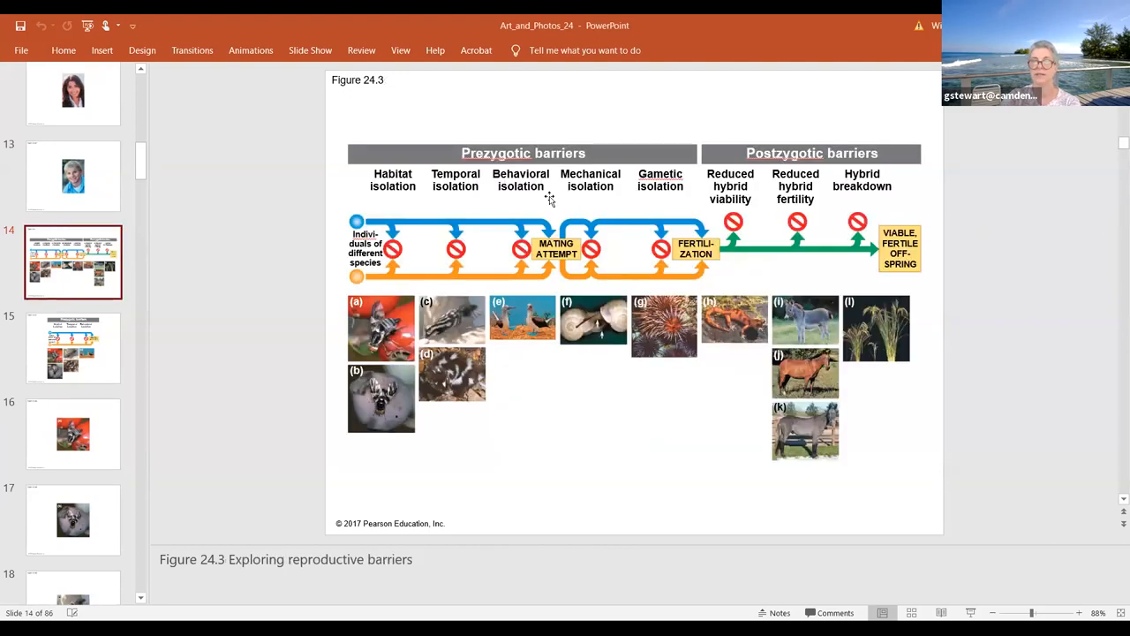
mouse_move(537, 269)
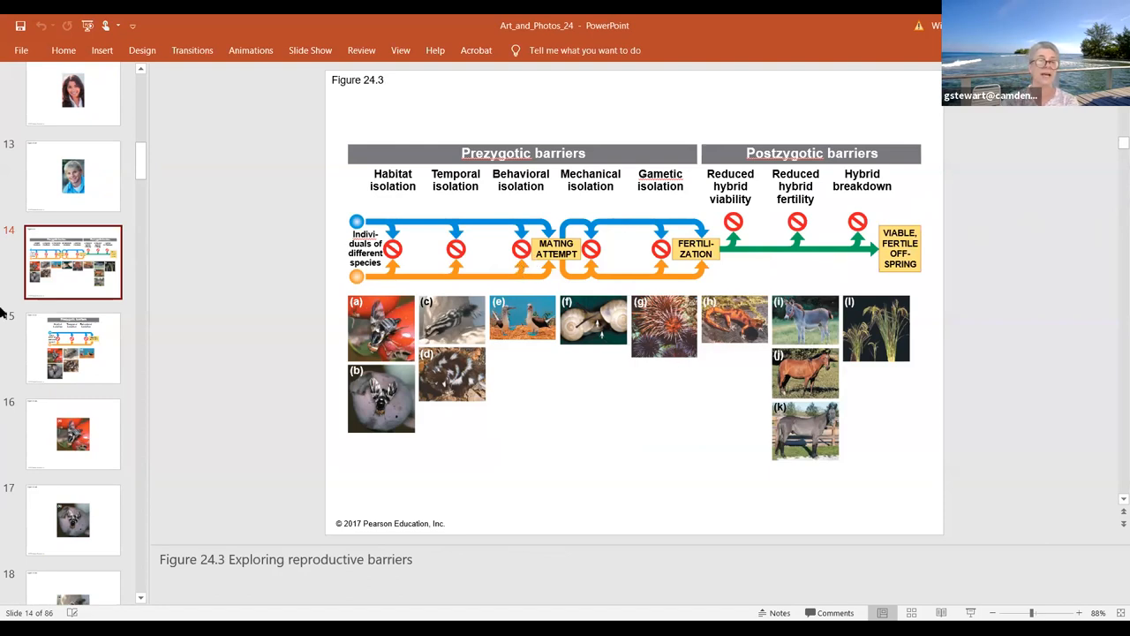
scroll(down, 3)
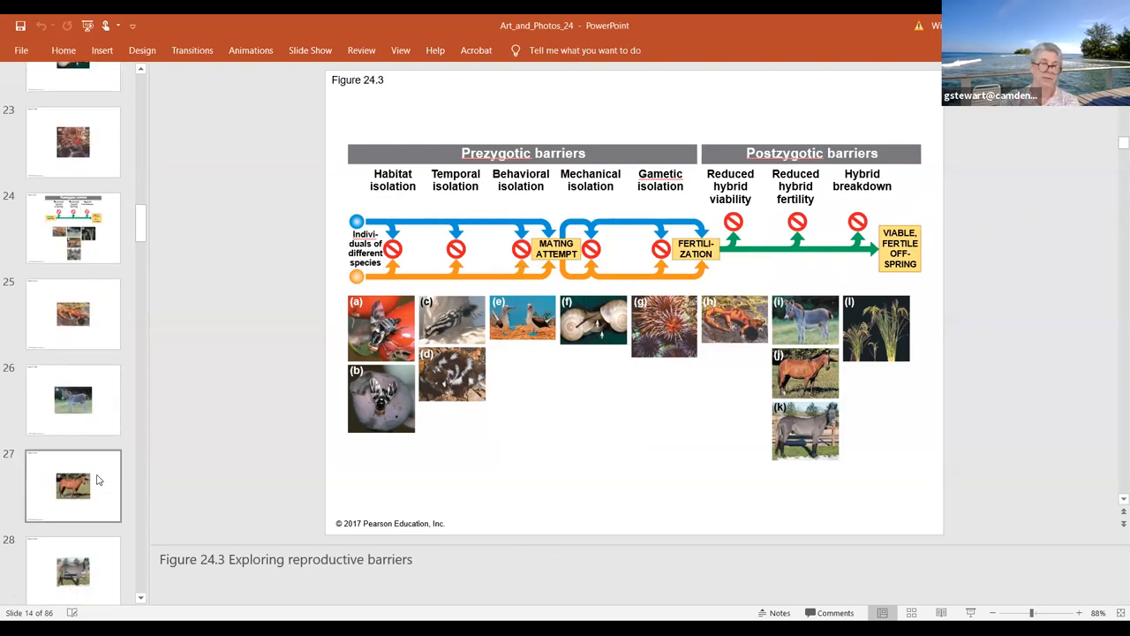
scroll(down, 3)
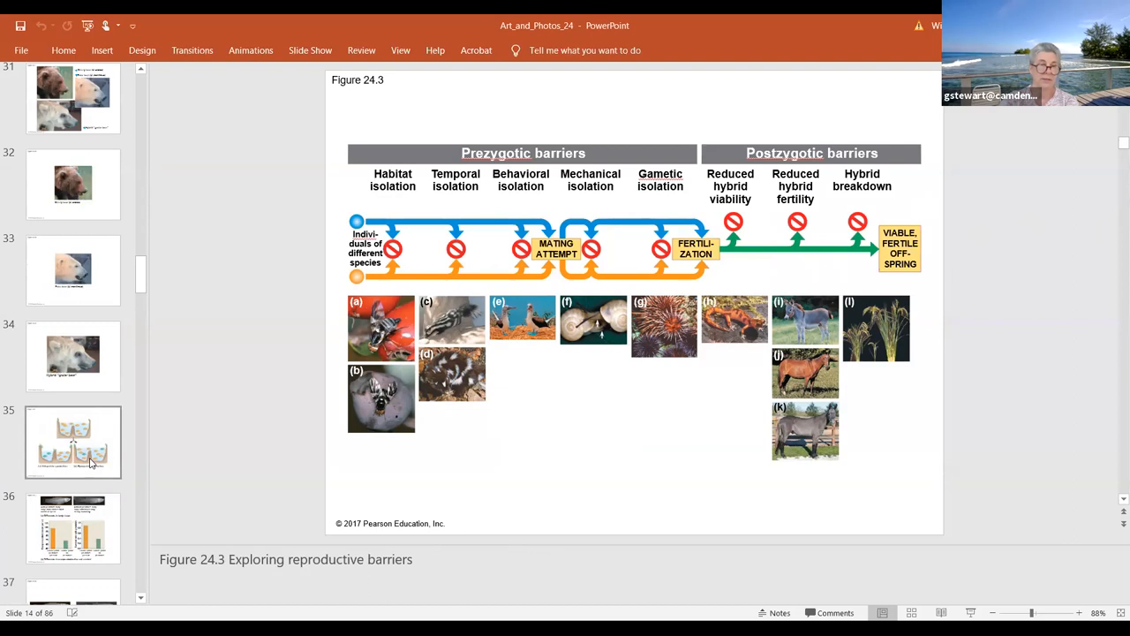
Display slide 35, Figure 24.5 on allopatric versus sympatric speciation geography.
click(74, 441)
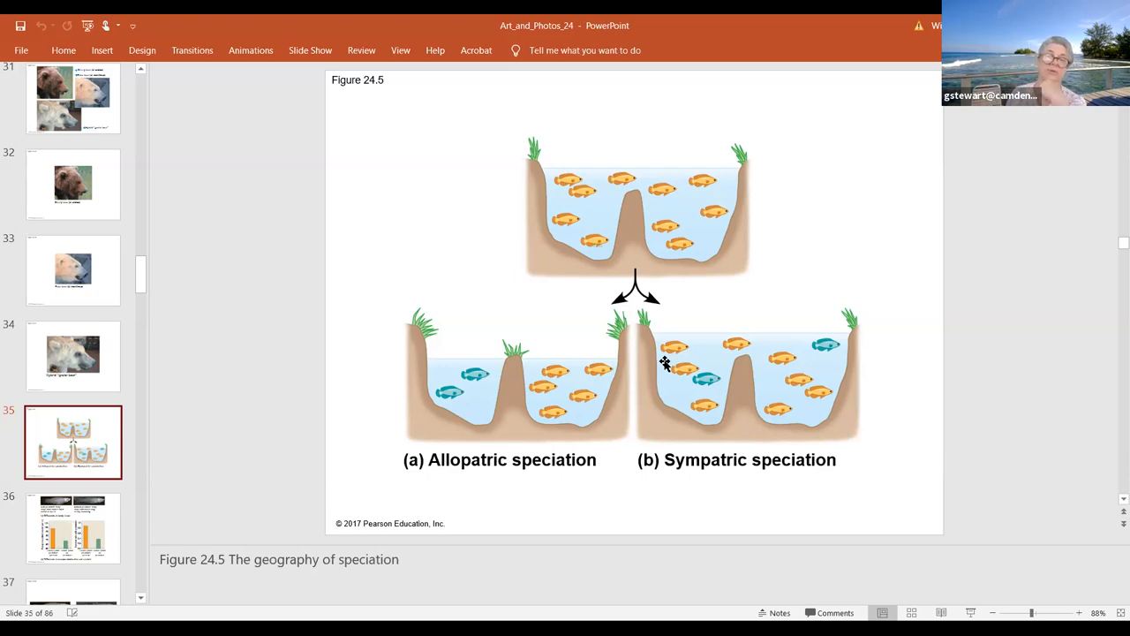
mouse_move(1113, 527)
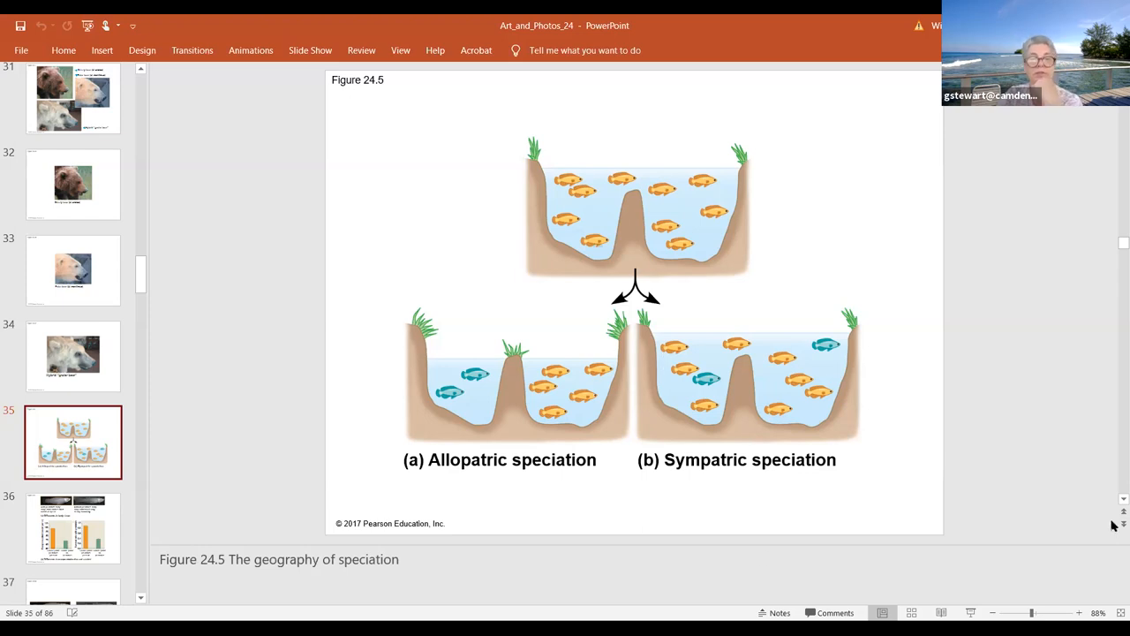
mouse_move(551, 215)
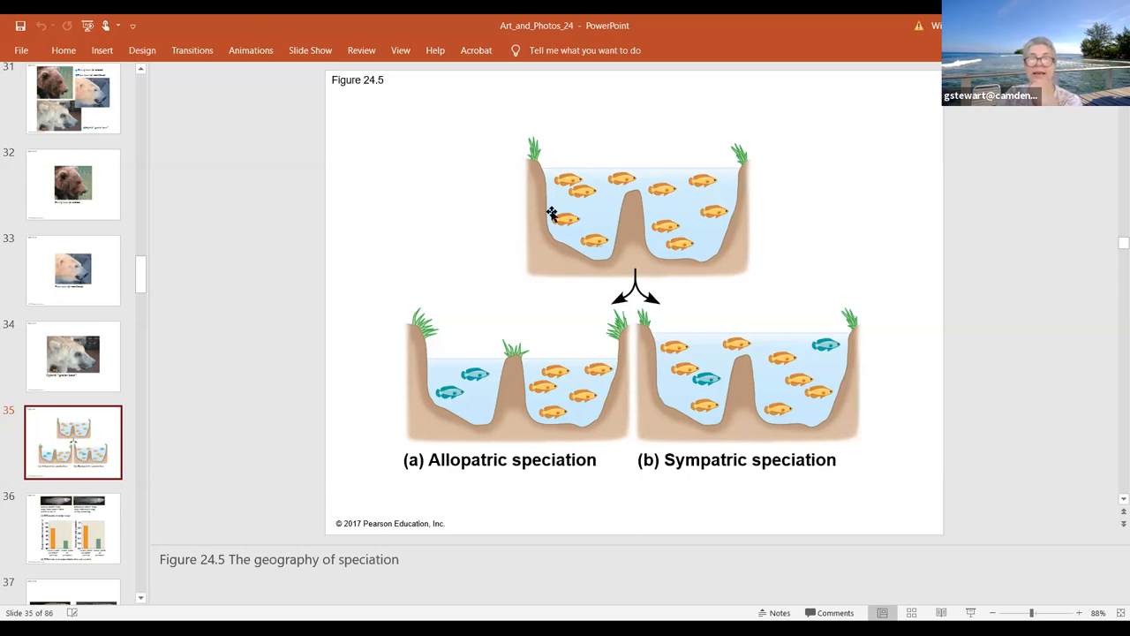
mouse_move(912, 19)
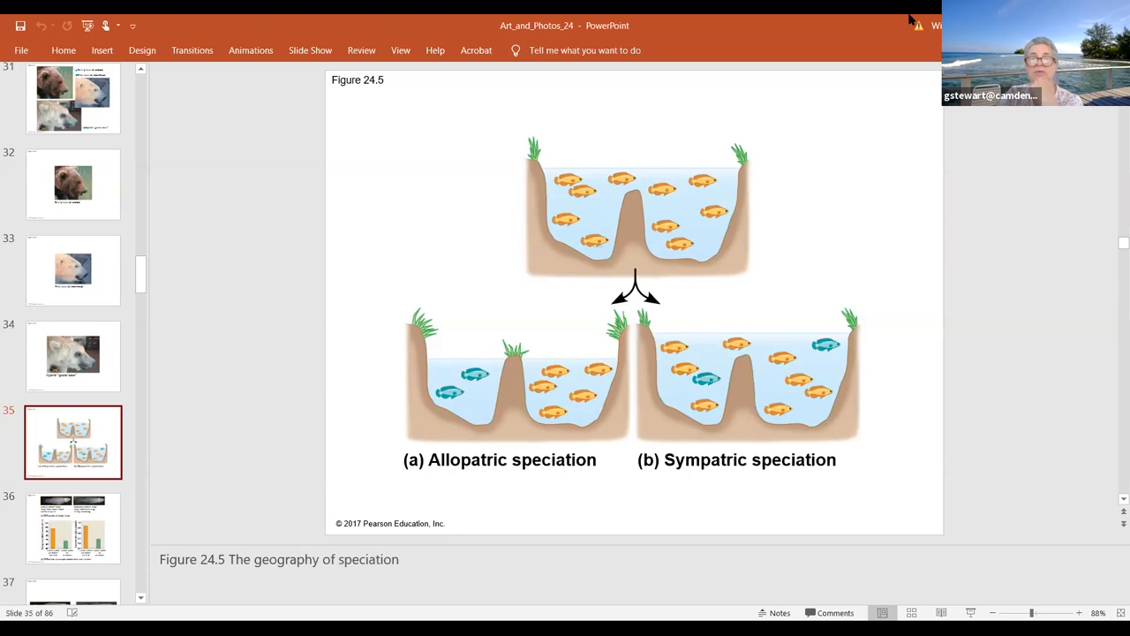
mouse_move(622, 187)
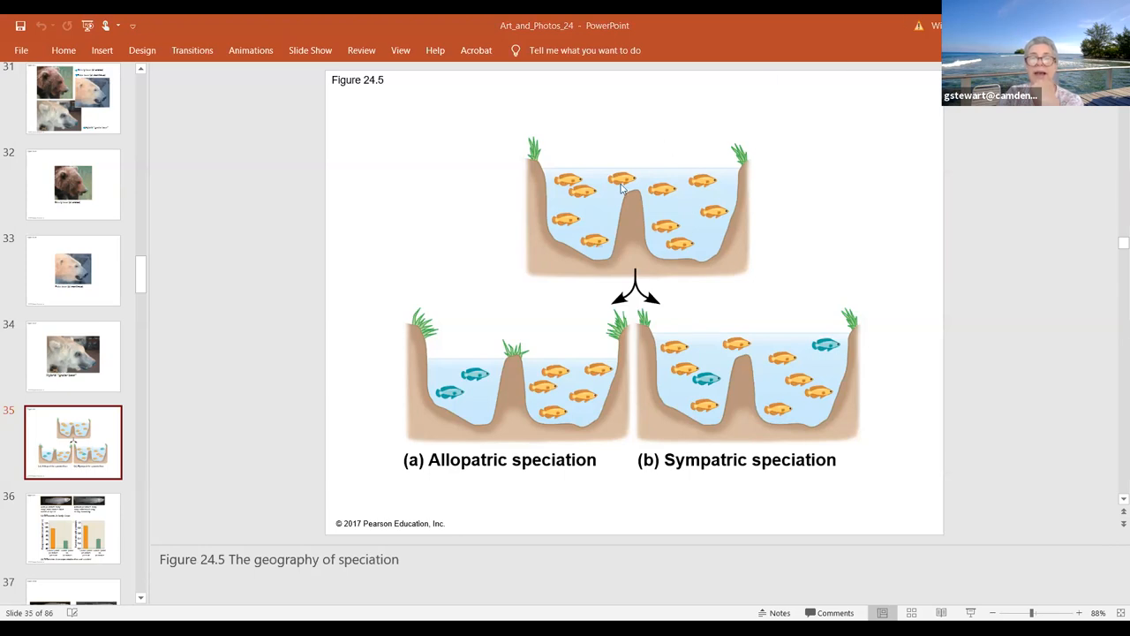
mouse_move(624, 188)
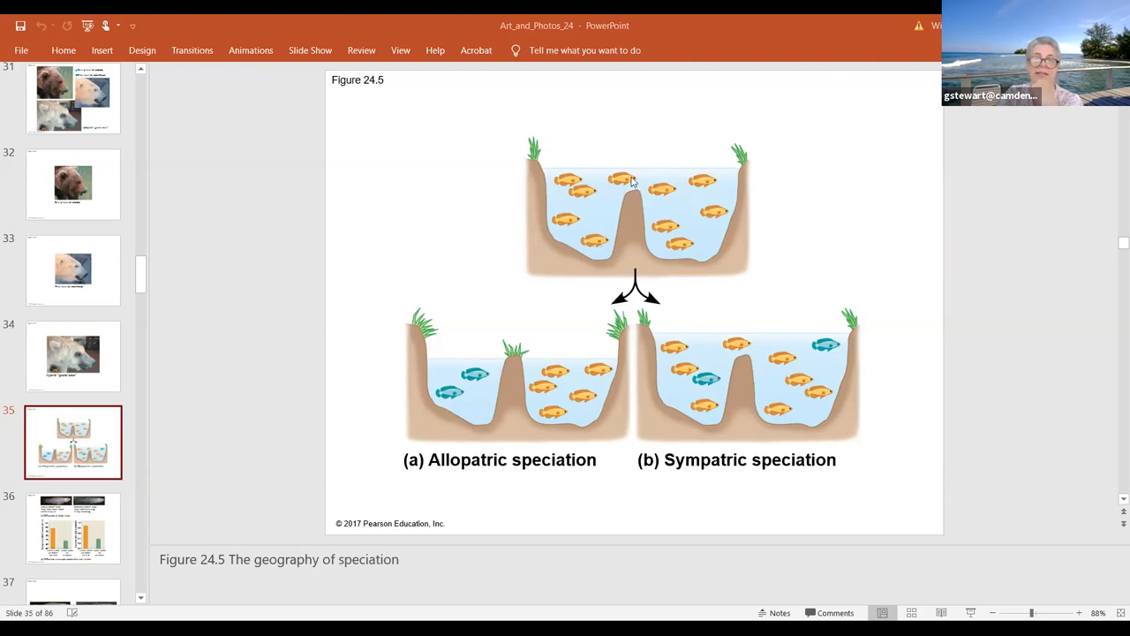
mouse_move(494, 372)
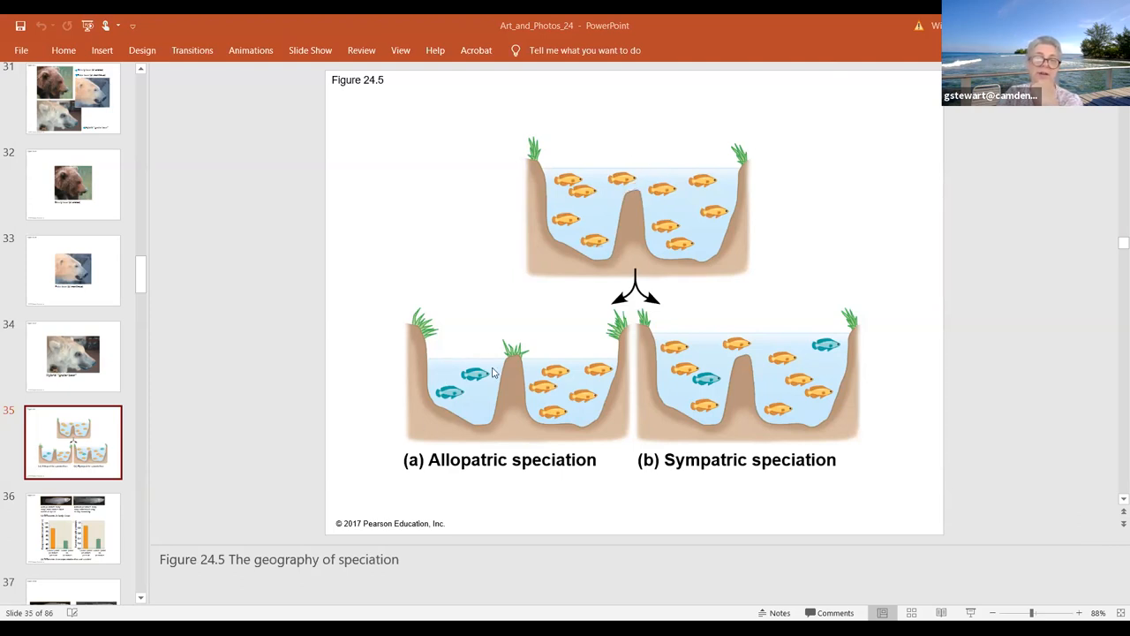
mouse_move(502, 392)
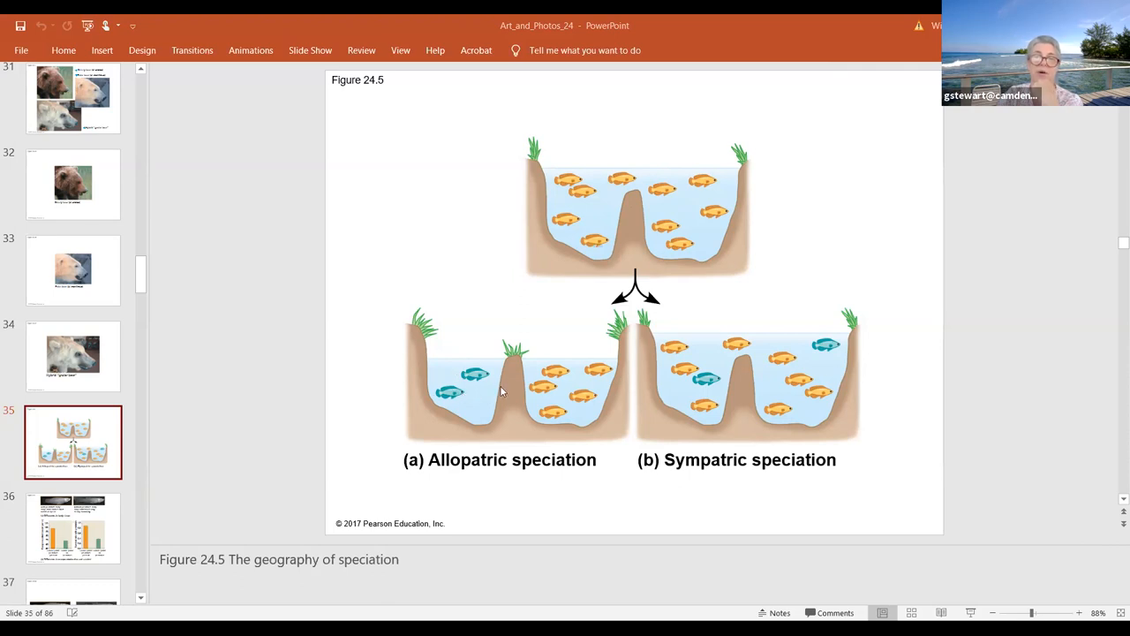
mouse_move(640, 48)
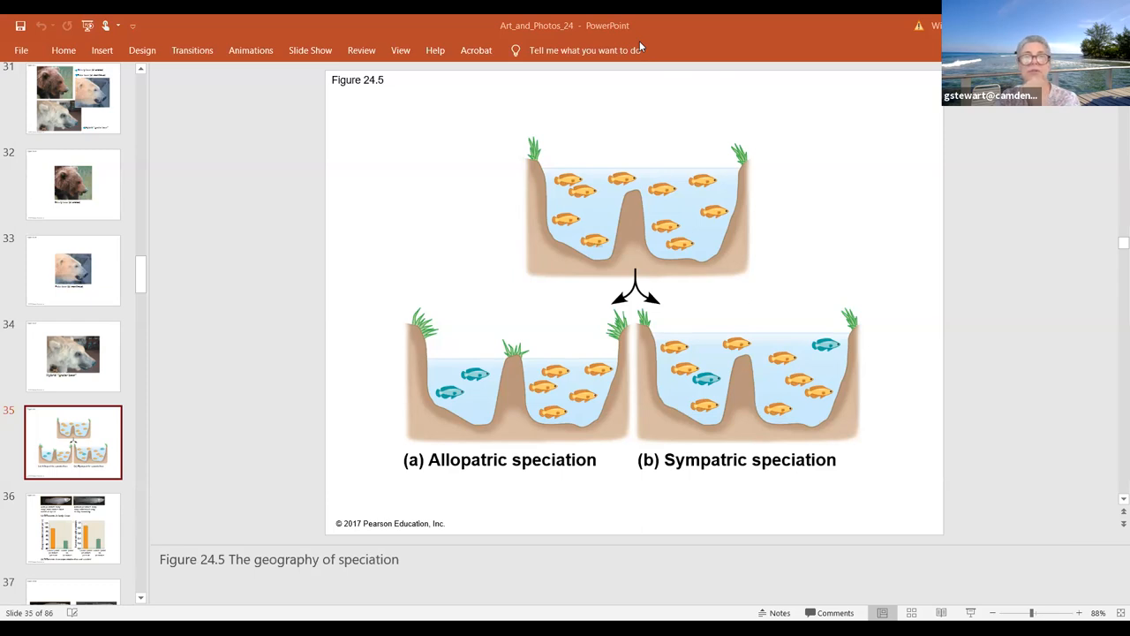
mouse_move(1035, 380)
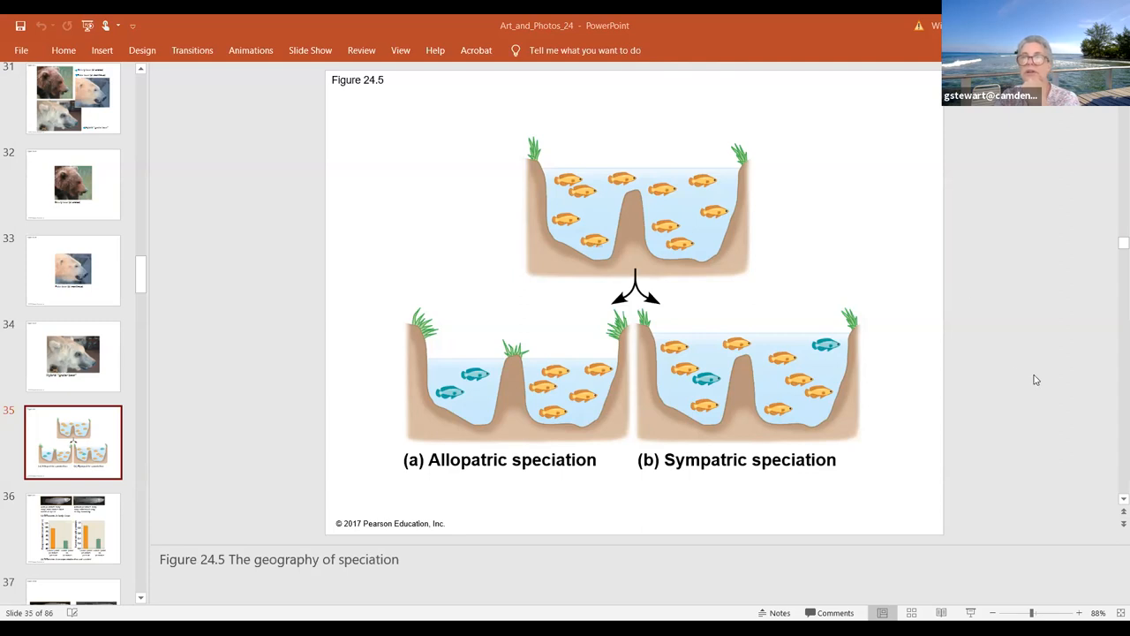
mouse_move(986, 148)
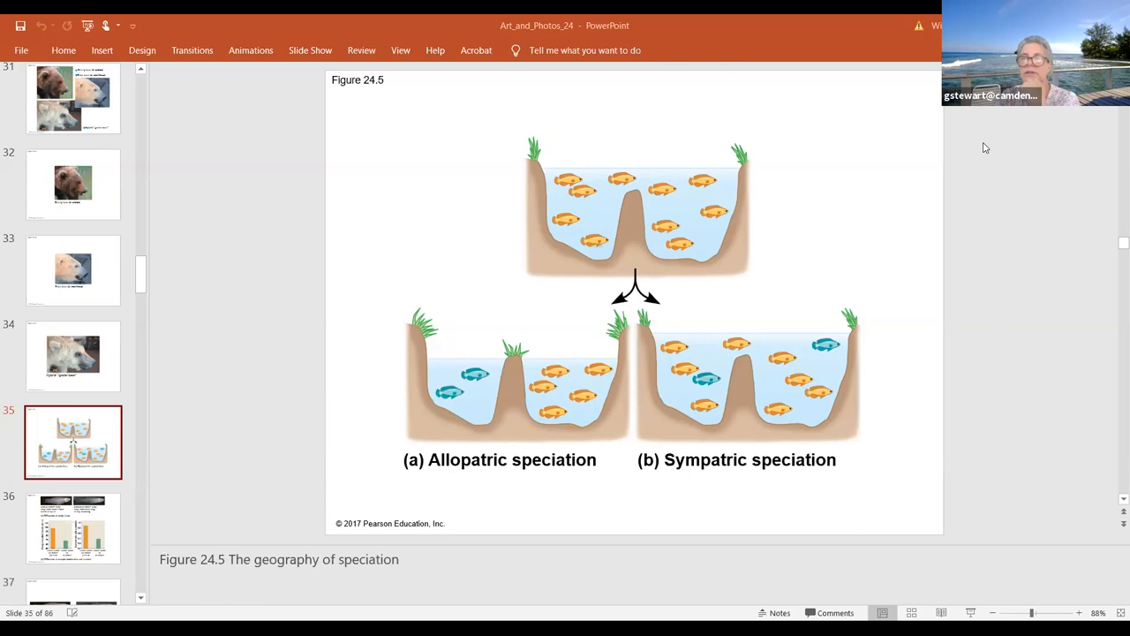
mouse_move(944, 371)
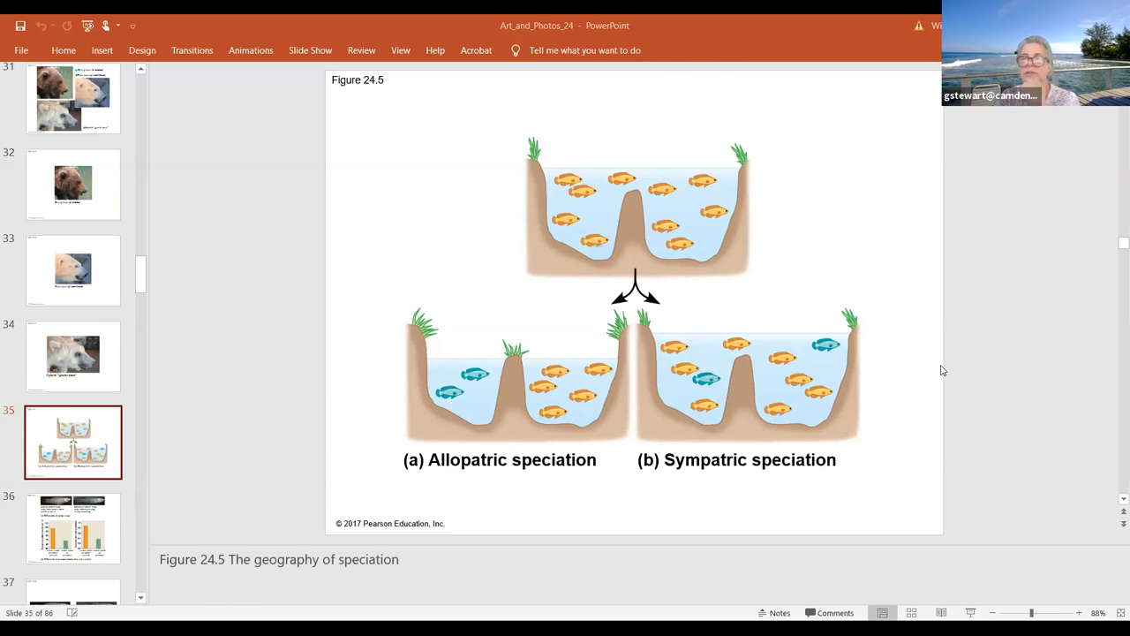
mouse_move(1028, 605)
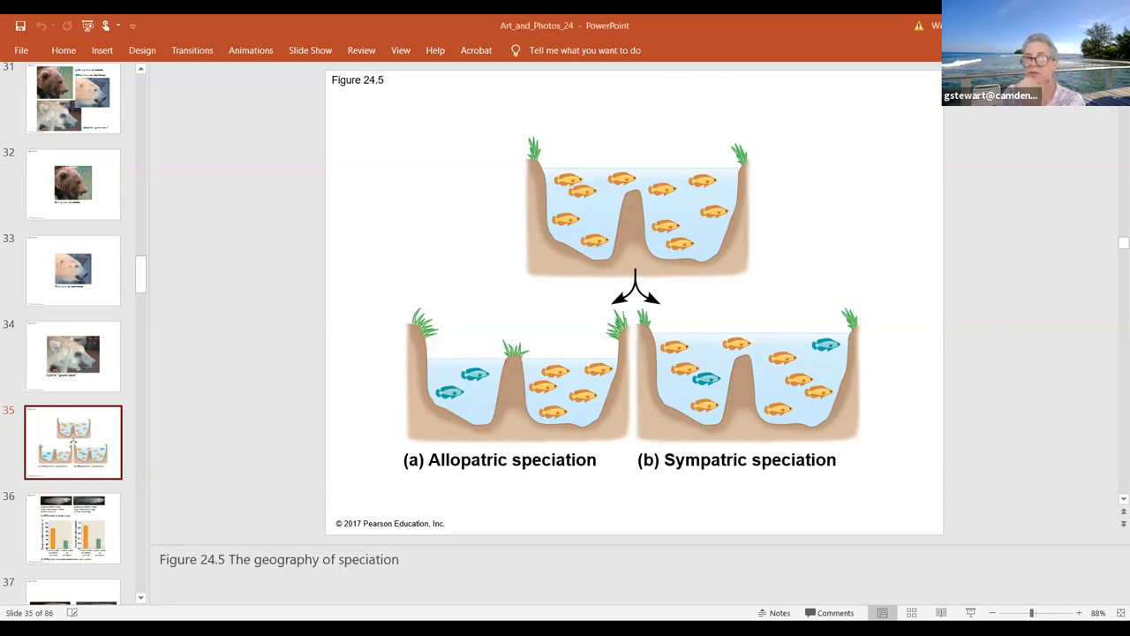
mouse_move(830, 83)
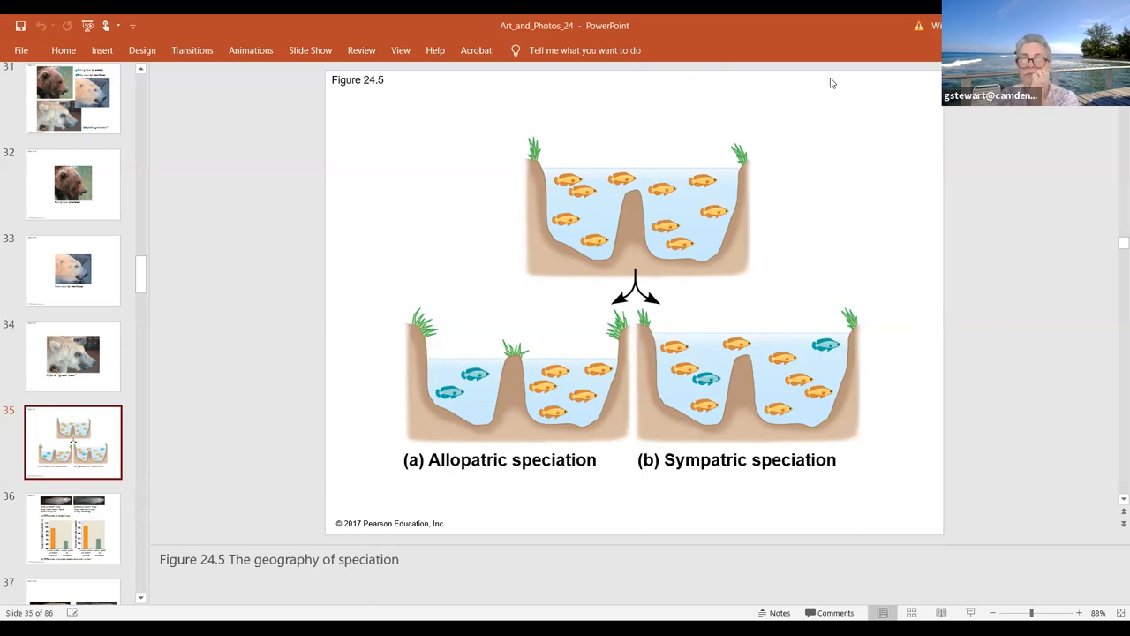
mouse_move(250, 497)
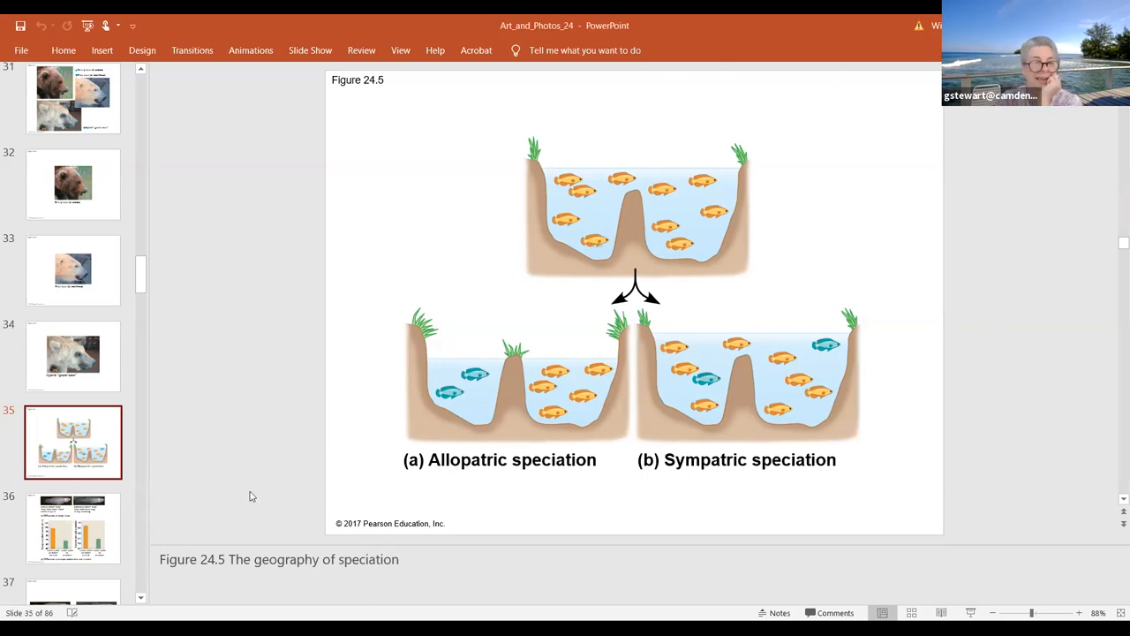
mouse_move(473, 285)
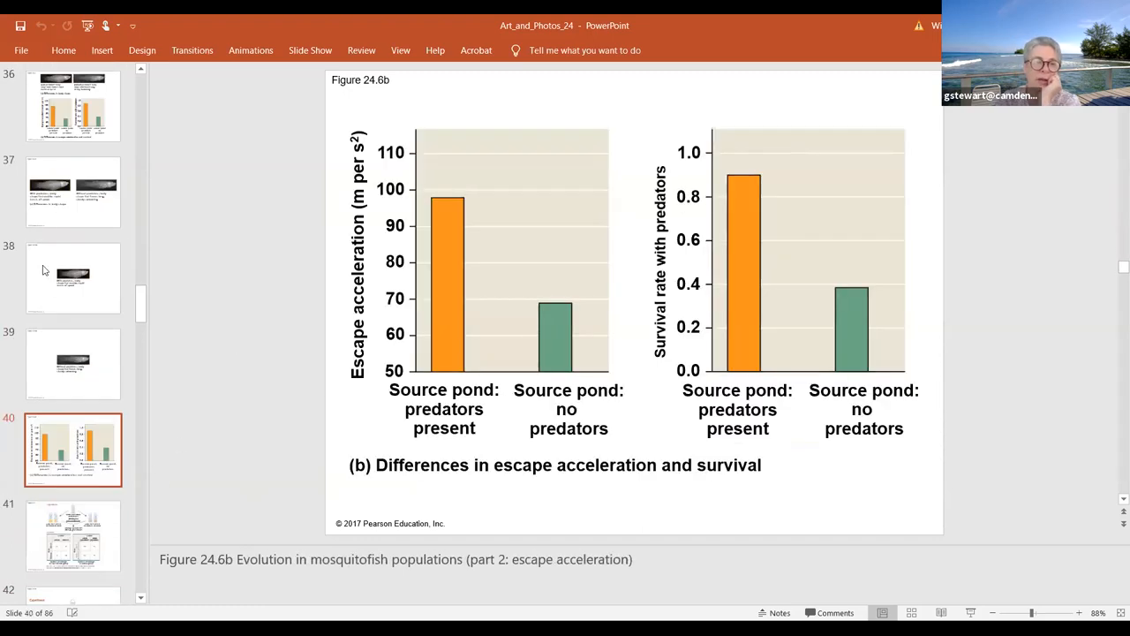
Scroll the thumbnail pane up toward slide 44, Figure 24.8 on snapping shrimp speciation.
scroll(up, 3)
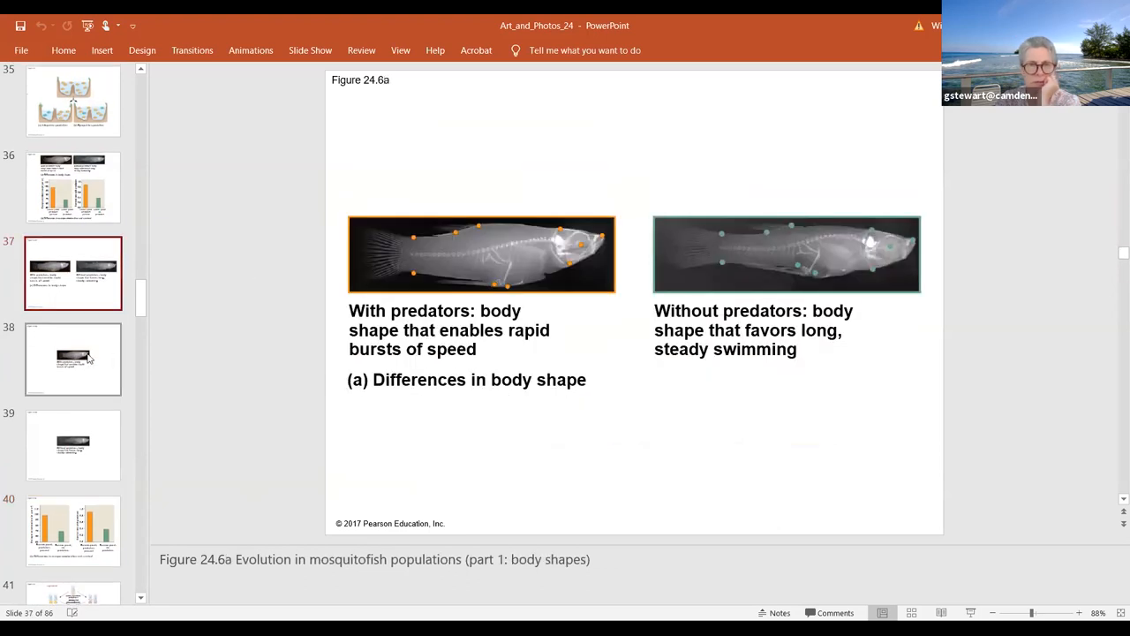
mouse_move(86, 509)
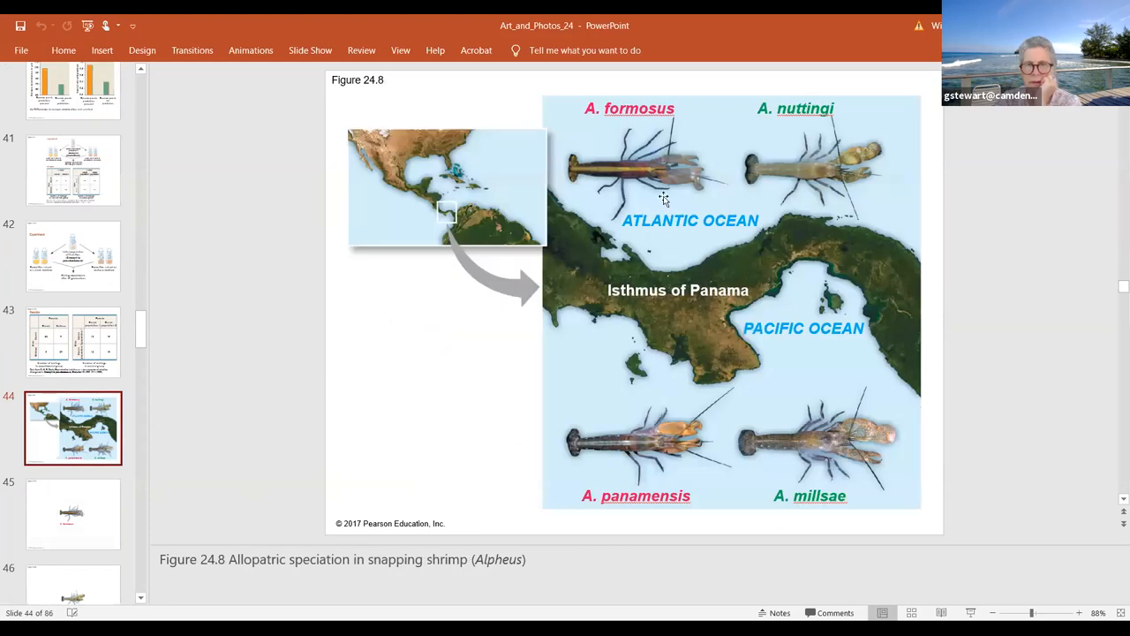
mouse_move(872, 276)
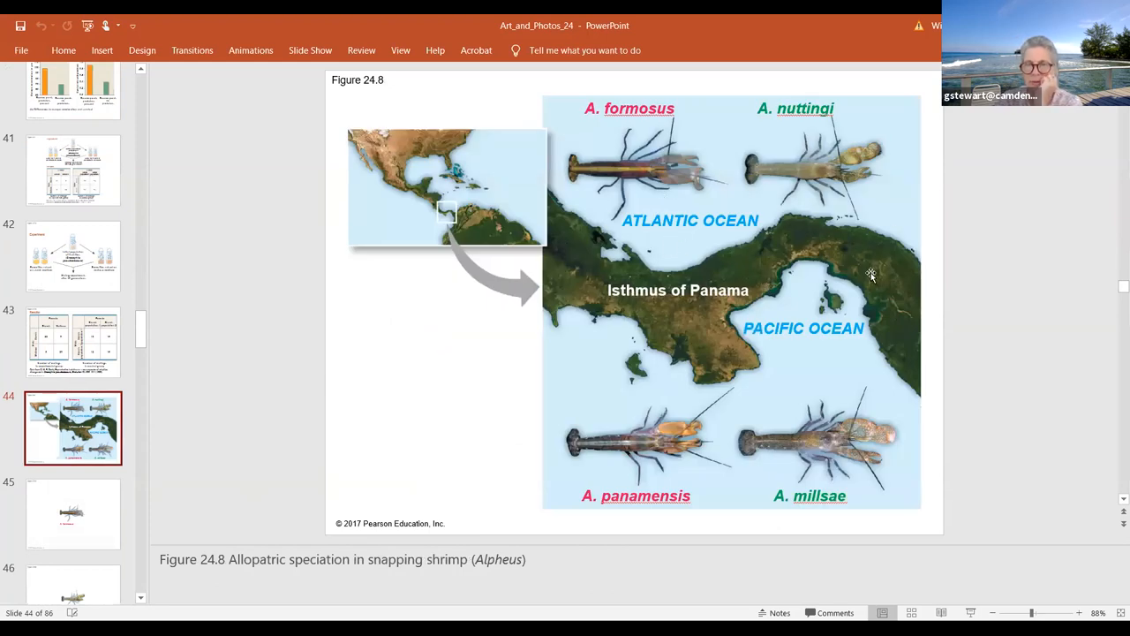
mouse_move(816, 309)
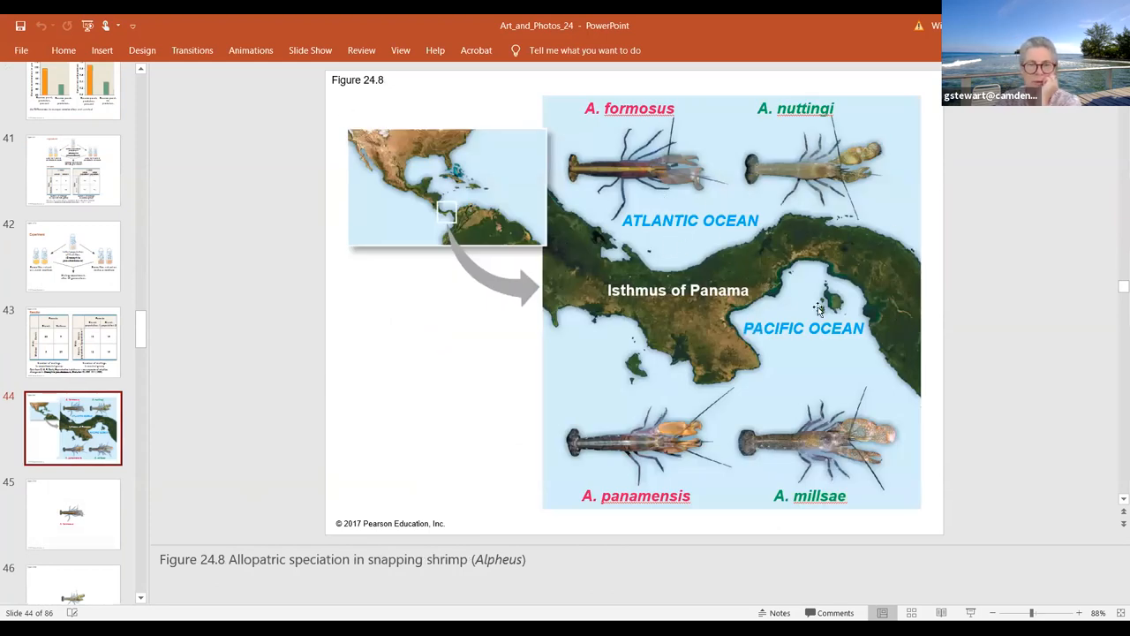
mouse_move(650, 339)
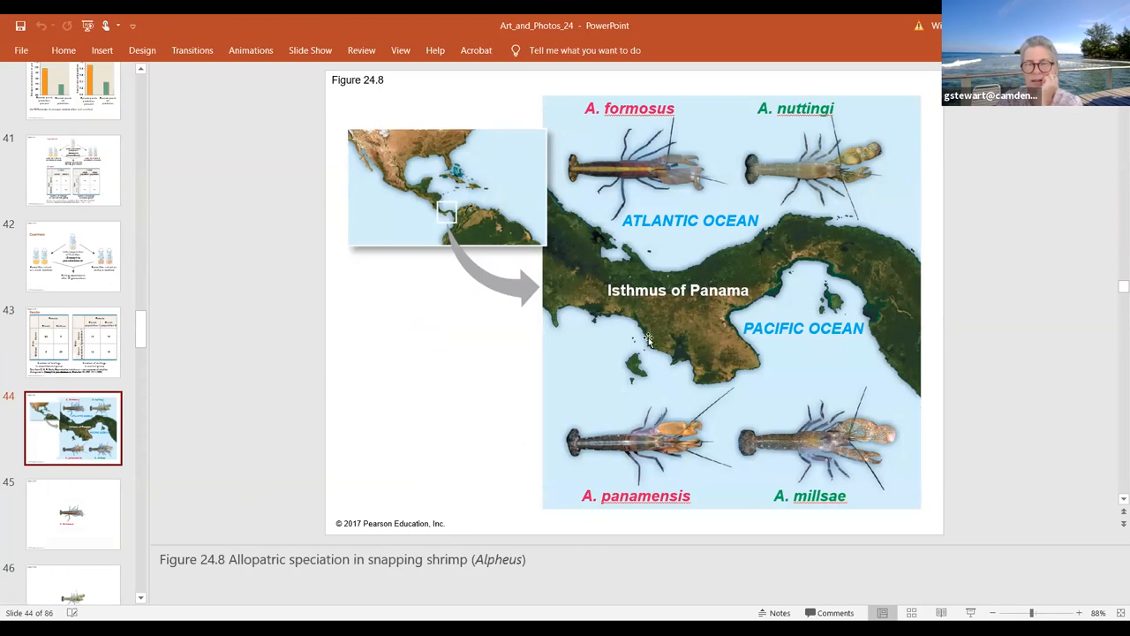
mouse_move(544, 274)
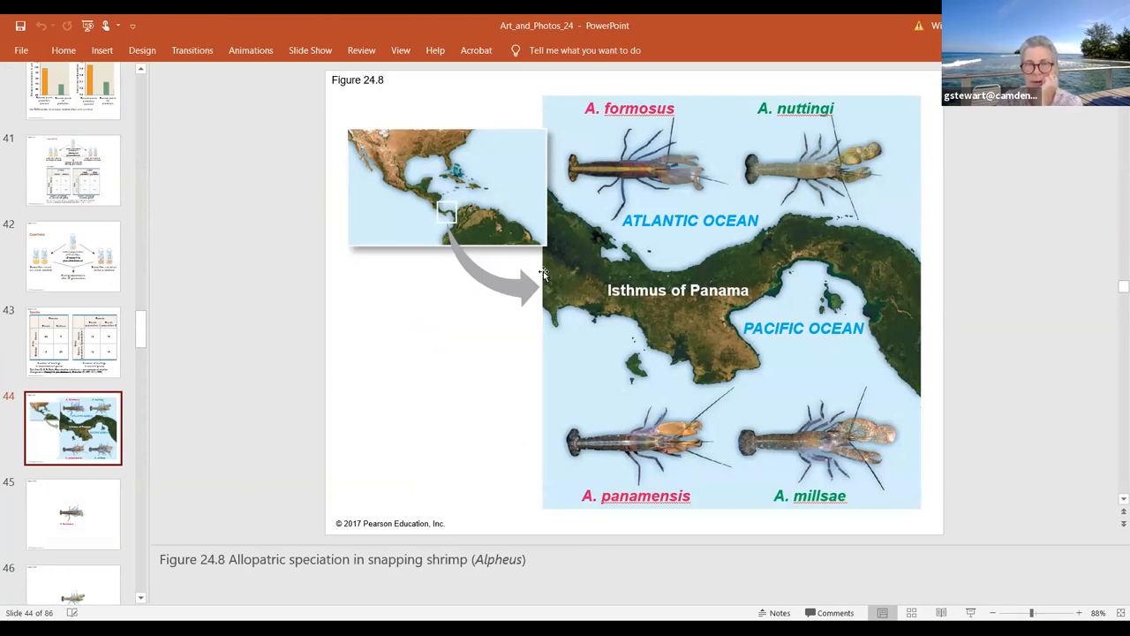
mouse_move(385, 444)
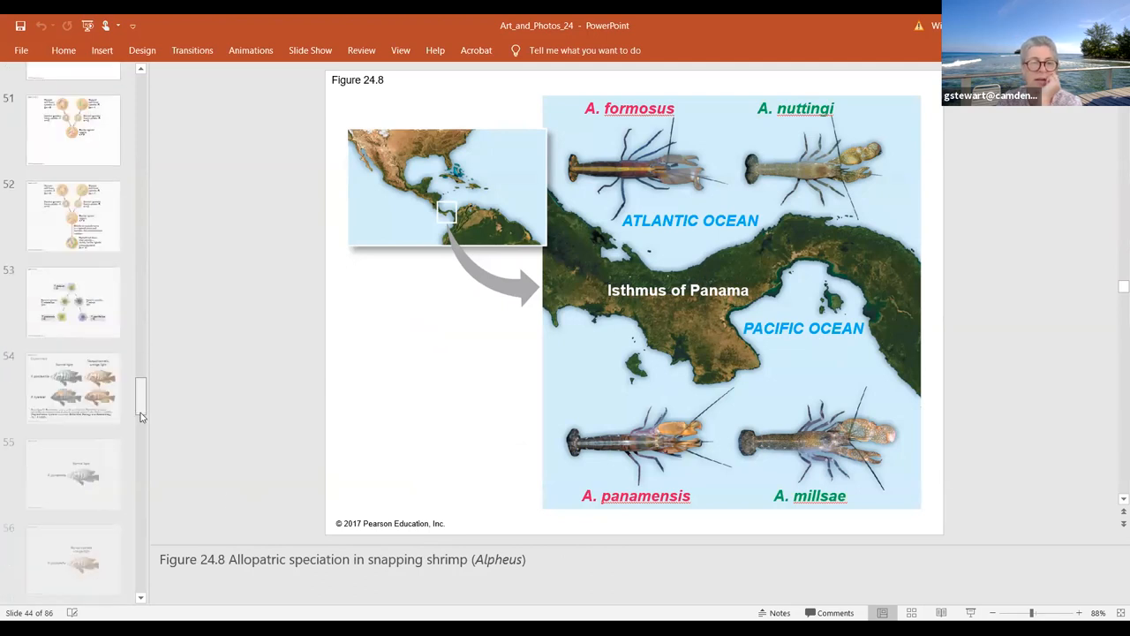
scroll(up, 3)
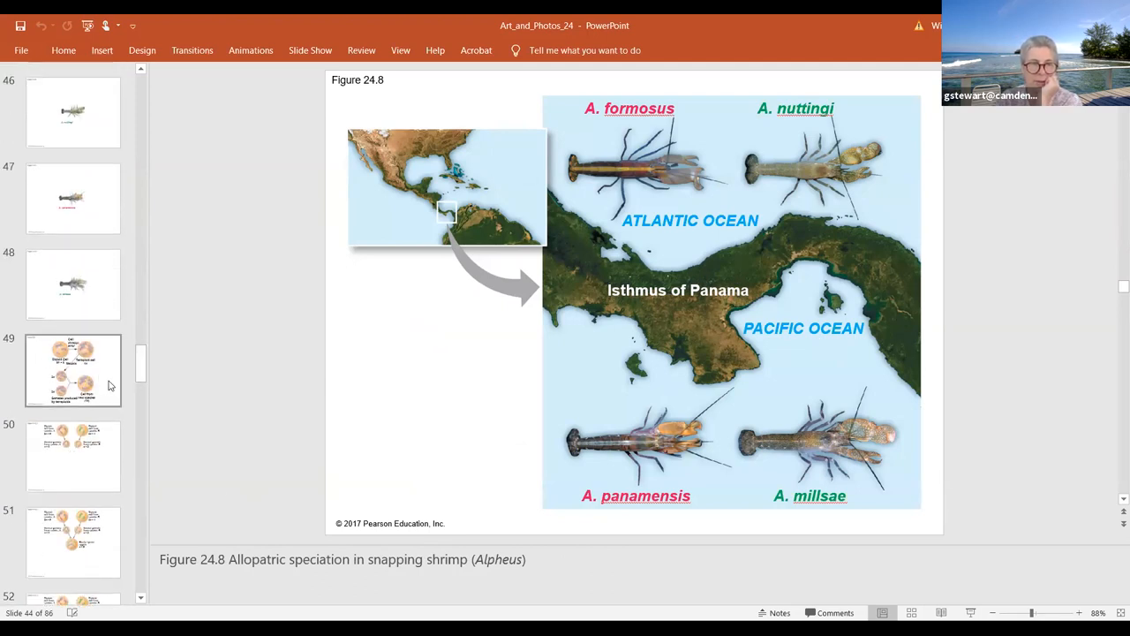
click(74, 369)
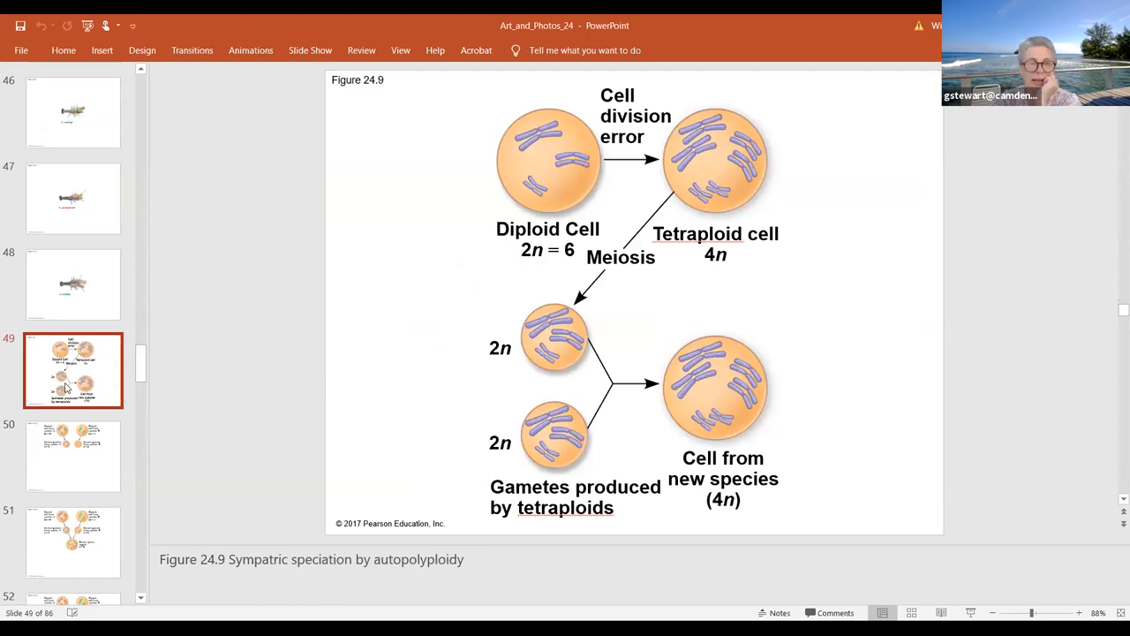
mouse_move(74, 431)
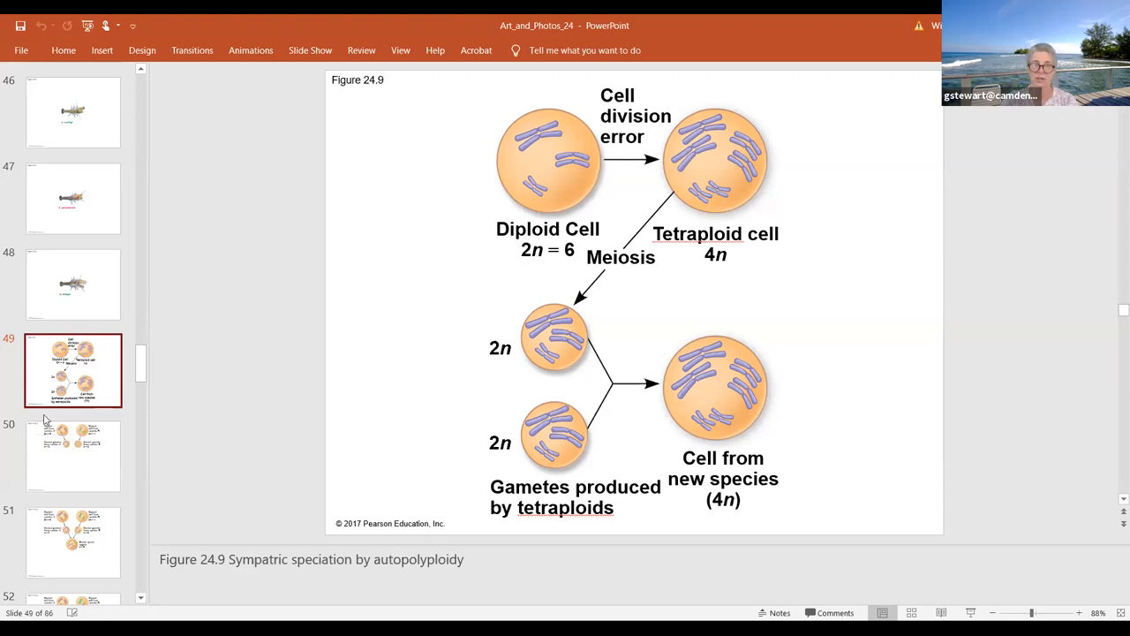
click(72, 456)
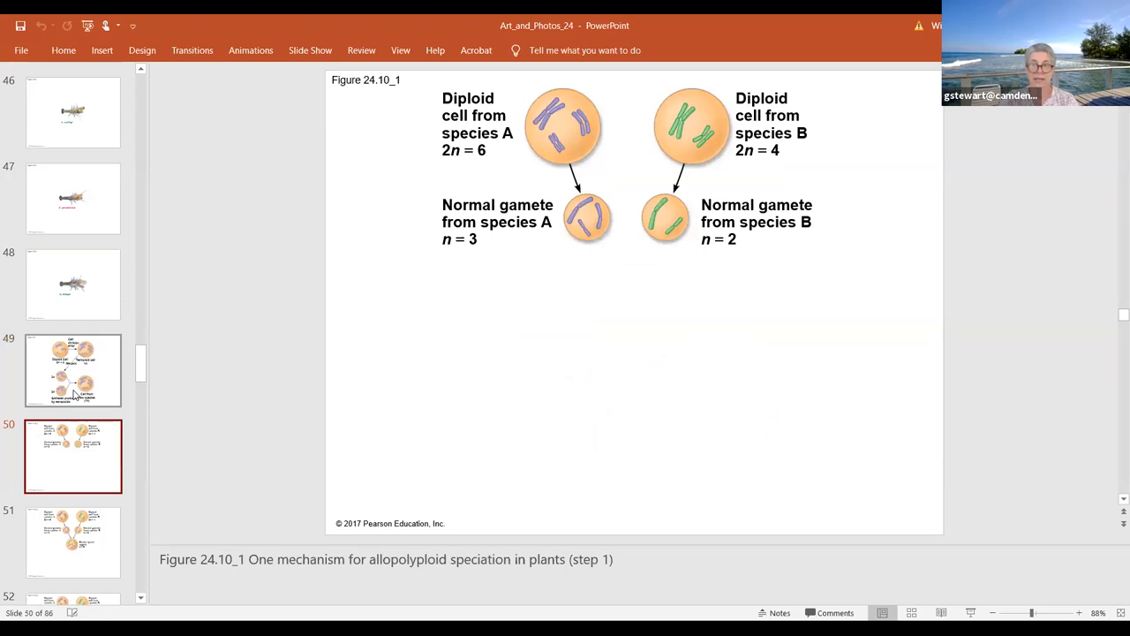
mouse_move(74, 389)
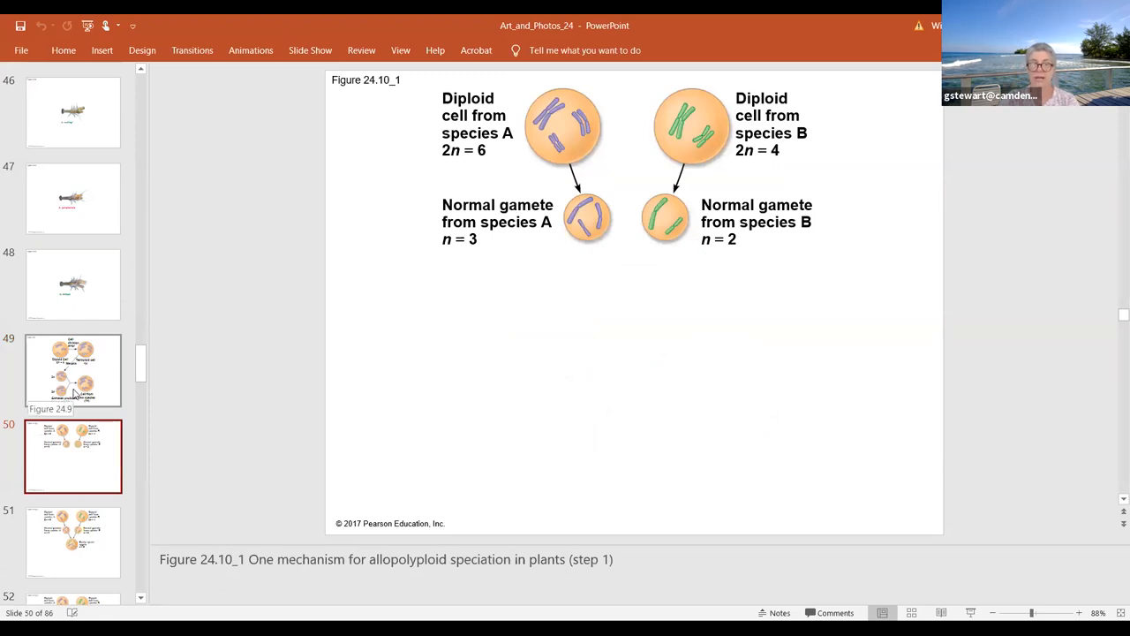
mouse_move(74, 406)
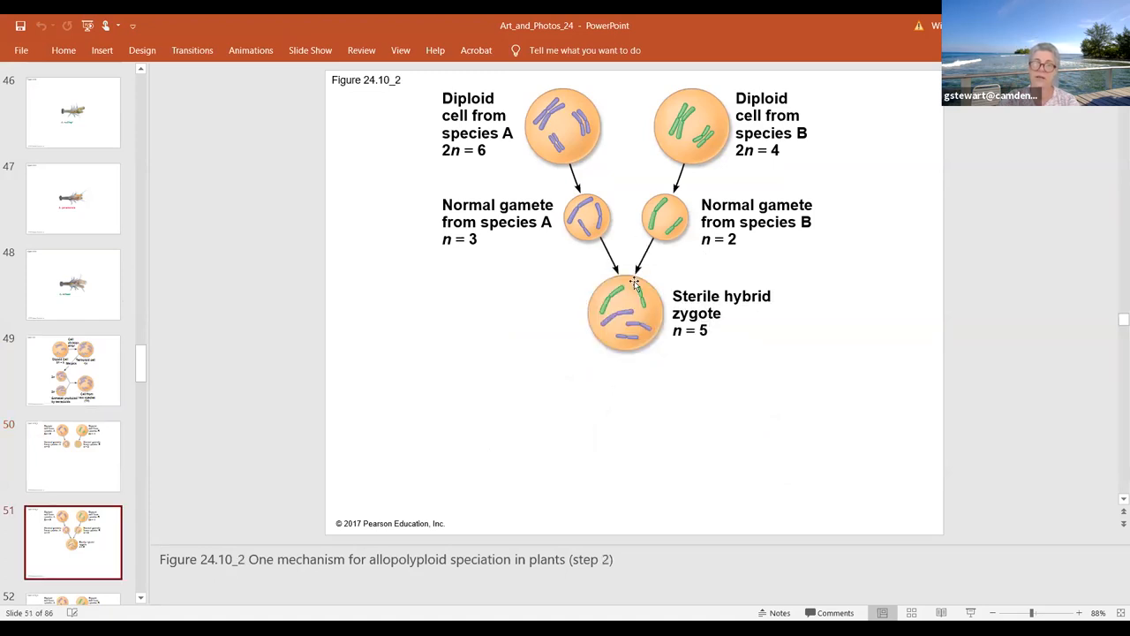
mouse_move(588, 170)
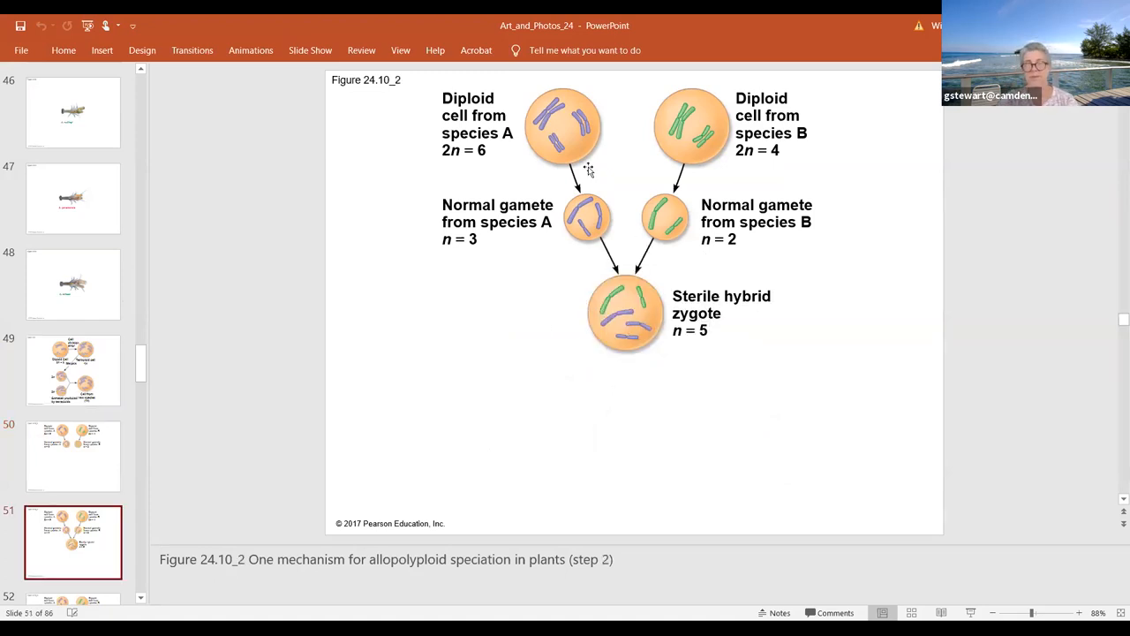
mouse_move(539, 156)
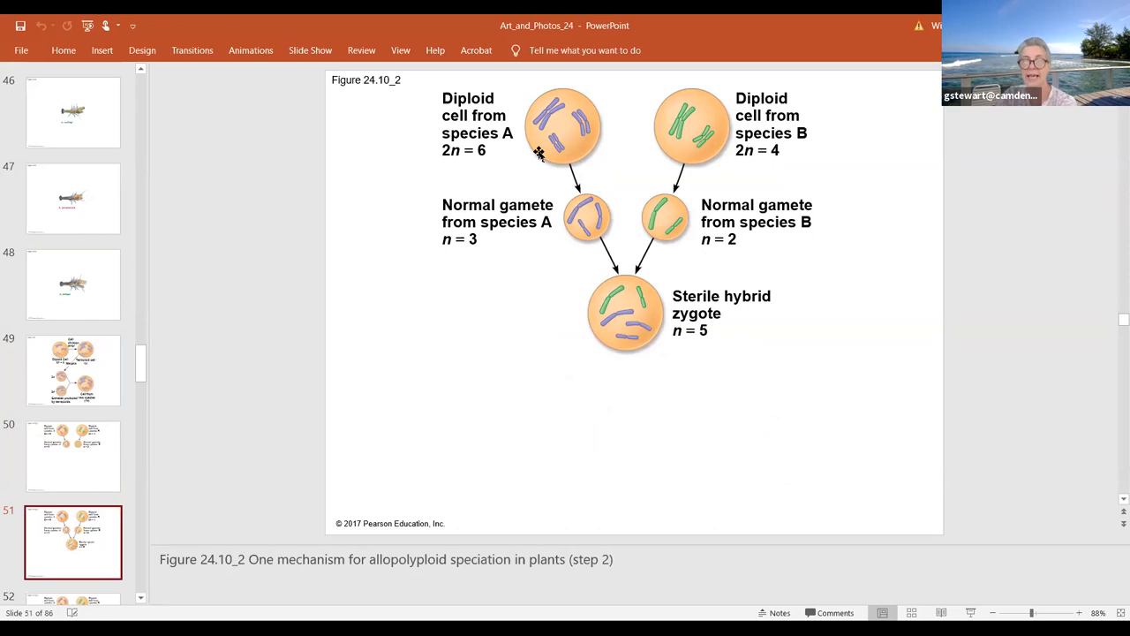
mouse_move(530, 122)
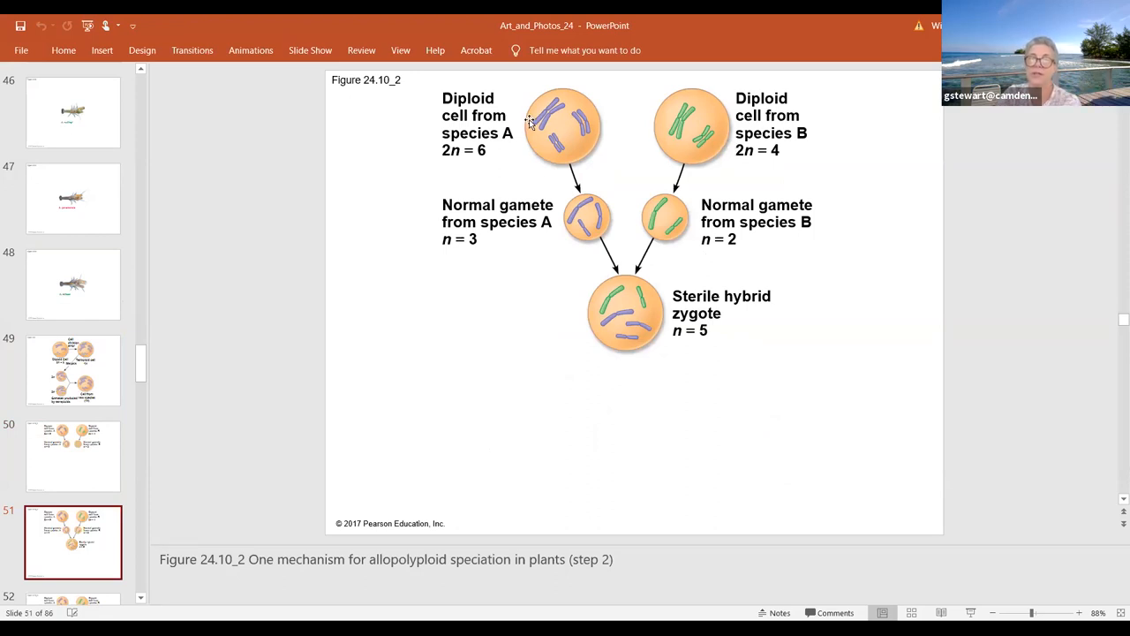
mouse_move(516, 89)
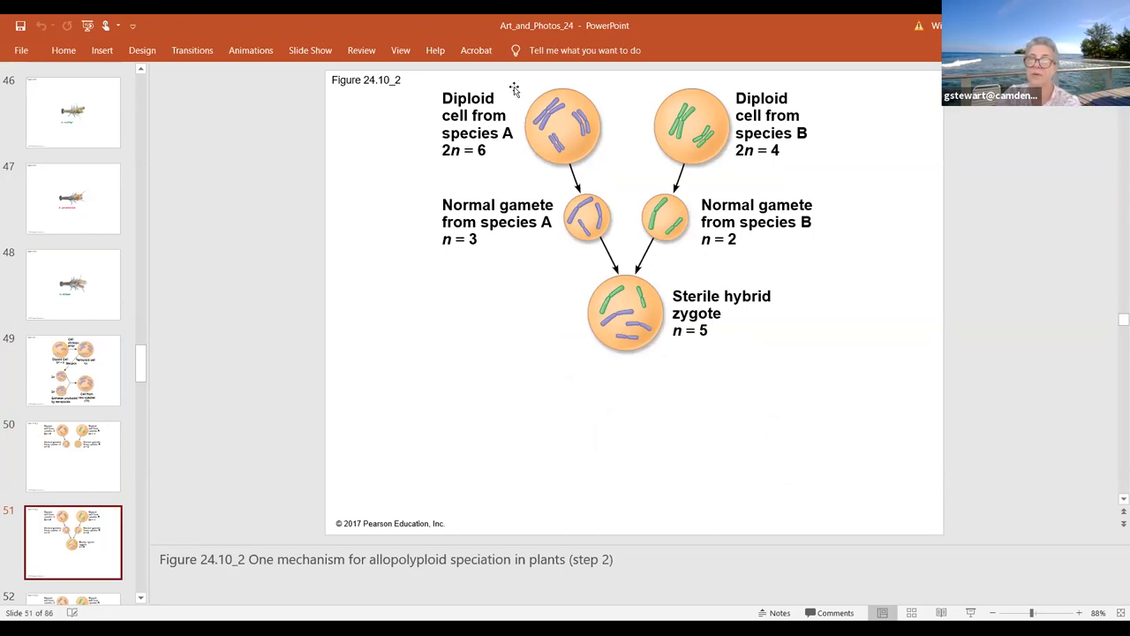
mouse_move(692, 85)
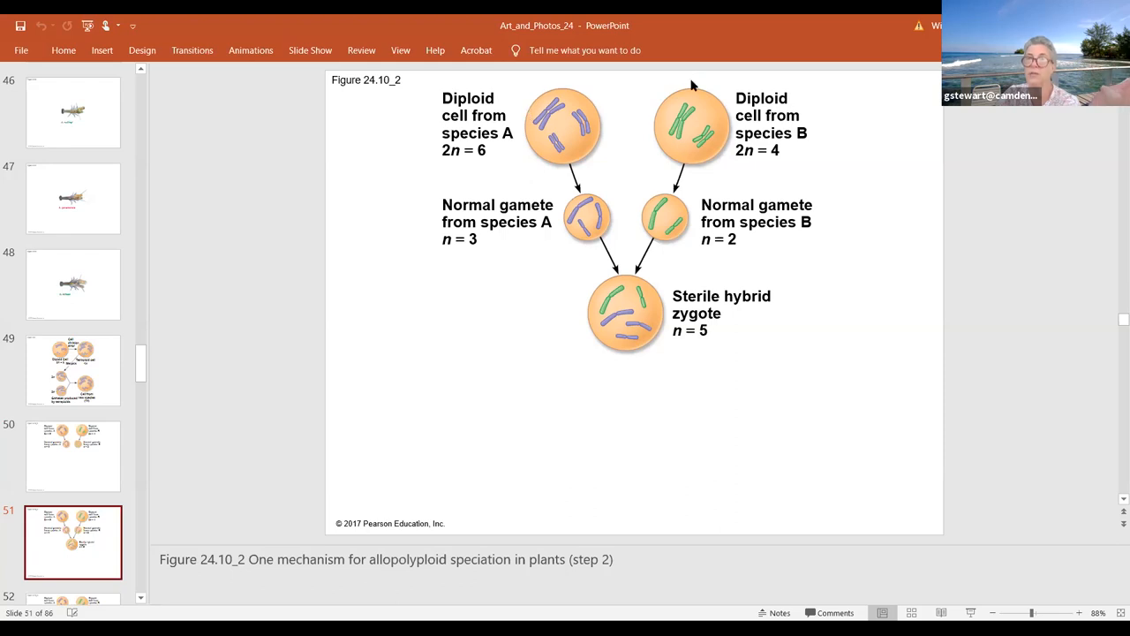
mouse_move(809, 166)
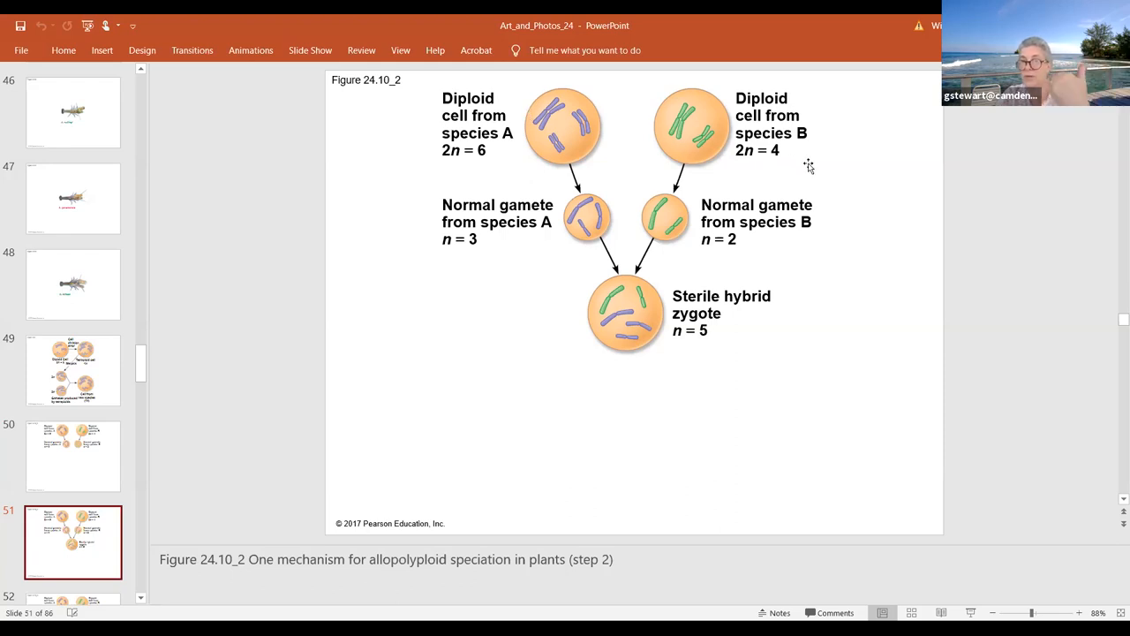
mouse_move(661, 203)
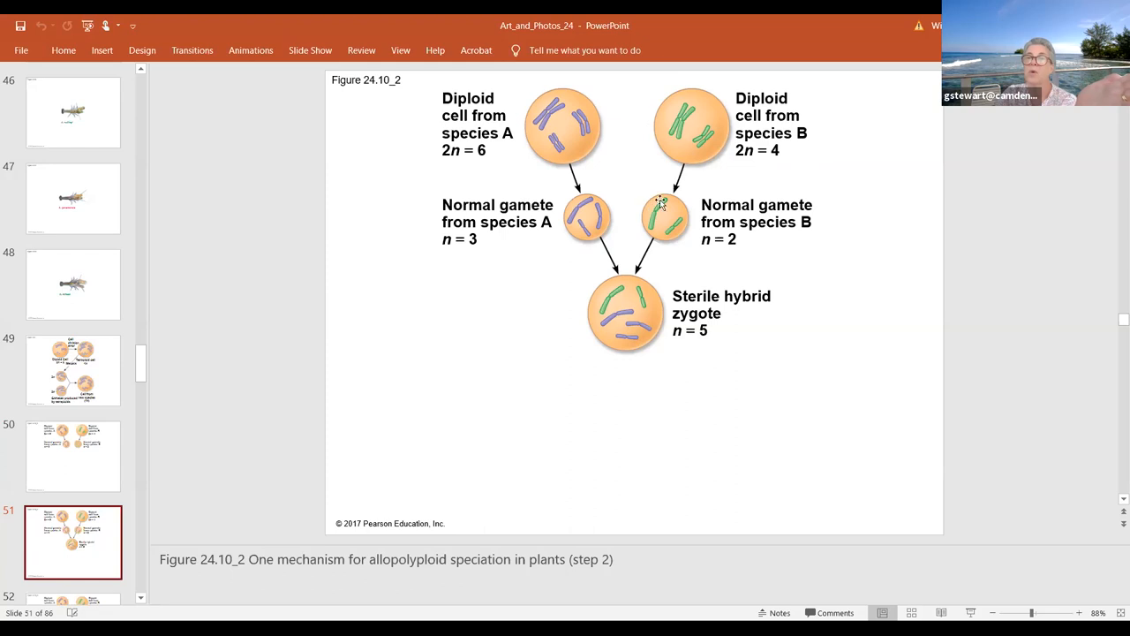
mouse_move(629, 343)
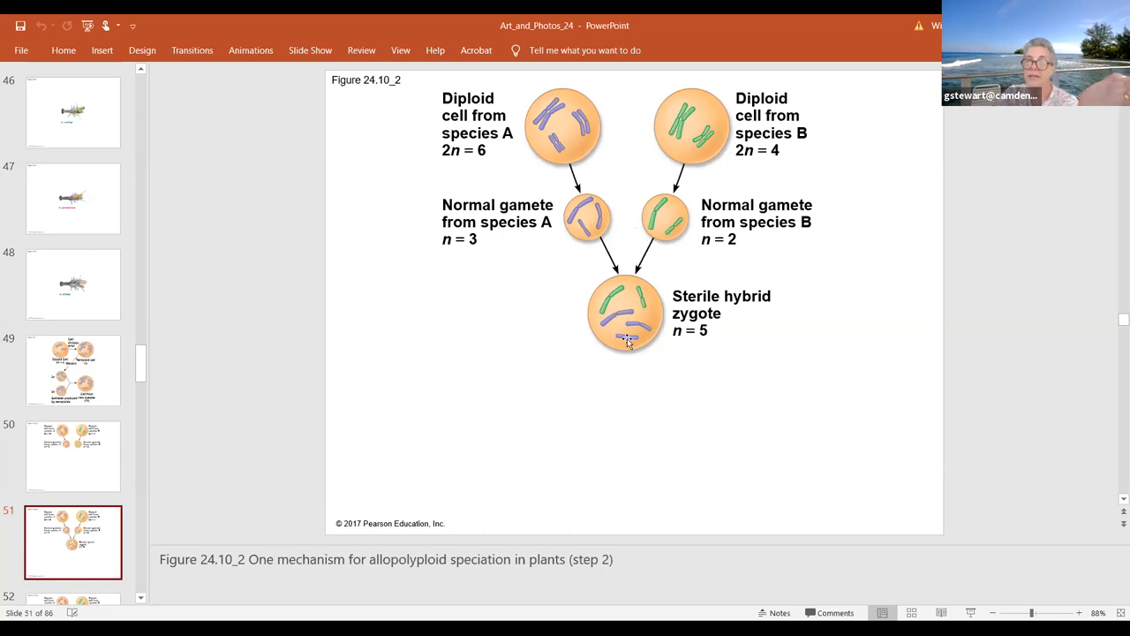
mouse_move(693, 311)
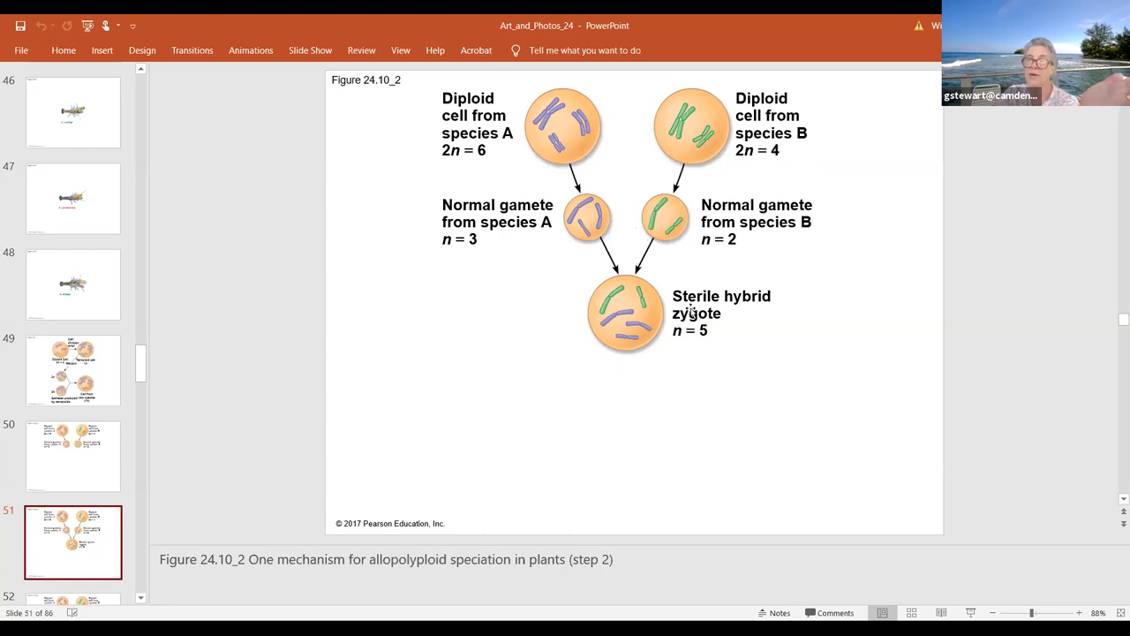
mouse_move(678, 346)
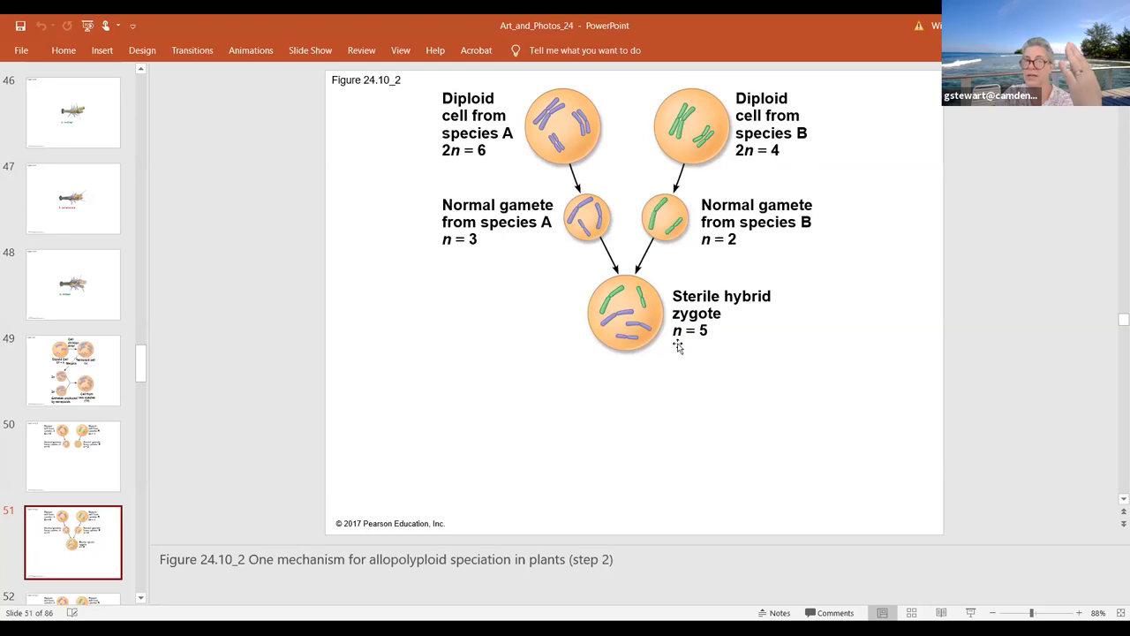
mouse_move(622, 343)
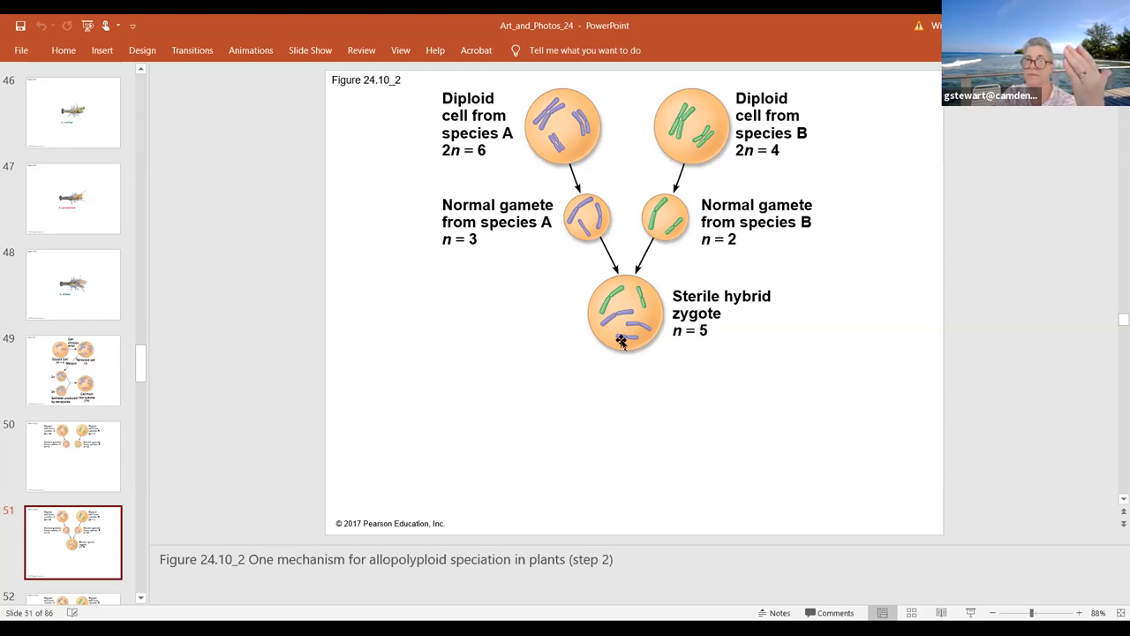
mouse_move(662, 311)
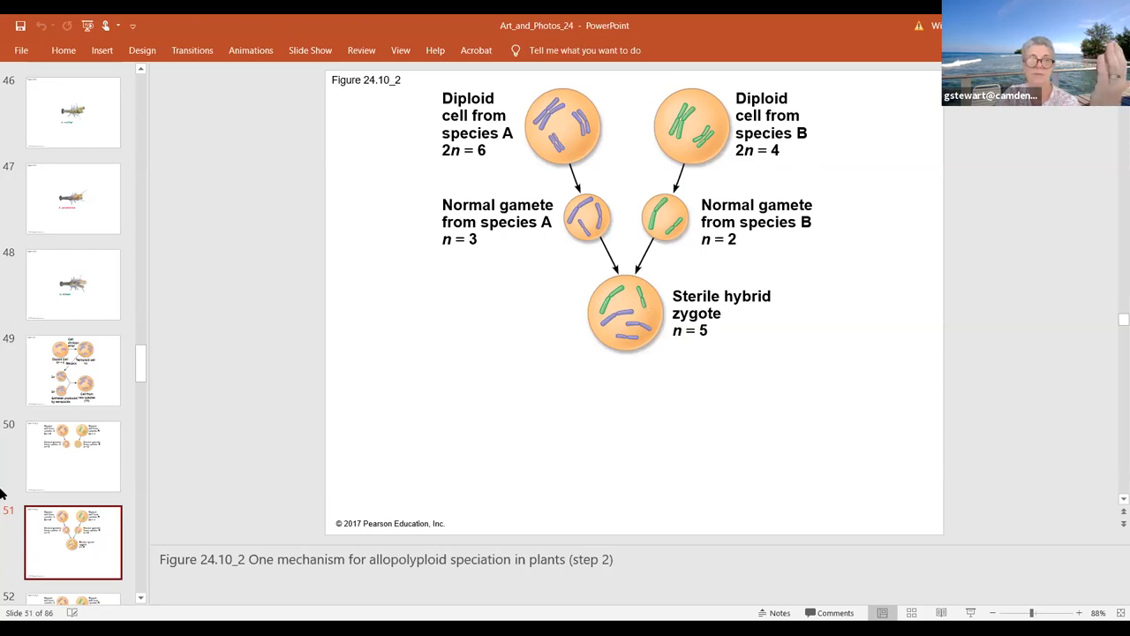
scroll(down, 3)
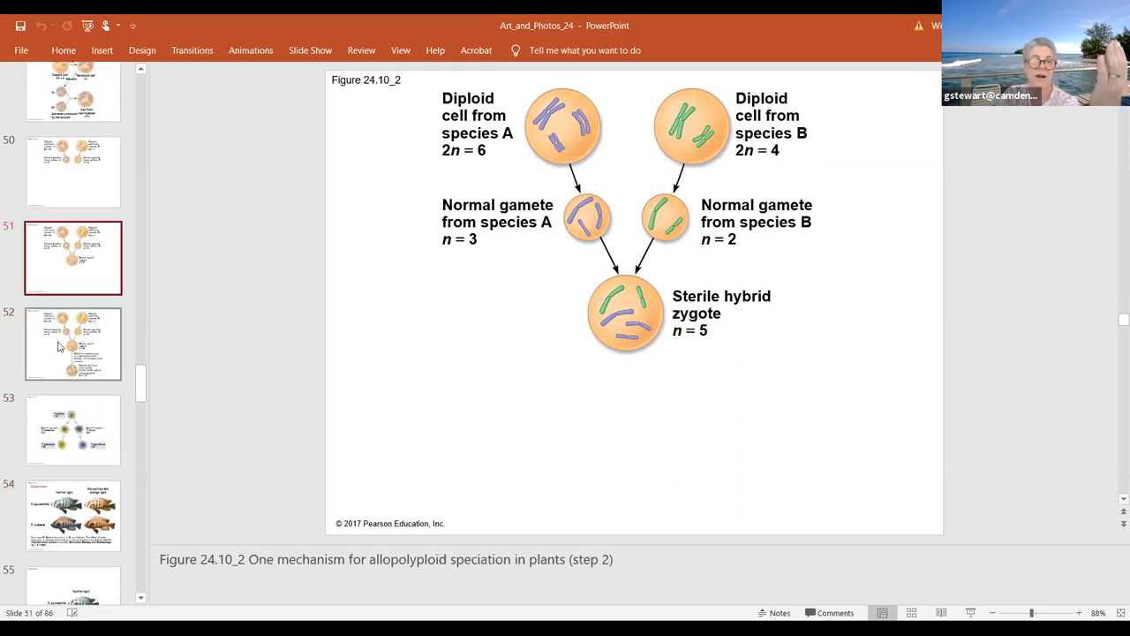
Advance to slide 52, Figure 24.10_3, the fertile allopolyploid with 2n = 10.
click(73, 342)
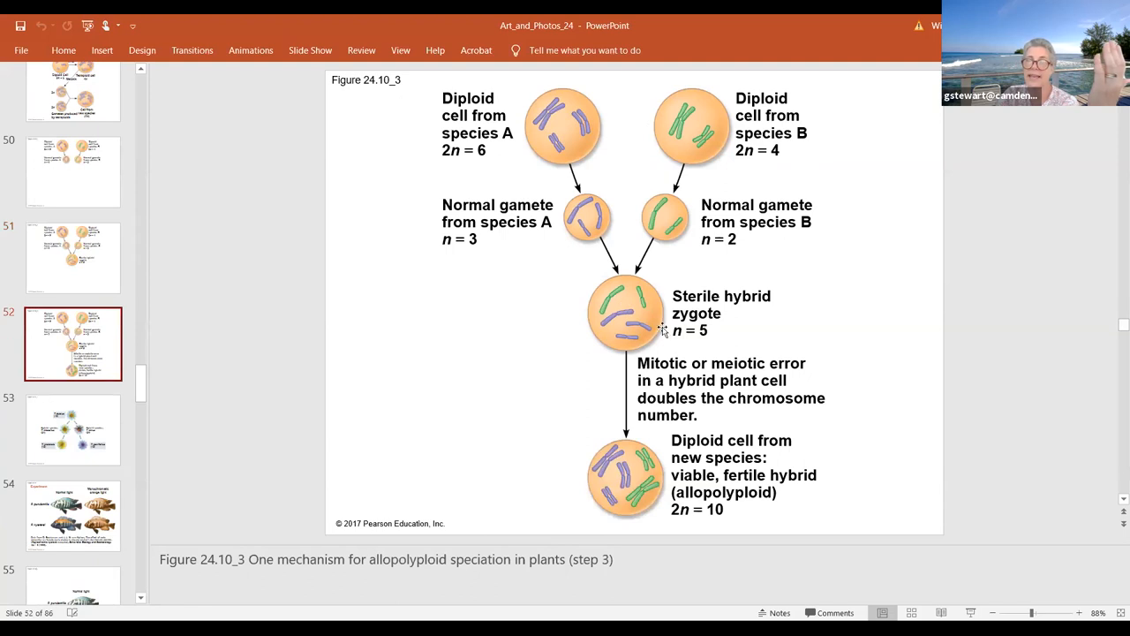
mouse_move(696, 318)
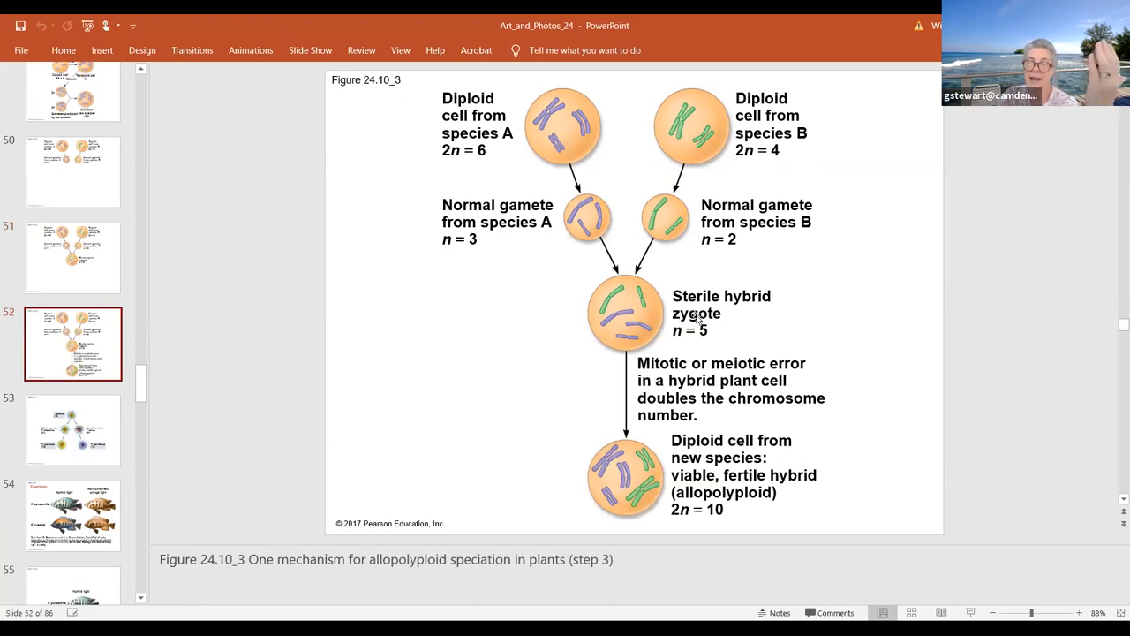
mouse_move(607, 310)
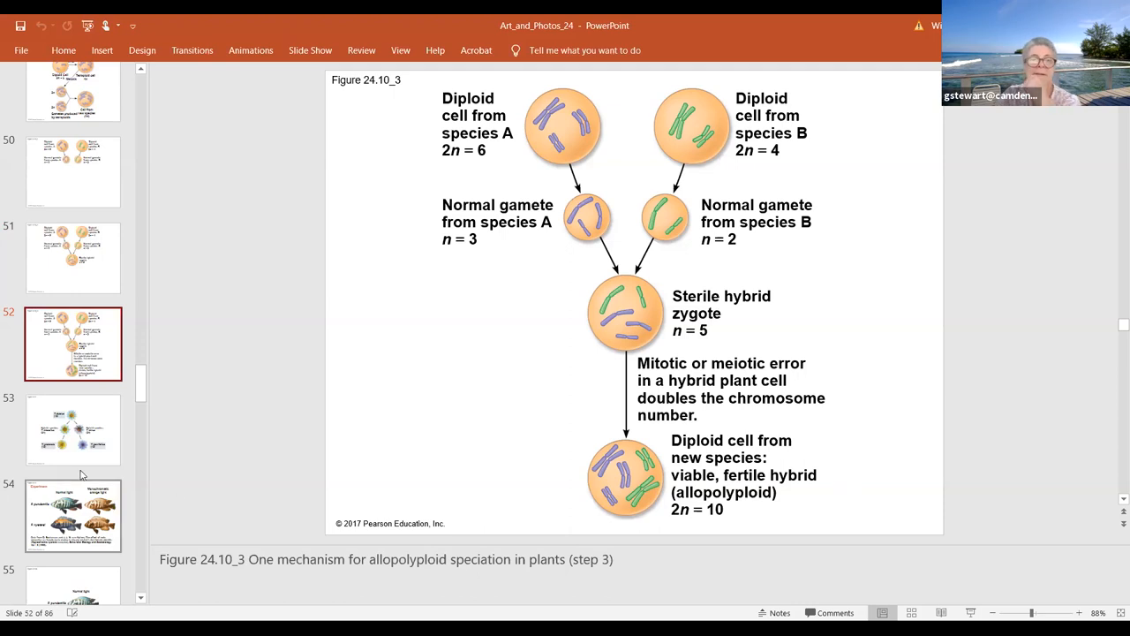
Show slide 53, Figure 24.11 on allopolyploid speciation in Tragopogon.
click(72, 431)
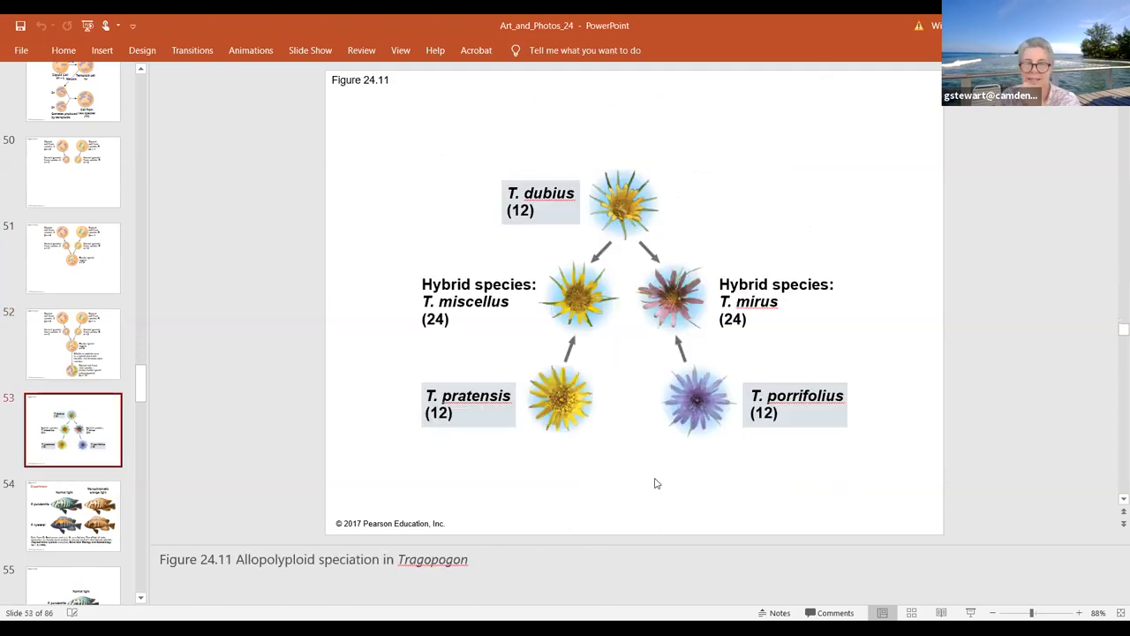
mouse_move(601, 371)
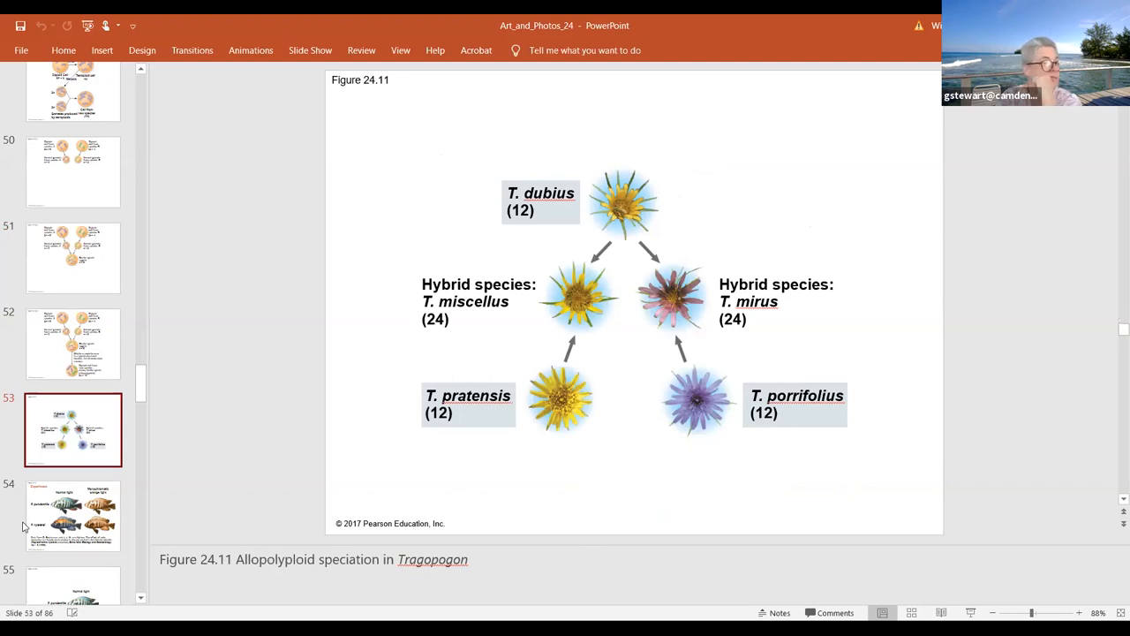
mouse_move(79, 527)
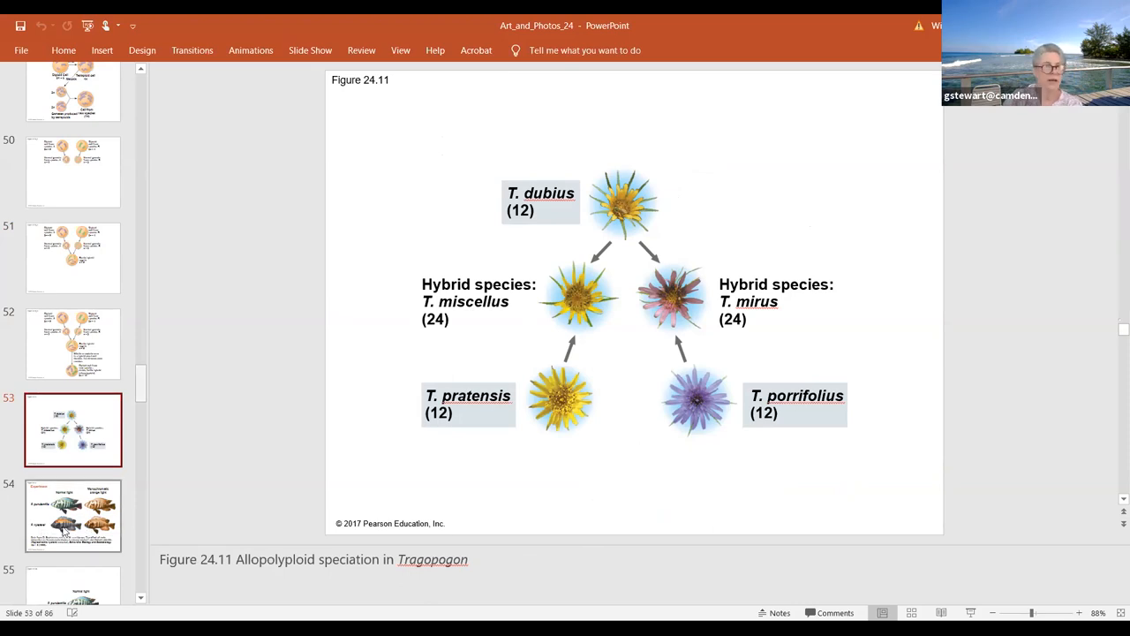
Show slide 54, Figure 24.12 on the Lake Victoria cichlid normal versus orange light experiment.
click(72, 515)
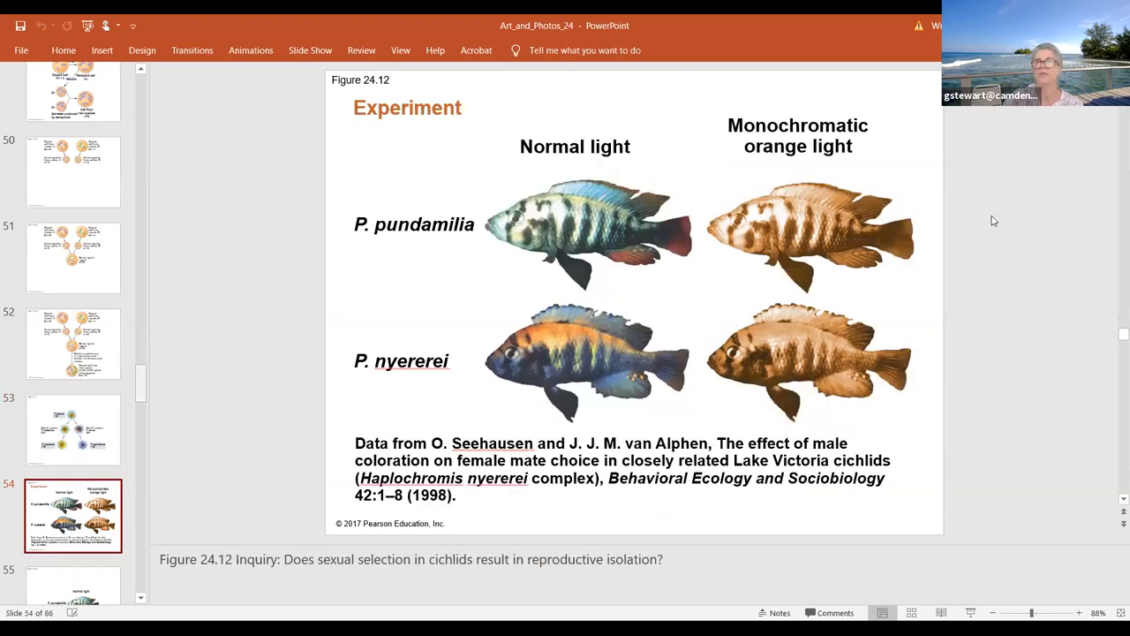
mouse_move(678, 333)
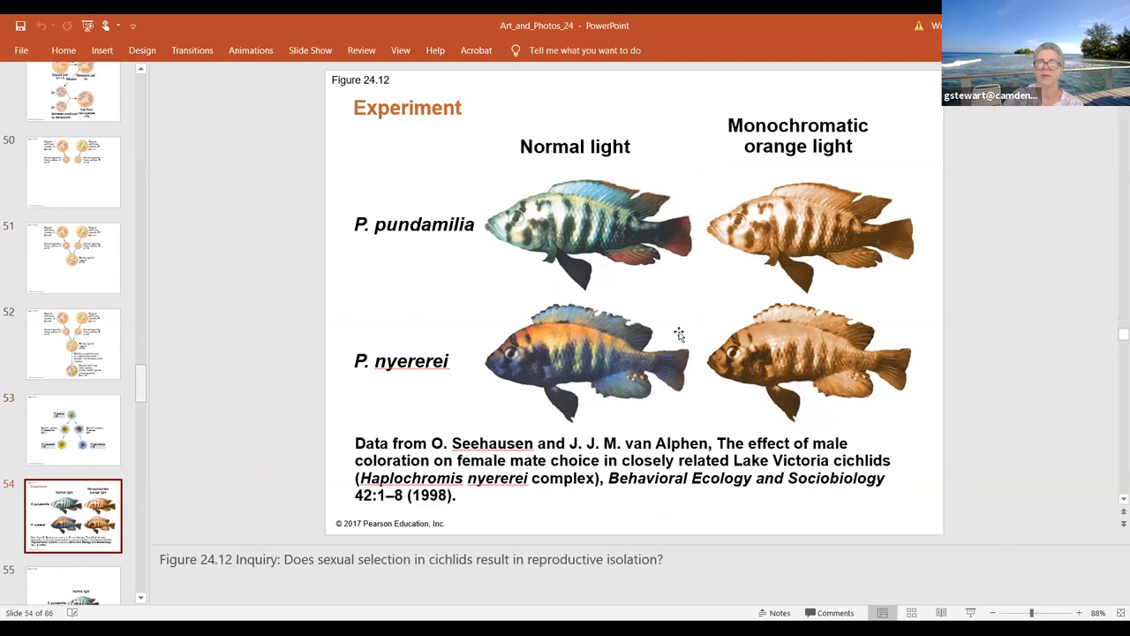
mouse_move(686, 276)
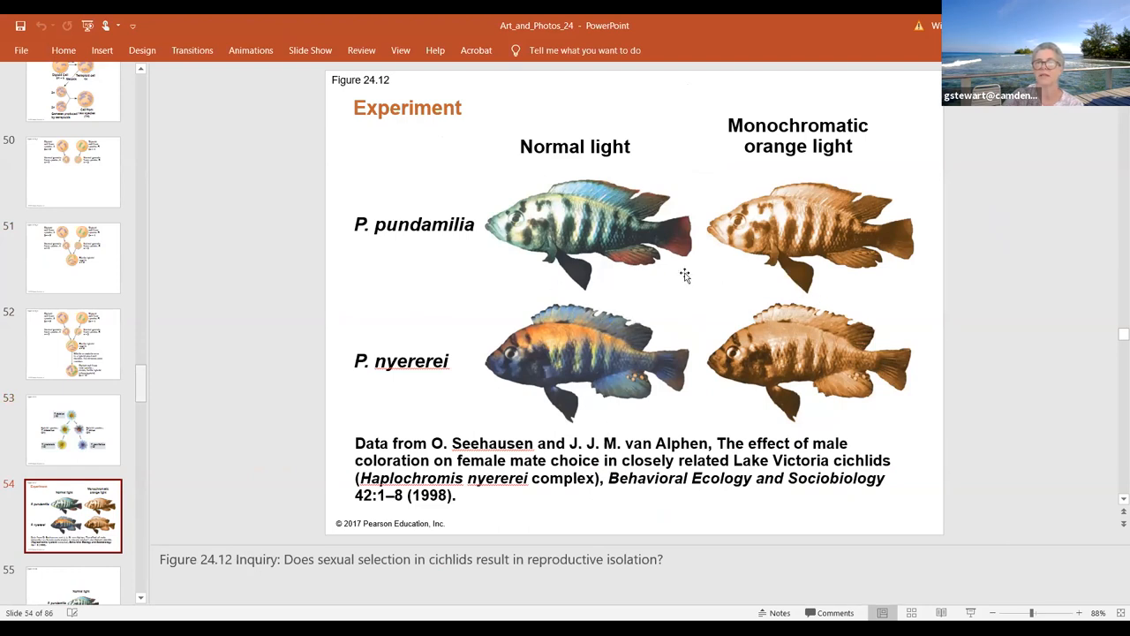
mouse_move(602, 304)
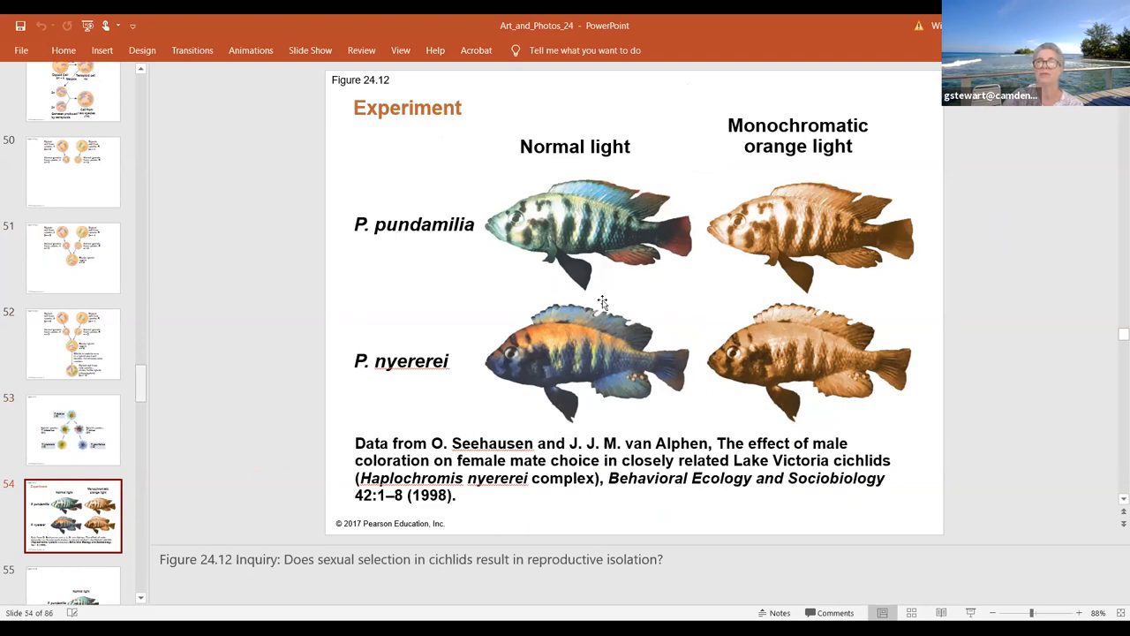
mouse_move(604, 293)
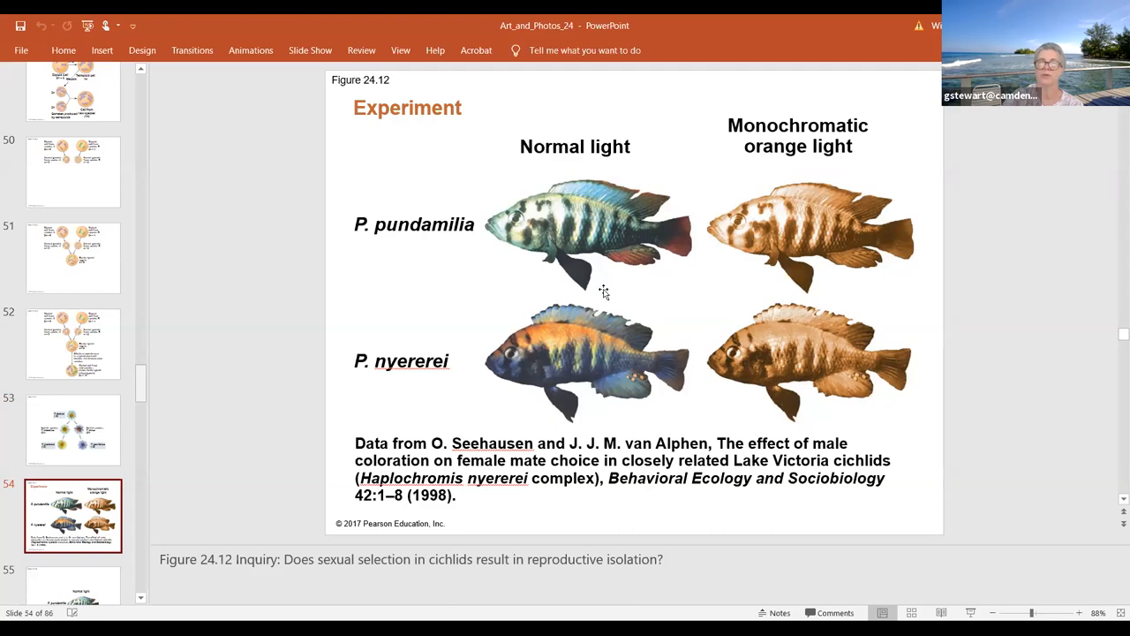
mouse_move(780, 251)
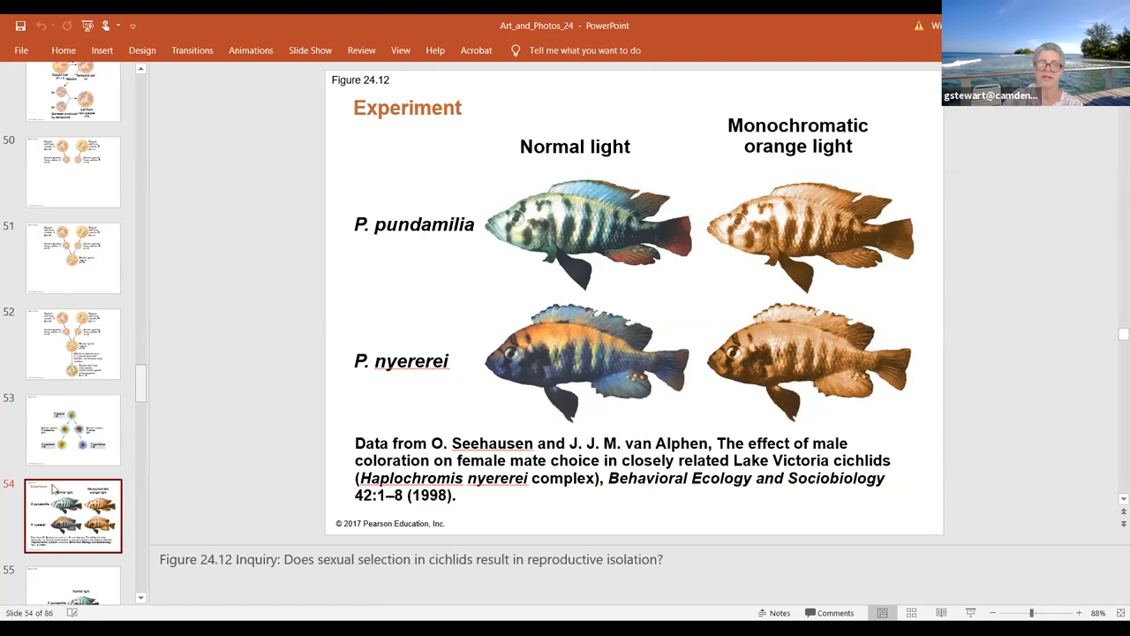
scroll(down, 3)
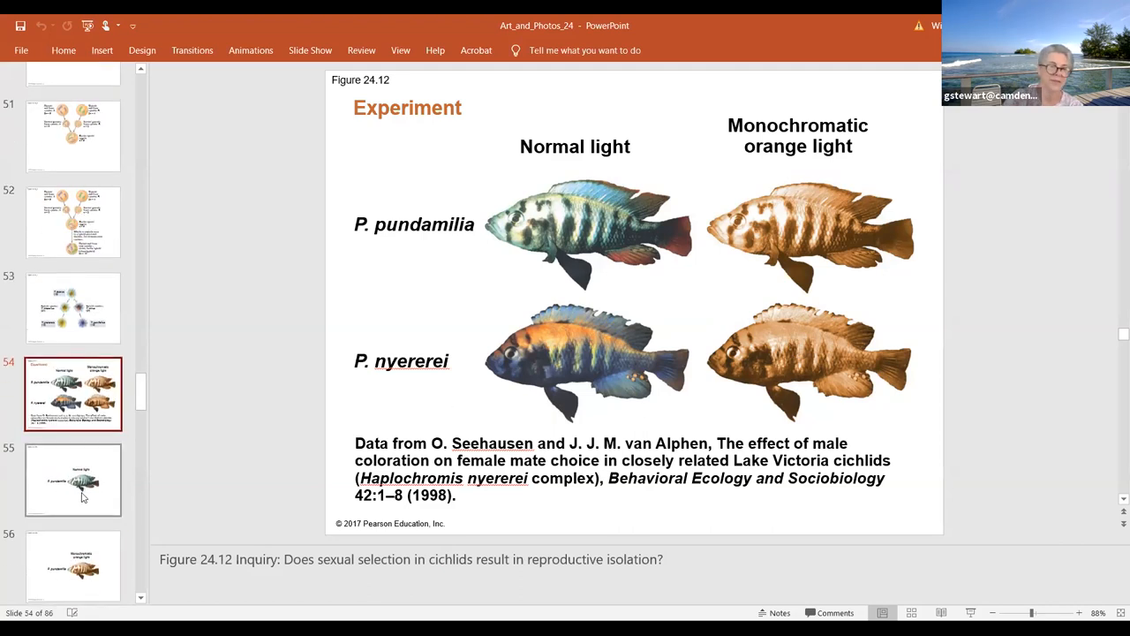
Step from the P. pundamilia normal light slide 55 to slide 58, P. nyererei under orange light.
click(75, 481)
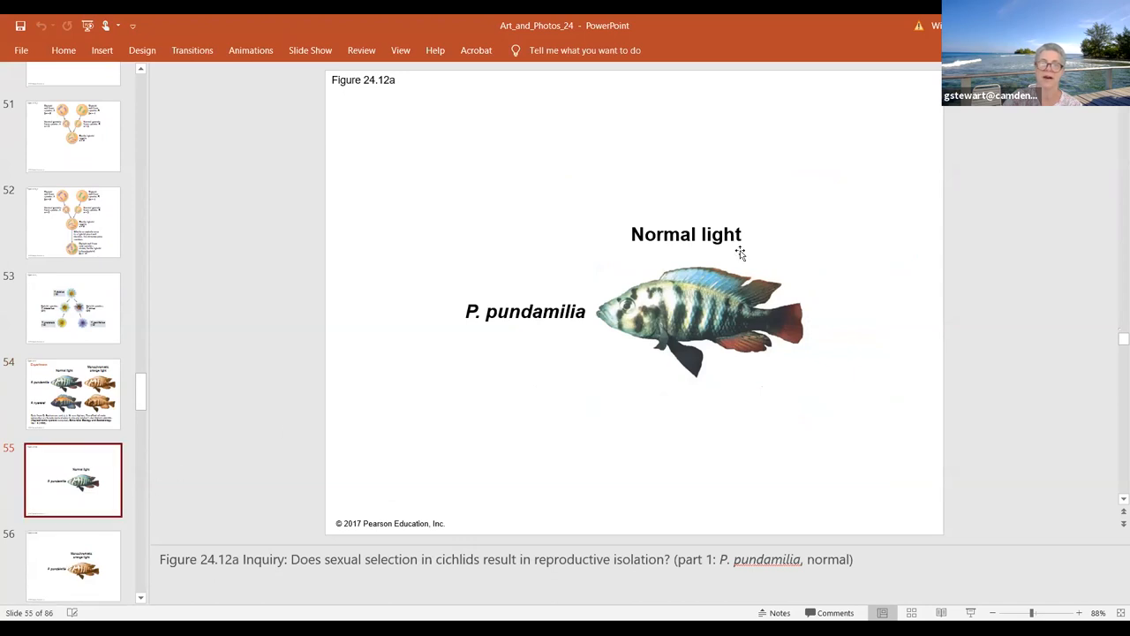
mouse_move(675, 308)
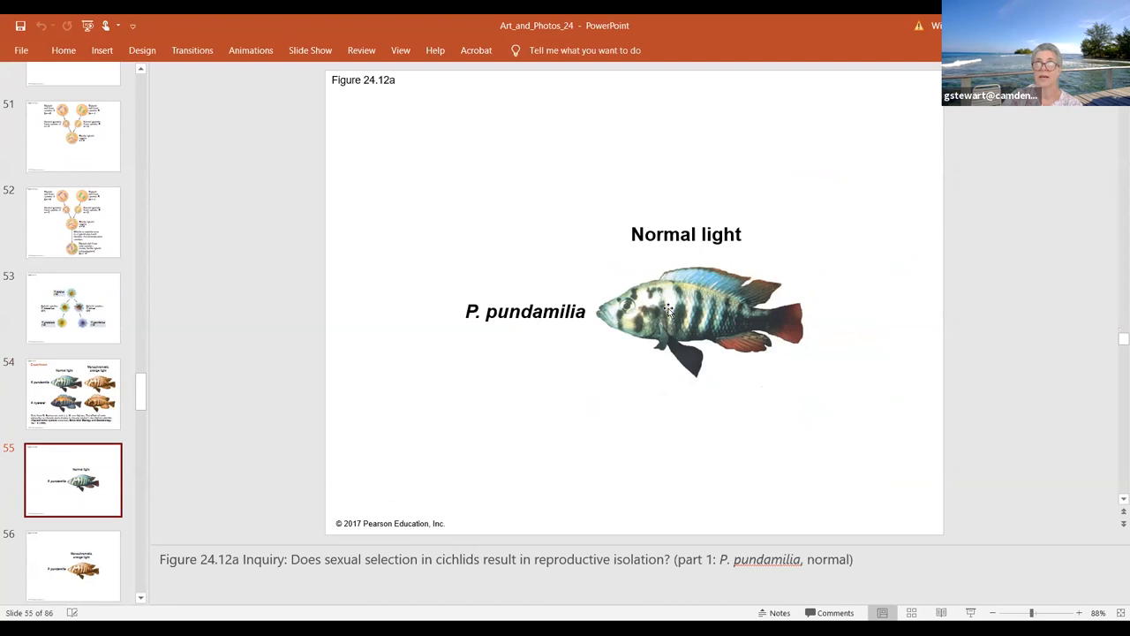
mouse_move(657, 321)
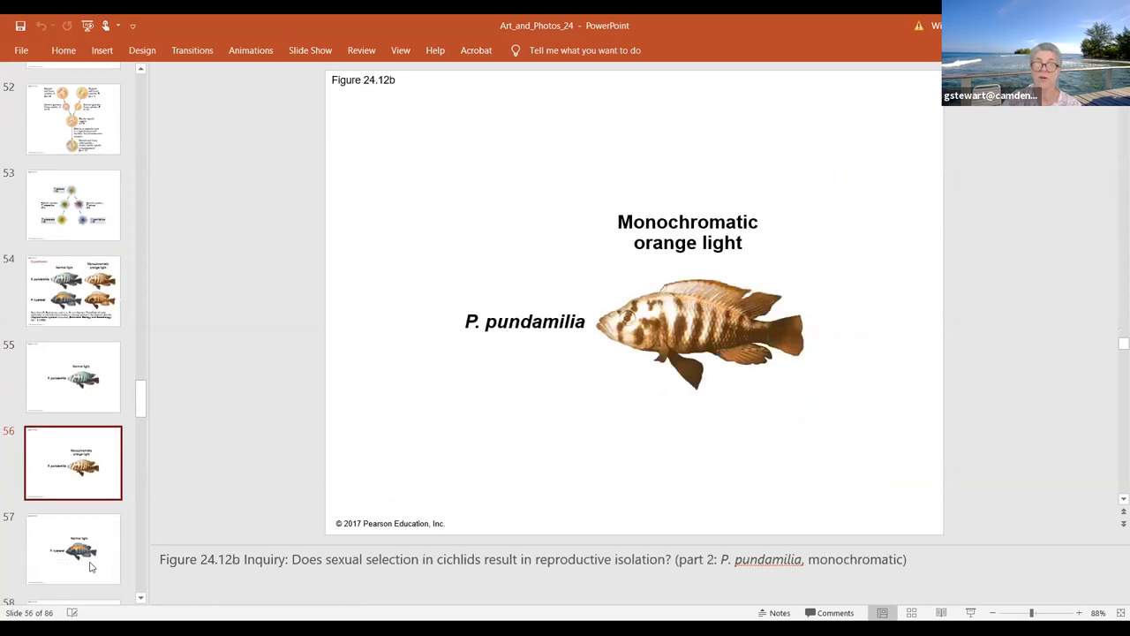
scroll(down, 3)
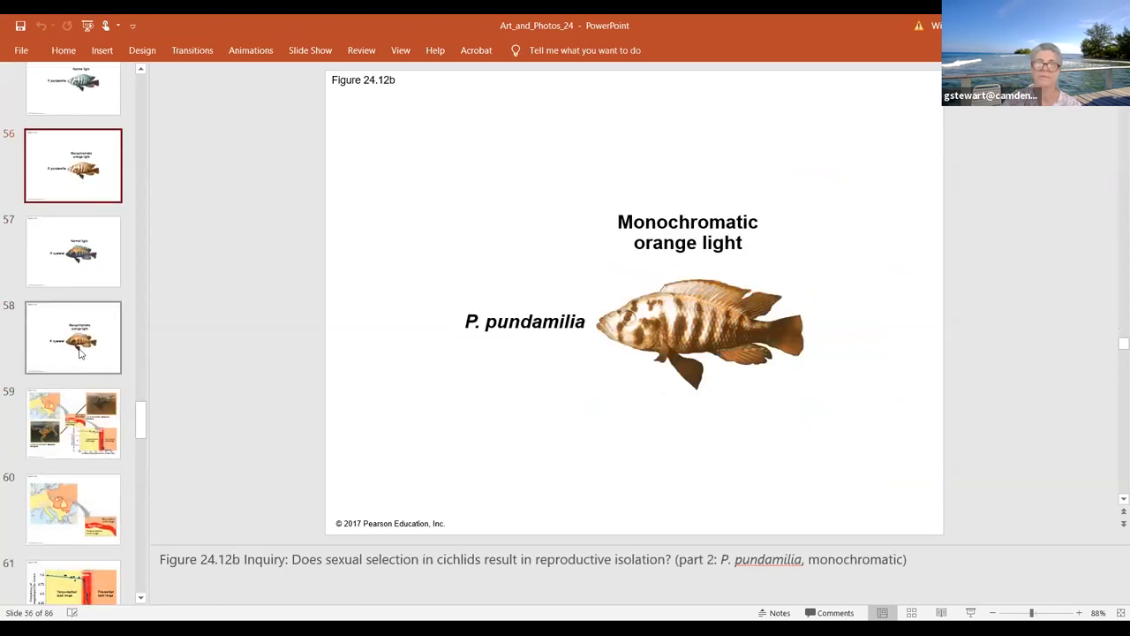
click(72, 335)
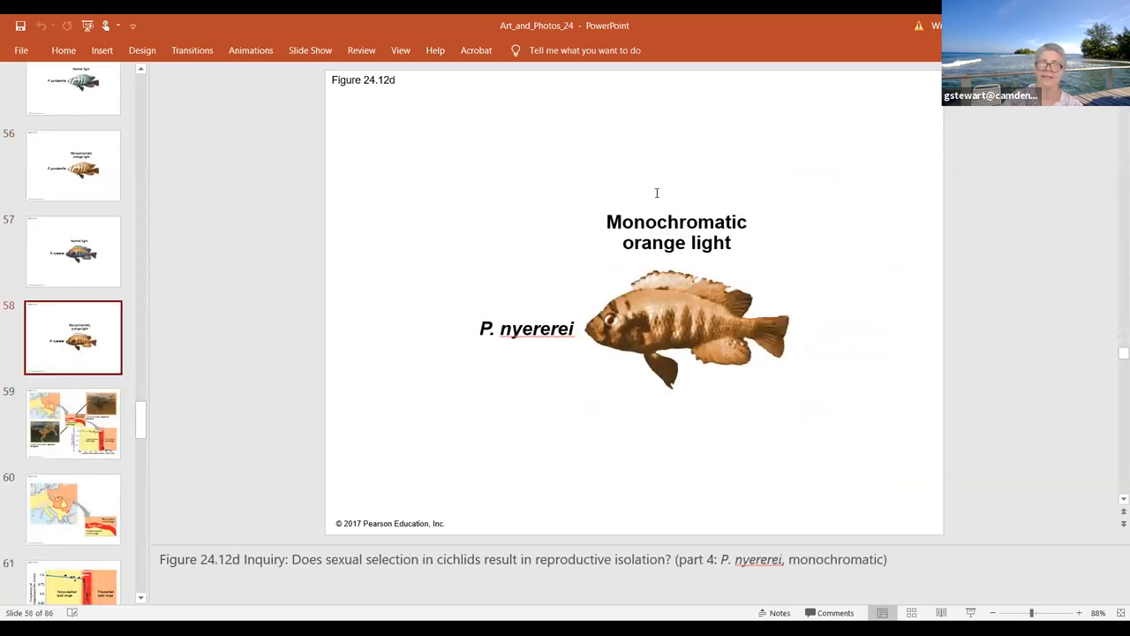
scroll(up, 3)
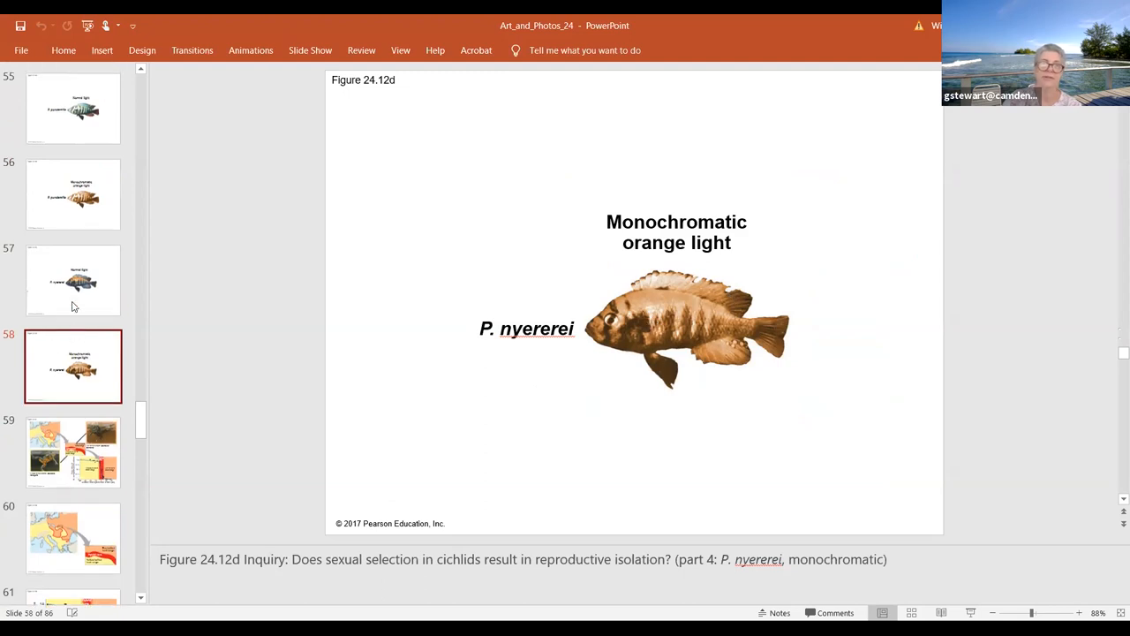
scroll(up, 3)
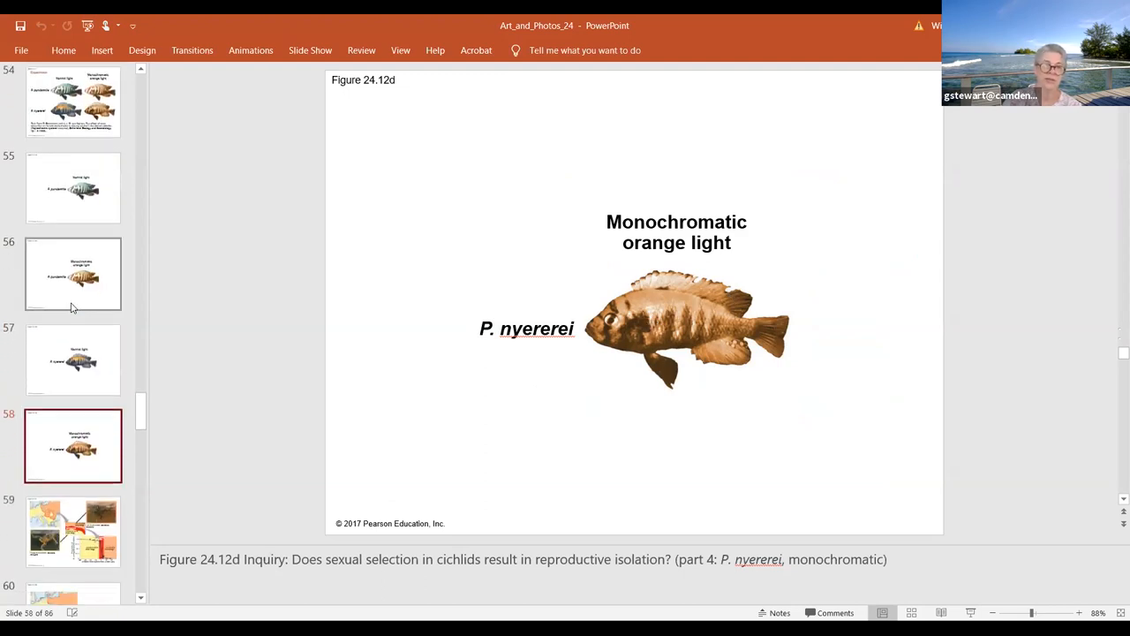
Return to slide 54, Figure 24.12's full cichlid light experiment.
click(74, 236)
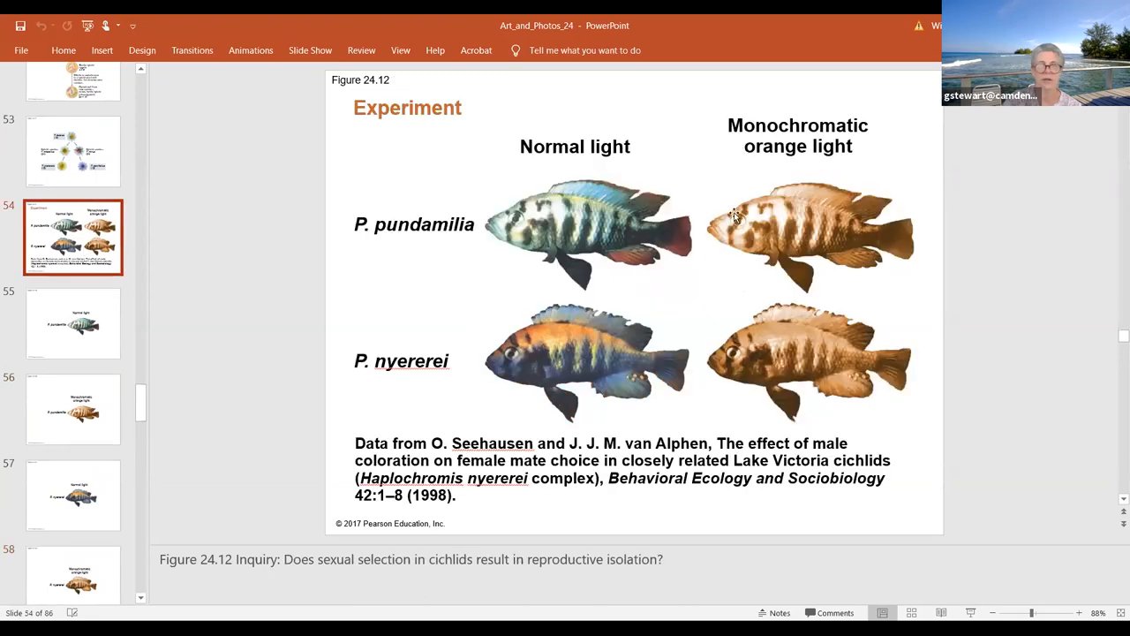
mouse_move(572, 295)
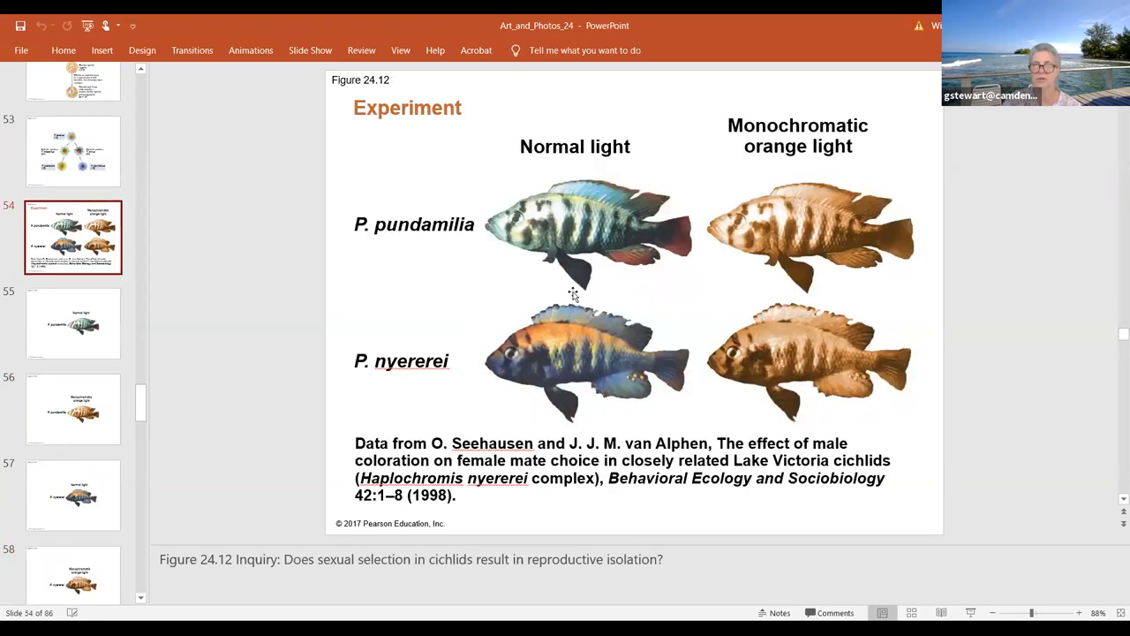
mouse_move(833, 325)
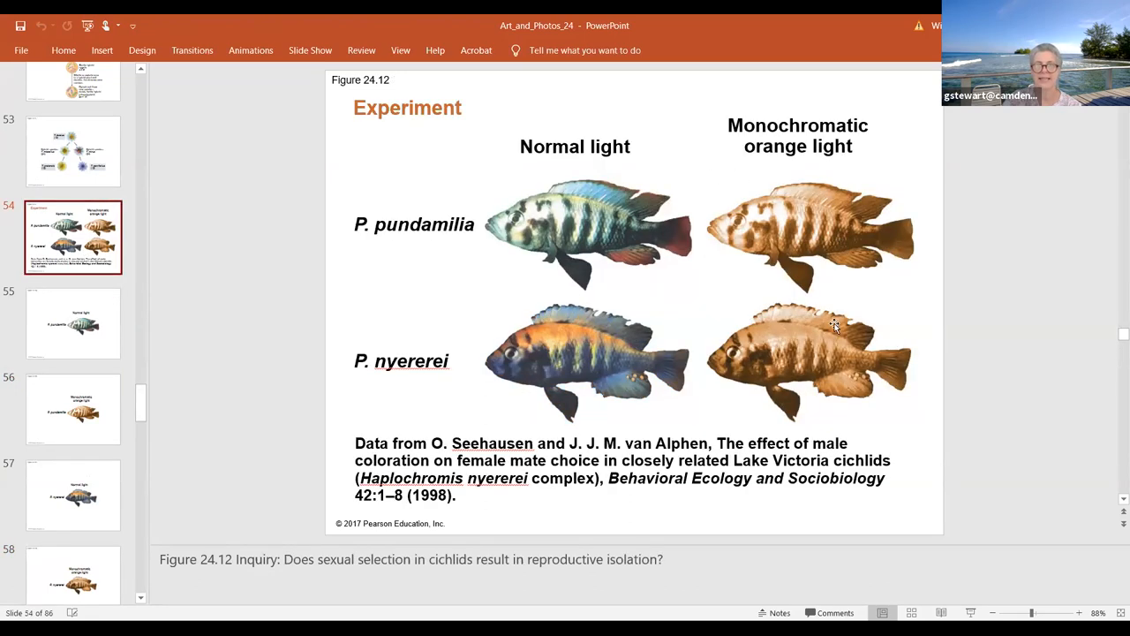
mouse_move(804, 353)
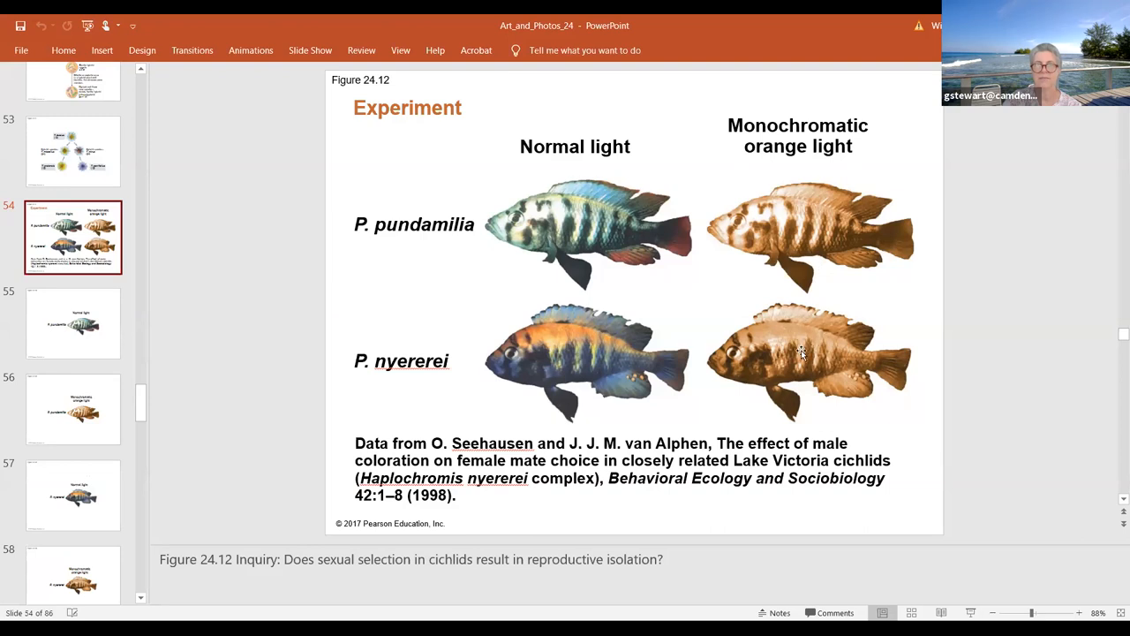
mouse_move(784, 293)
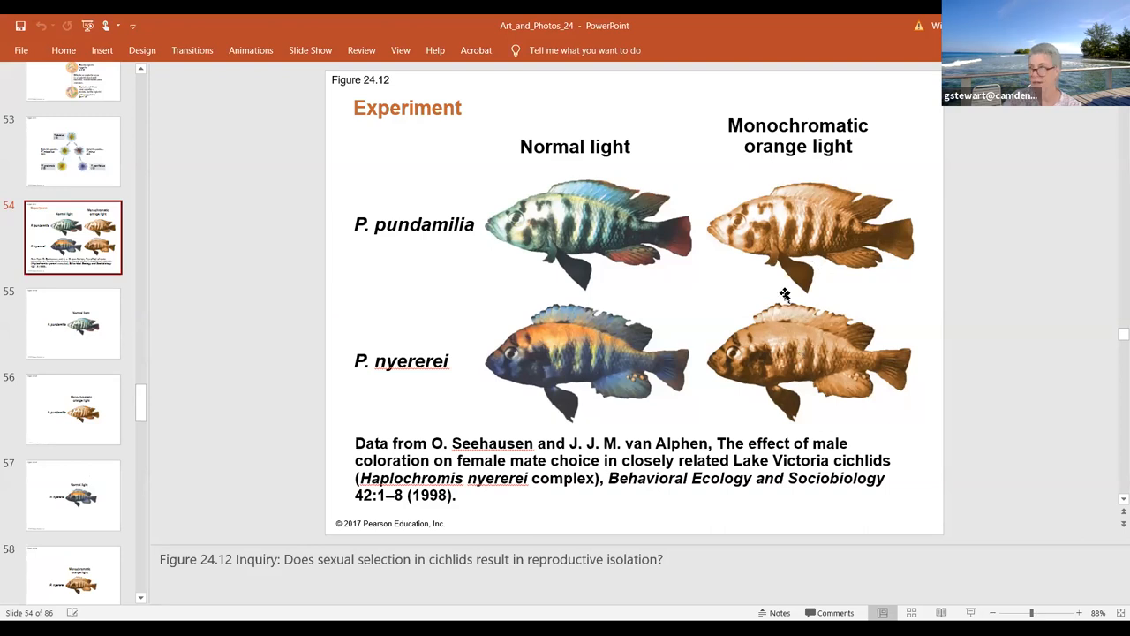
Review the P. nyererei and P. pundamilia monochromatic-light slides, then return to the full Figure 24.12 experiment.
click(74, 495)
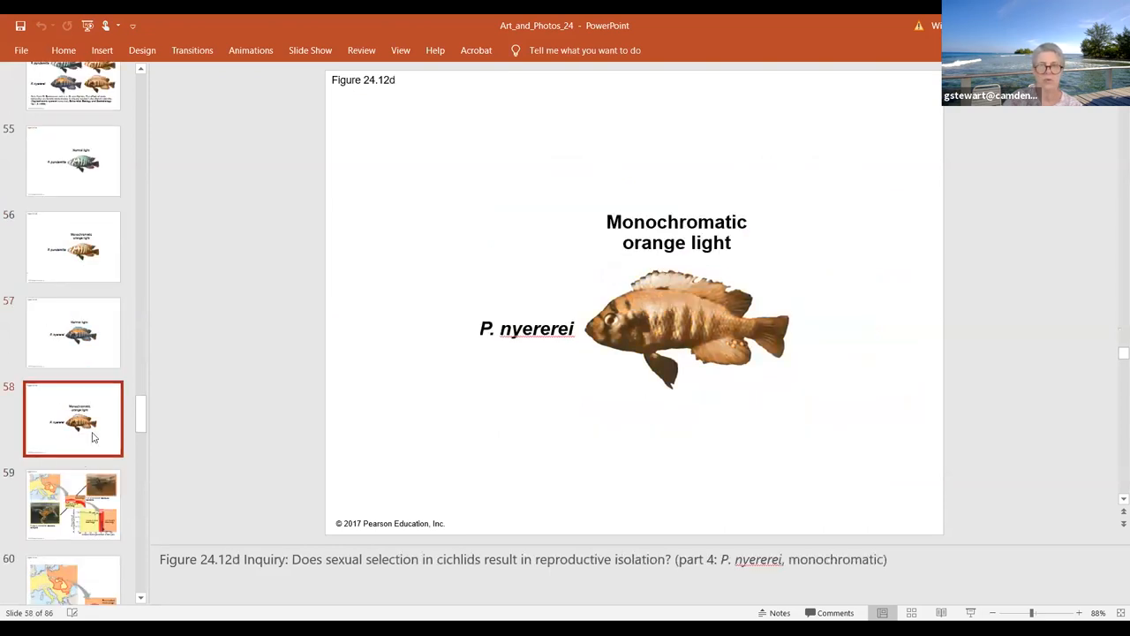
click(73, 247)
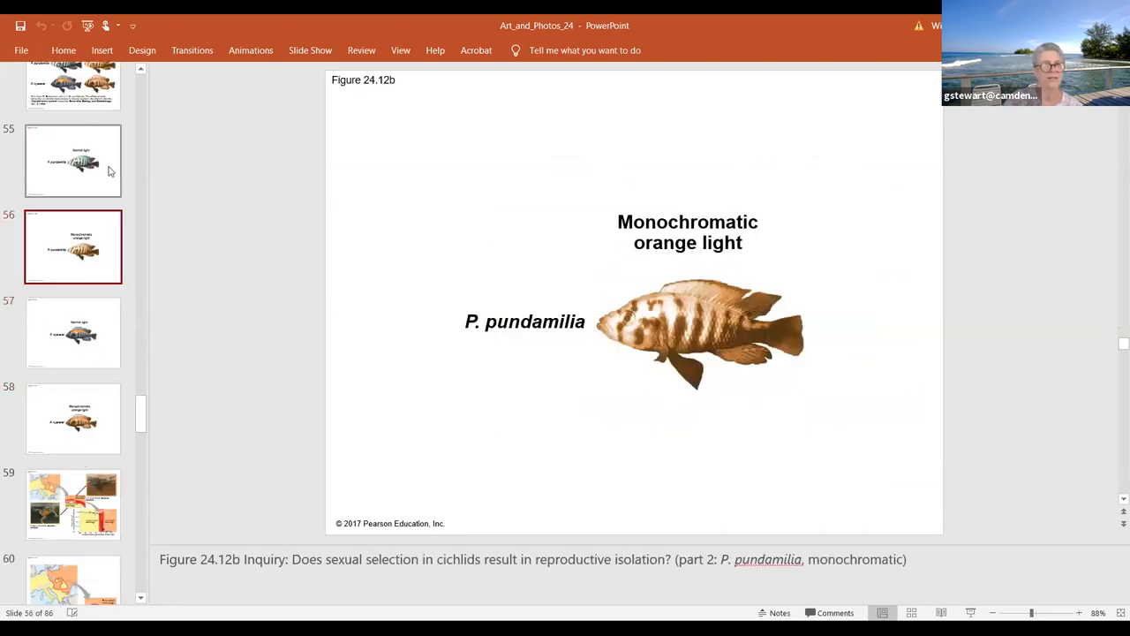
click(74, 417)
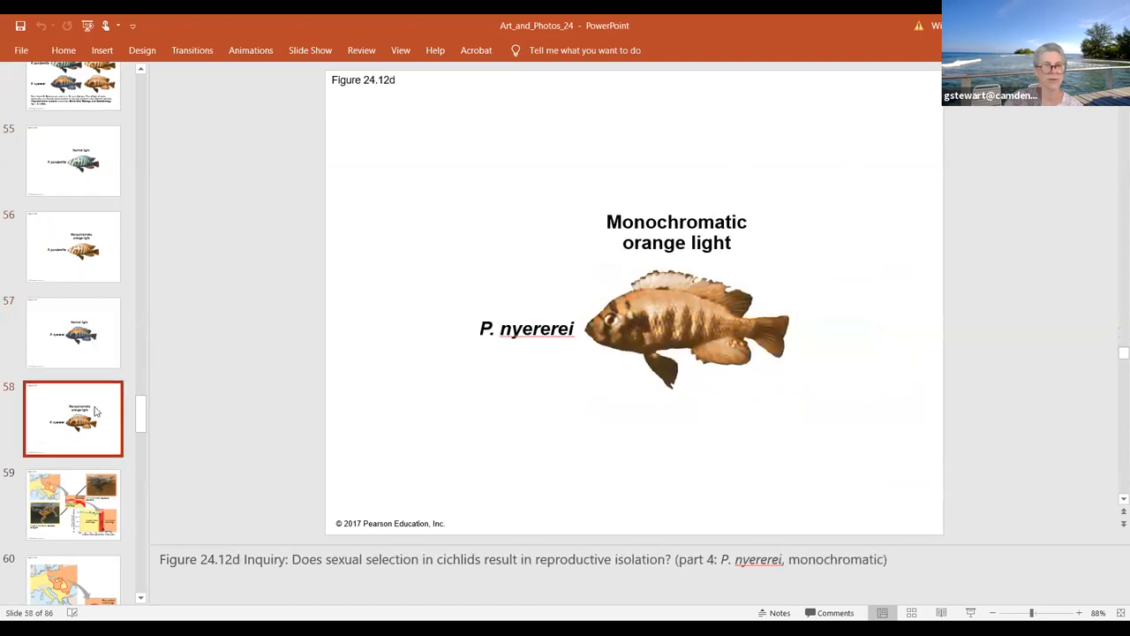
mouse_move(80, 356)
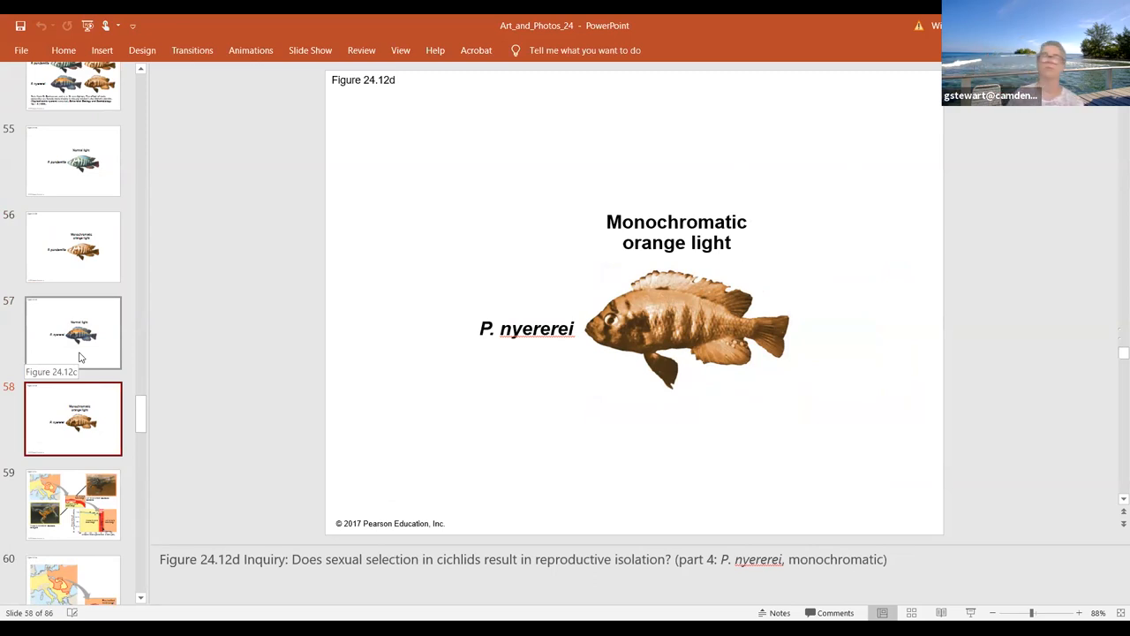
scroll(up, 3)
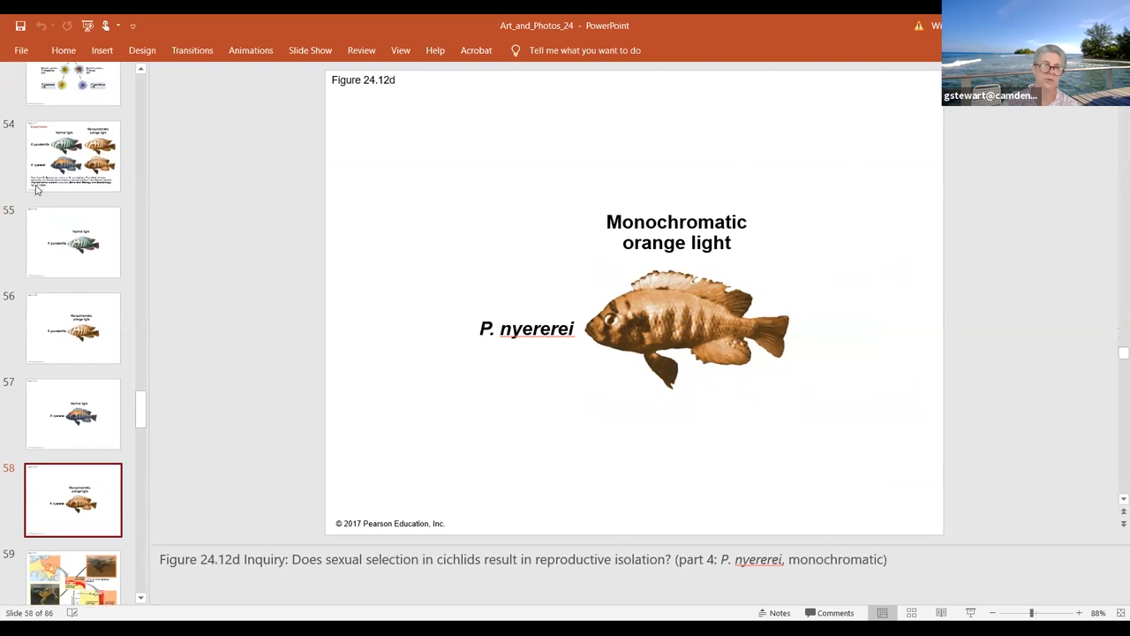
click(74, 155)
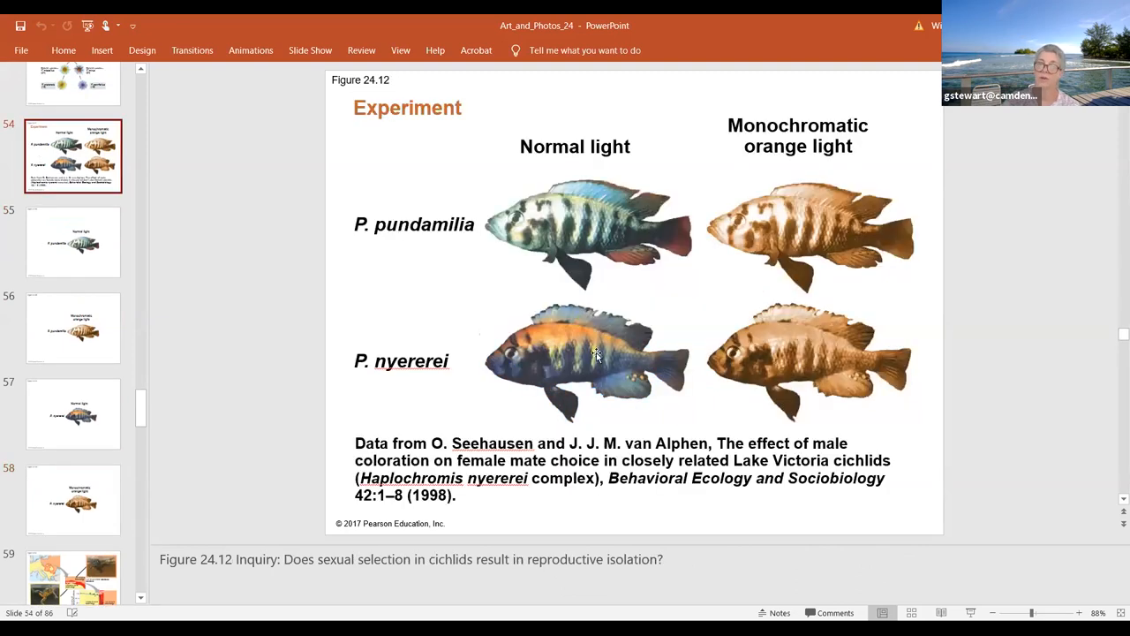
mouse_move(88, 198)
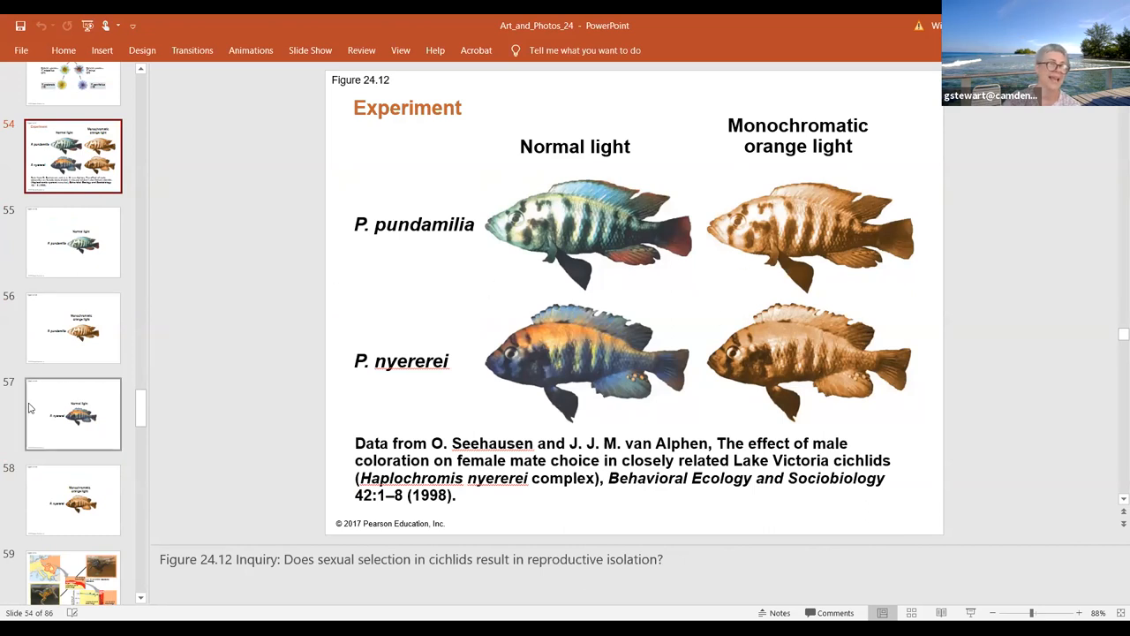
Move on to slide 59, Figure 24.13 on the narrow Bombina toad hybrid zone.
scroll(up, 3)
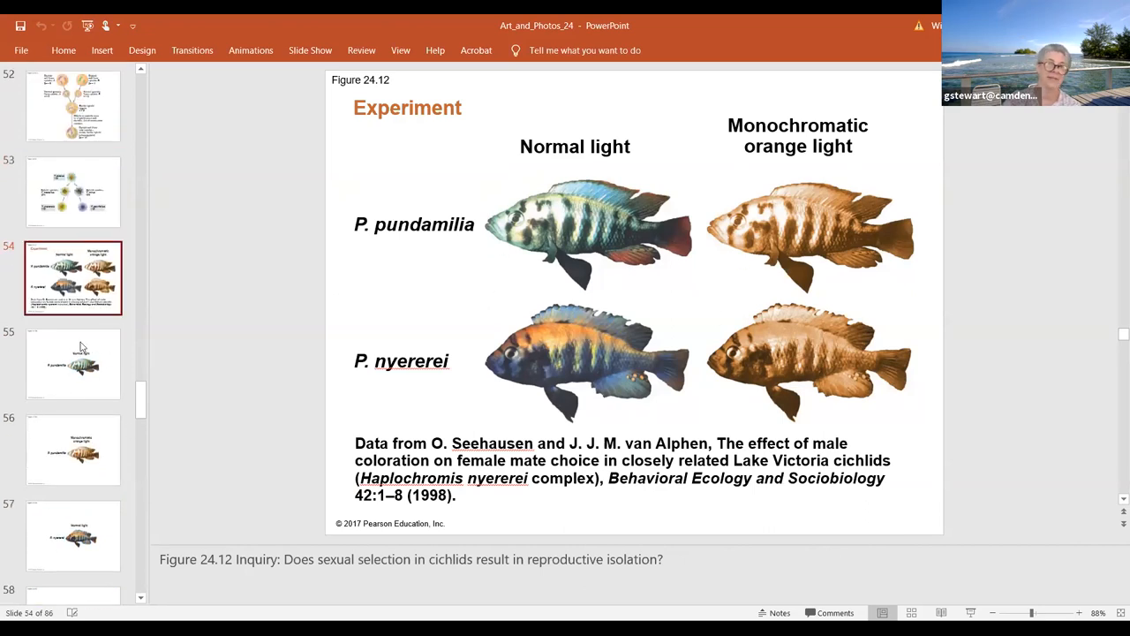
scroll(down, 3)
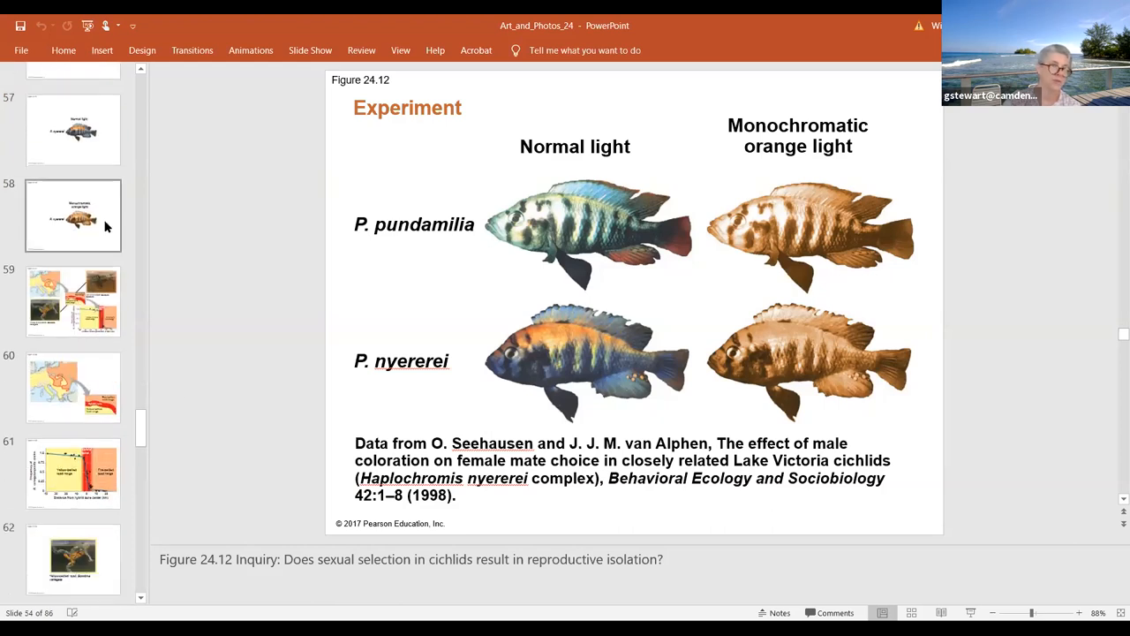
scroll(up, 3)
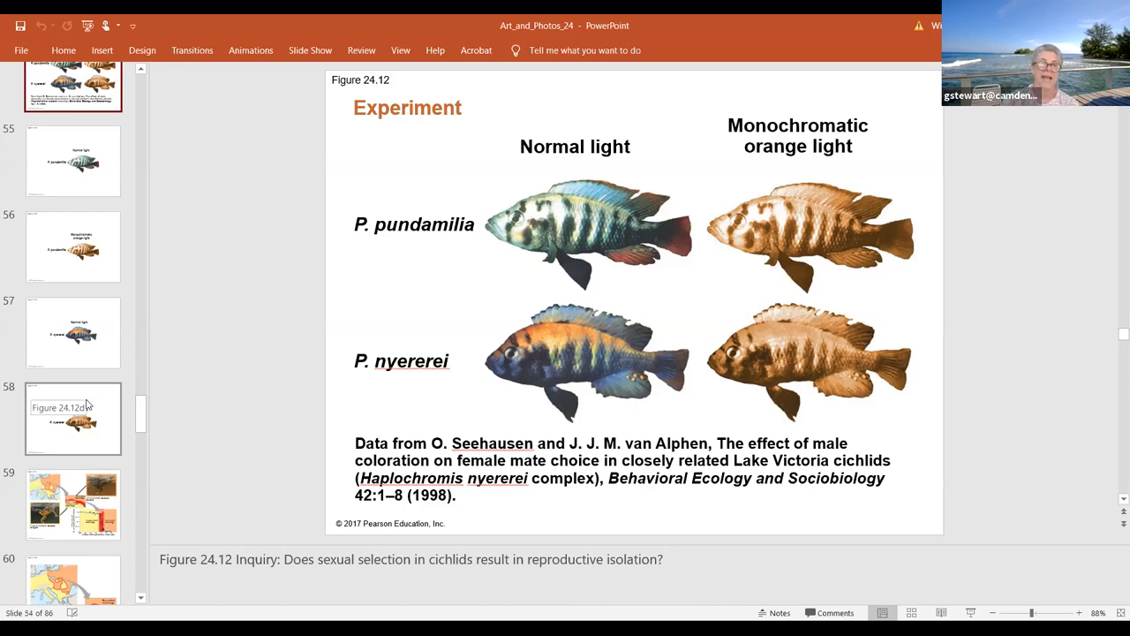
click(72, 504)
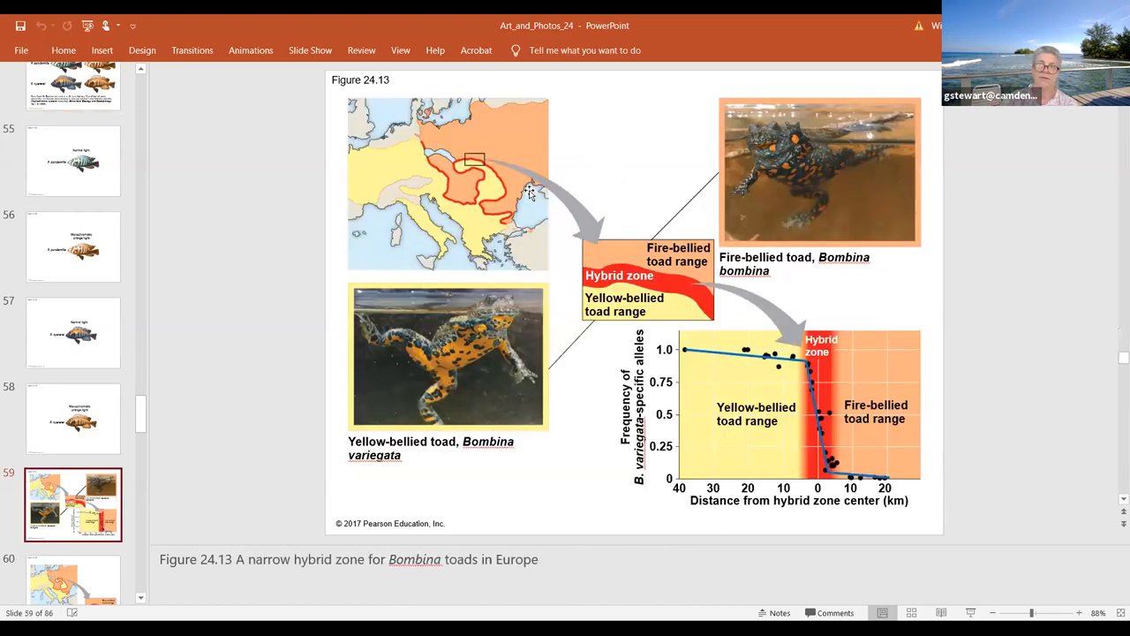
mouse_move(433, 344)
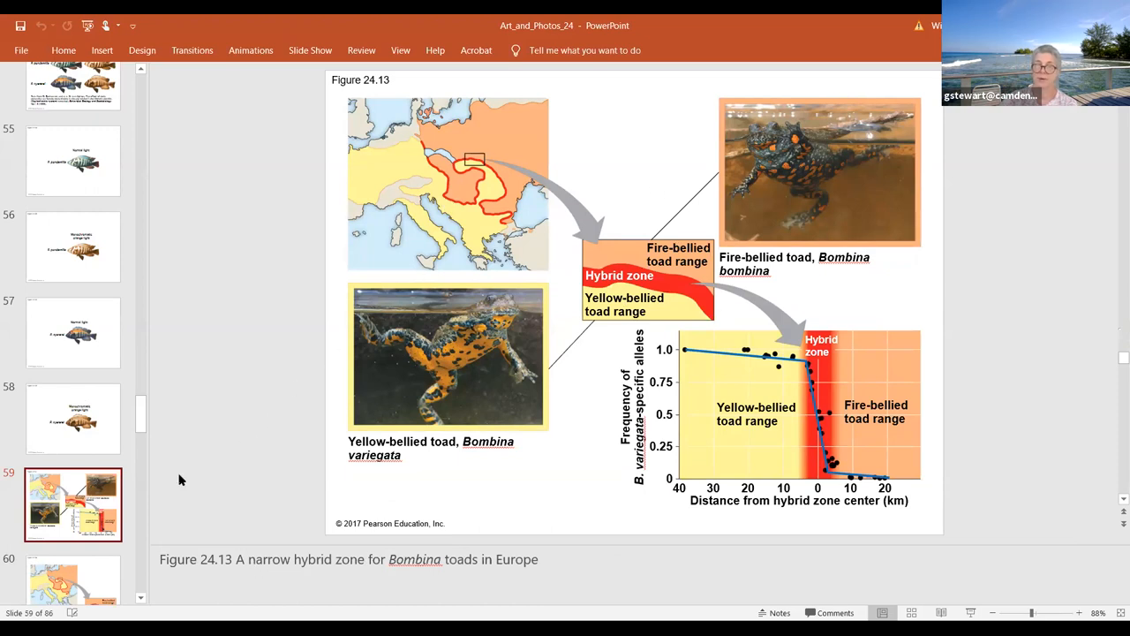
mouse_move(811, 222)
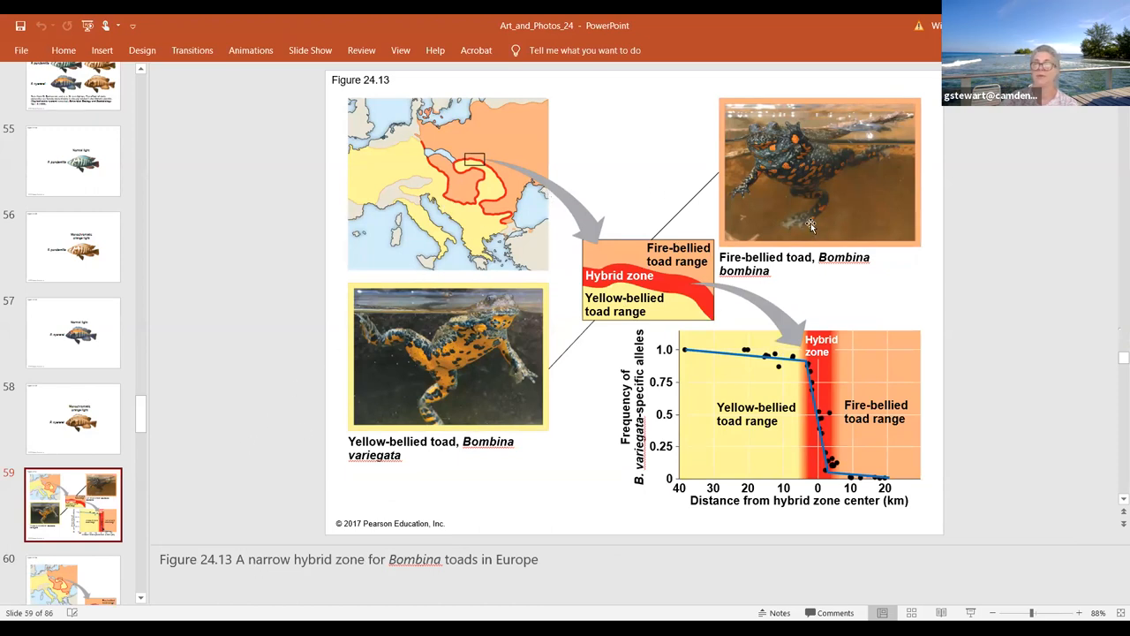
mouse_move(468, 335)
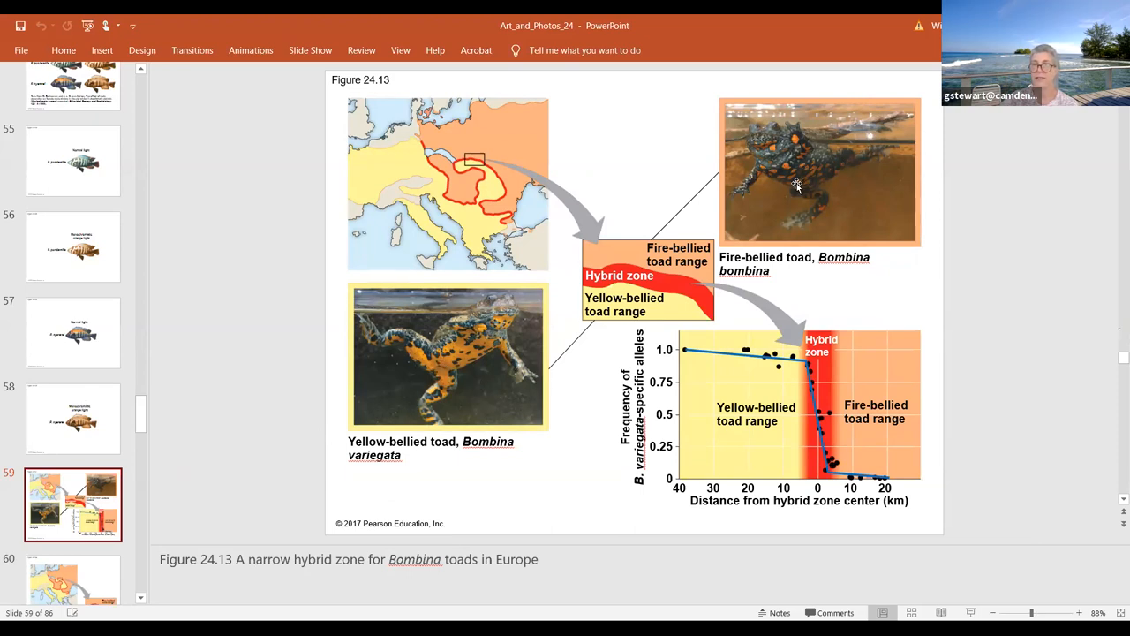
mouse_move(415, 155)
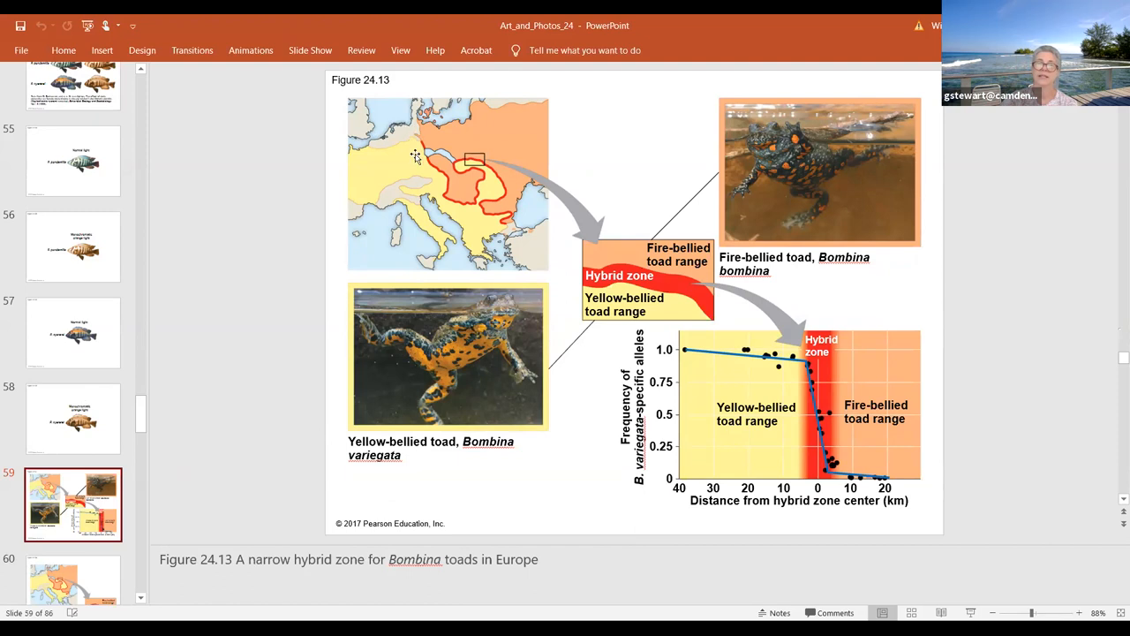
mouse_move(456, 131)
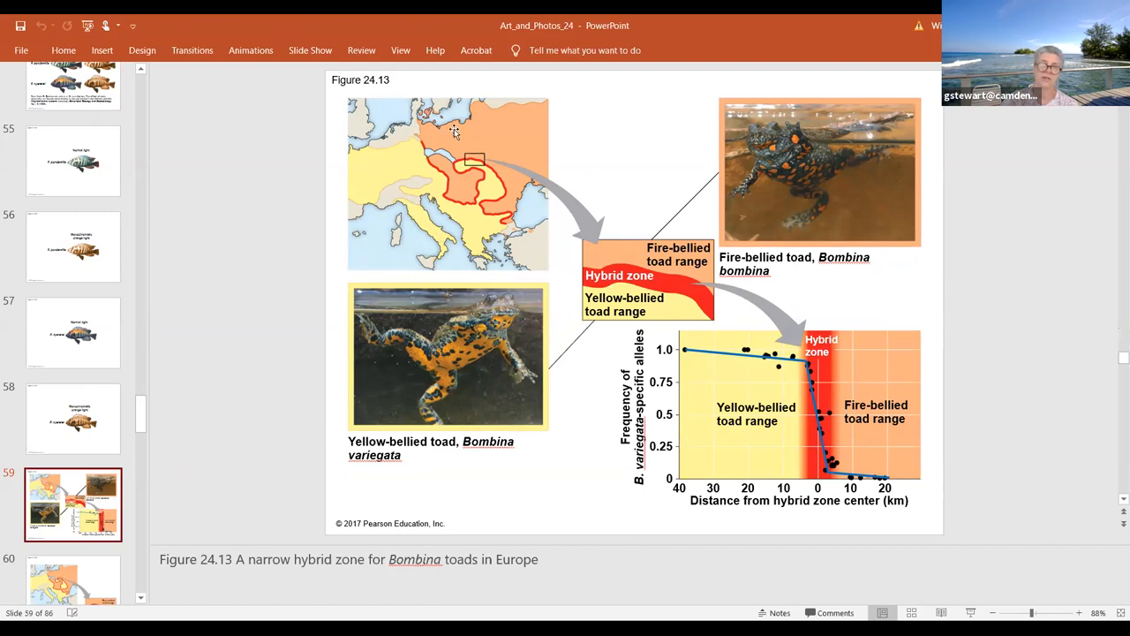
mouse_move(491, 171)
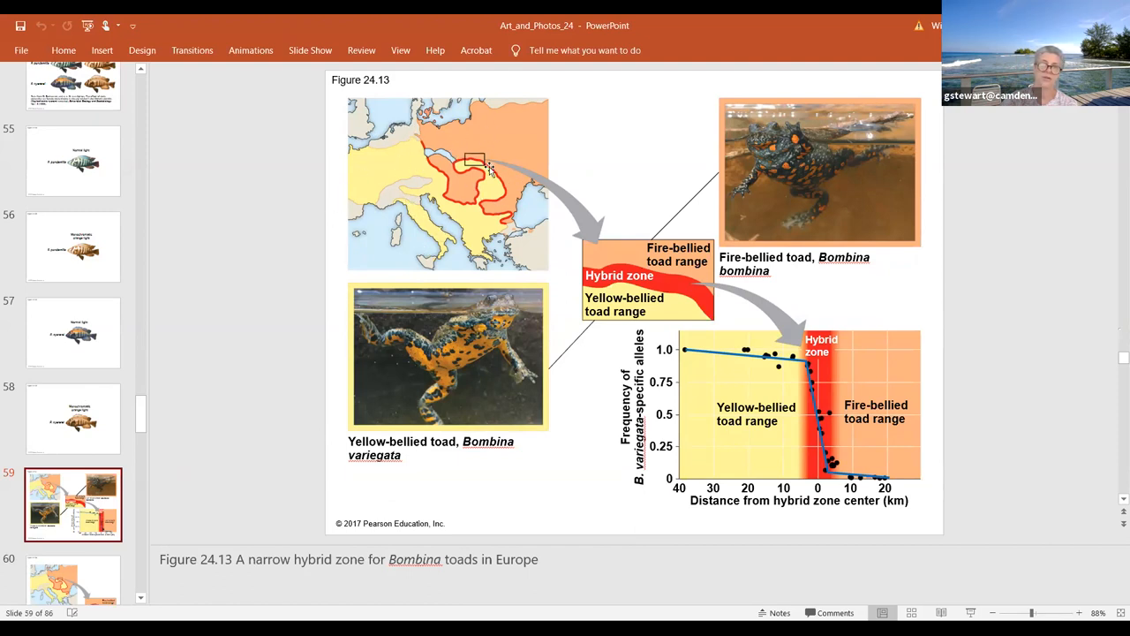
mouse_move(425, 163)
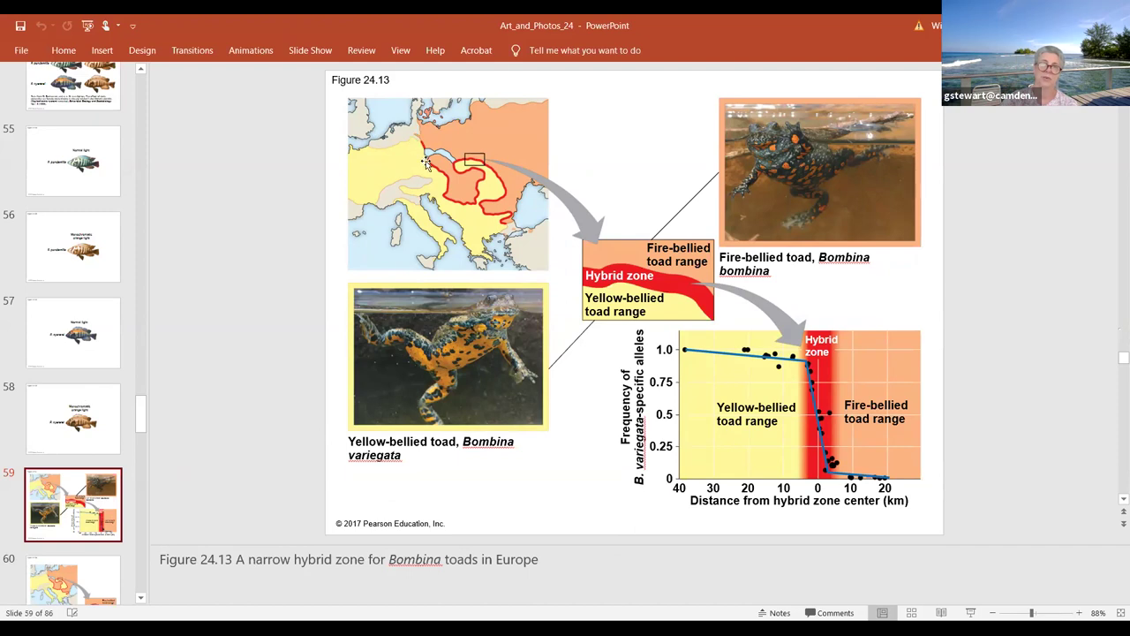
mouse_move(463, 175)
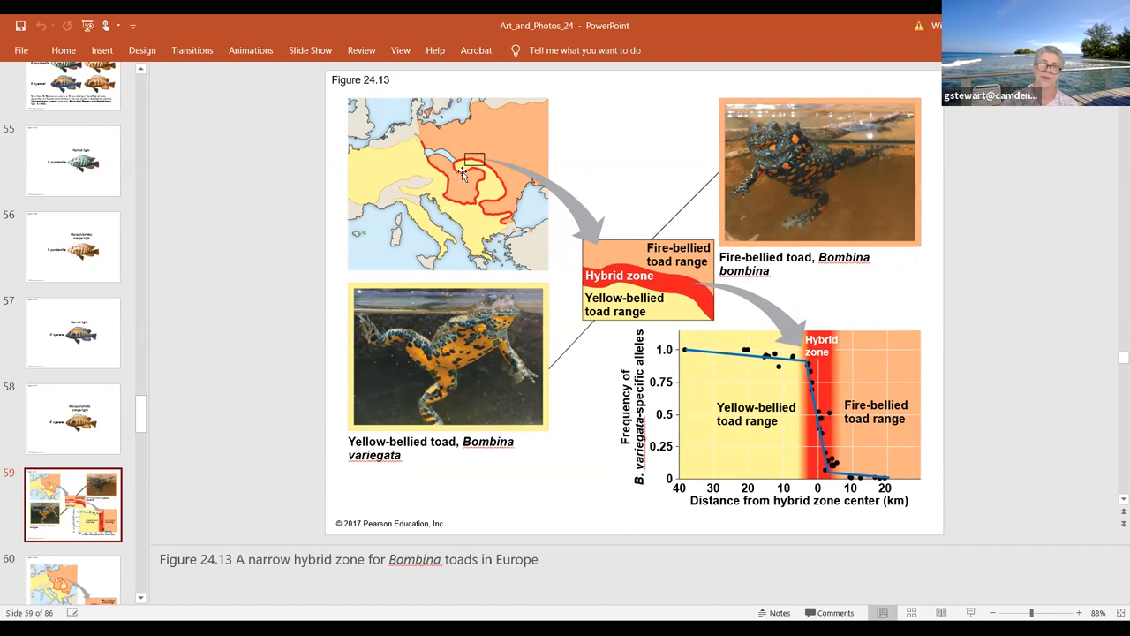
mouse_move(533, 134)
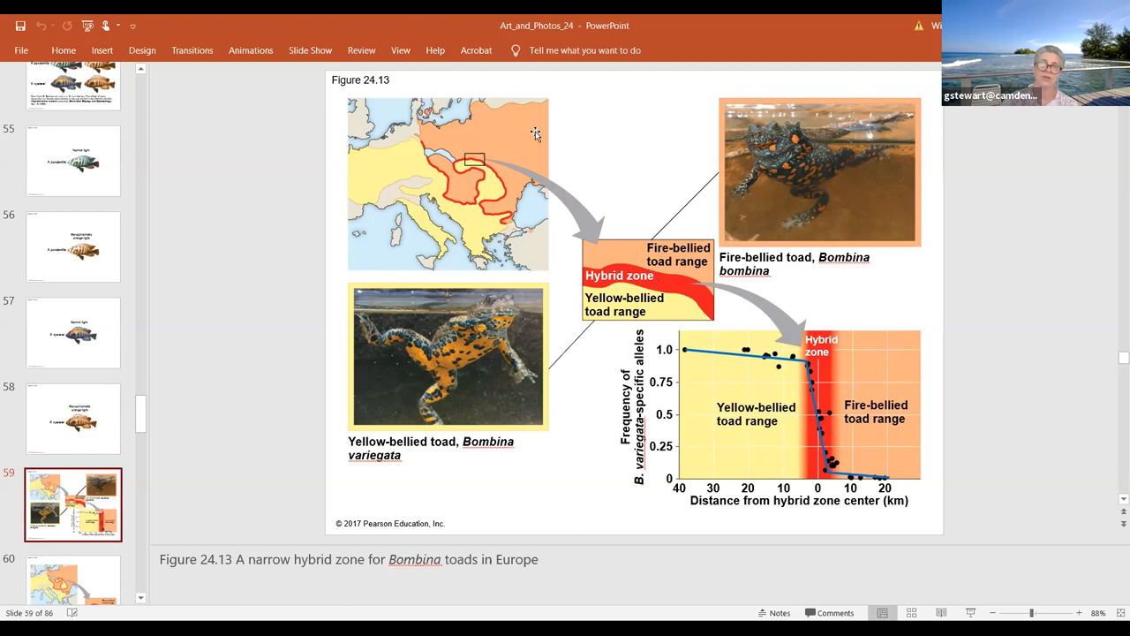
mouse_move(375, 169)
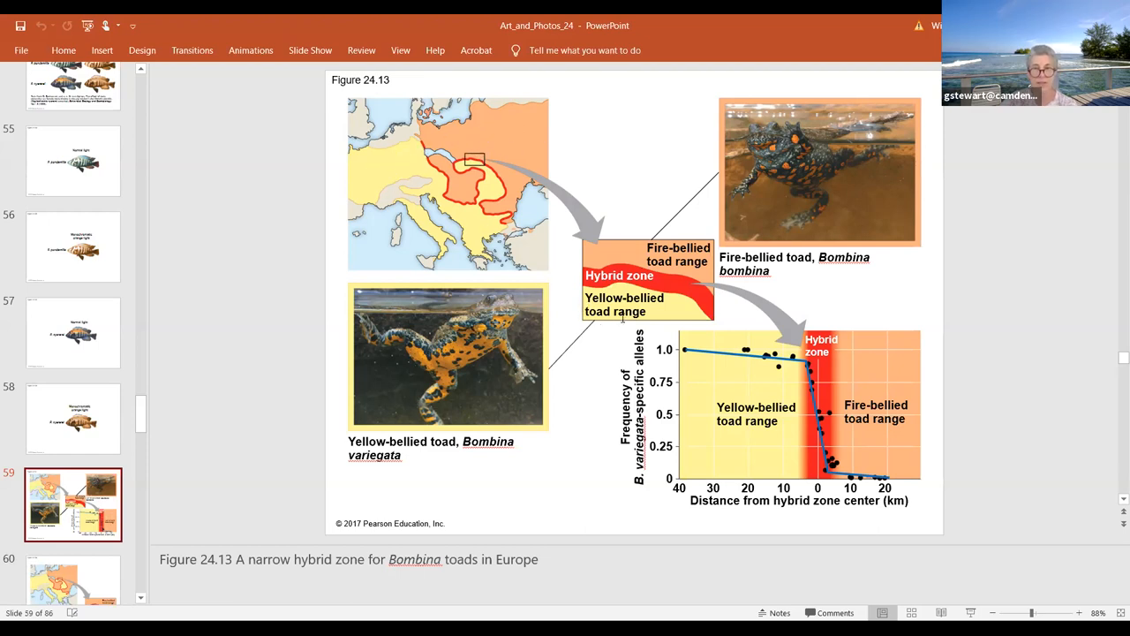
mouse_move(445, 182)
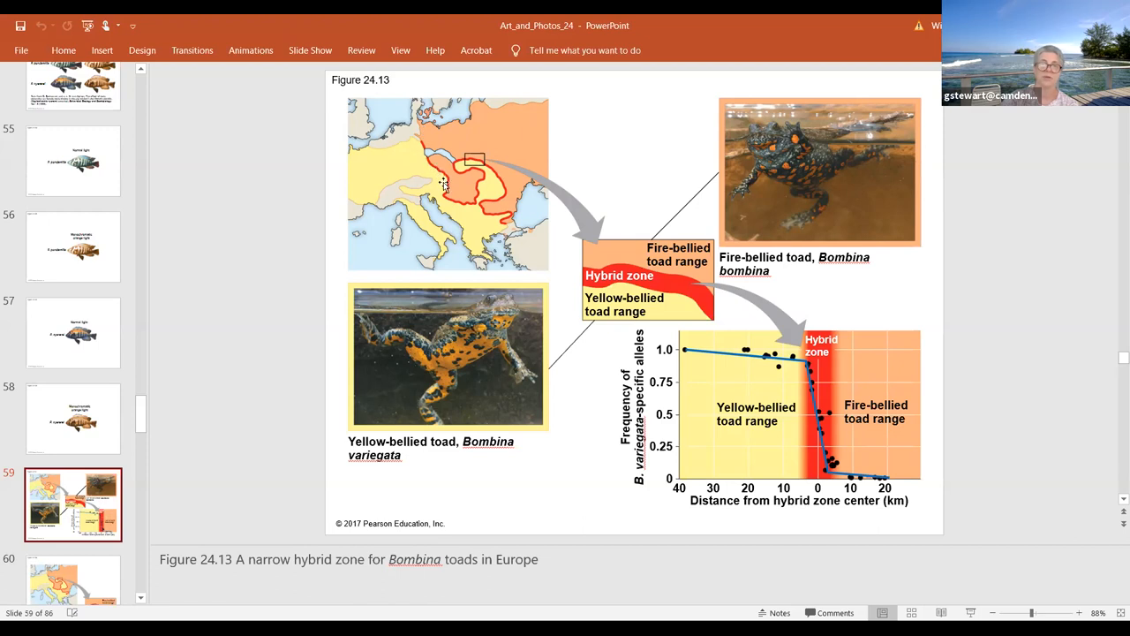
mouse_move(477, 156)
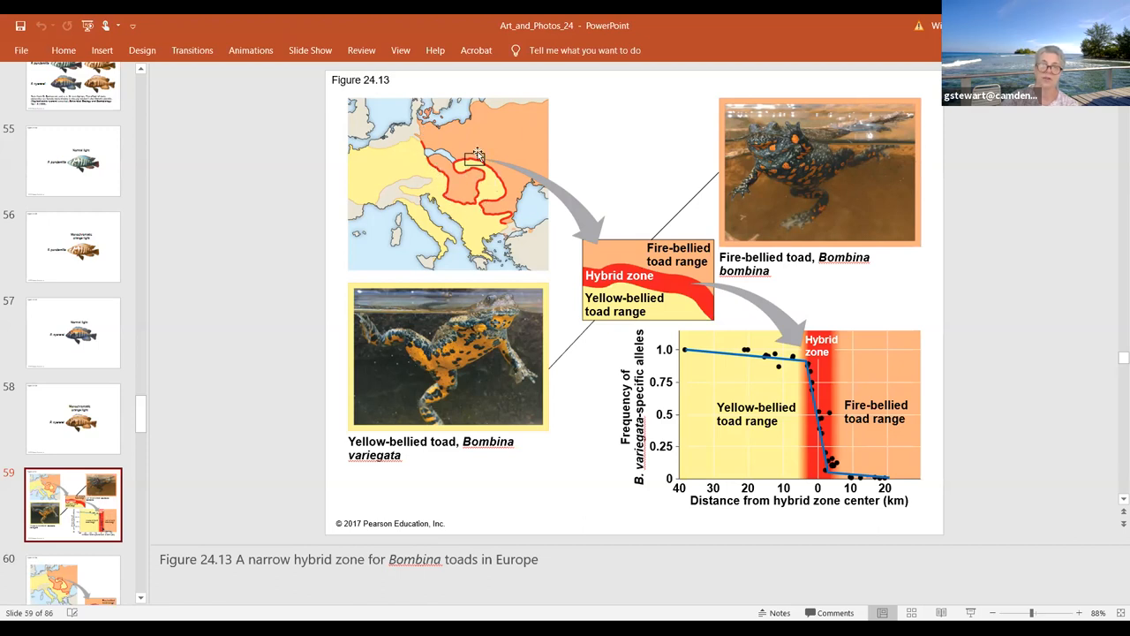
mouse_move(509, 231)
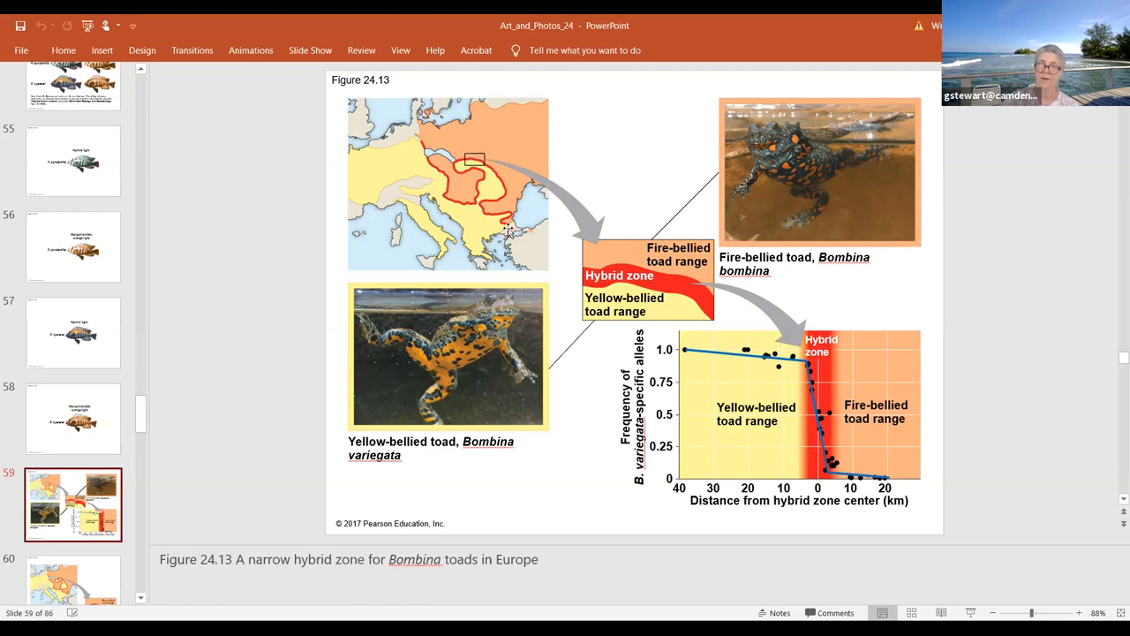
mouse_move(504, 233)
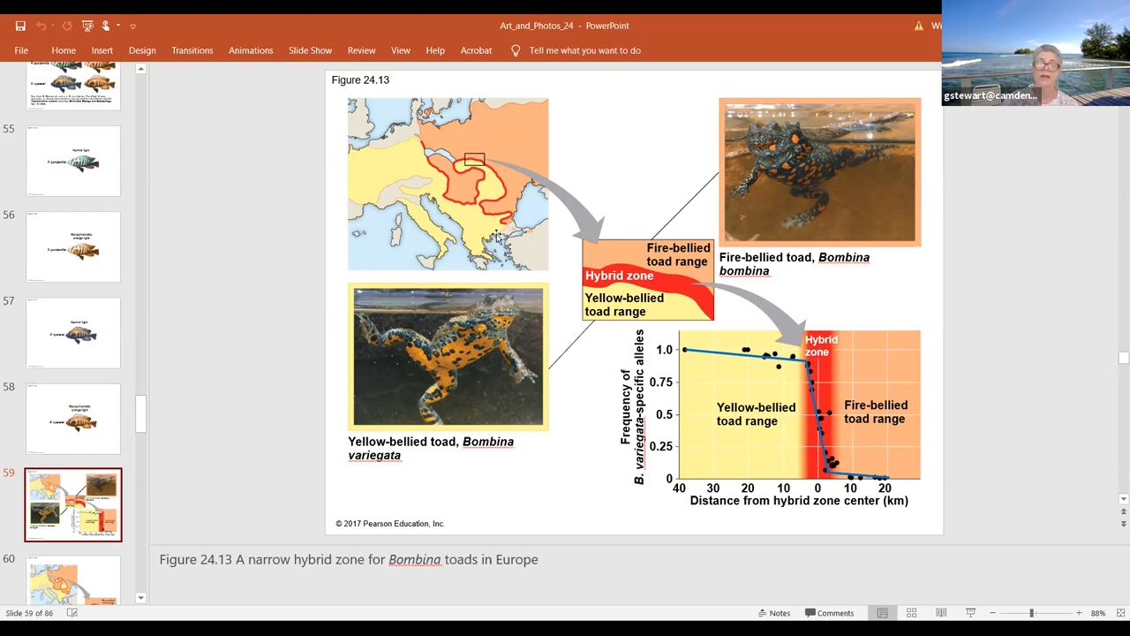
Show slide 61, Figure 24.13b's B. variegata allele-frequency graph across the hybrid zone.
scroll(down, 3)
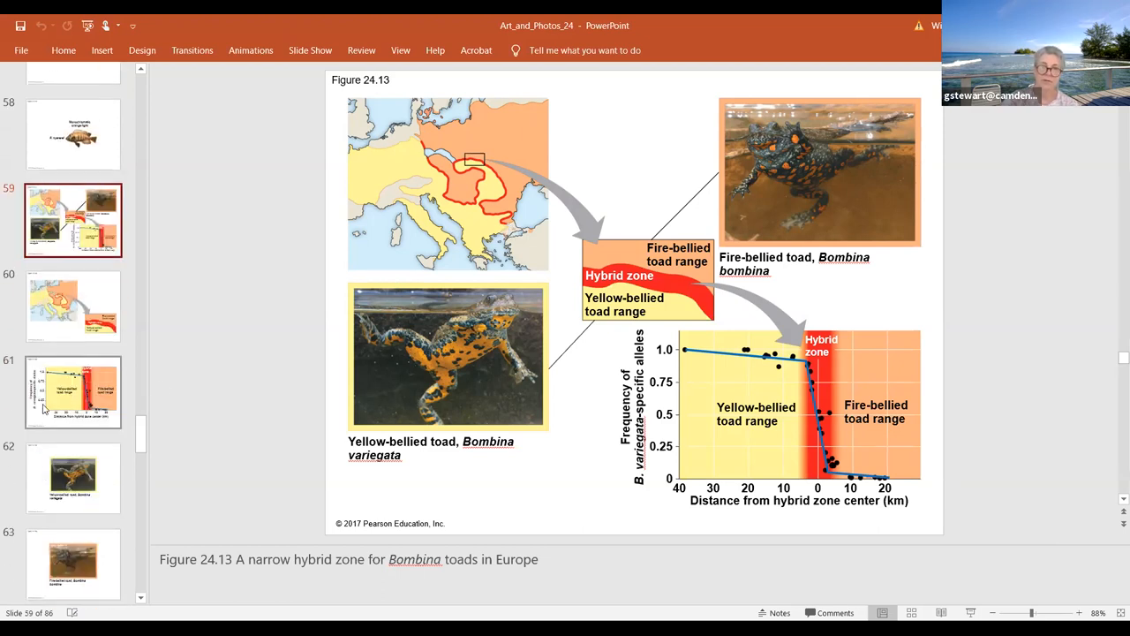
click(72, 392)
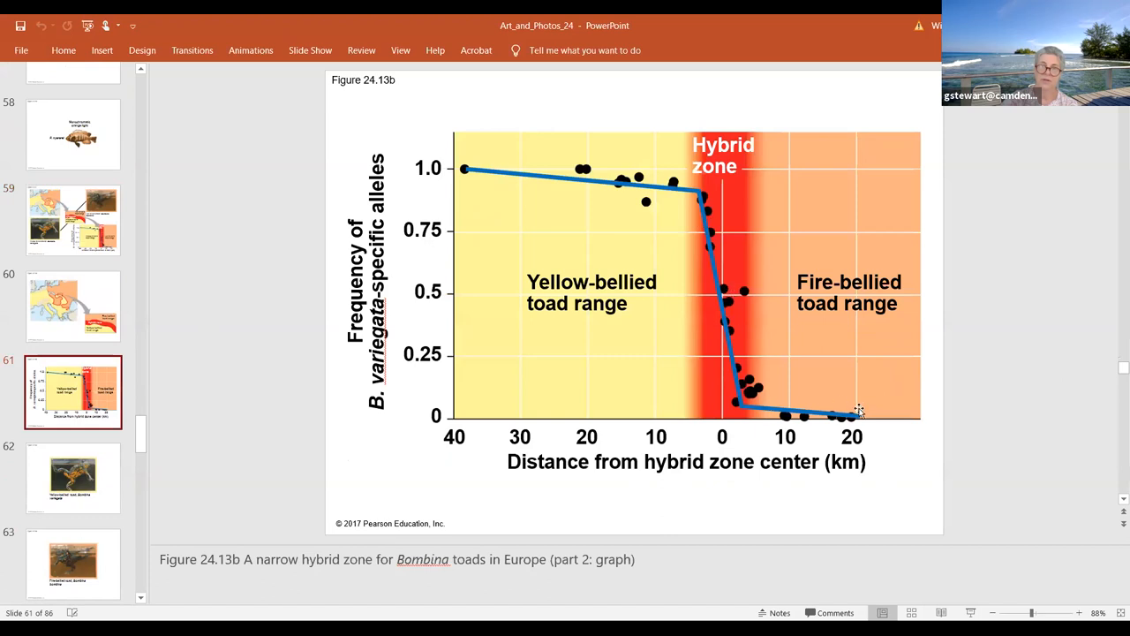
mouse_move(763, 397)
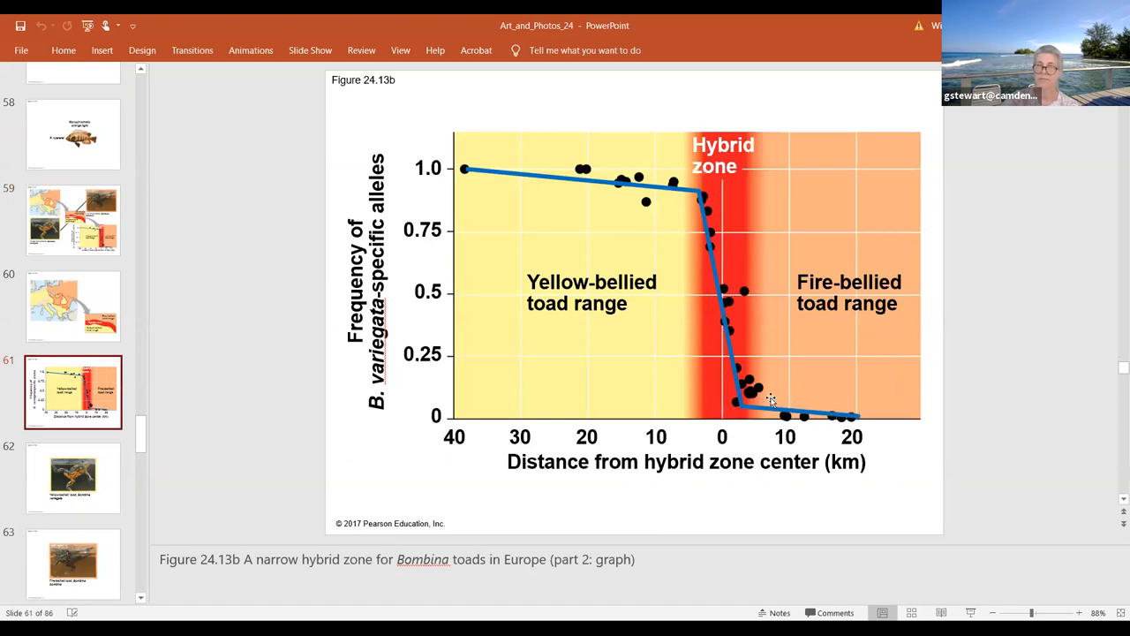
mouse_move(657, 283)
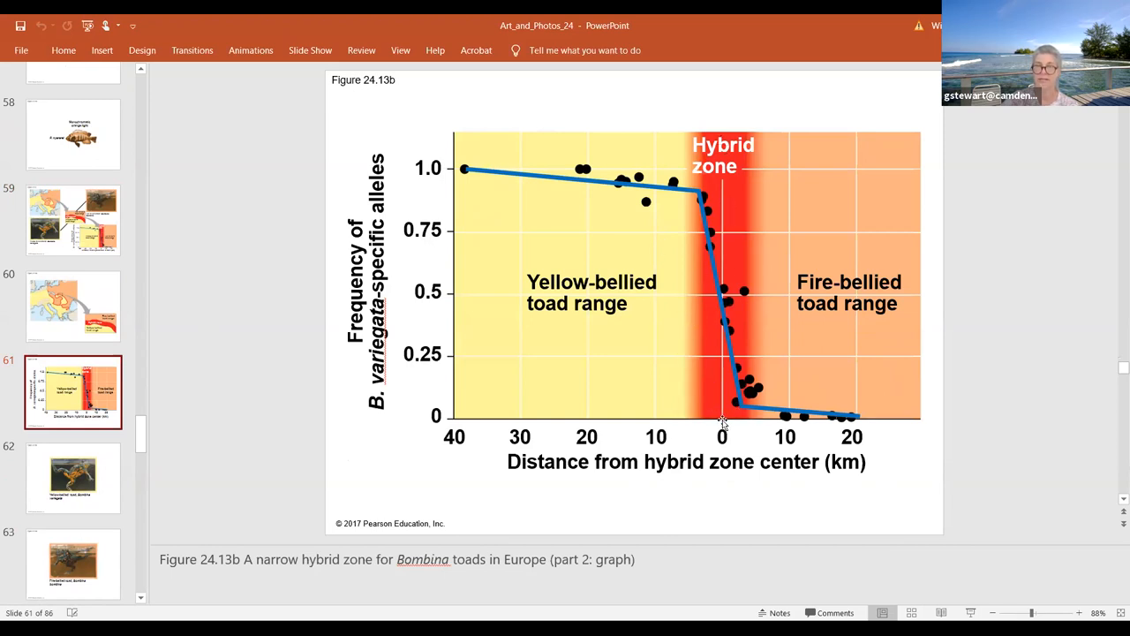
mouse_move(723, 422)
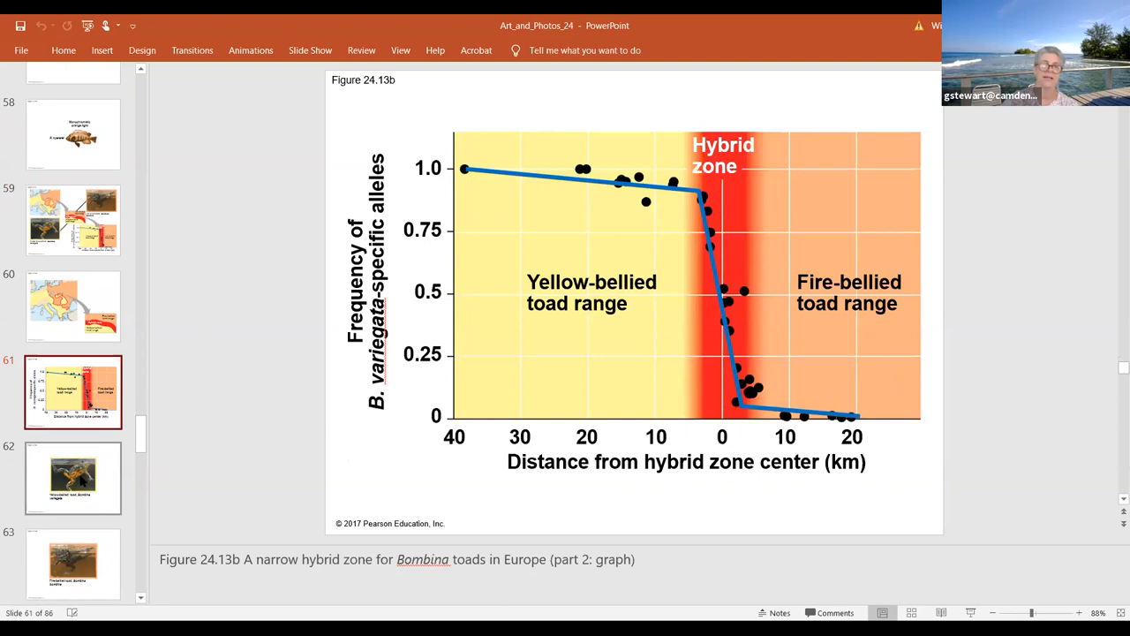
Step through Figure 24.14 hybrid zone formation from step 1 to step 4's possible outcomes.
click(72, 476)
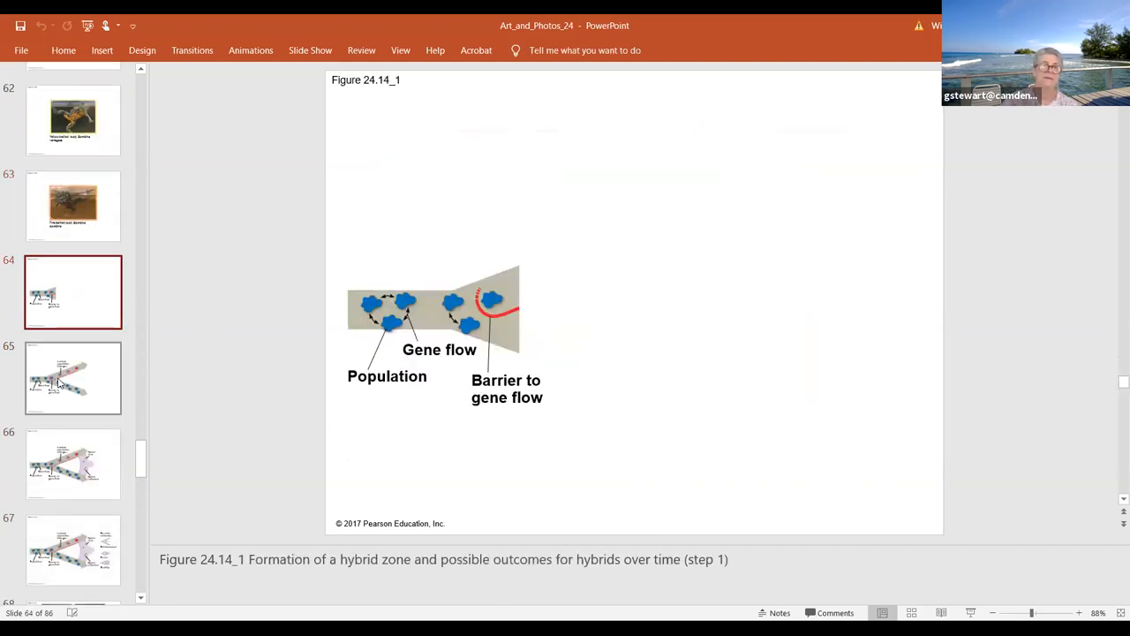
click(72, 549)
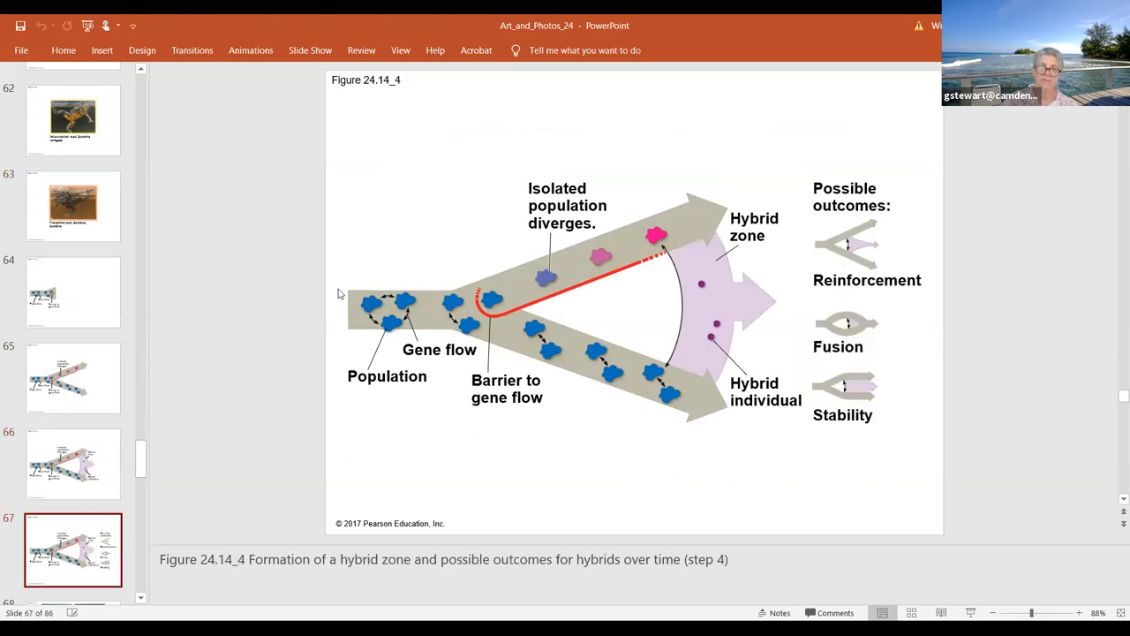
mouse_move(373, 355)
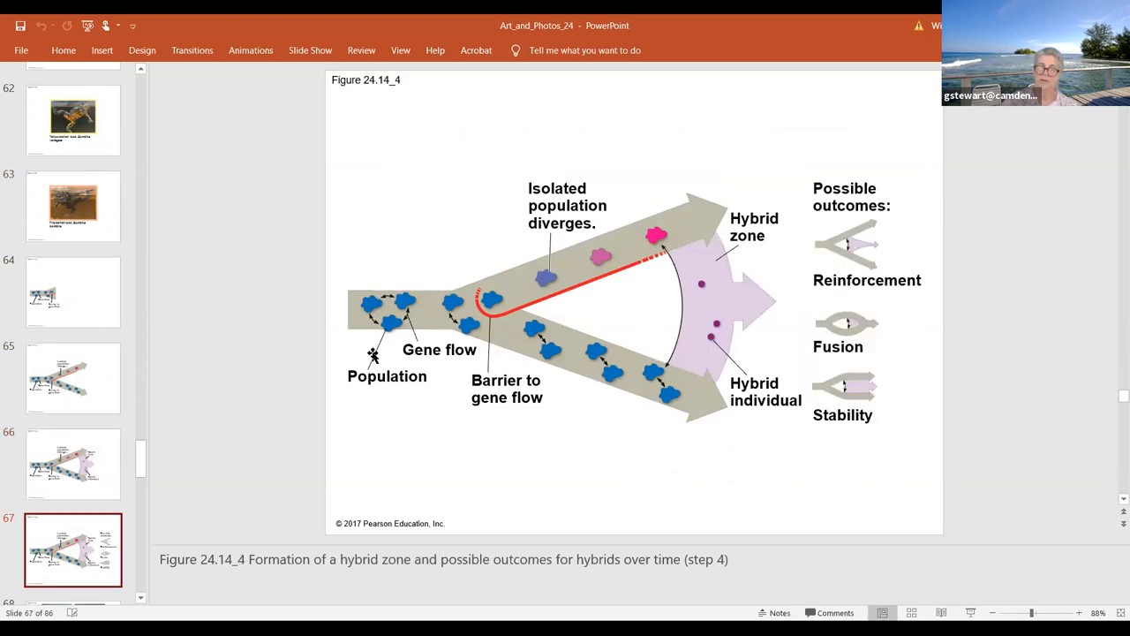
mouse_move(477, 321)
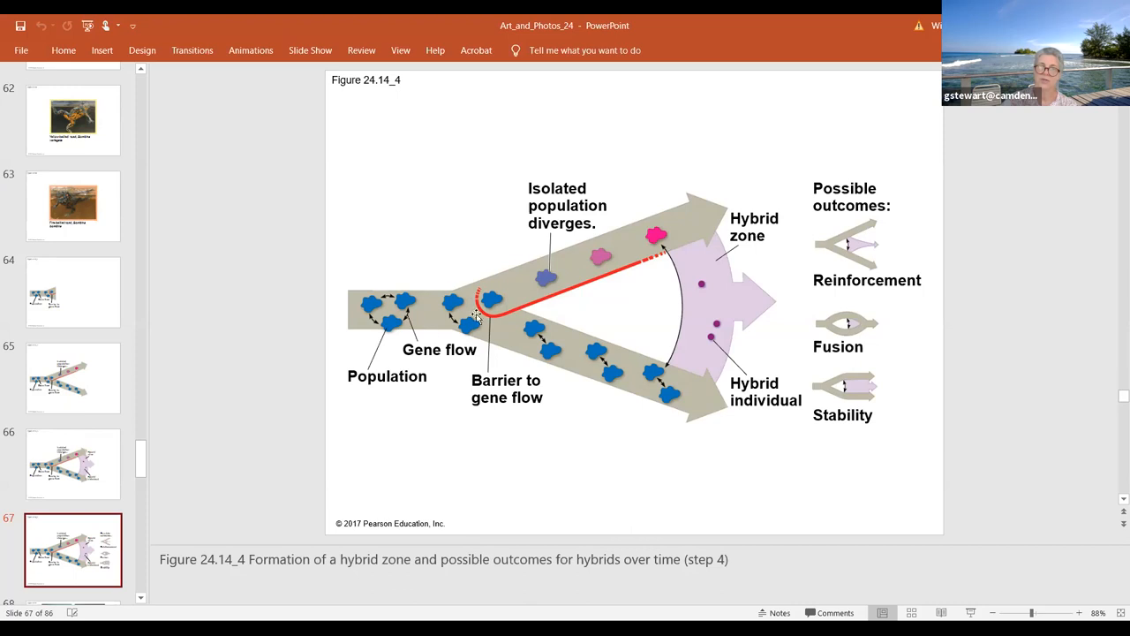
mouse_move(630, 240)
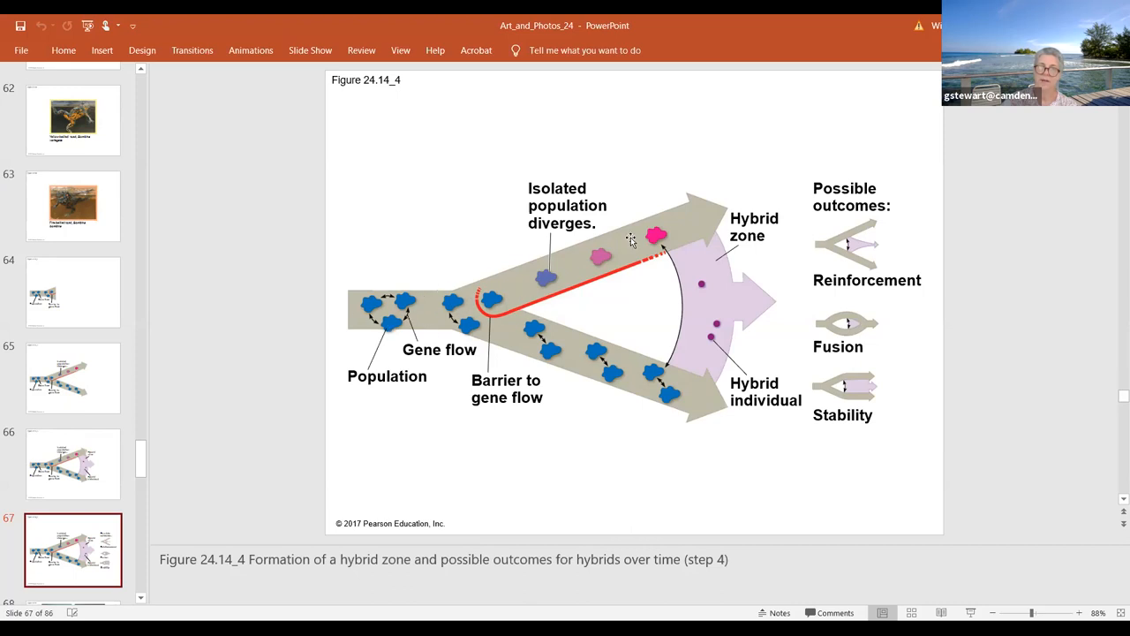
mouse_move(581, 248)
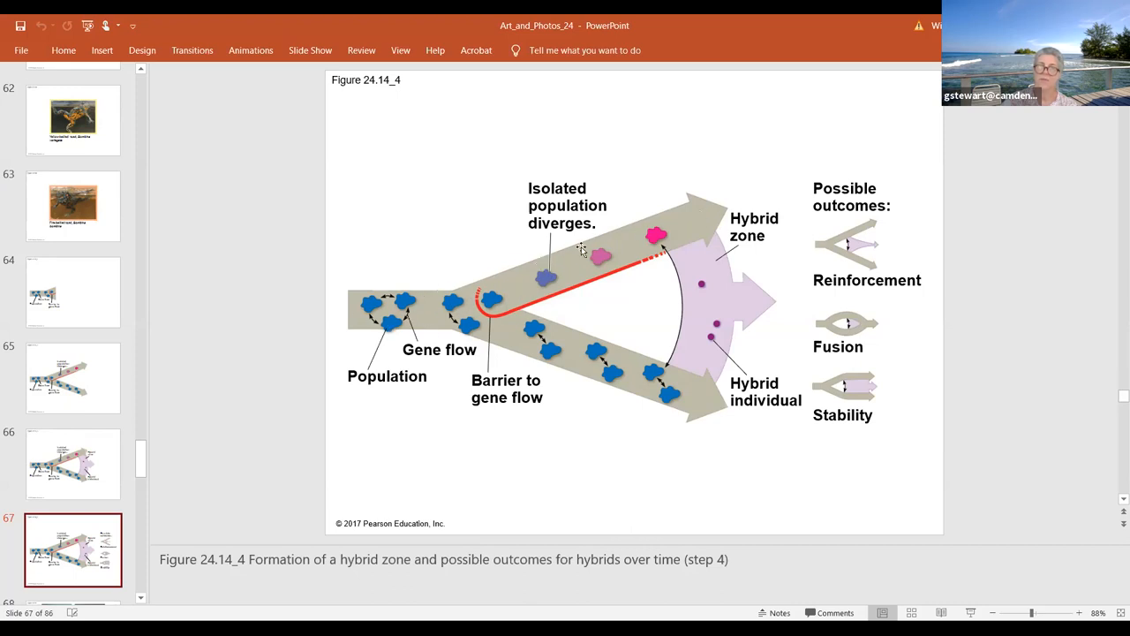
mouse_move(521, 334)
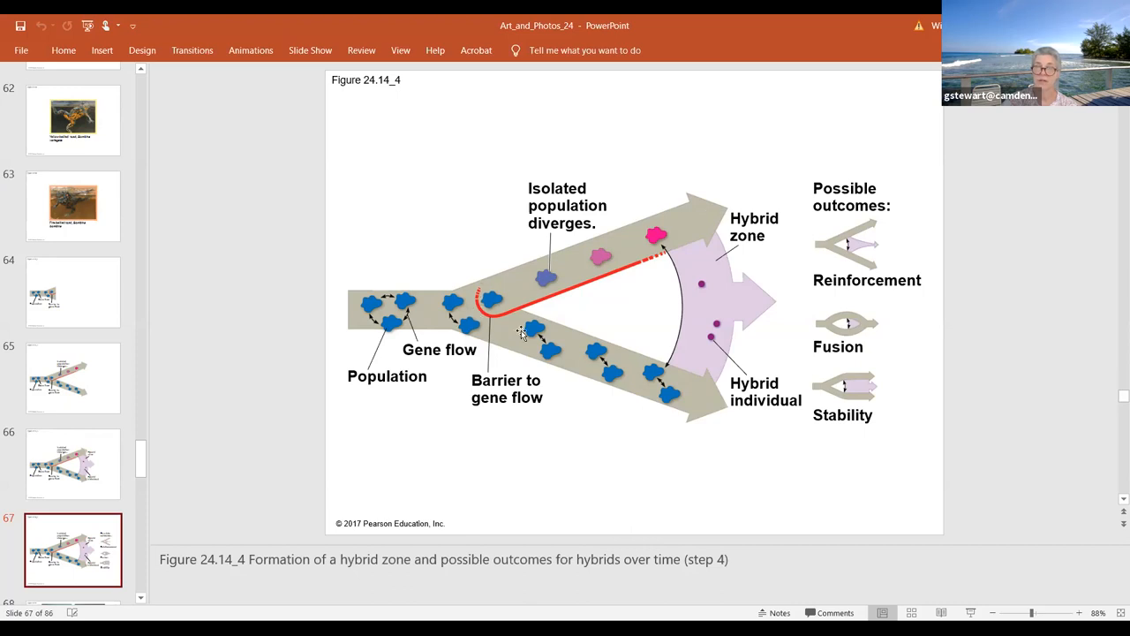
mouse_move(668, 279)
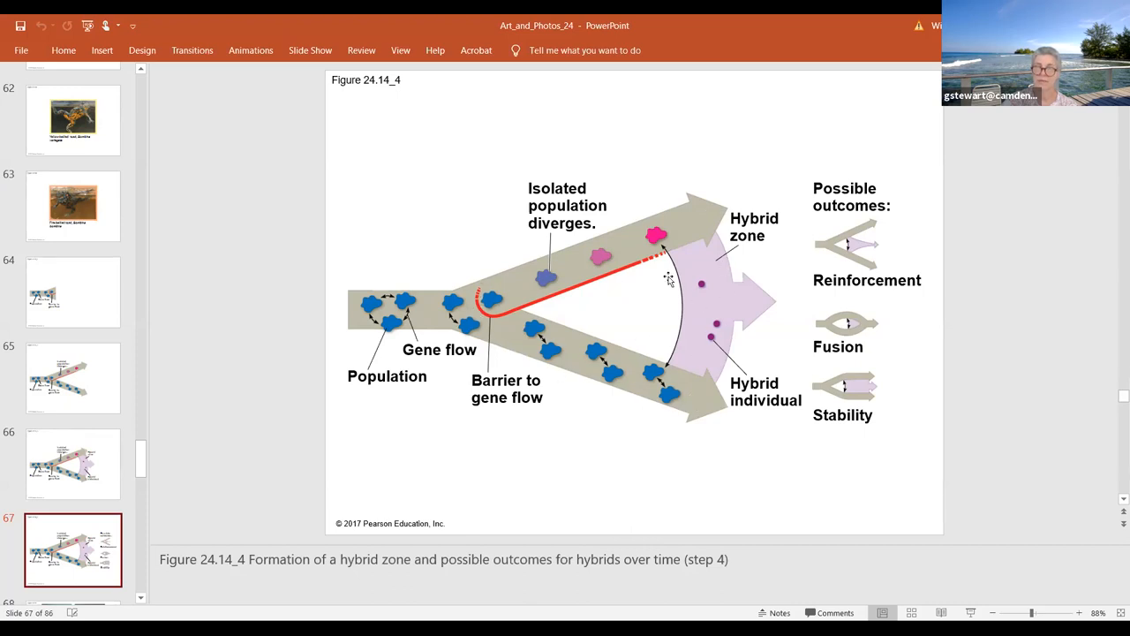
mouse_move(812, 304)
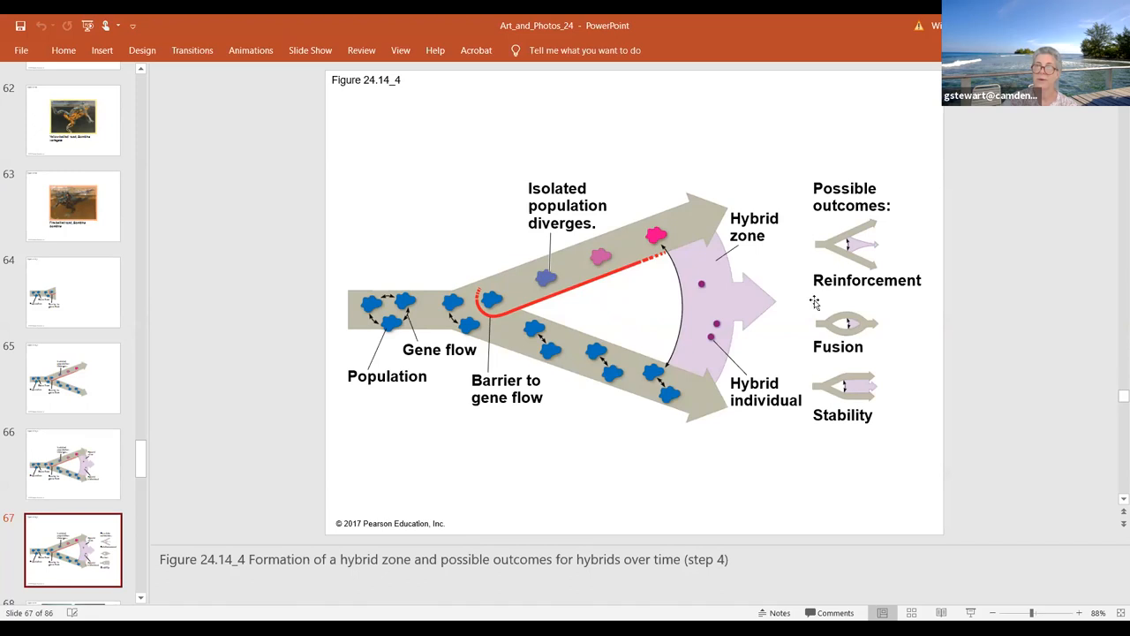
mouse_move(876, 289)
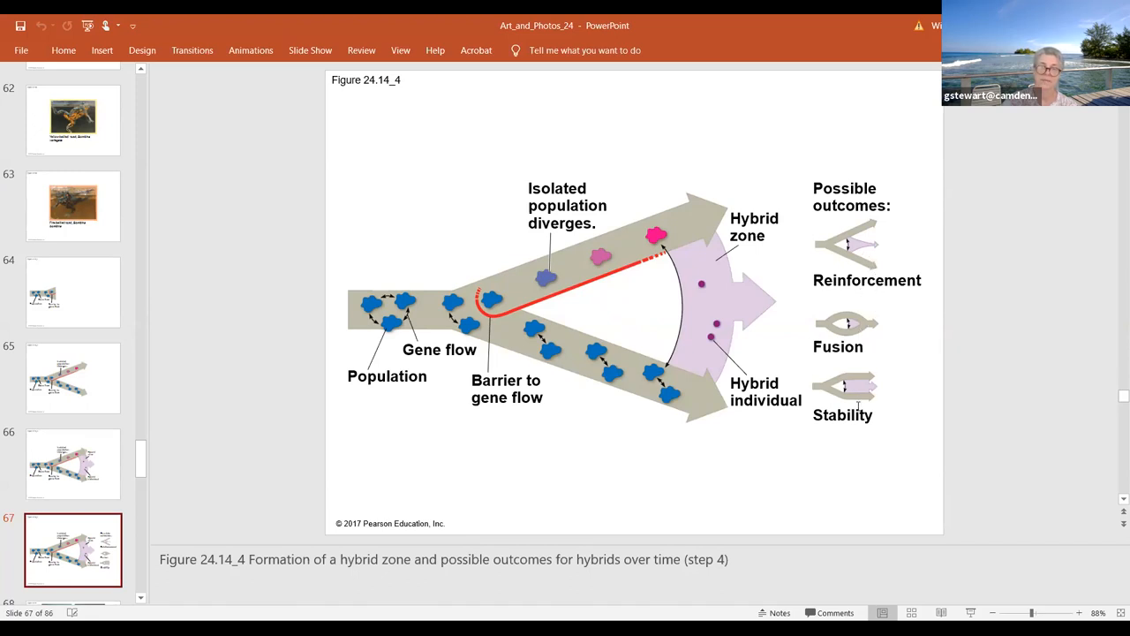
scroll(down, 3)
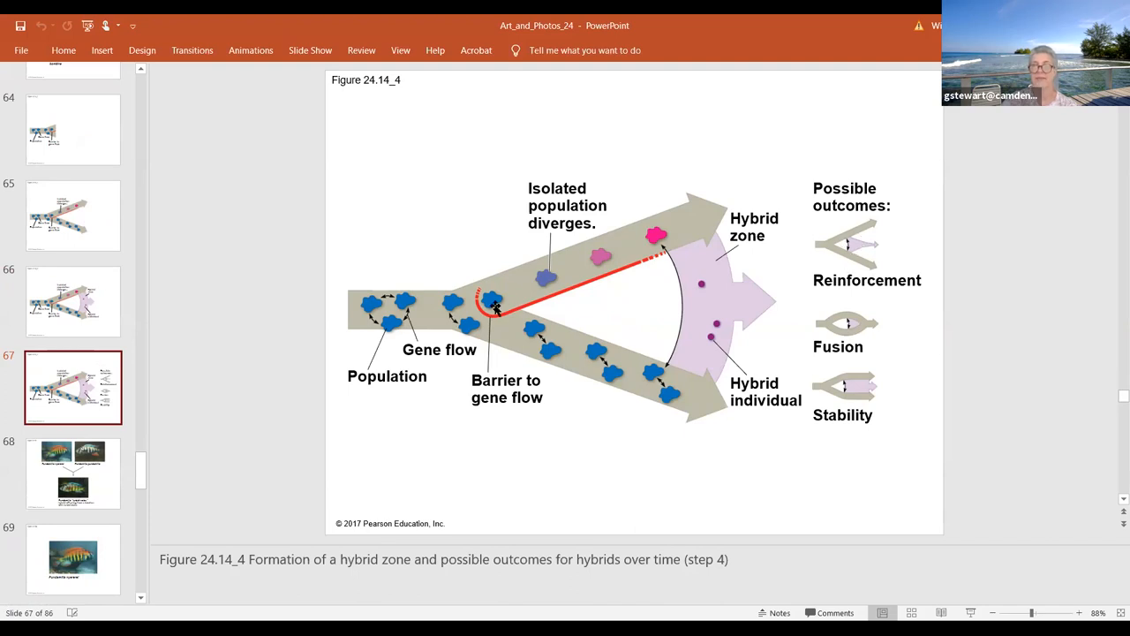
mouse_move(898, 165)
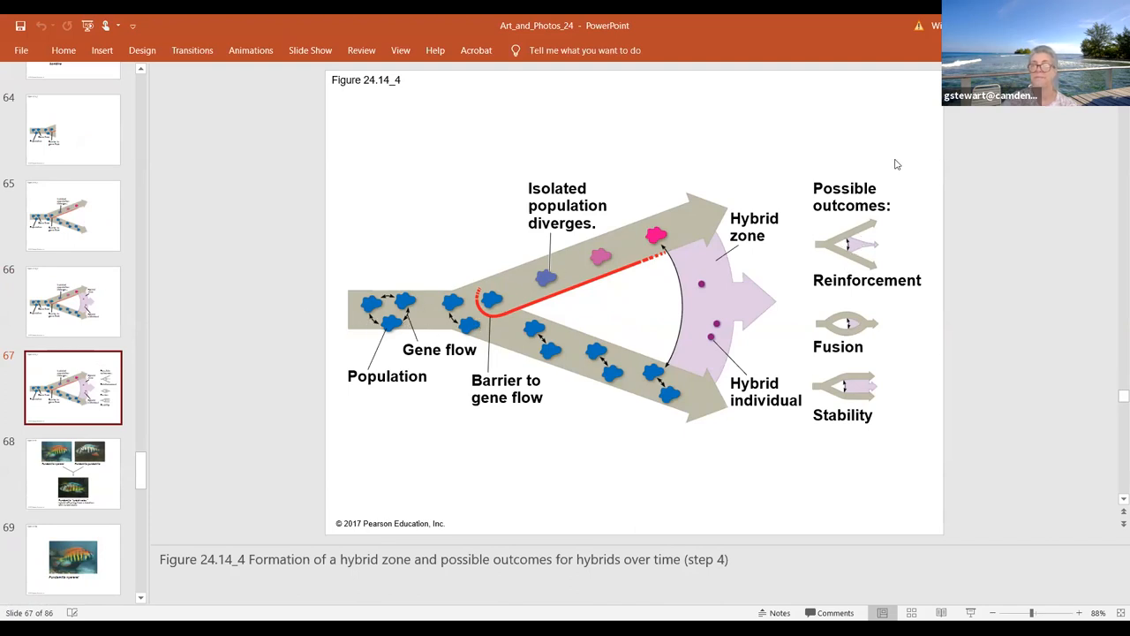
mouse_move(846, 264)
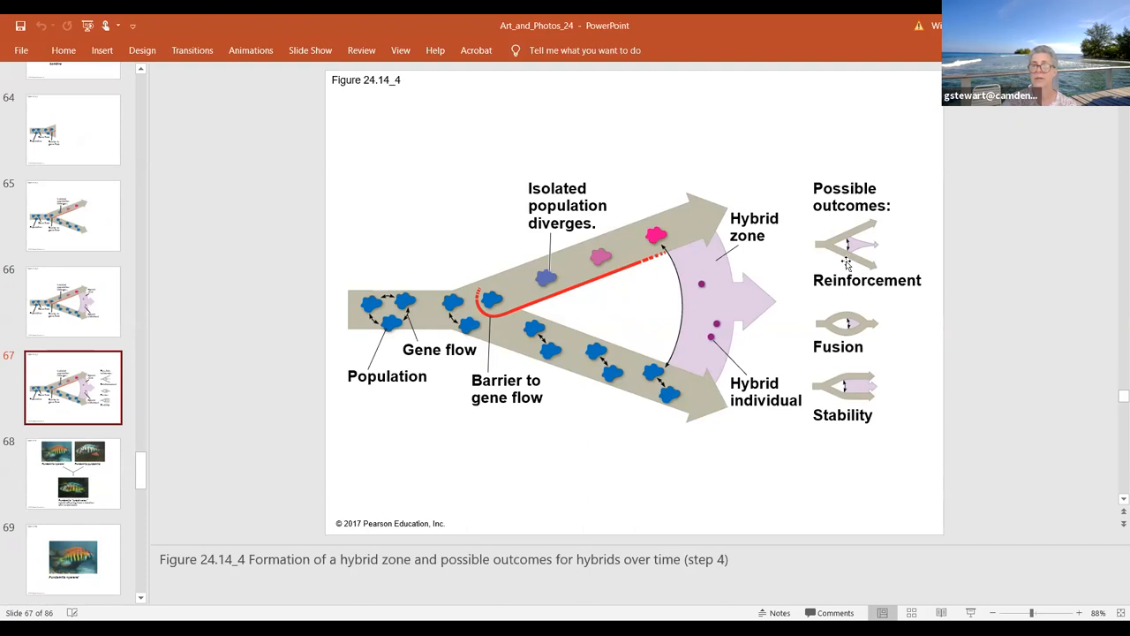
mouse_move(866, 265)
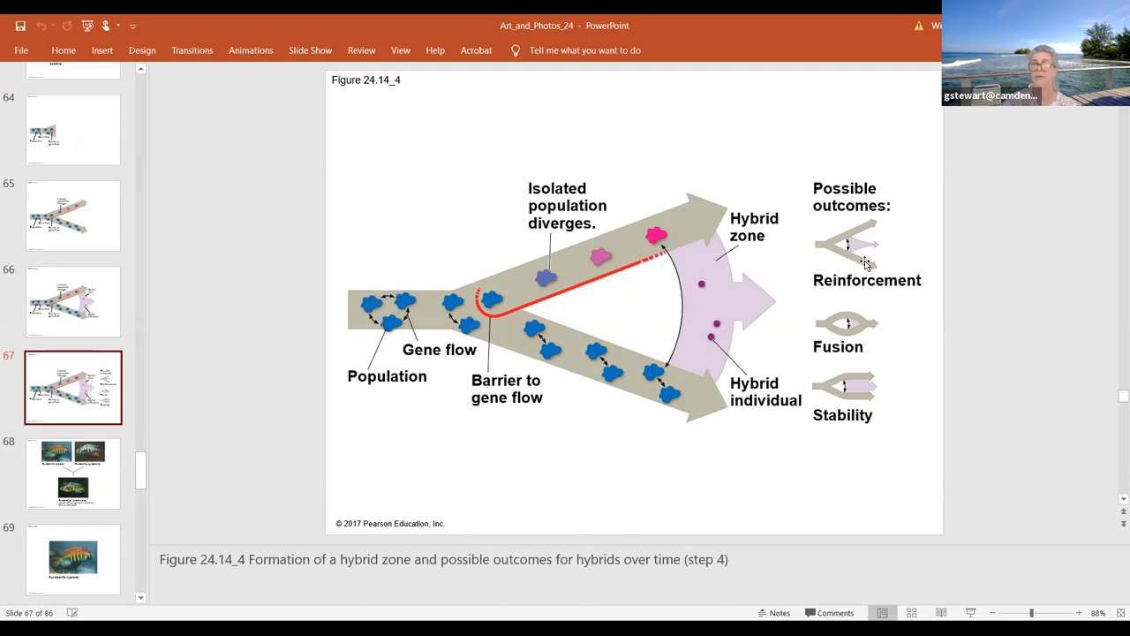
mouse_move(869, 268)
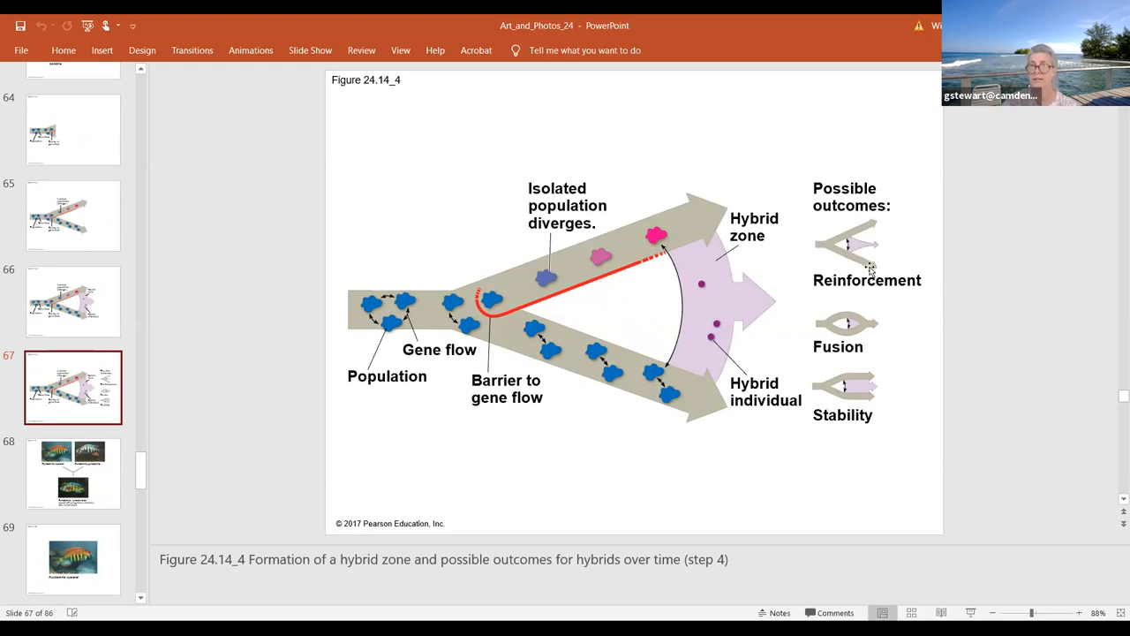
mouse_move(873, 247)
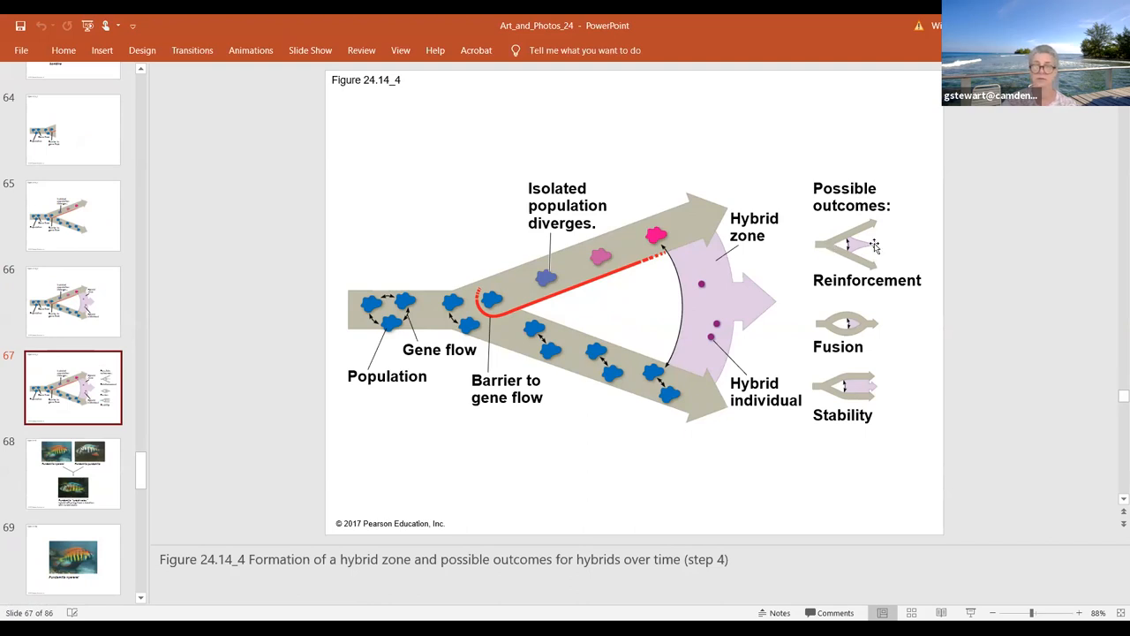
mouse_move(795, 279)
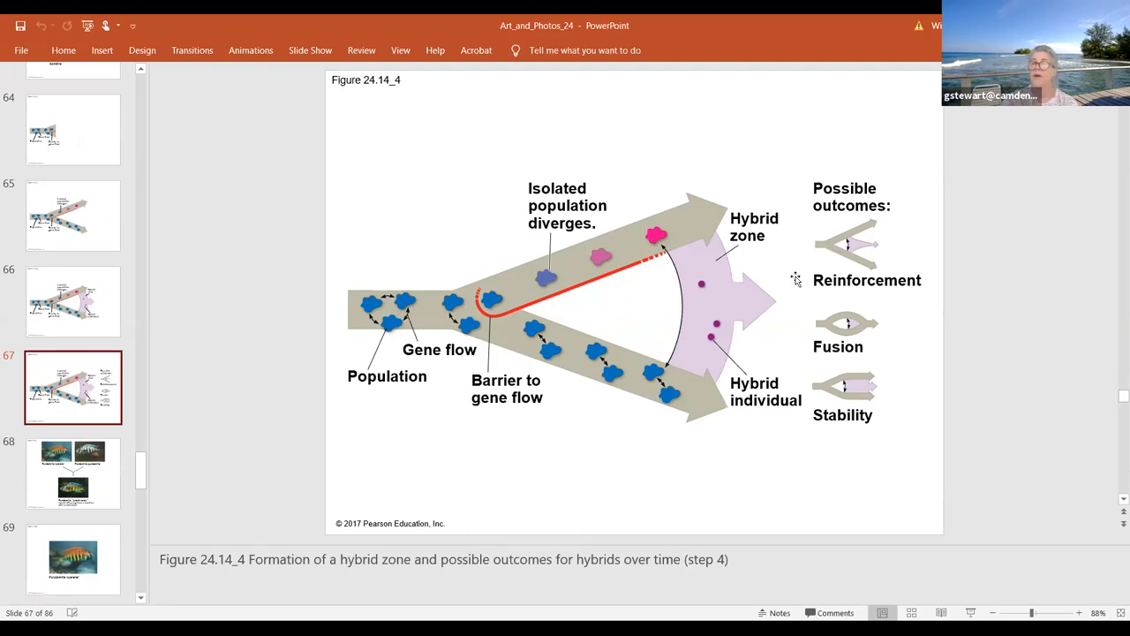
mouse_move(721, 290)
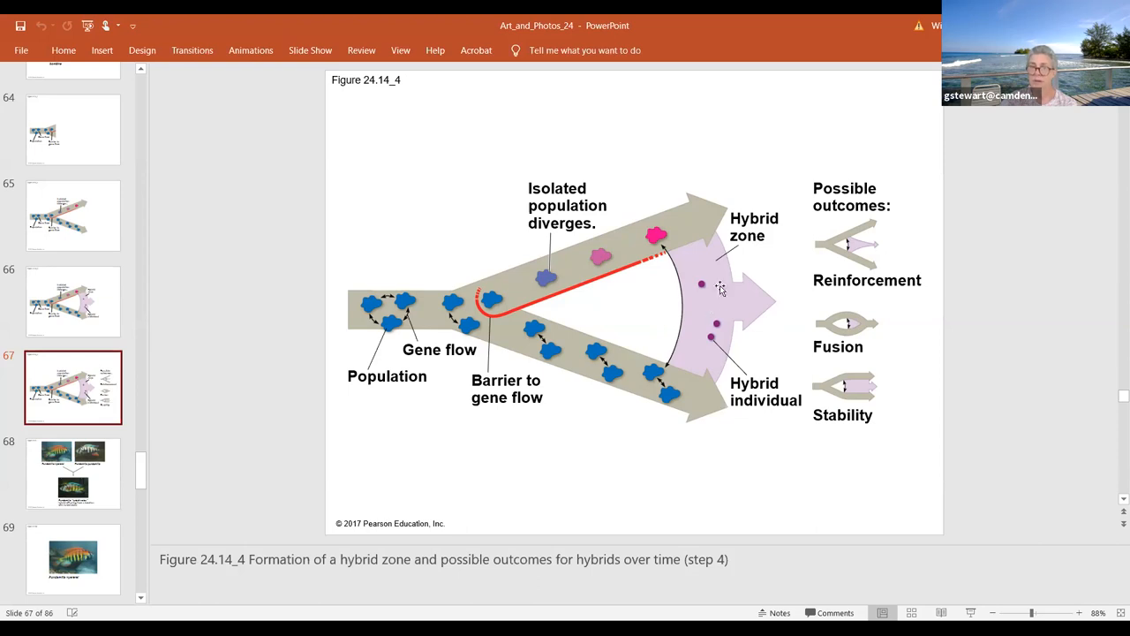
mouse_move(703, 311)
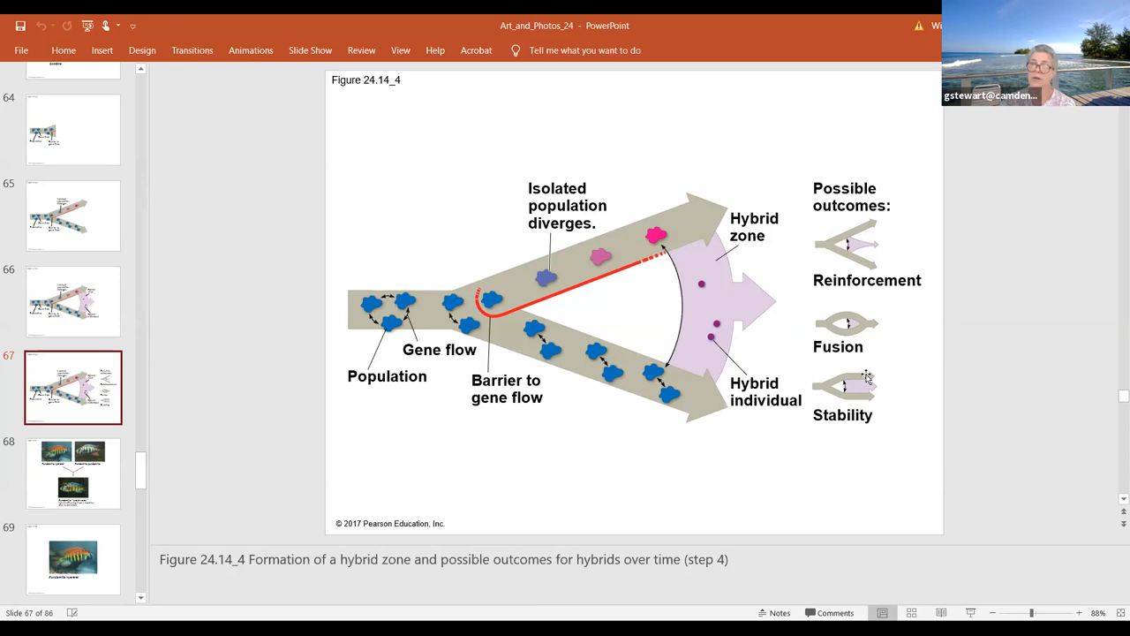
mouse_move(811, 389)
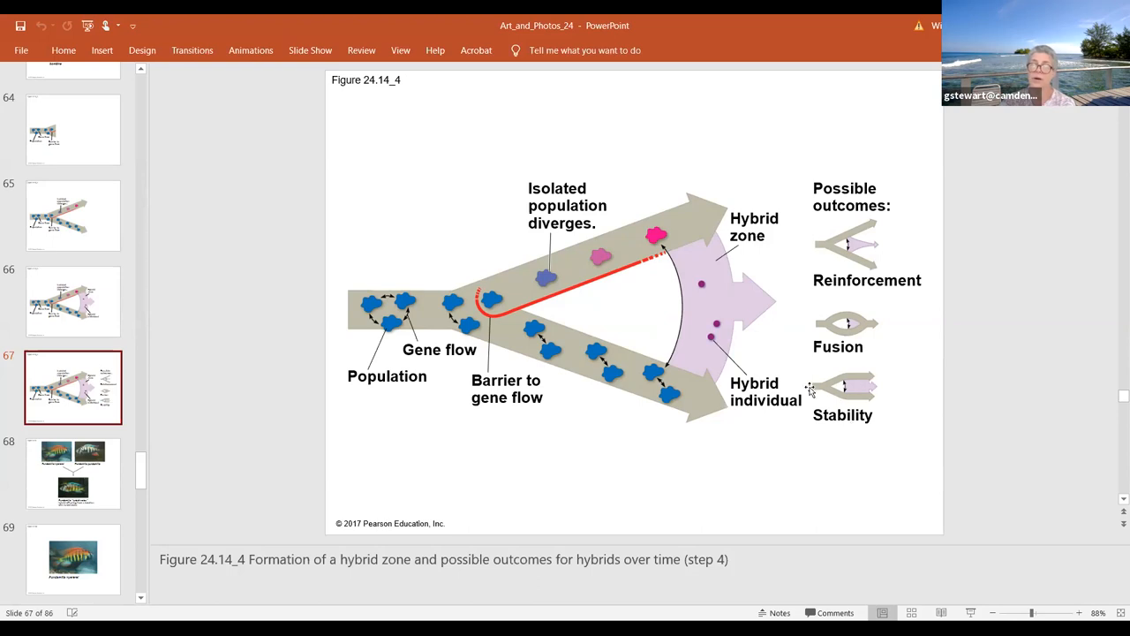
mouse_move(864, 371)
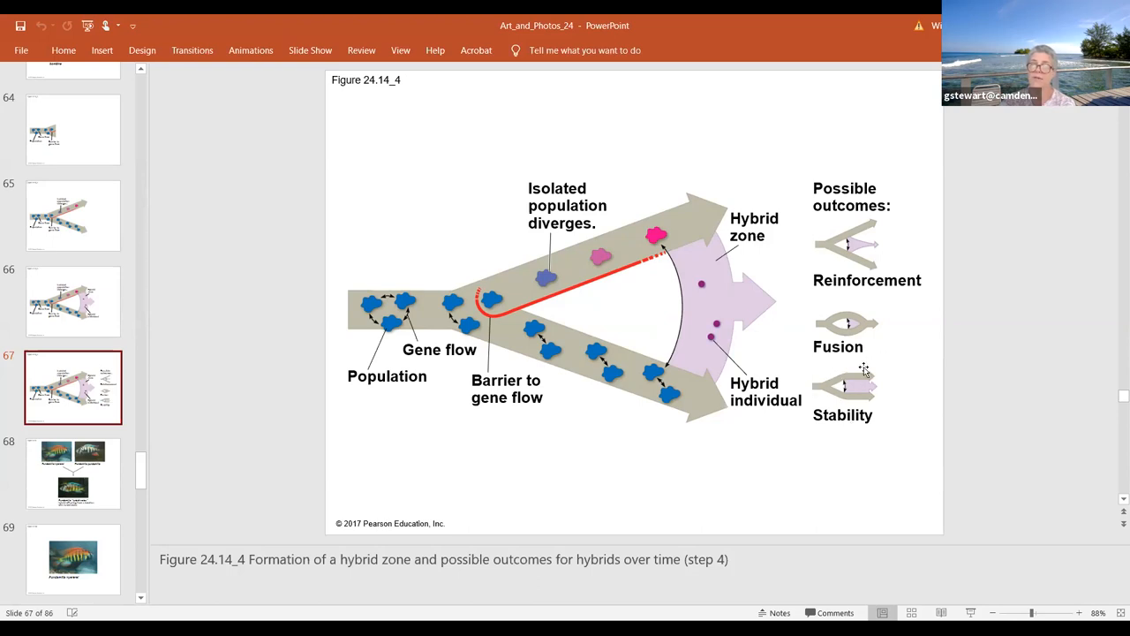
mouse_move(674, 320)
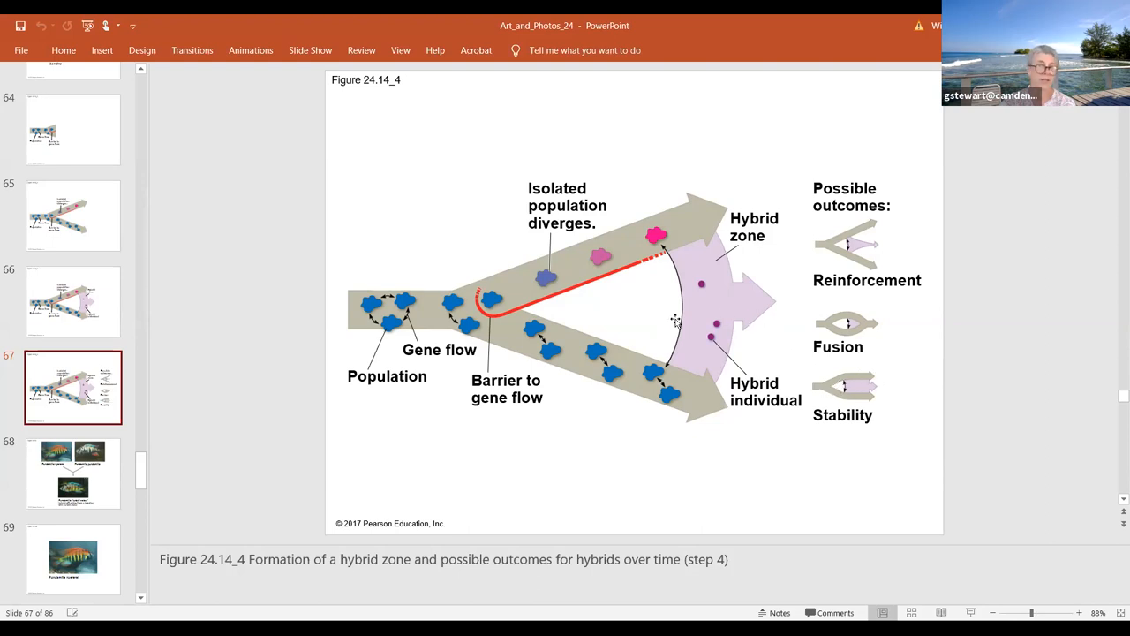
mouse_move(713, 299)
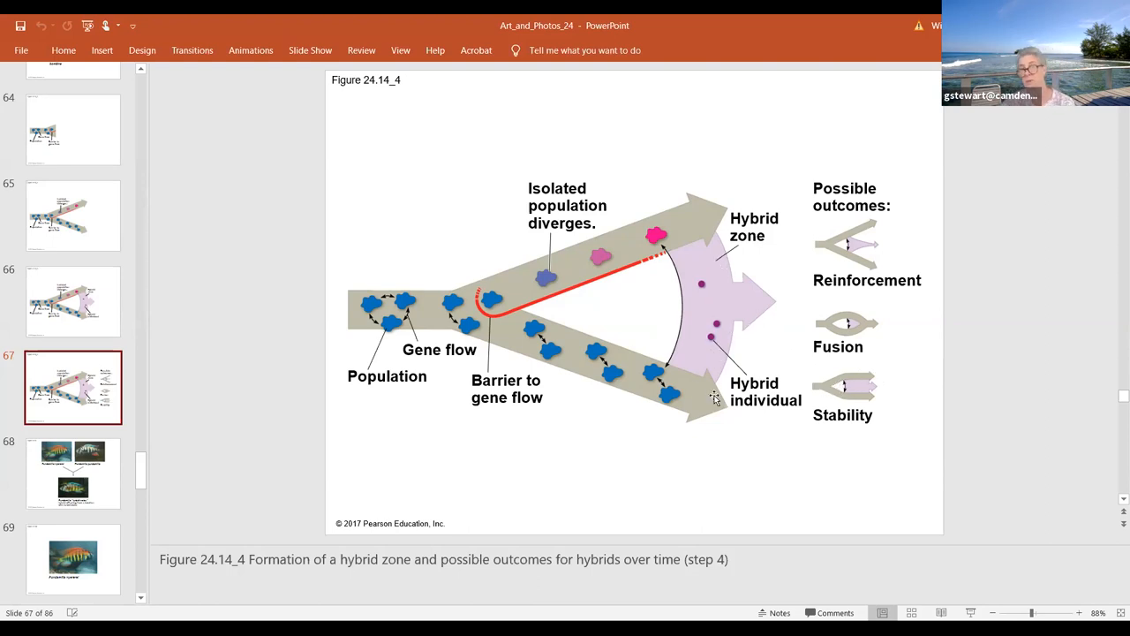
mouse_move(703, 296)
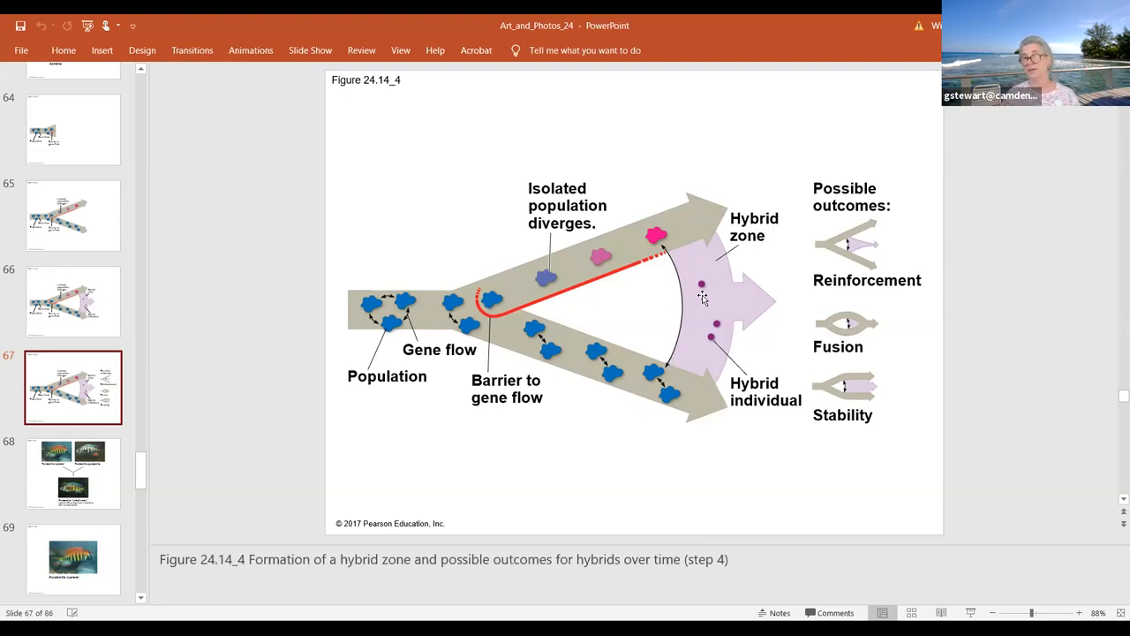
mouse_move(703, 296)
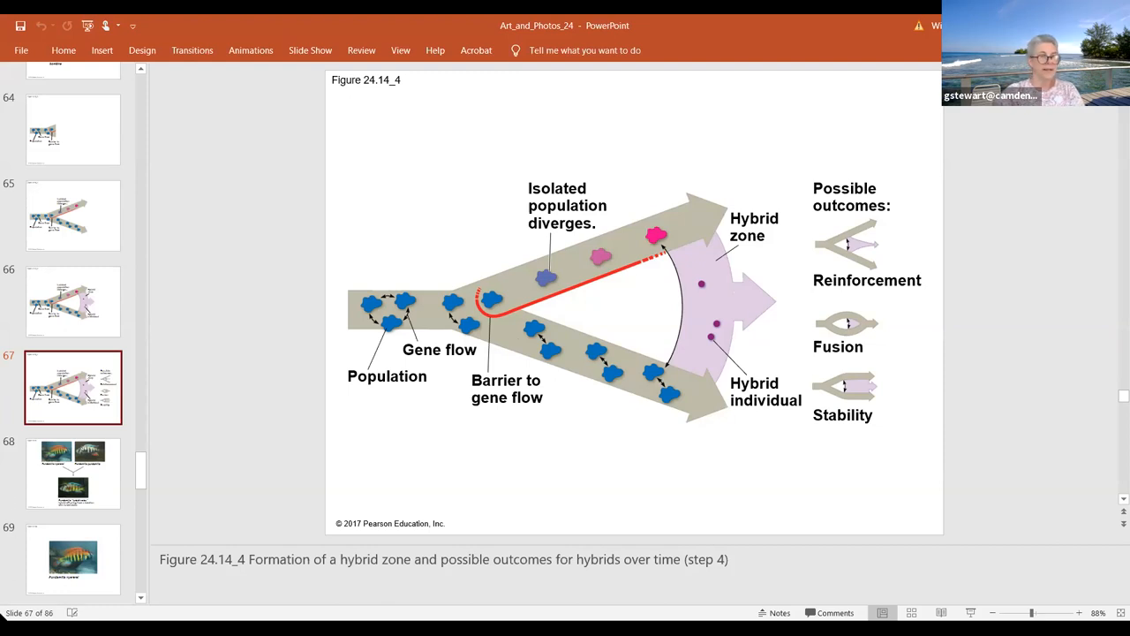
scroll(down, 3)
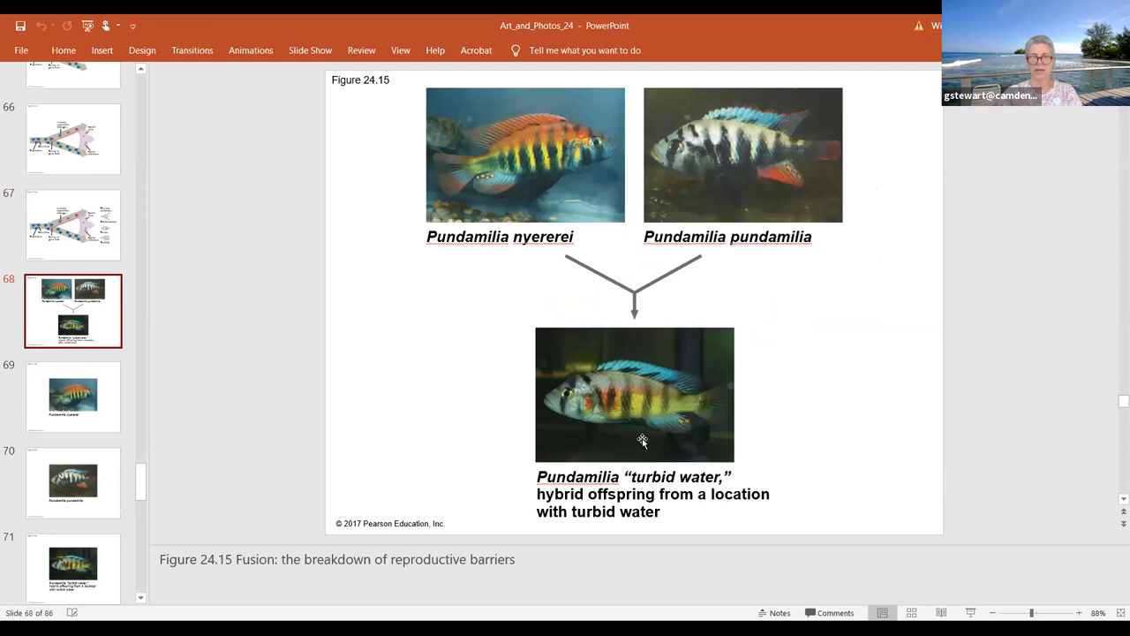
mouse_move(510, 219)
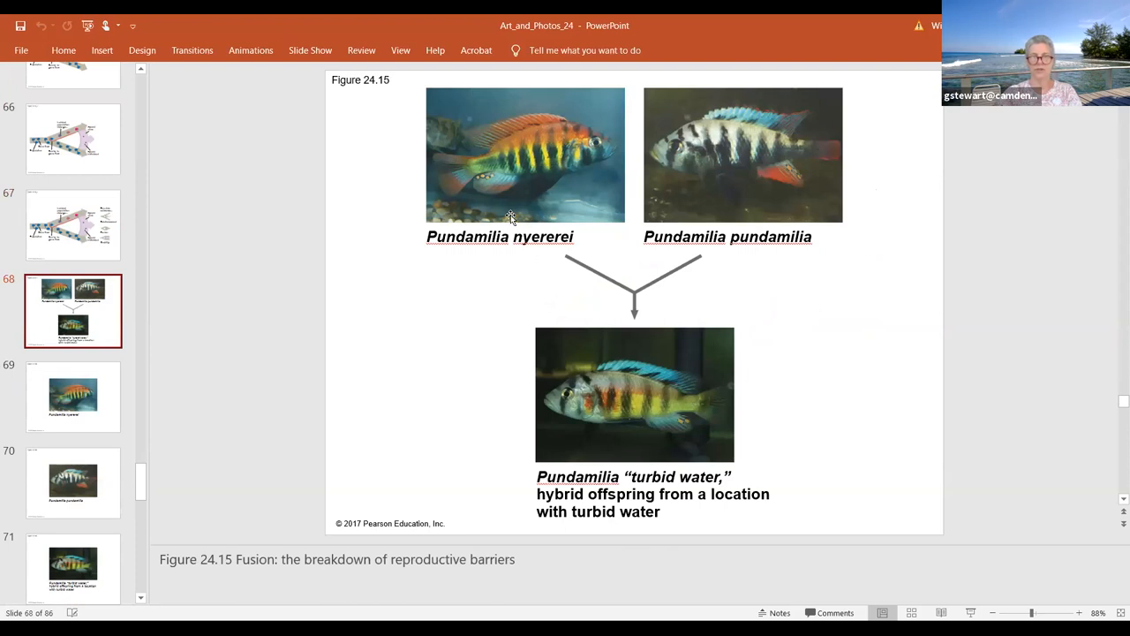
mouse_move(581, 403)
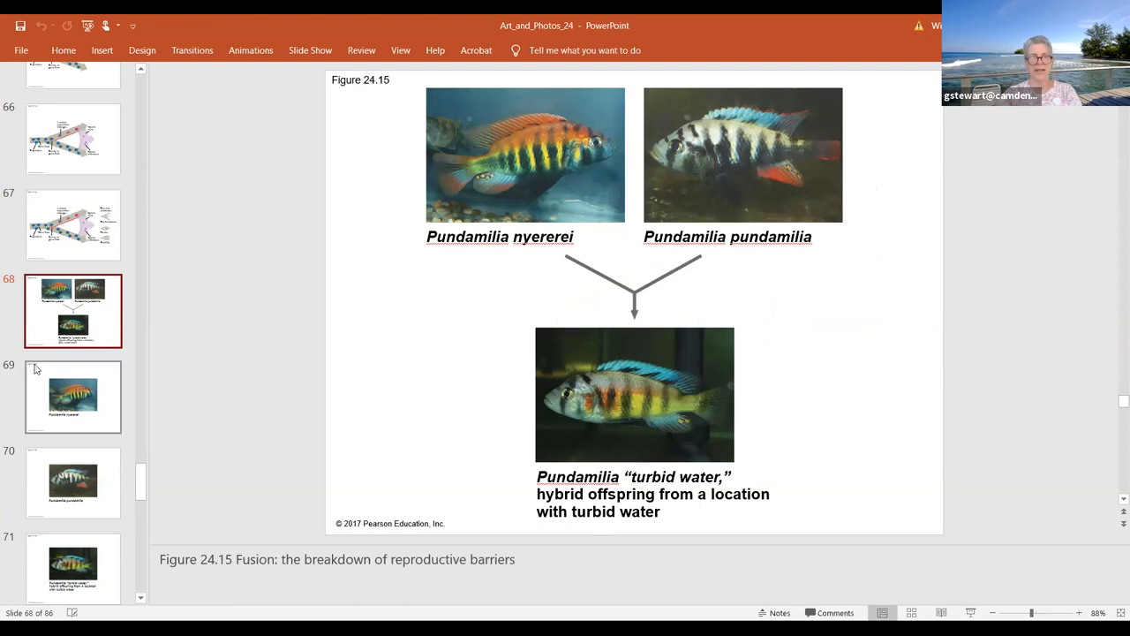
Step through the Pundamilia nyererei, pundamilia and turbid-water hybrid slides, then reach Figure 24.16 on speciation tempo.
click(72, 396)
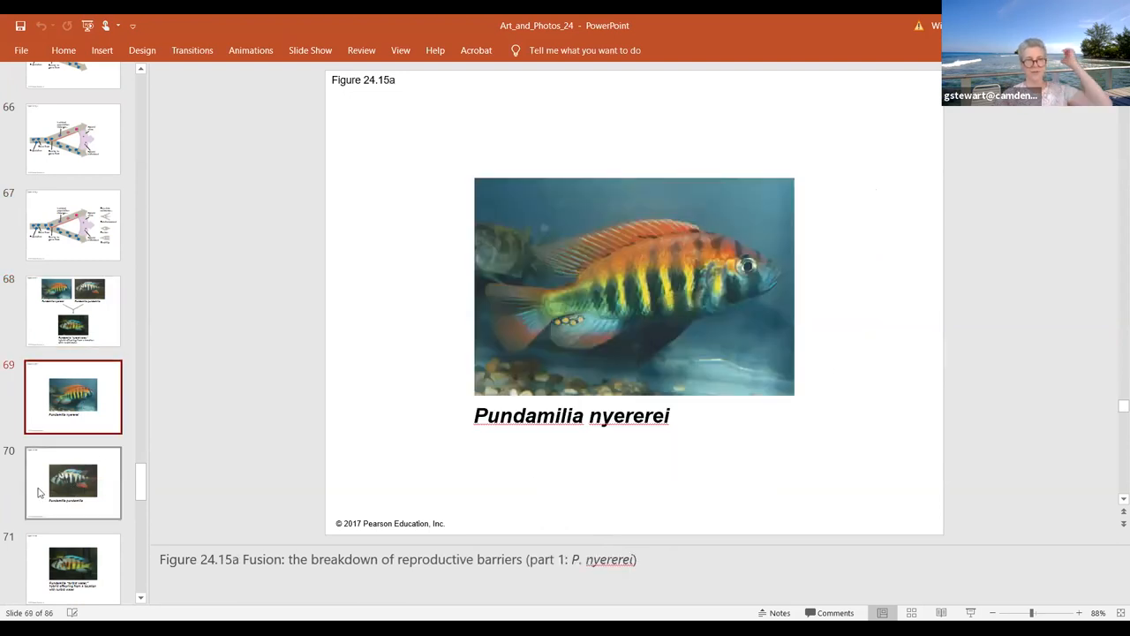
click(72, 483)
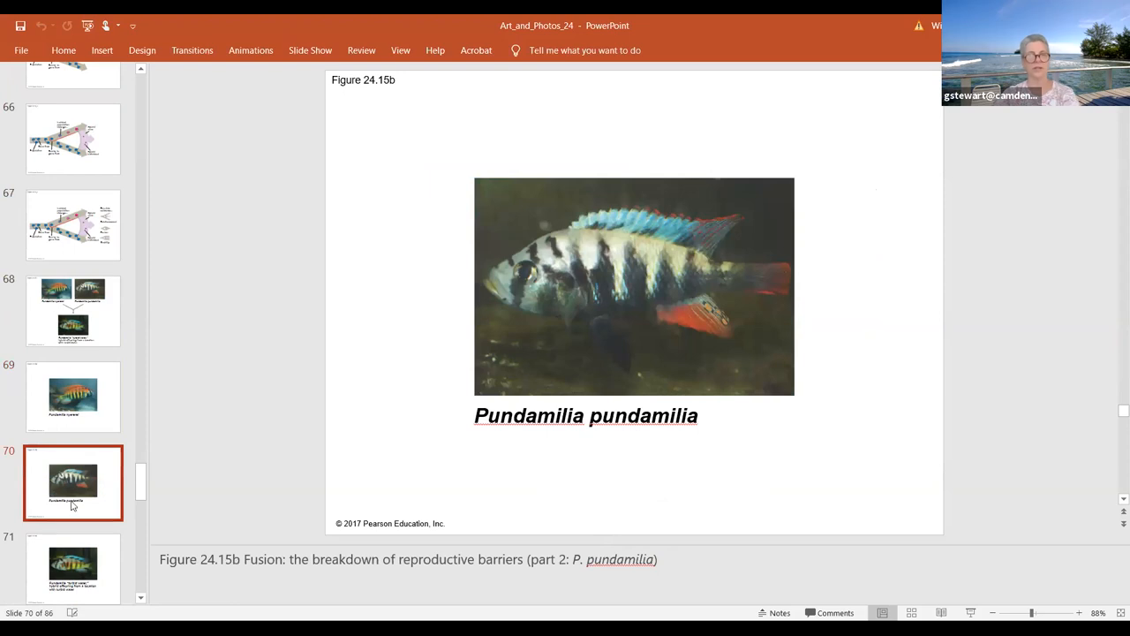
mouse_move(74, 309)
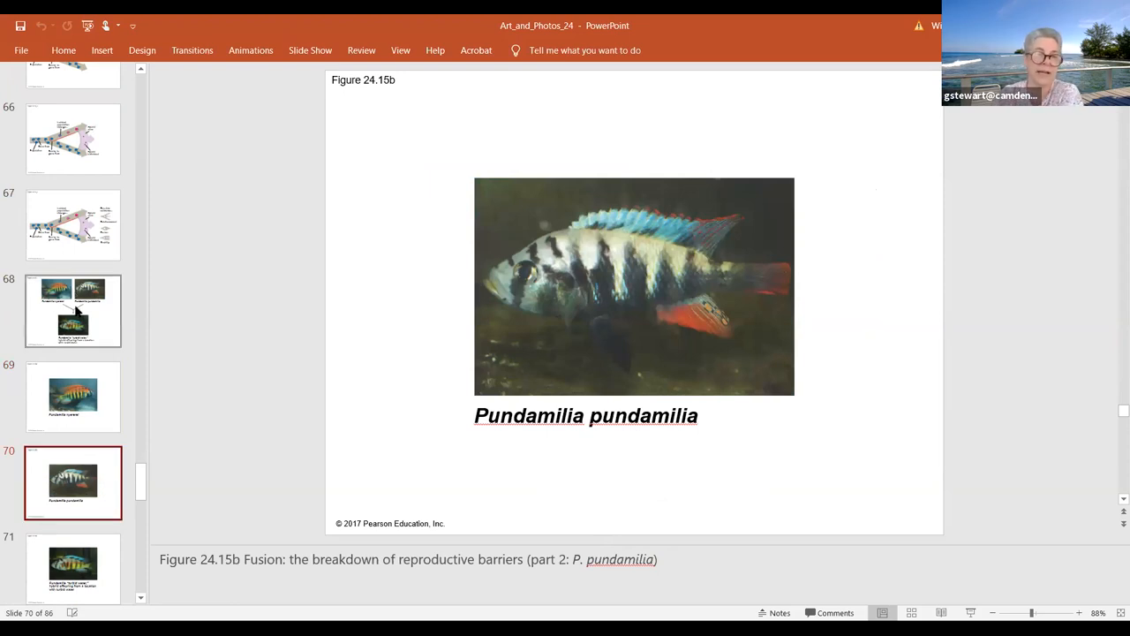
scroll(down, 3)
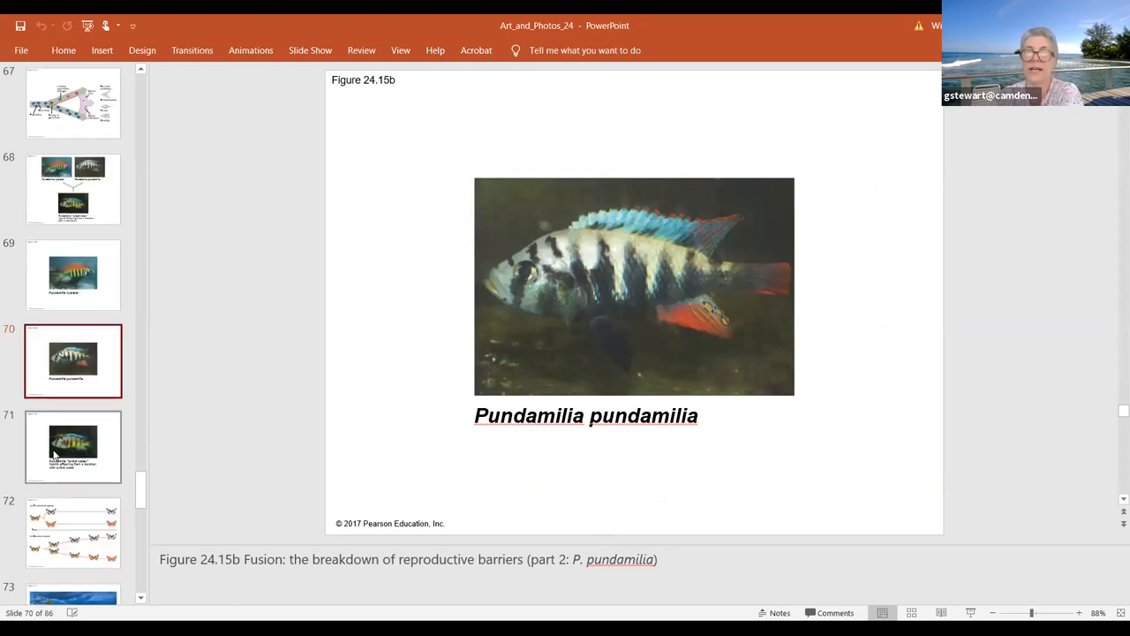
click(73, 445)
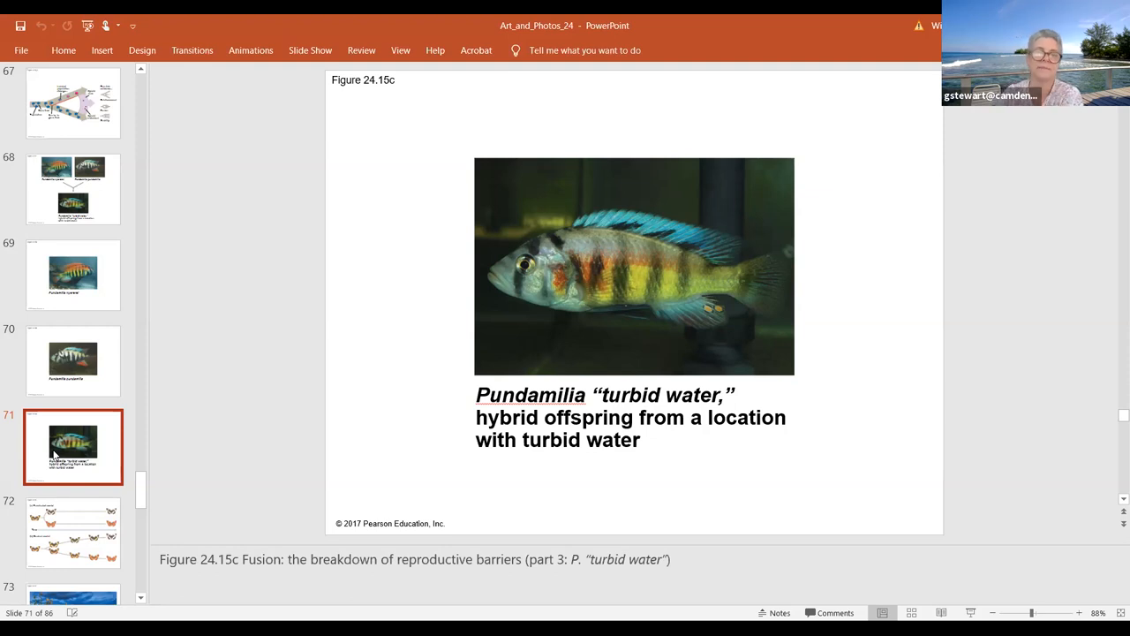
mouse_move(69, 509)
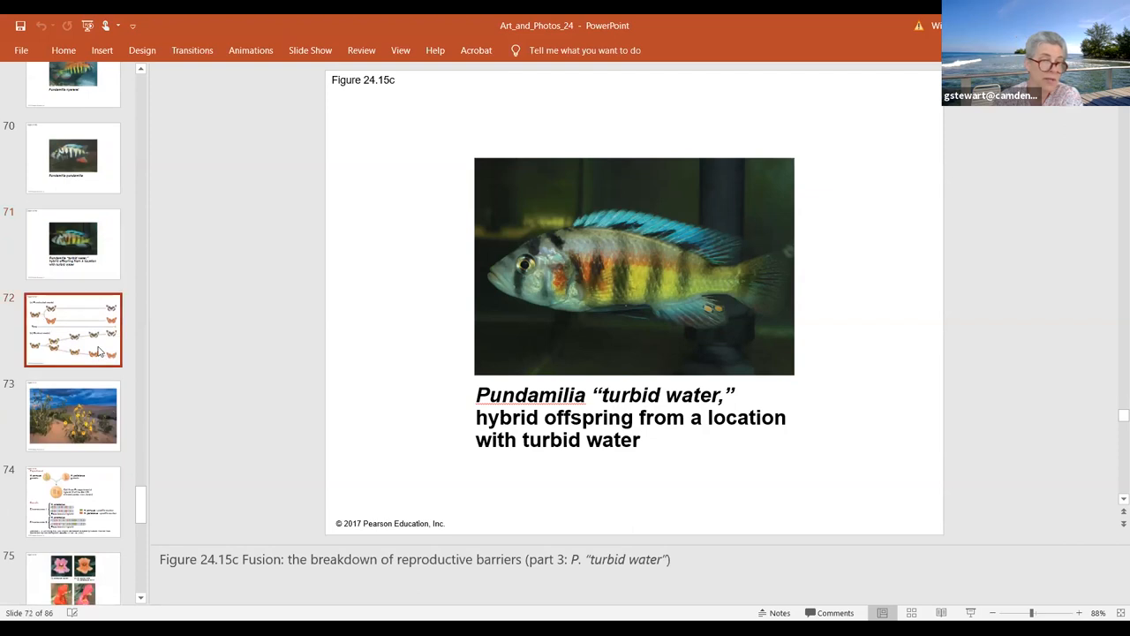
click(74, 331)
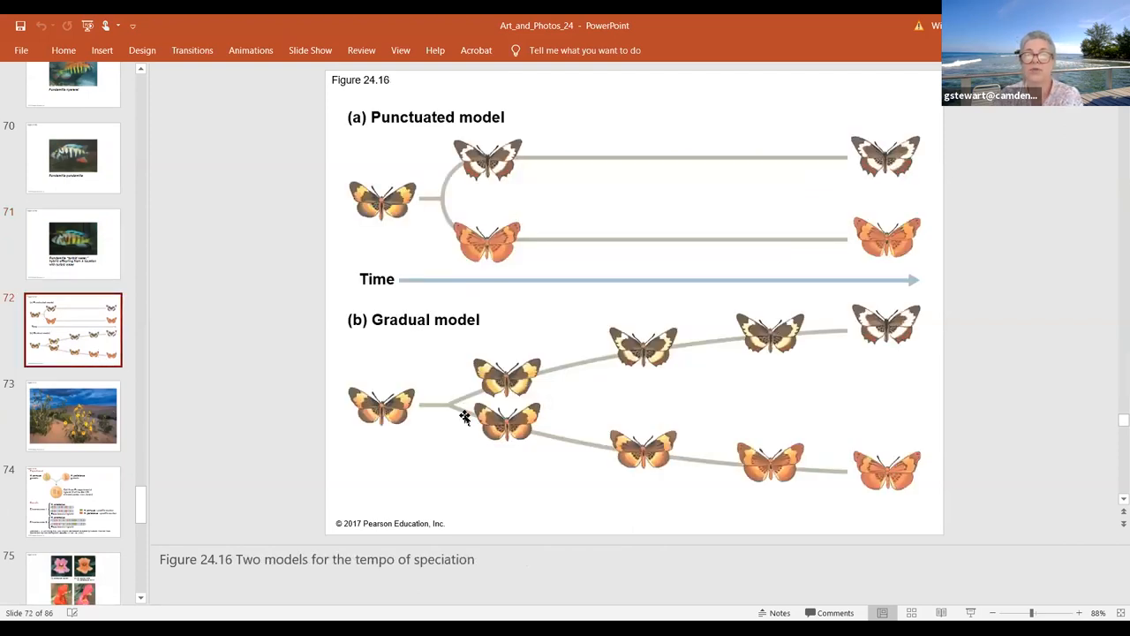
mouse_move(445, 403)
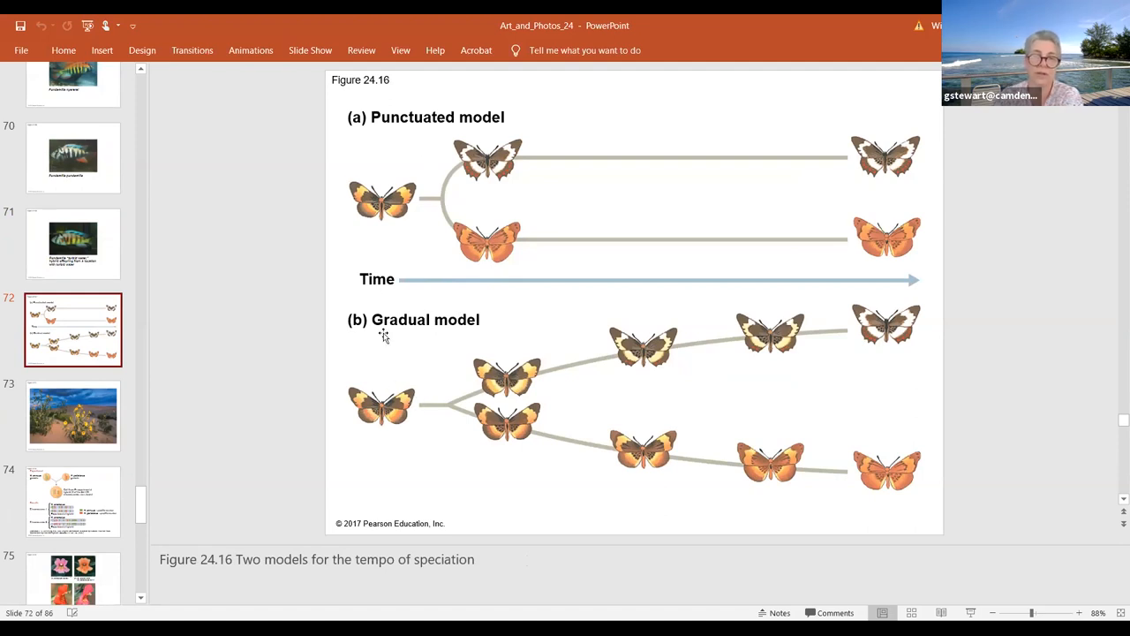
mouse_move(398, 413)
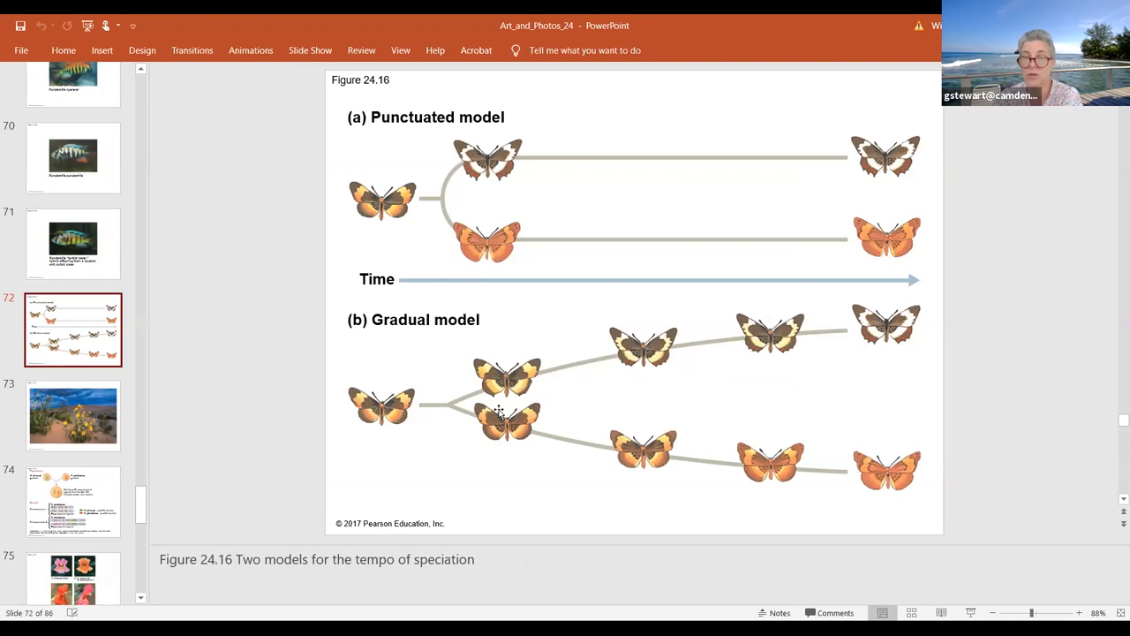
mouse_move(880, 399)
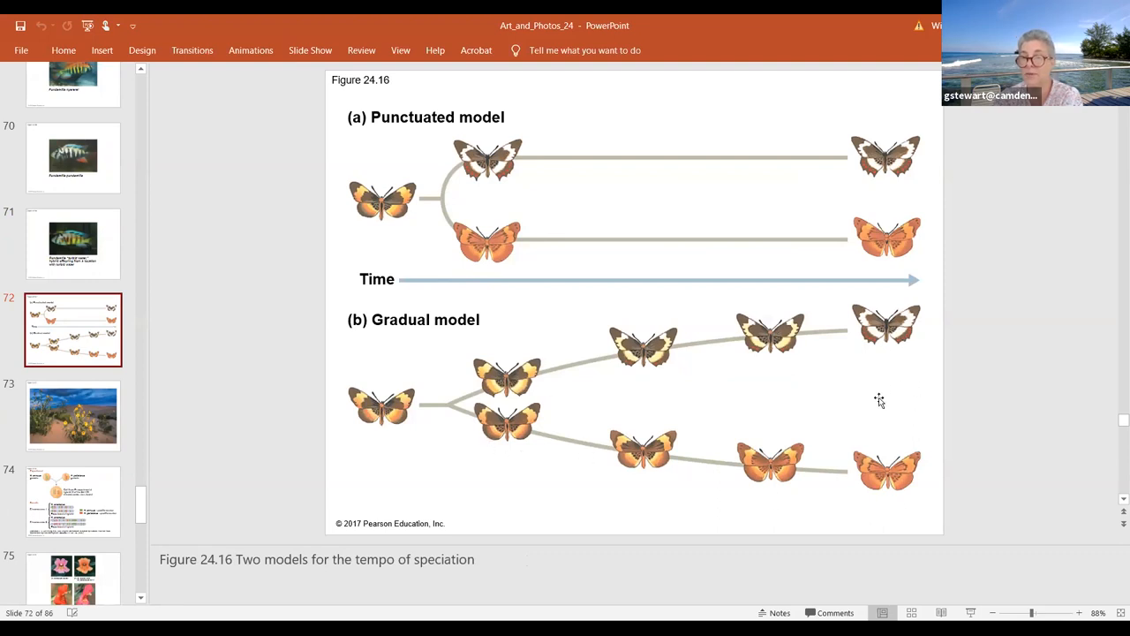
mouse_move(901, 459)
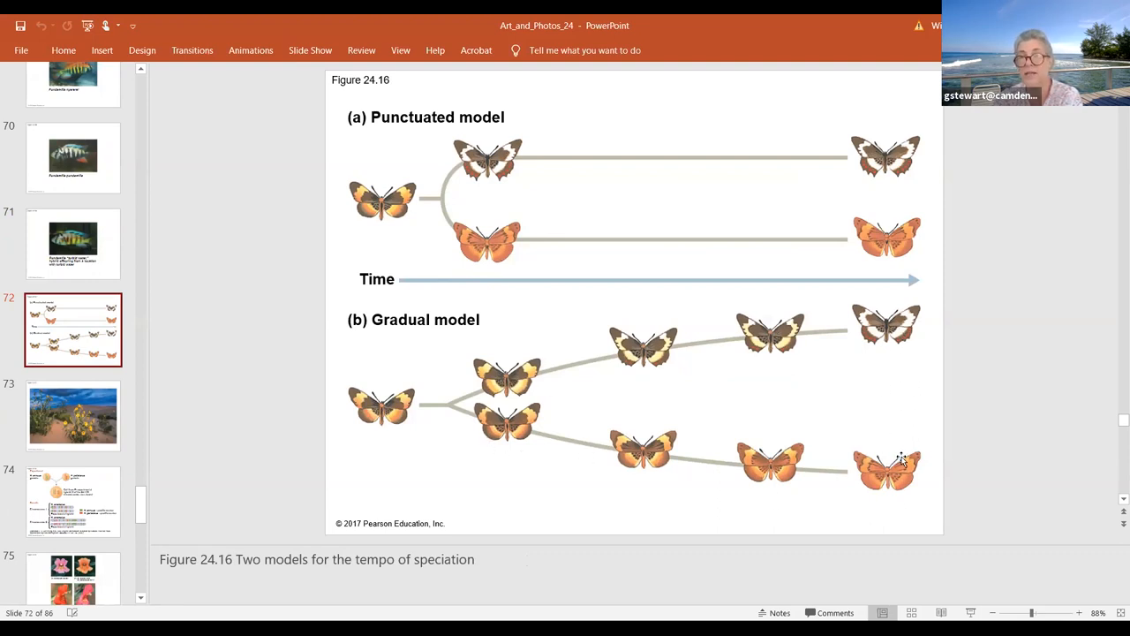
mouse_move(422, 276)
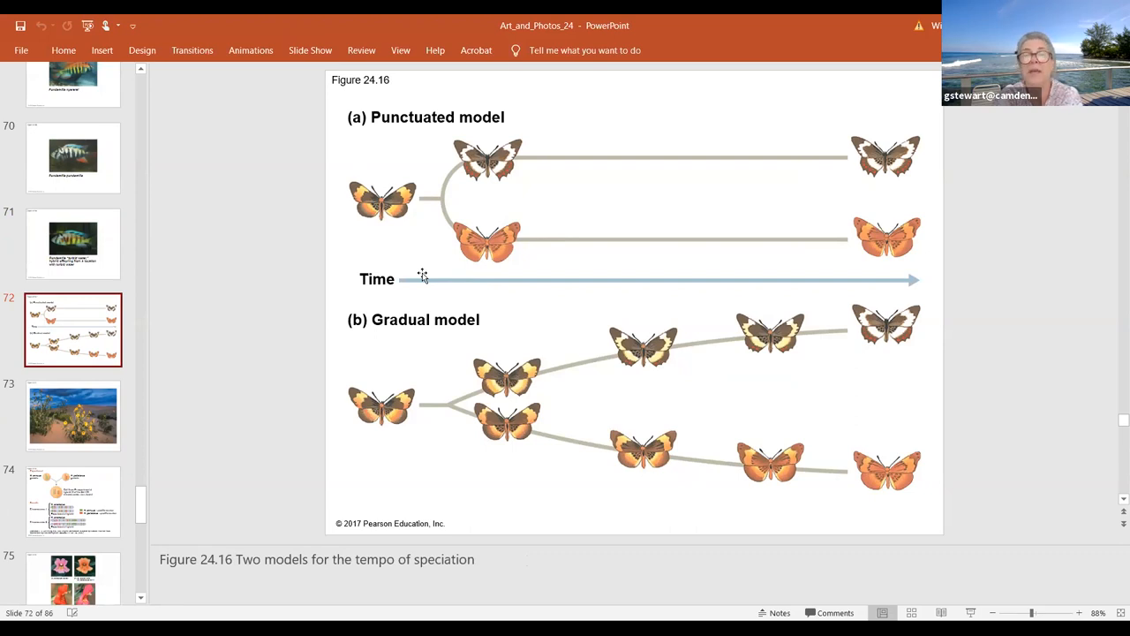
mouse_move(385, 180)
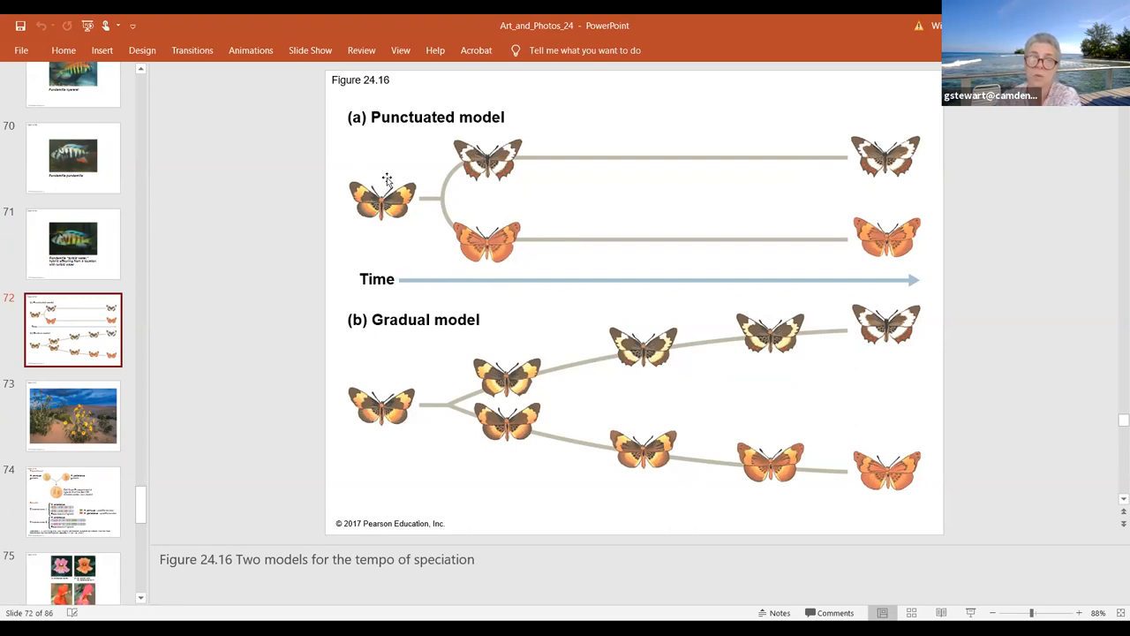
mouse_move(431, 198)
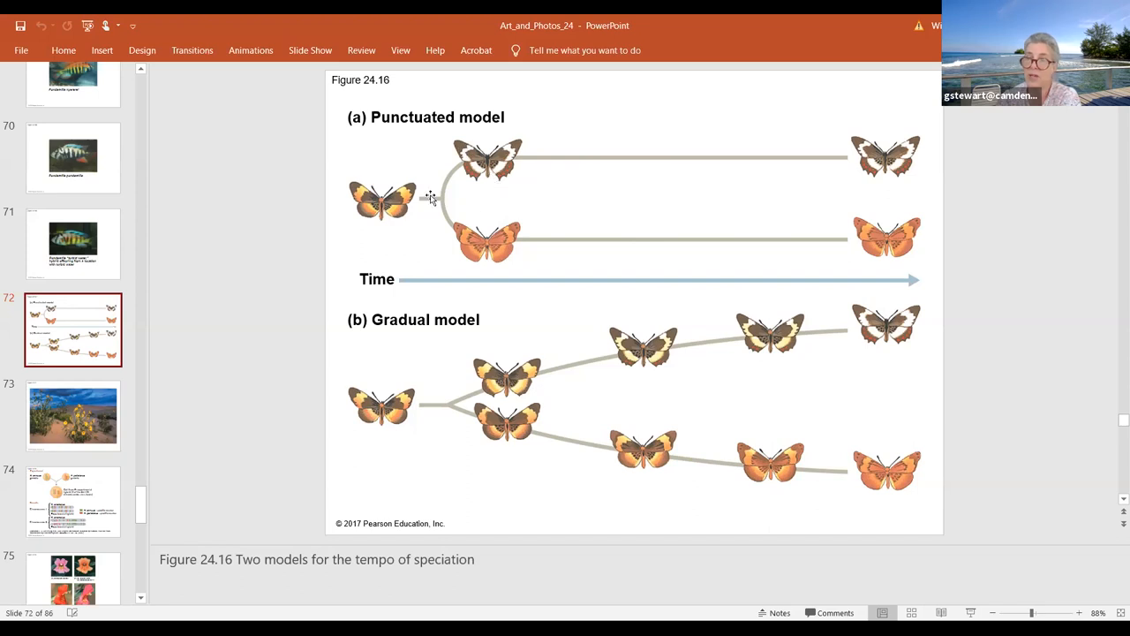
mouse_move(385, 219)
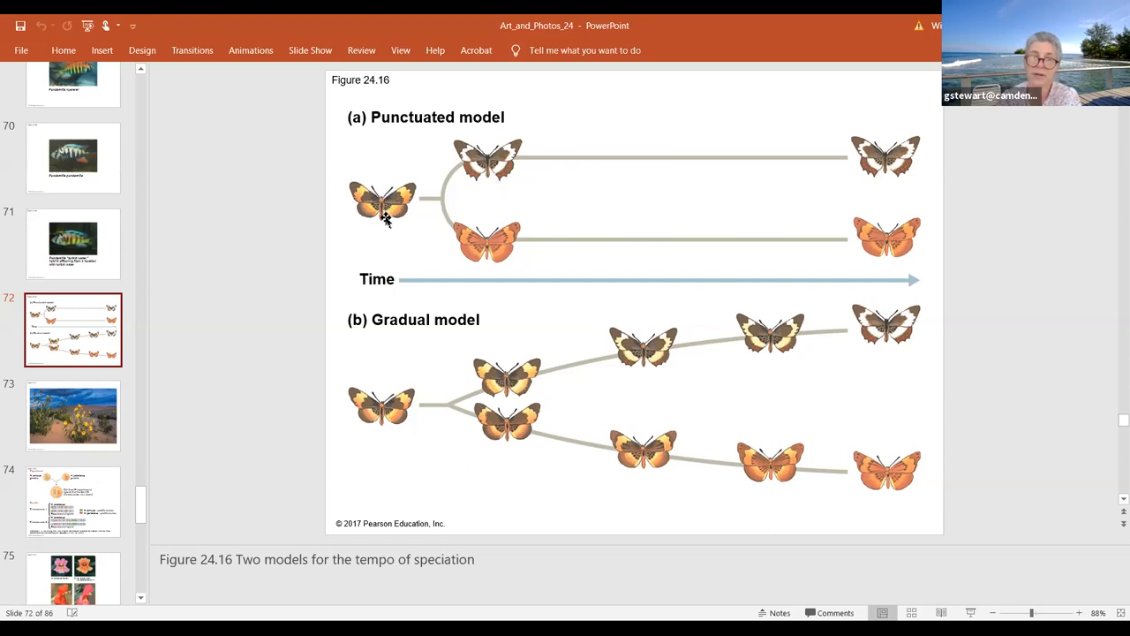
mouse_move(382, 293)
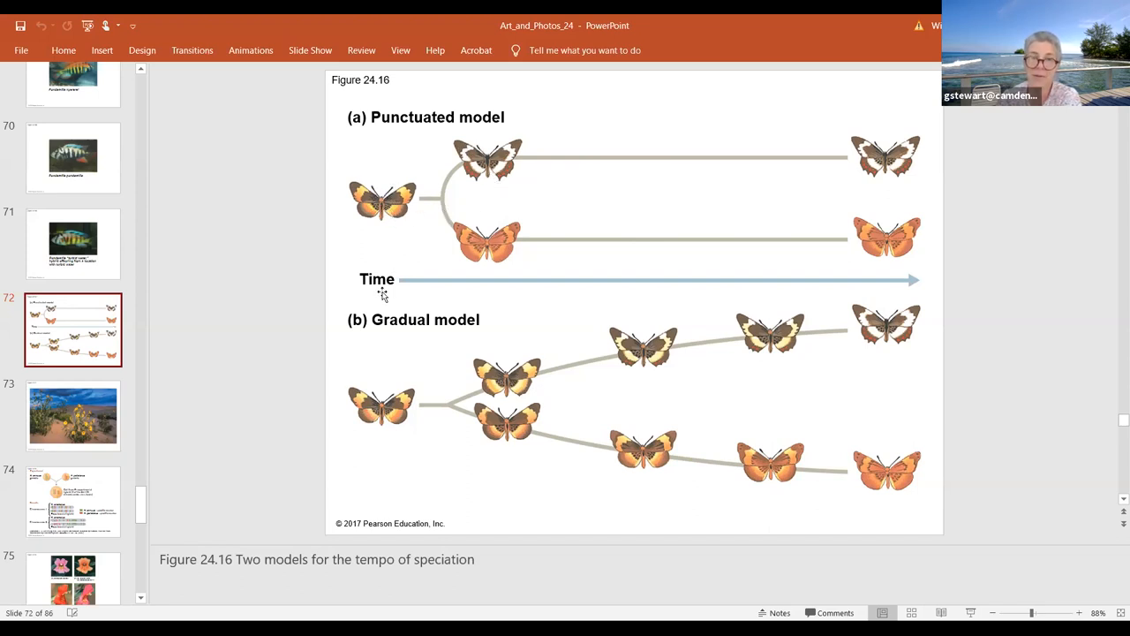
mouse_move(434, 233)
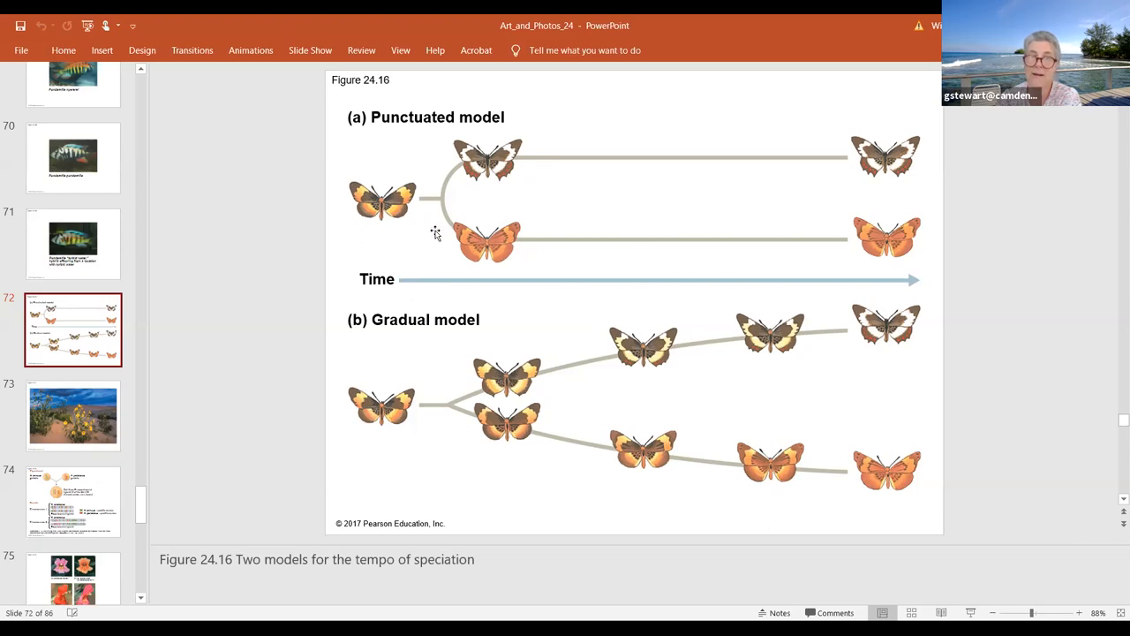
mouse_move(476, 239)
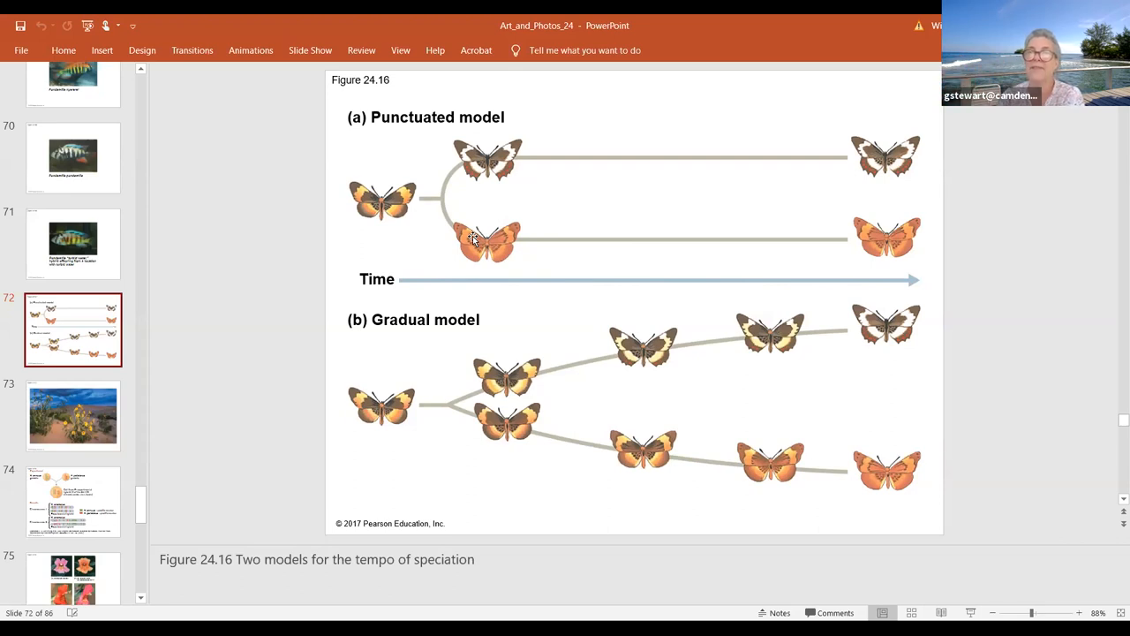
mouse_move(622, 266)
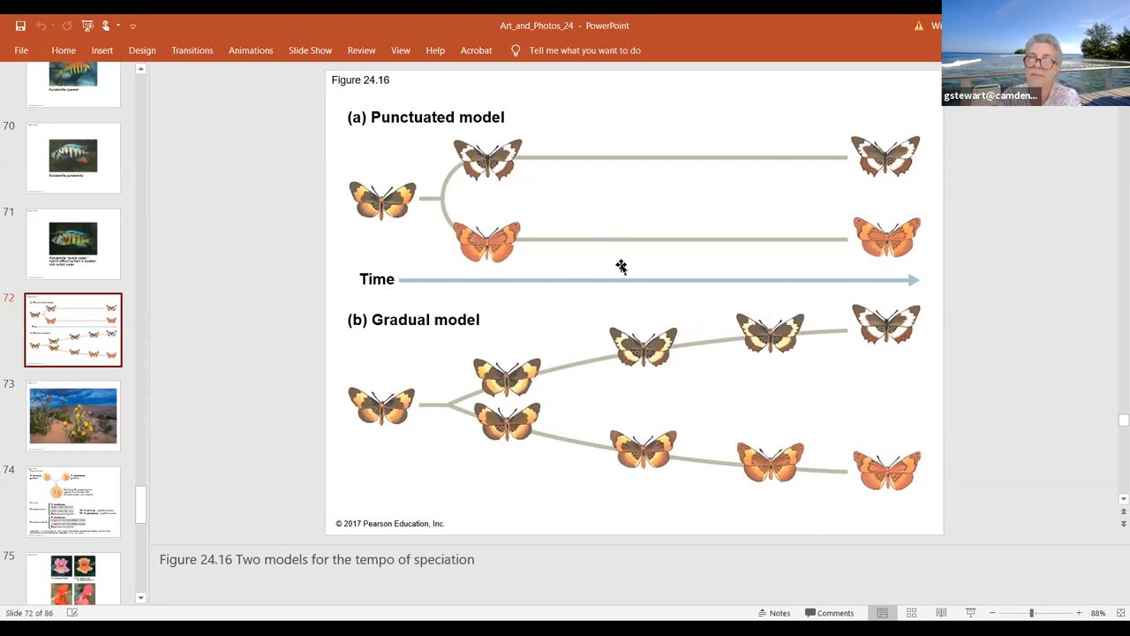
mouse_move(848, 279)
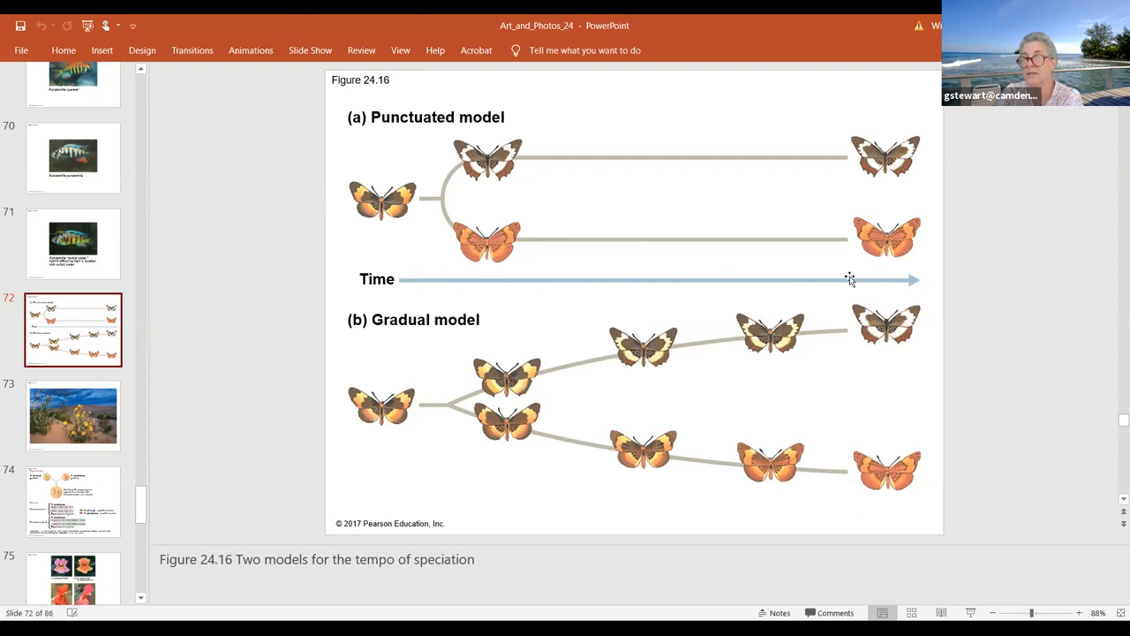
mouse_move(445, 253)
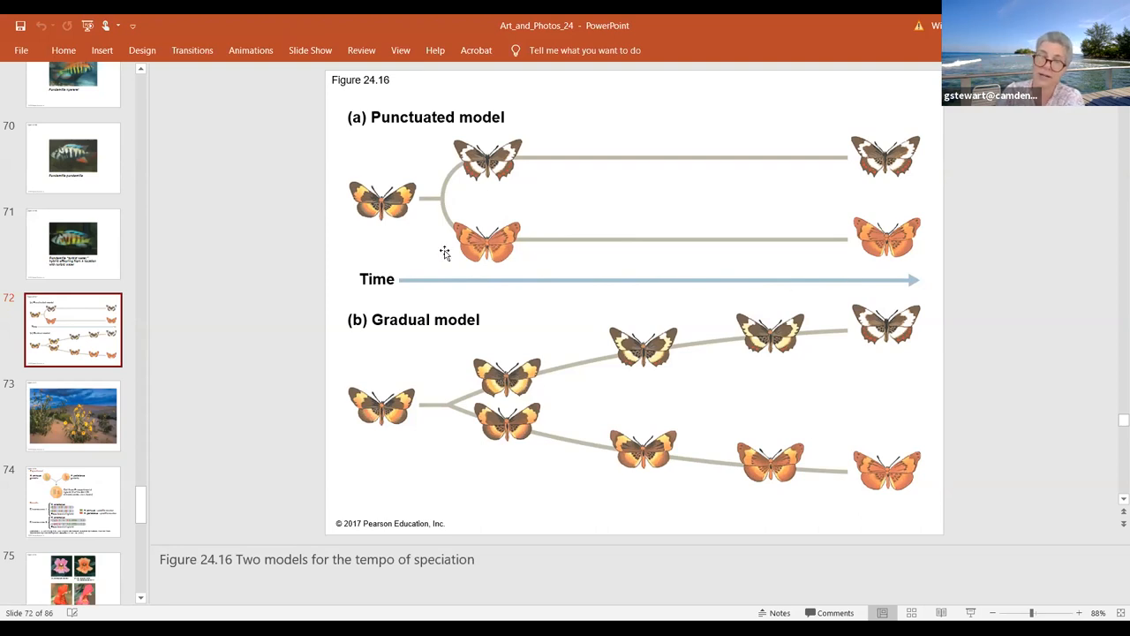
mouse_move(482, 191)
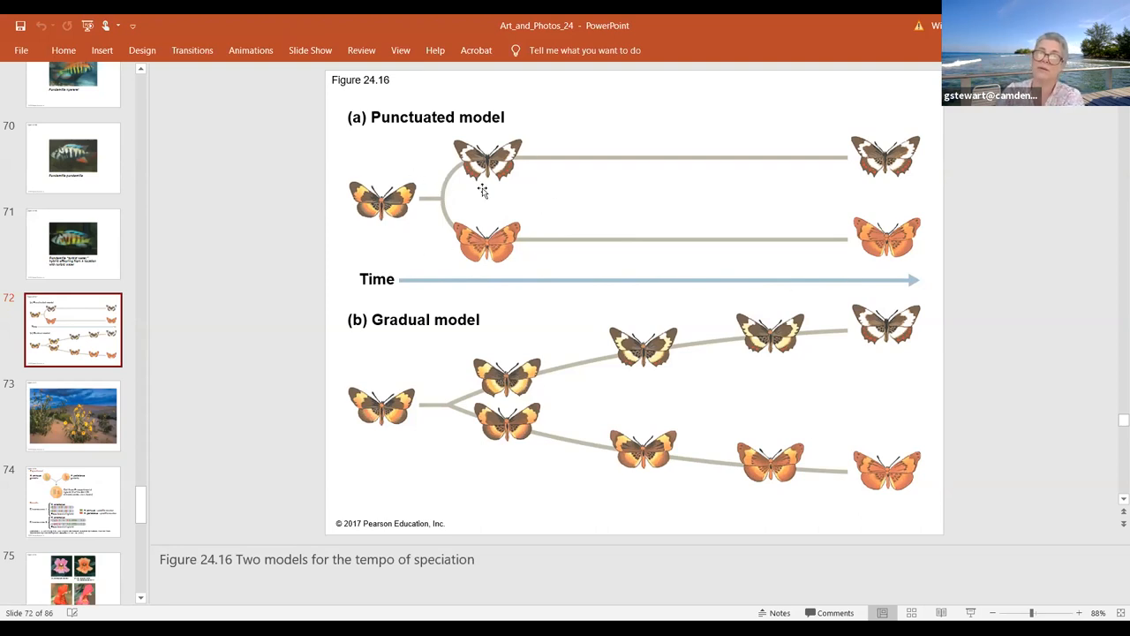
mouse_move(445, 215)
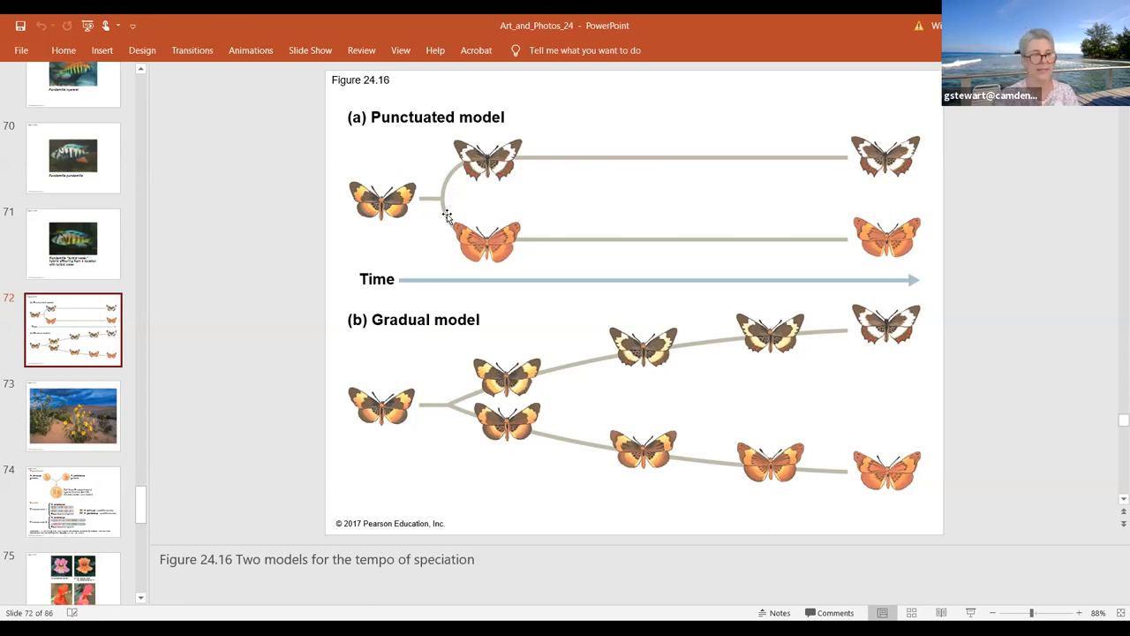
mouse_move(450, 237)
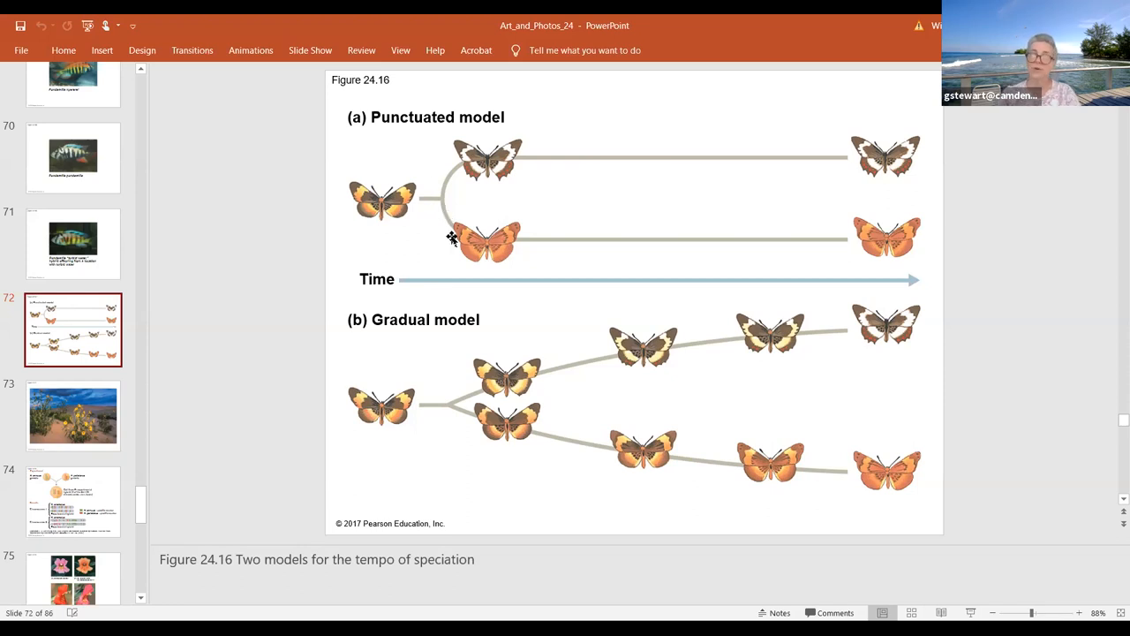
mouse_move(422, 294)
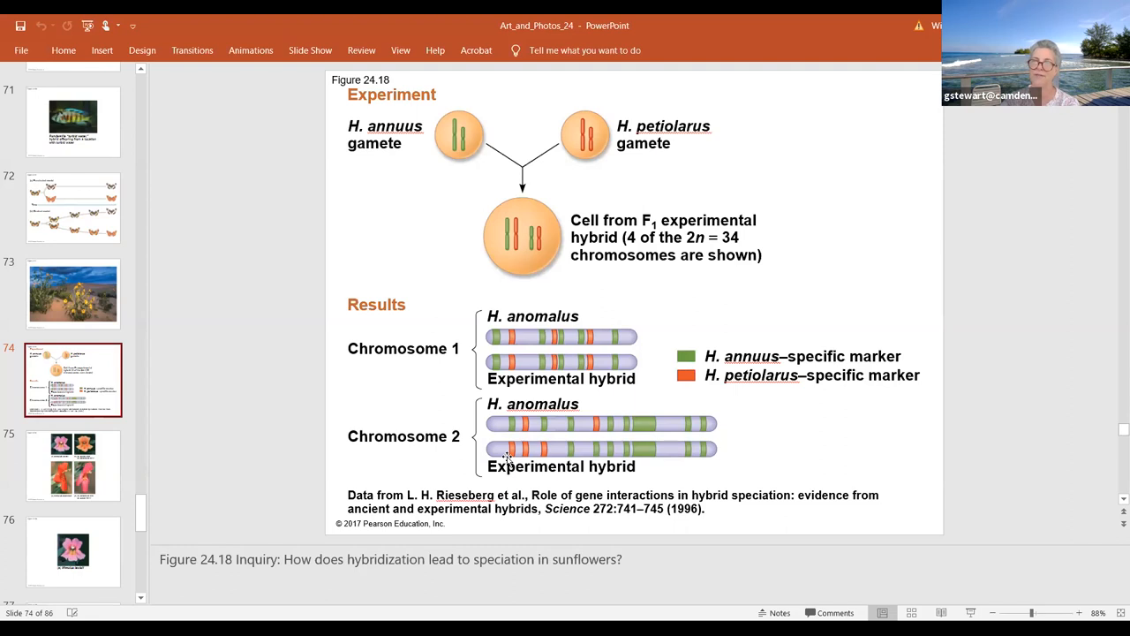
mouse_move(540, 366)
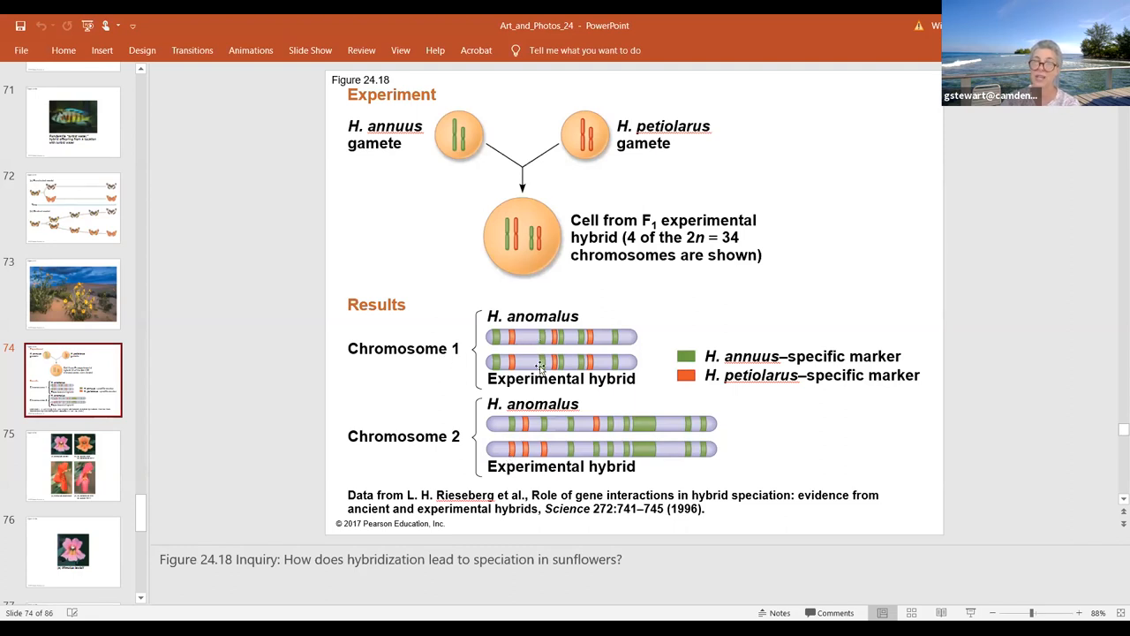
mouse_move(556, 305)
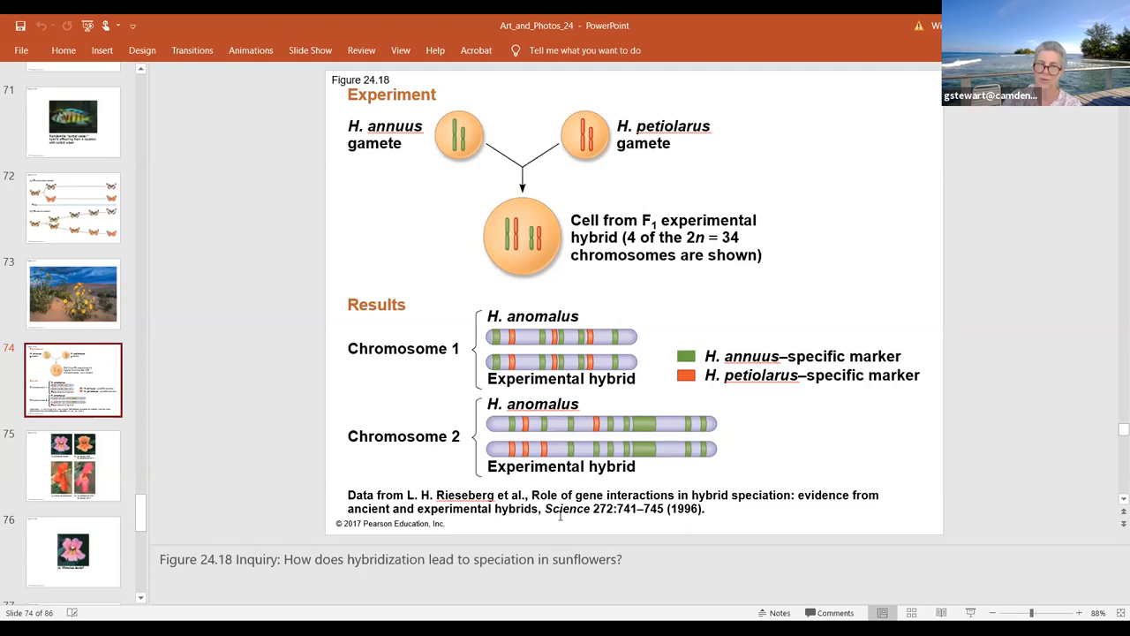
Advance past the sunflower experiment to slide 75, Figure 24.19 on Mimulus pollinator choice.
click(74, 467)
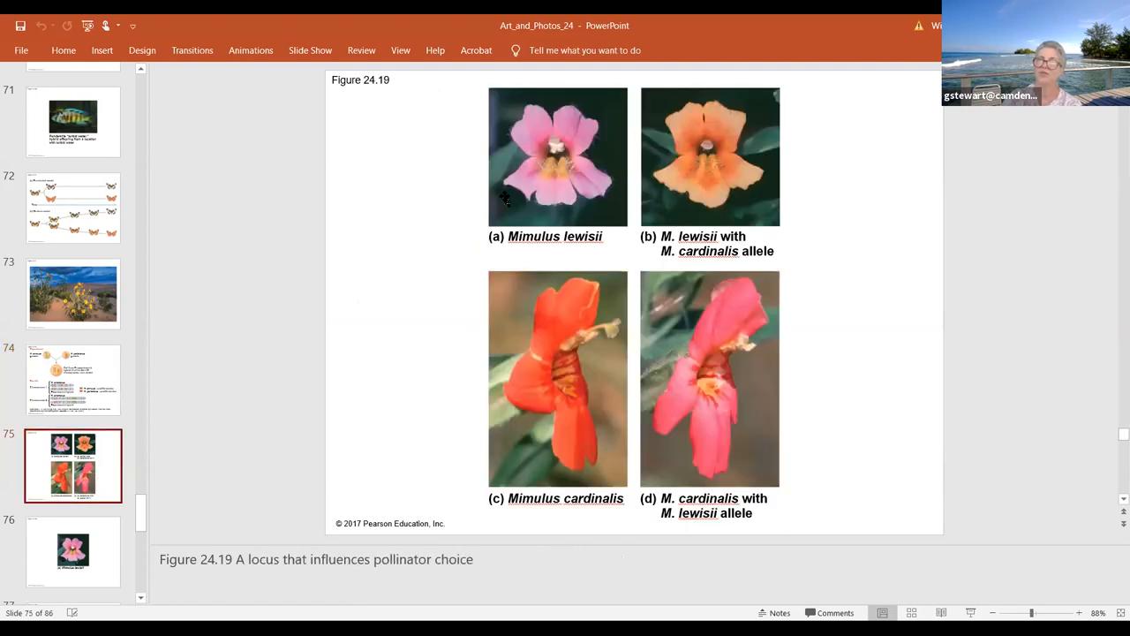
mouse_move(477, 158)
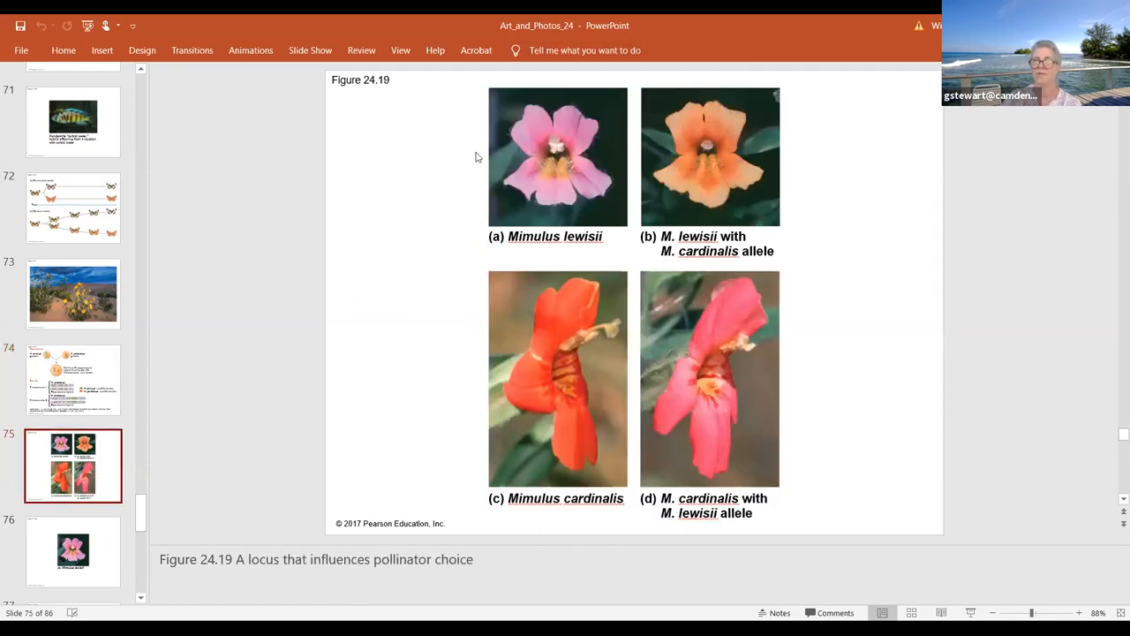
mouse_move(625, 176)
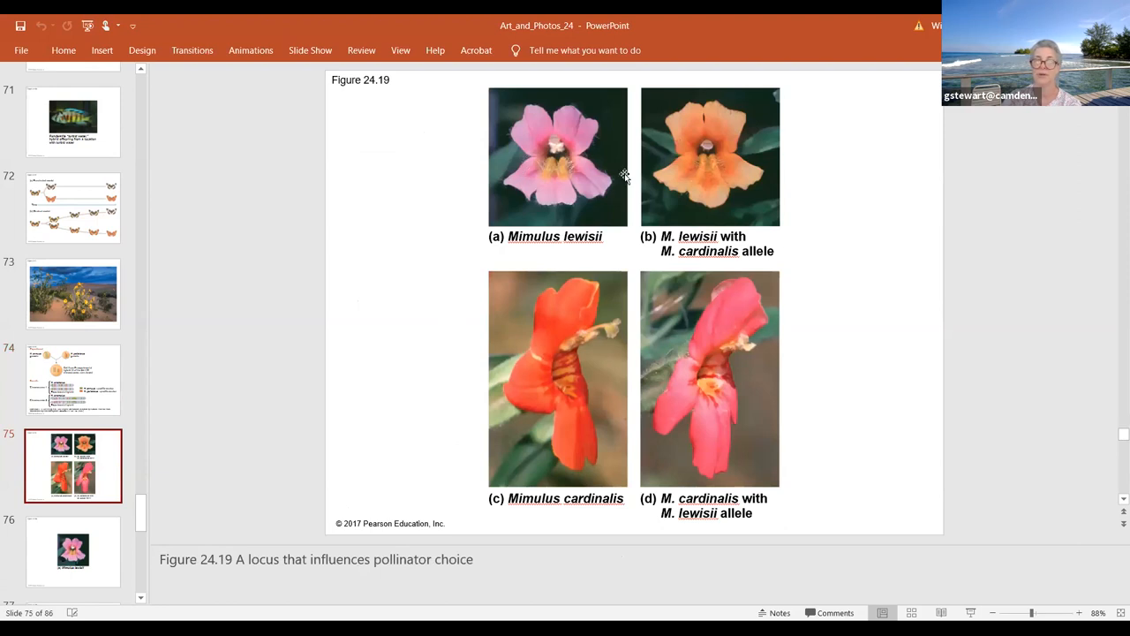
mouse_move(632, 281)
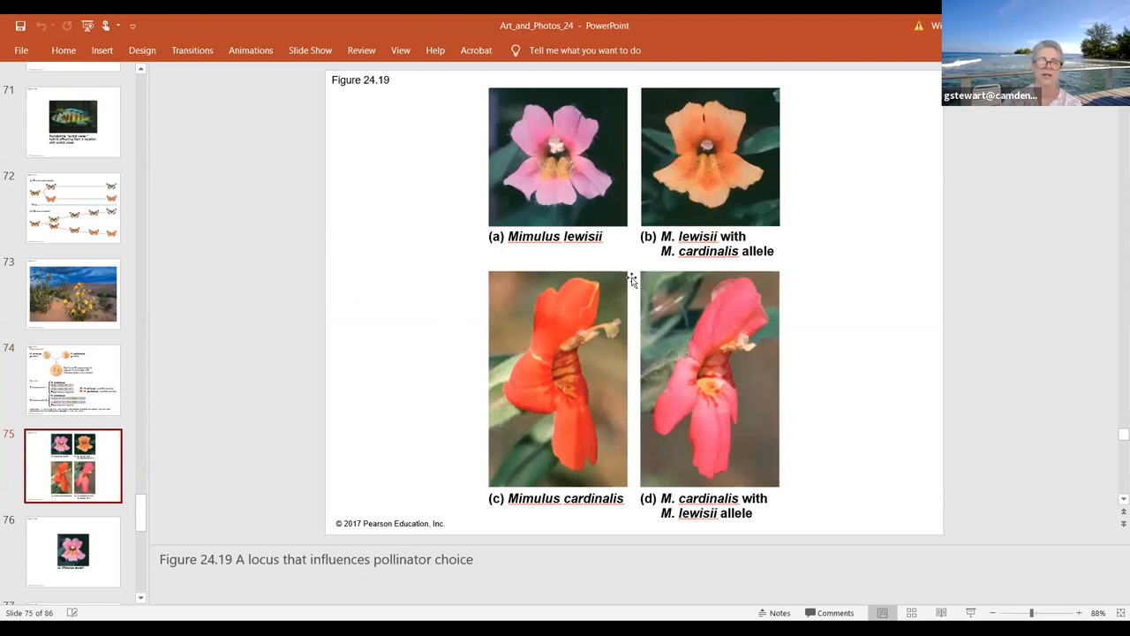
mouse_move(816, 417)
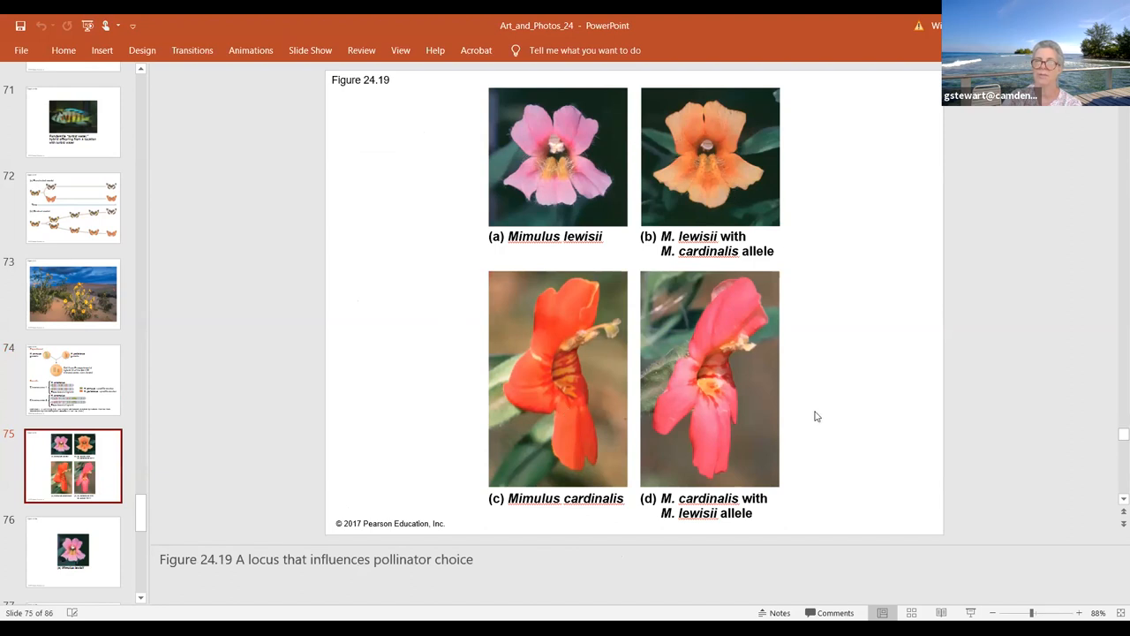
mouse_move(646, 248)
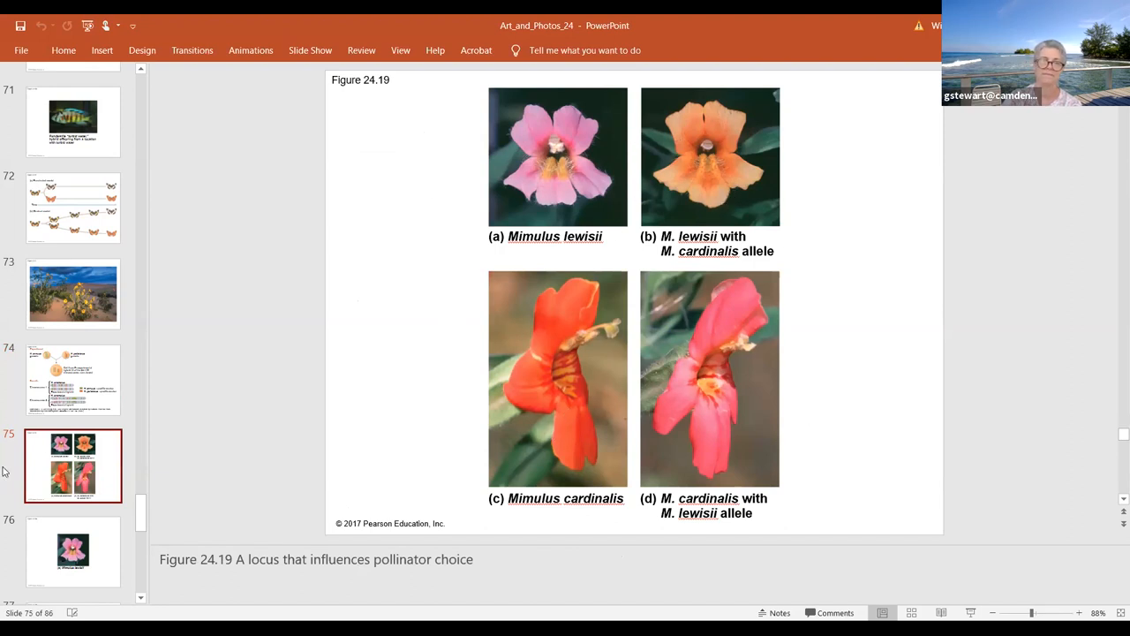
scroll(down, 3)
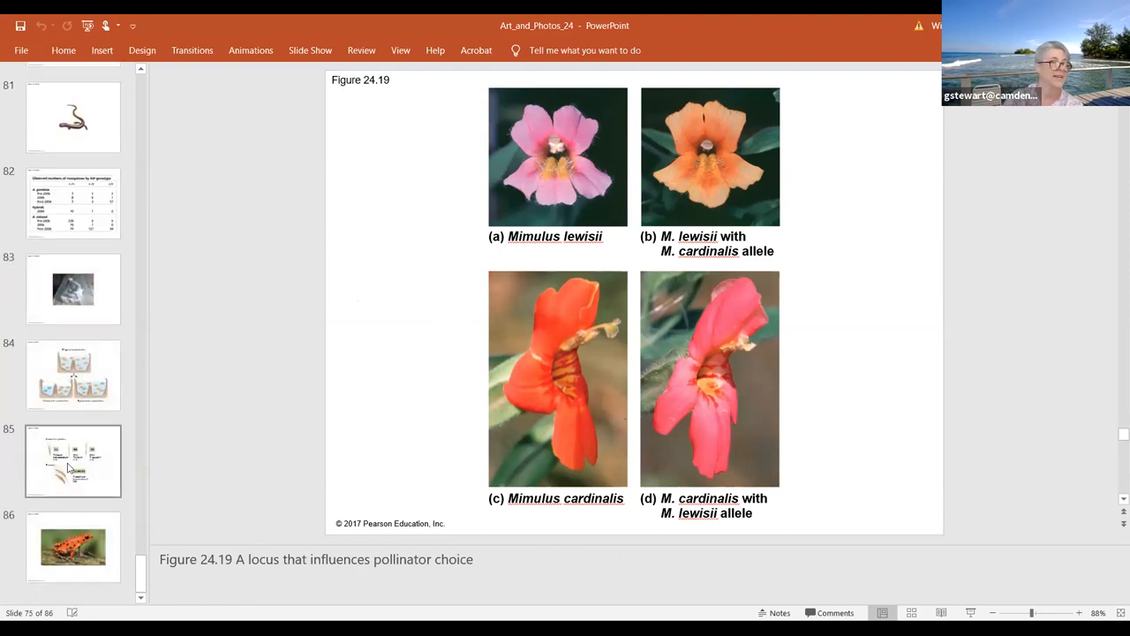